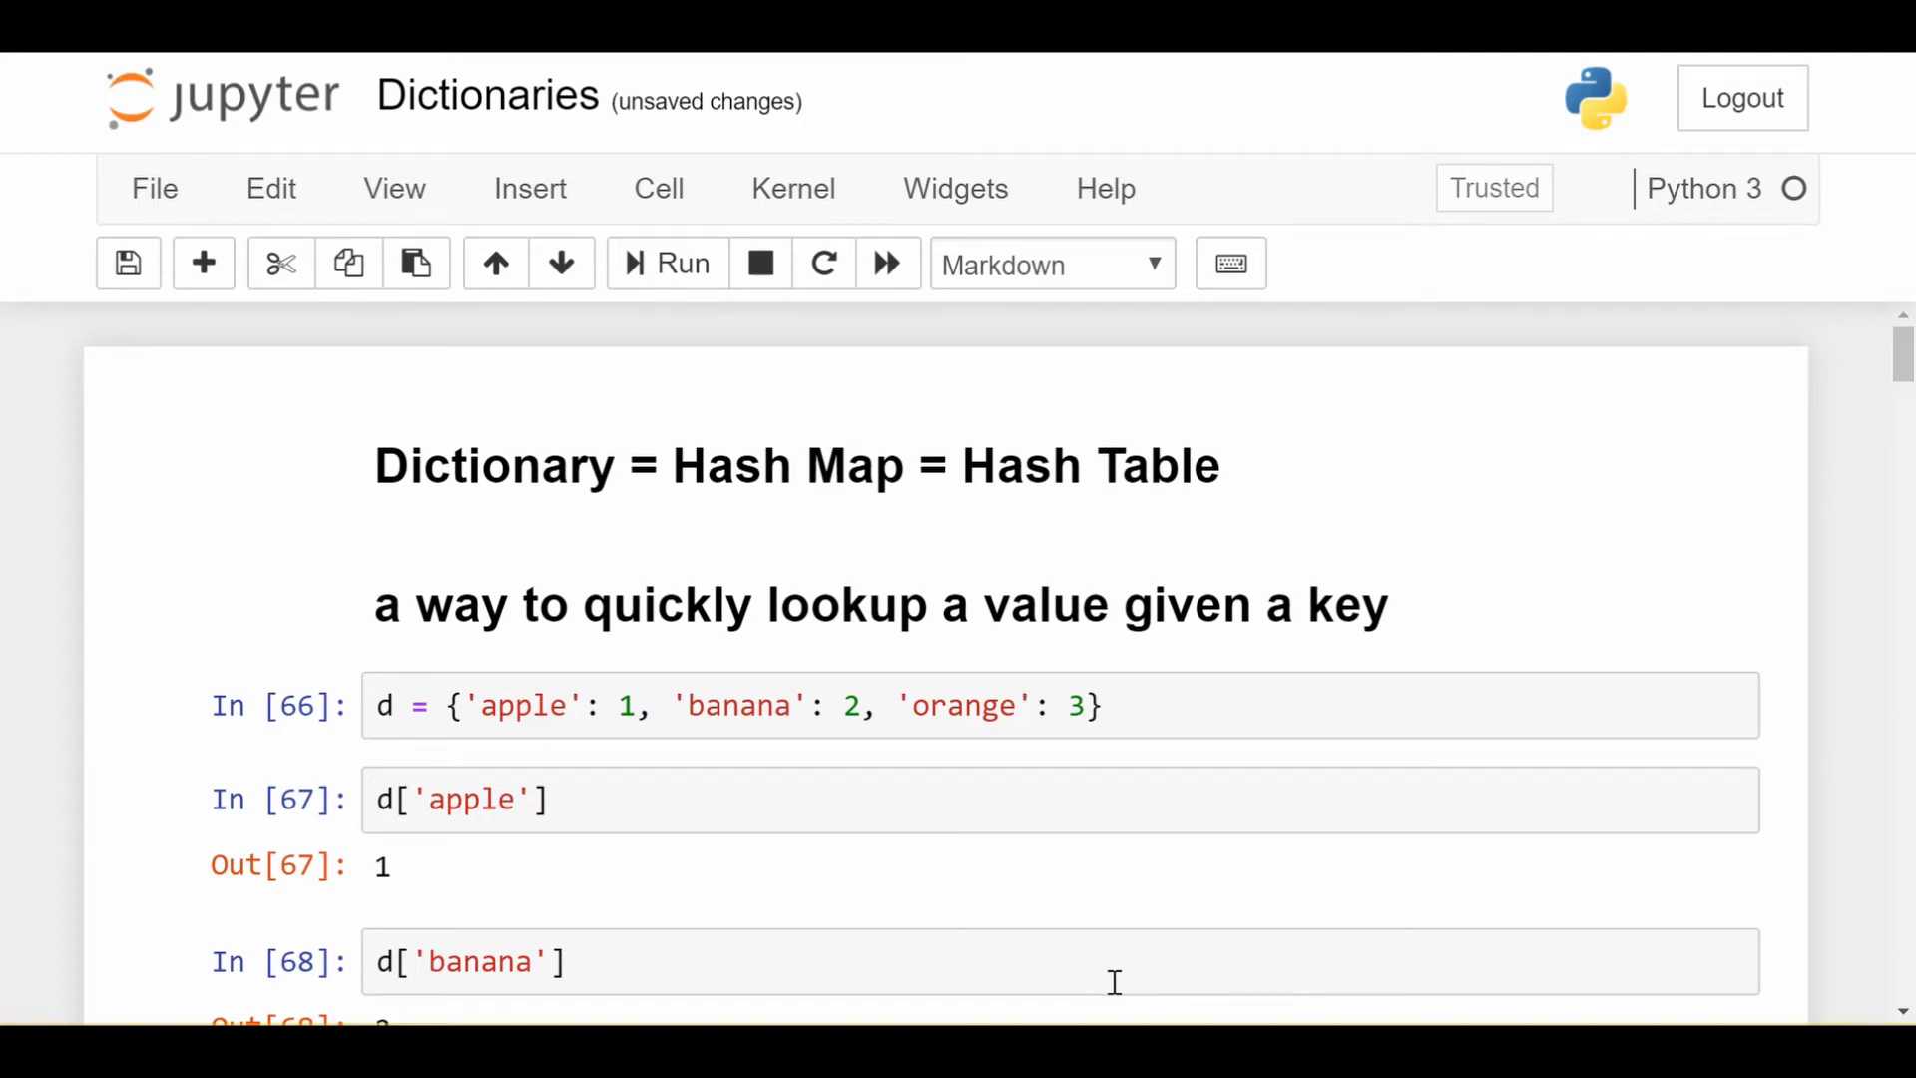
{"action": "mouse_move", "coordinate": [441, 509]}
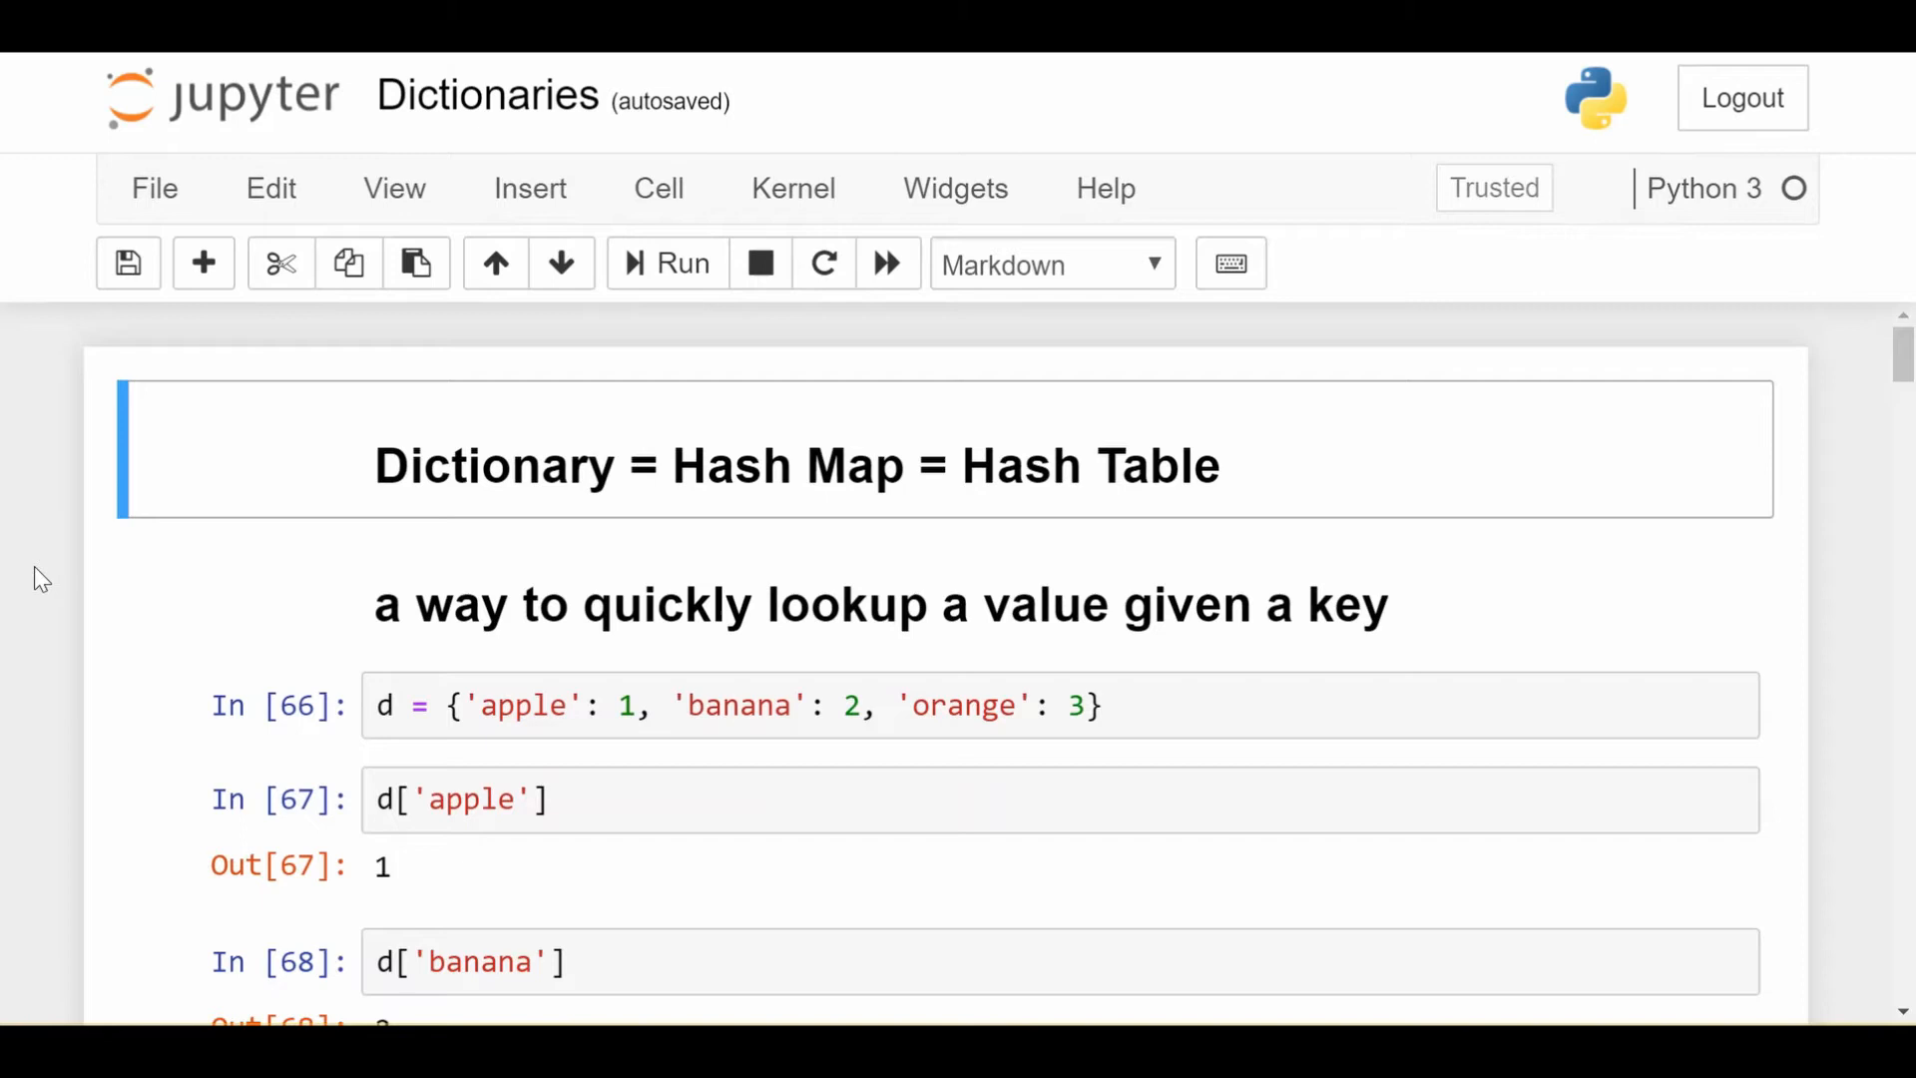
{"action": "mouse_move", "coordinate": [455, 440]}
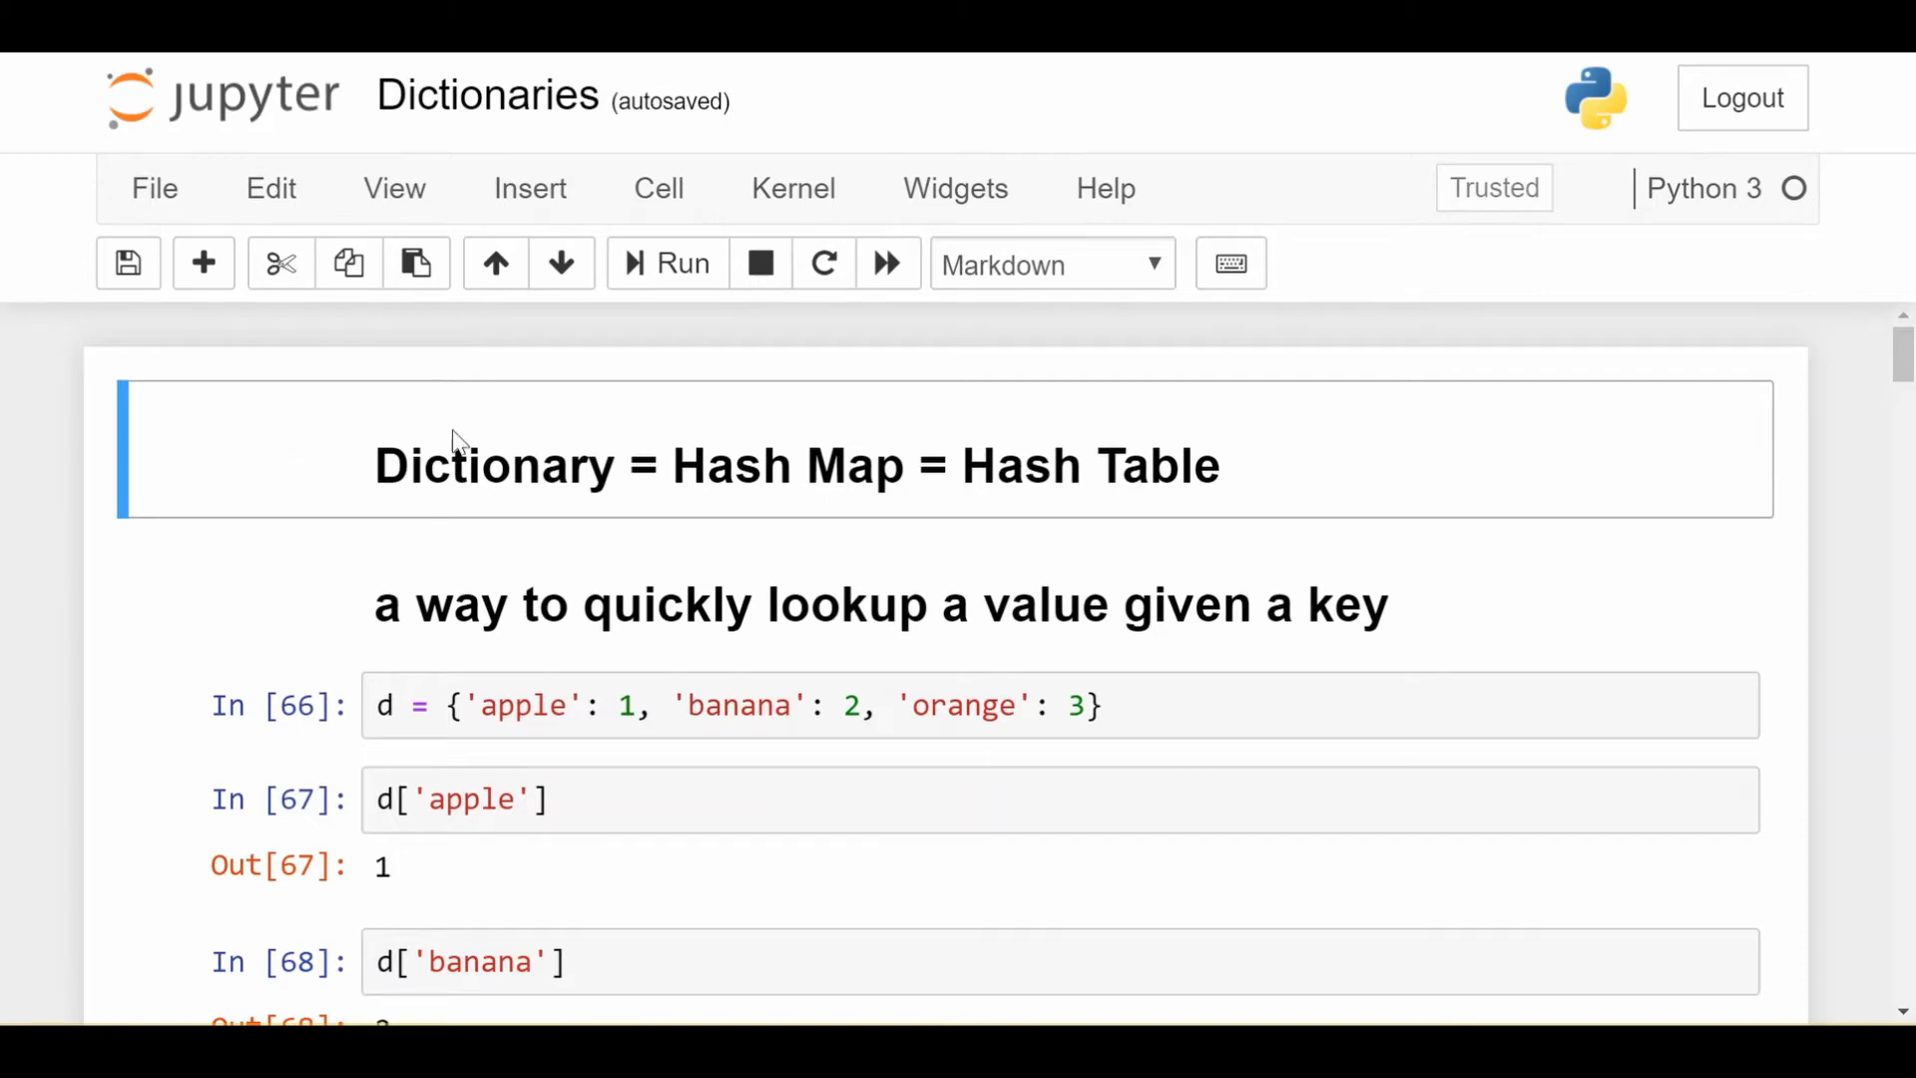
{"action": "mouse_move", "coordinate": [1294, 523]}
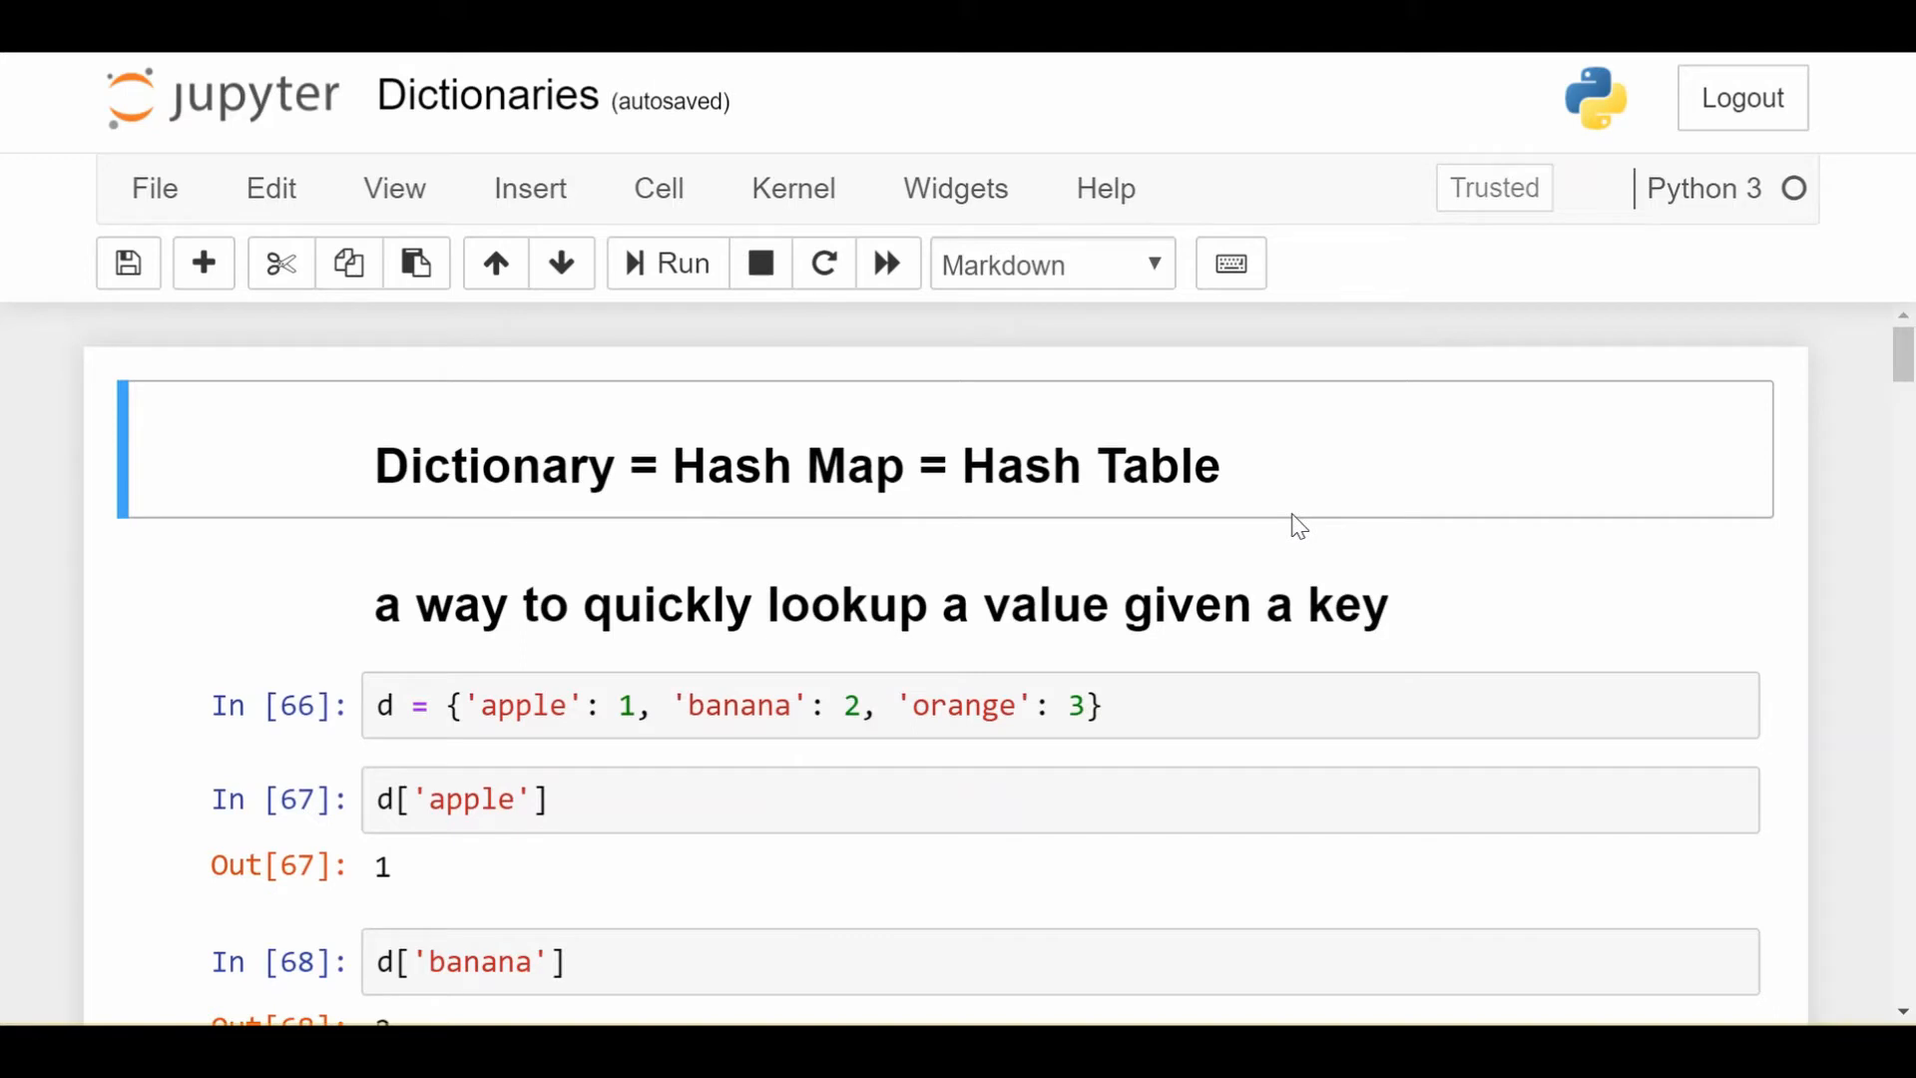
{"action": "mouse_move", "coordinate": [607, 605]}
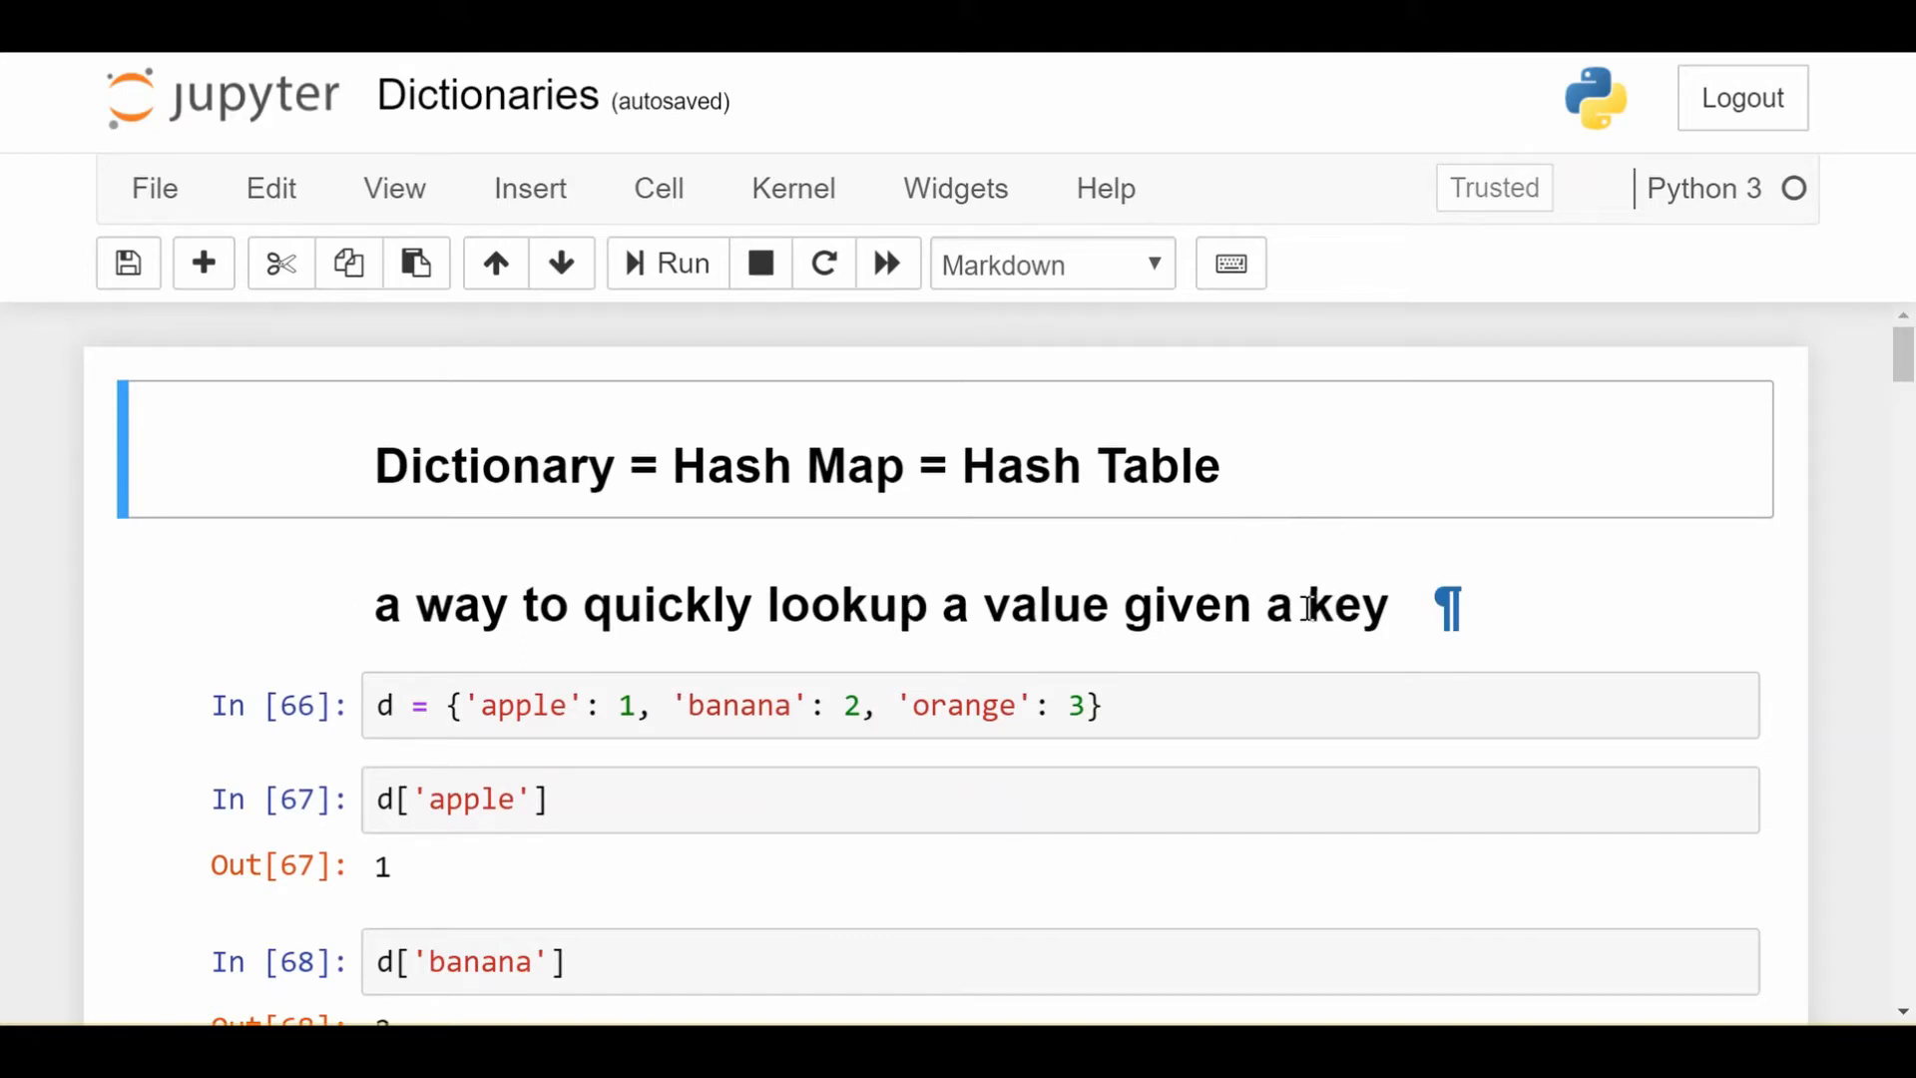
{"action": "mouse_move", "coordinate": [1852, 611]}
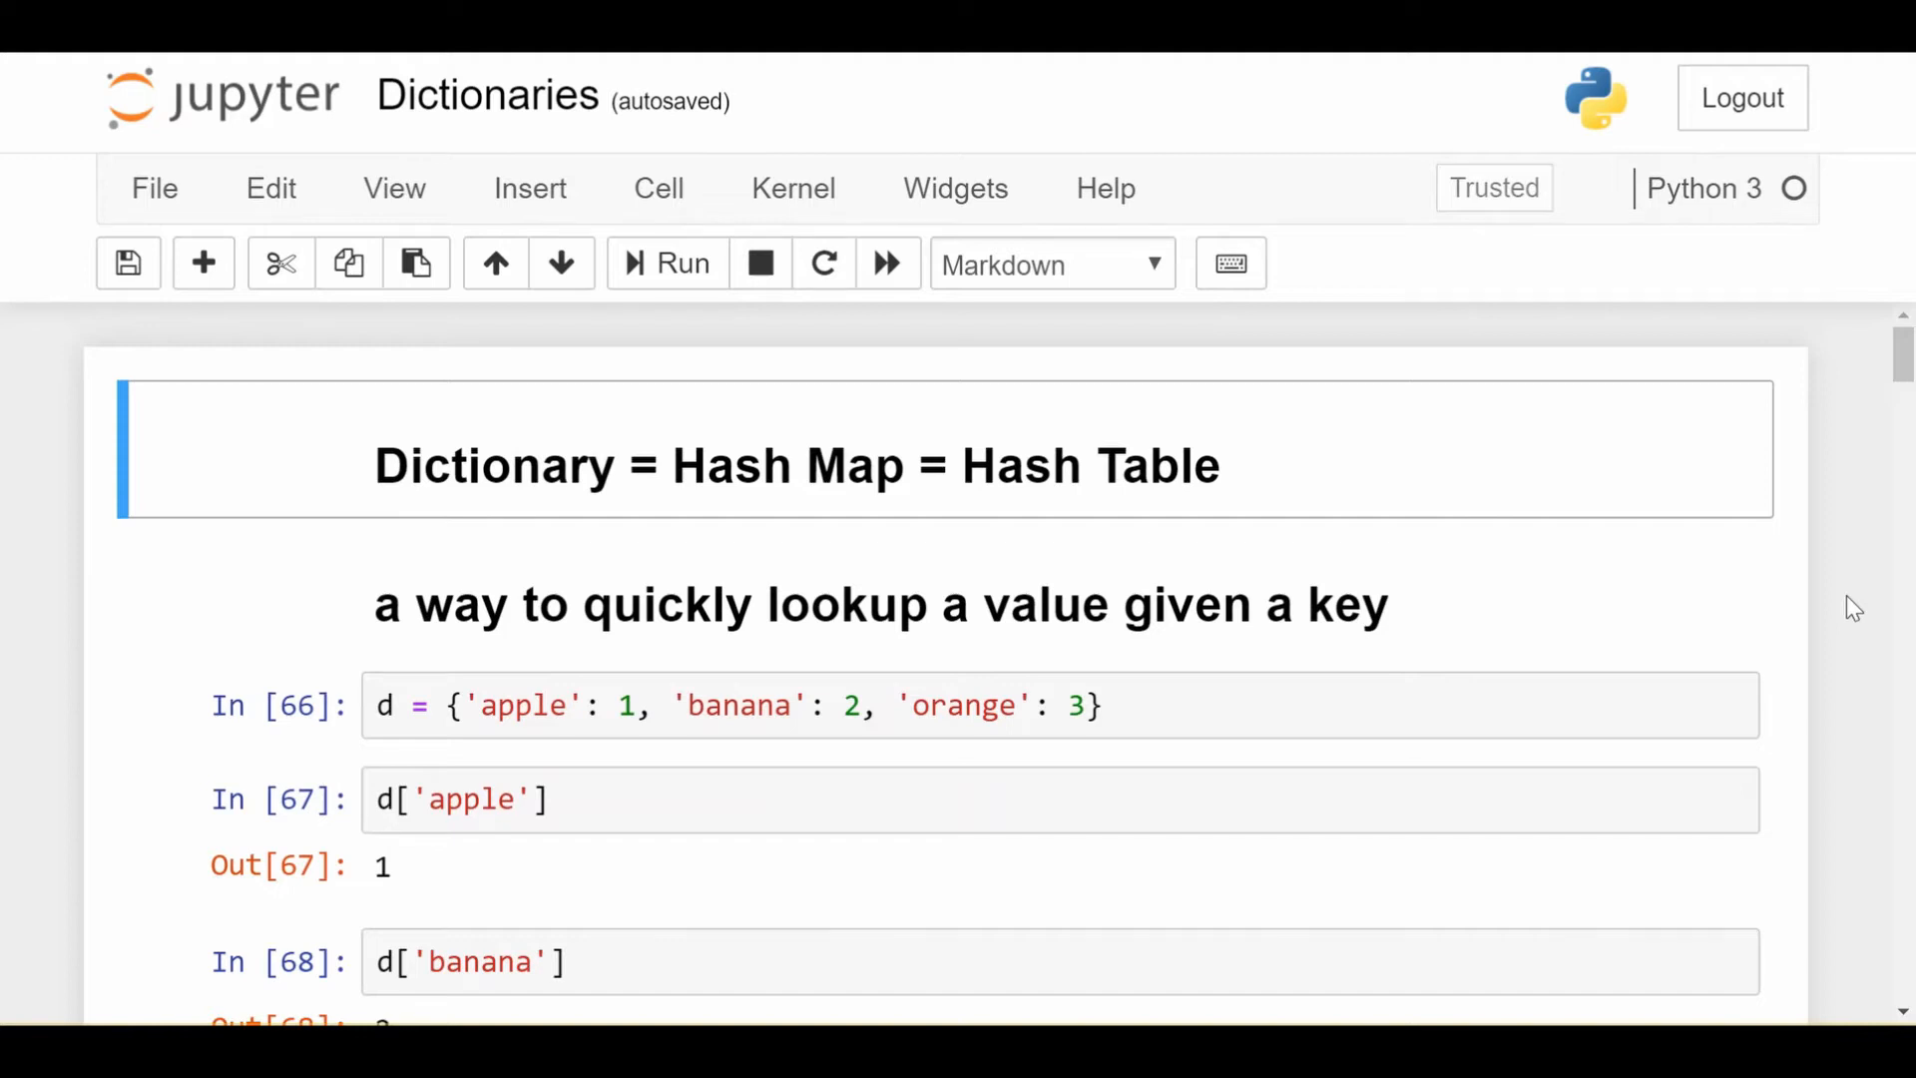
Highlight the apple key in the fruit dictionary above the failed pear KeyError.
{"action": "scroll", "scroll_direction": "down", "scroll_amount": 3}
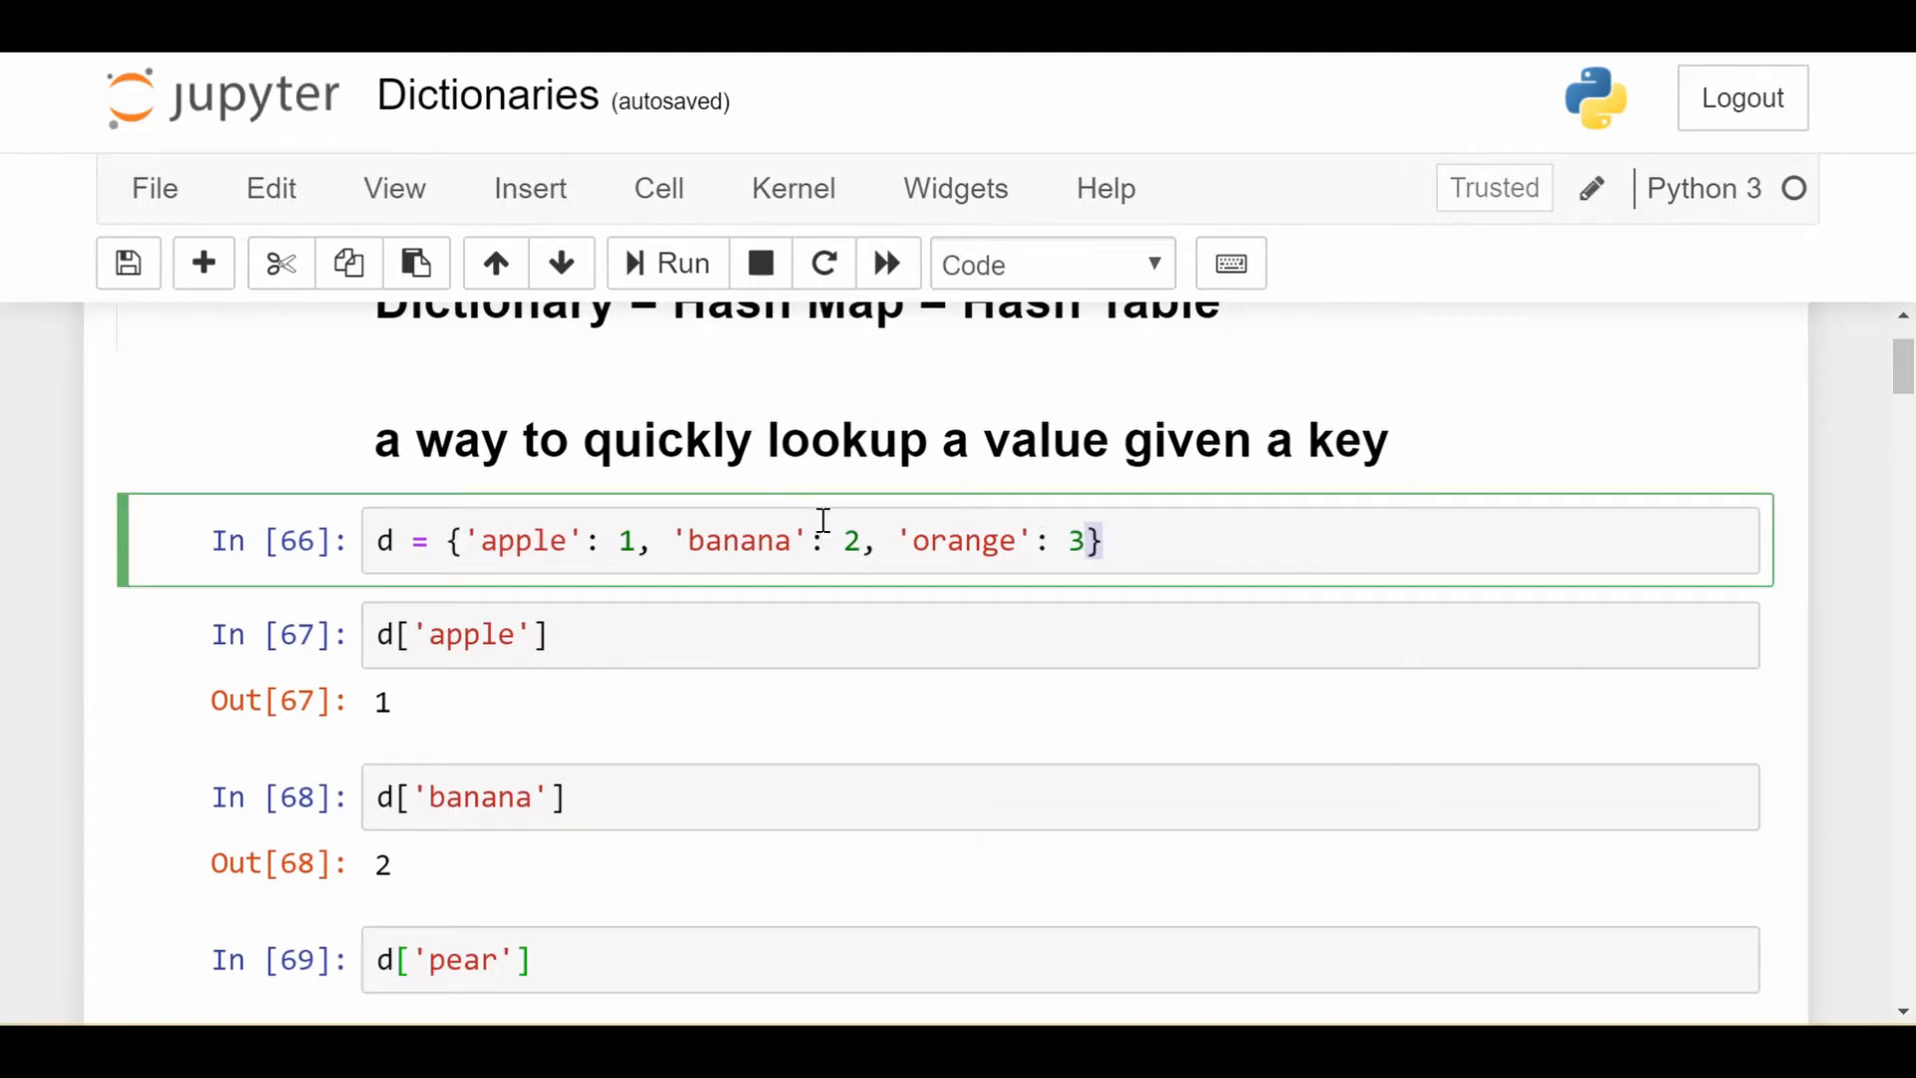
{"action": "double_click", "coordinate": [523, 540]}
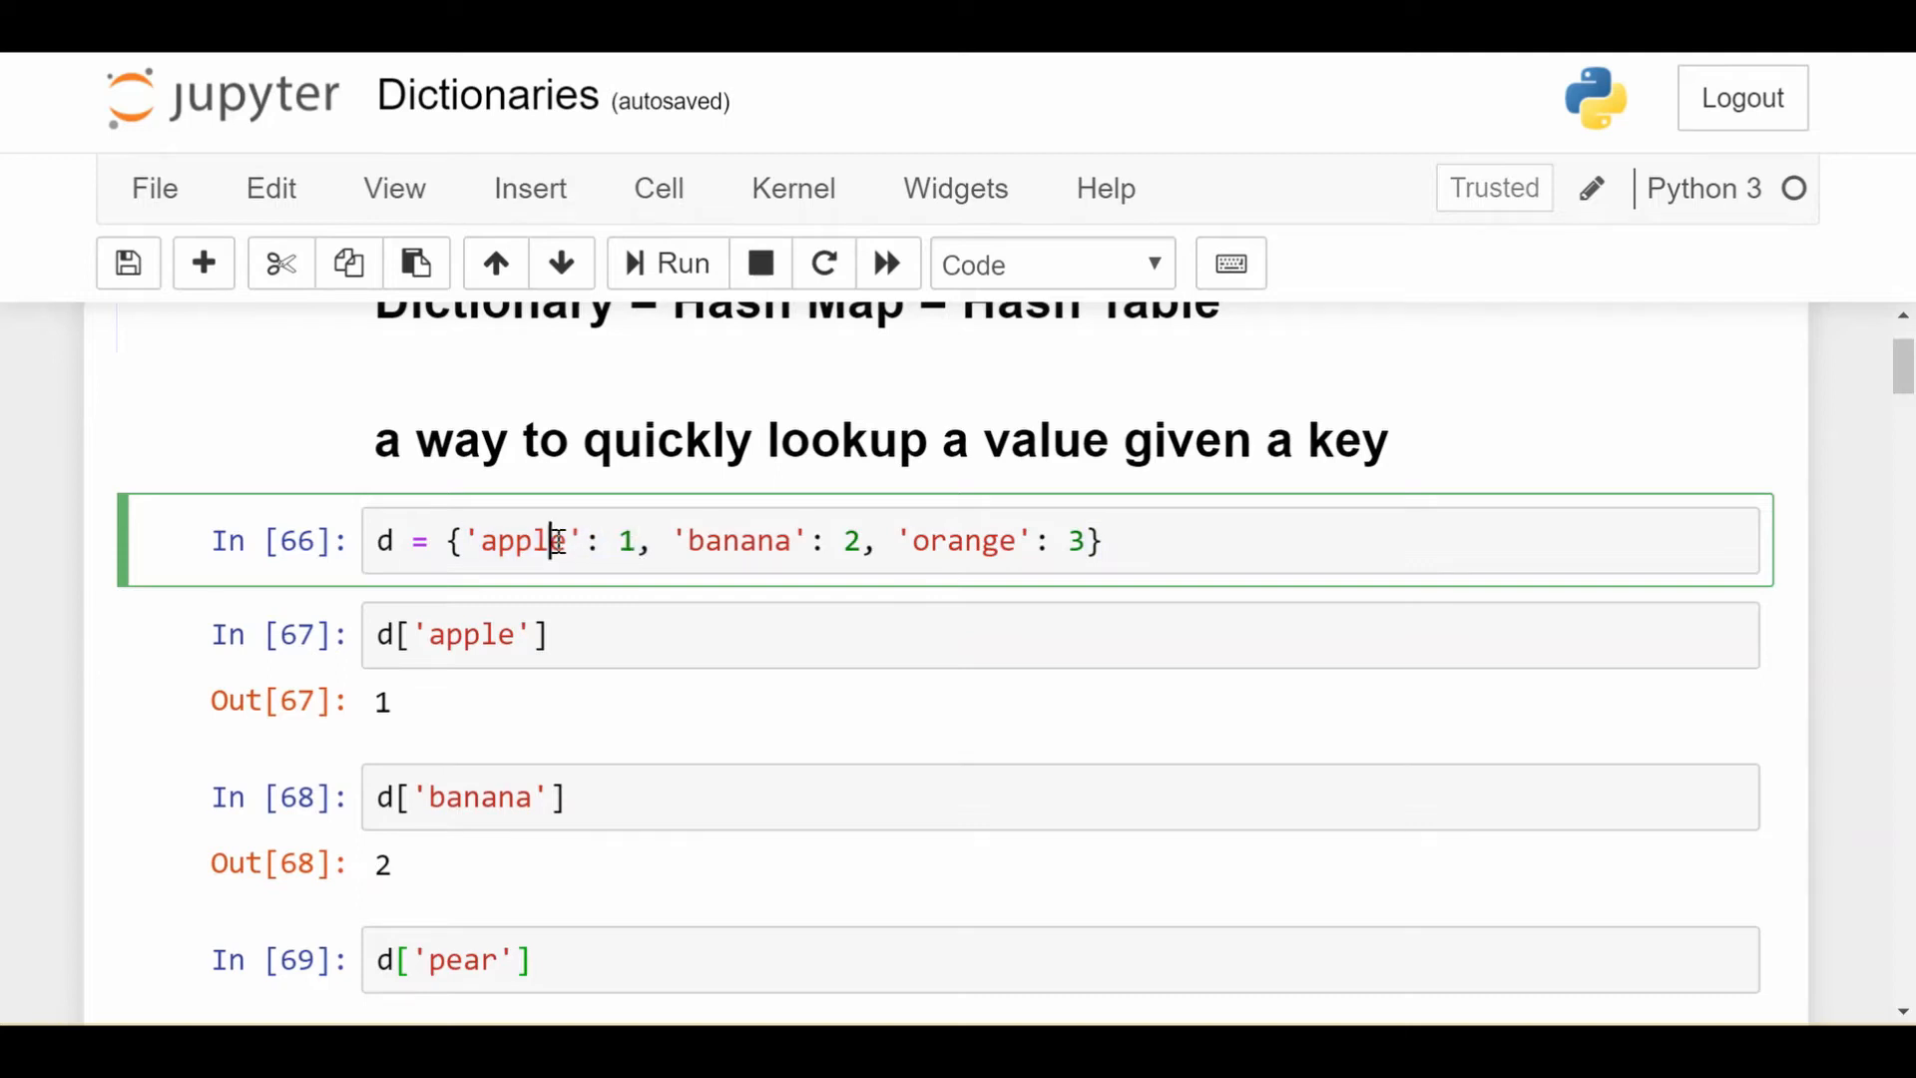
{"action": "double_click", "coordinate": [517, 541]}
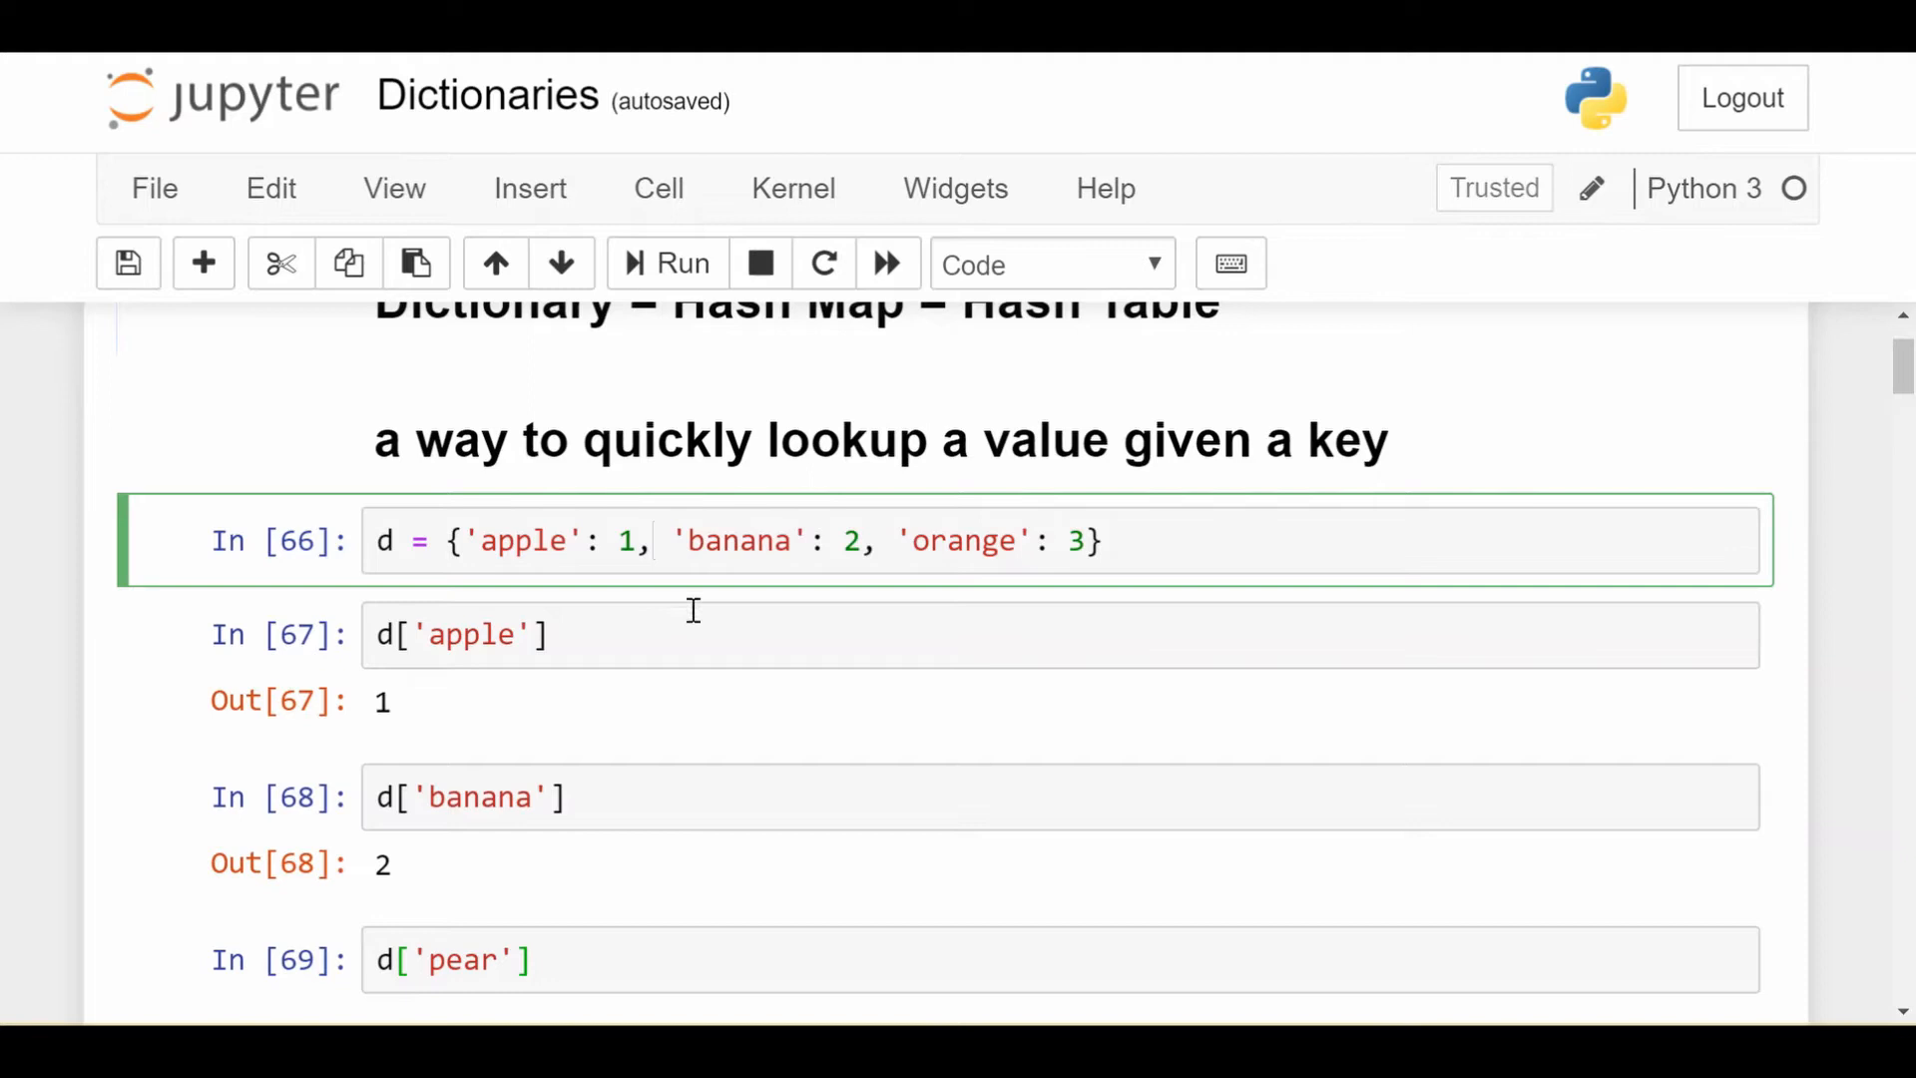
{"action": "mouse_move", "coordinate": [682, 475]}
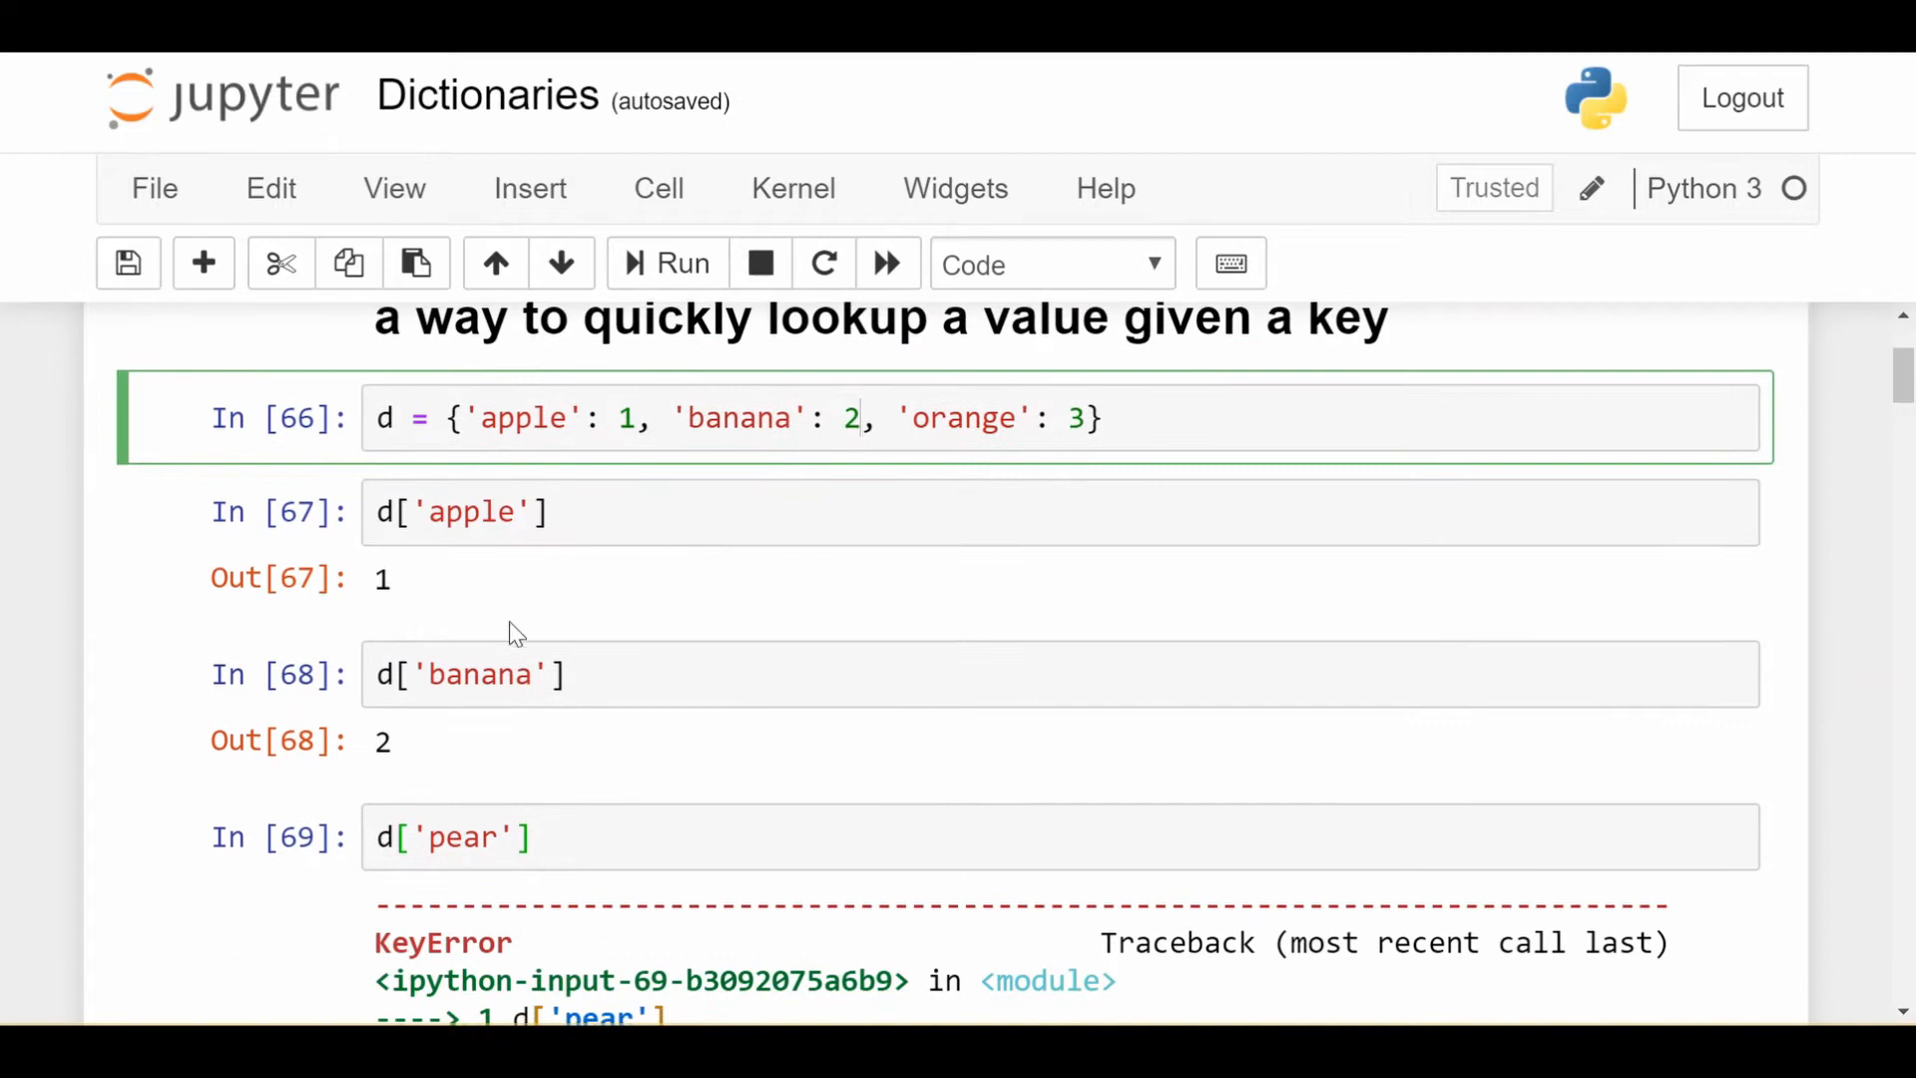
{"action": "mouse_move", "coordinate": [591, 487]}
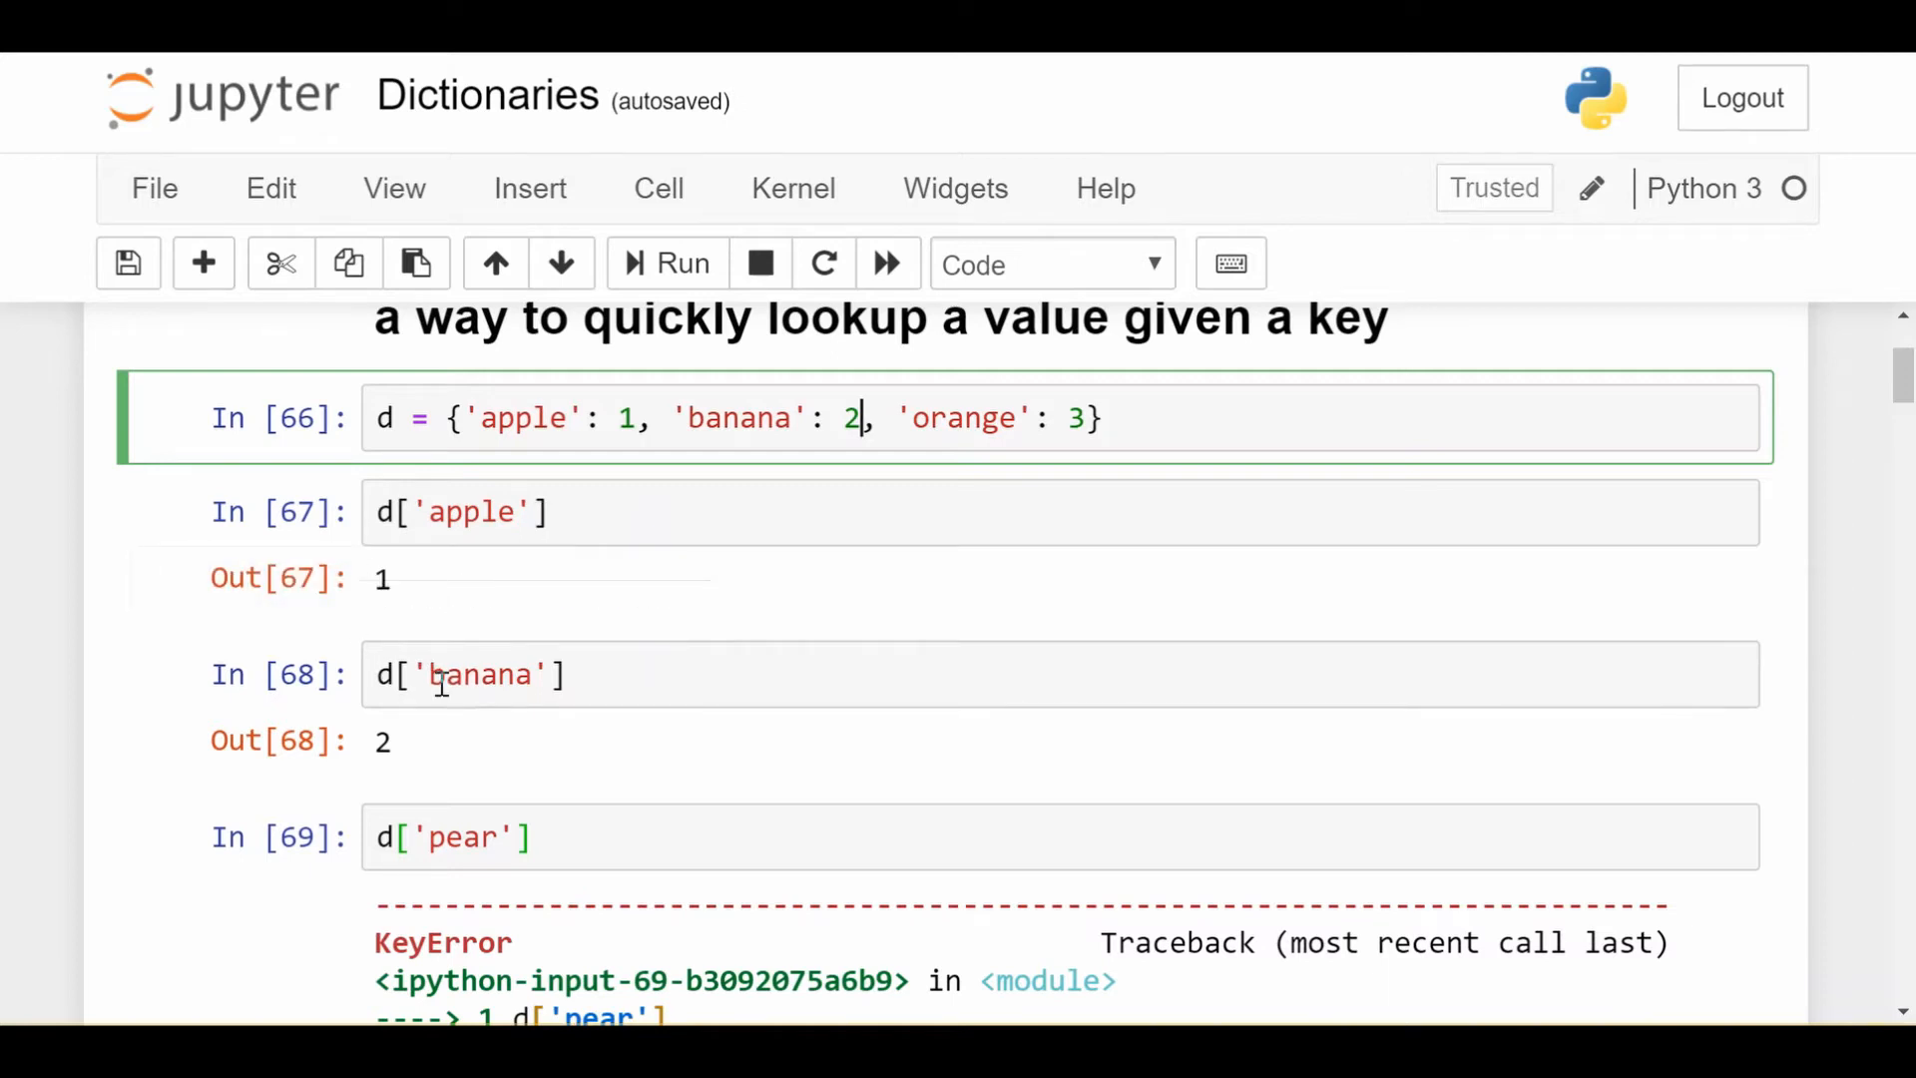
{"action": "mouse_move", "coordinate": [407, 739]}
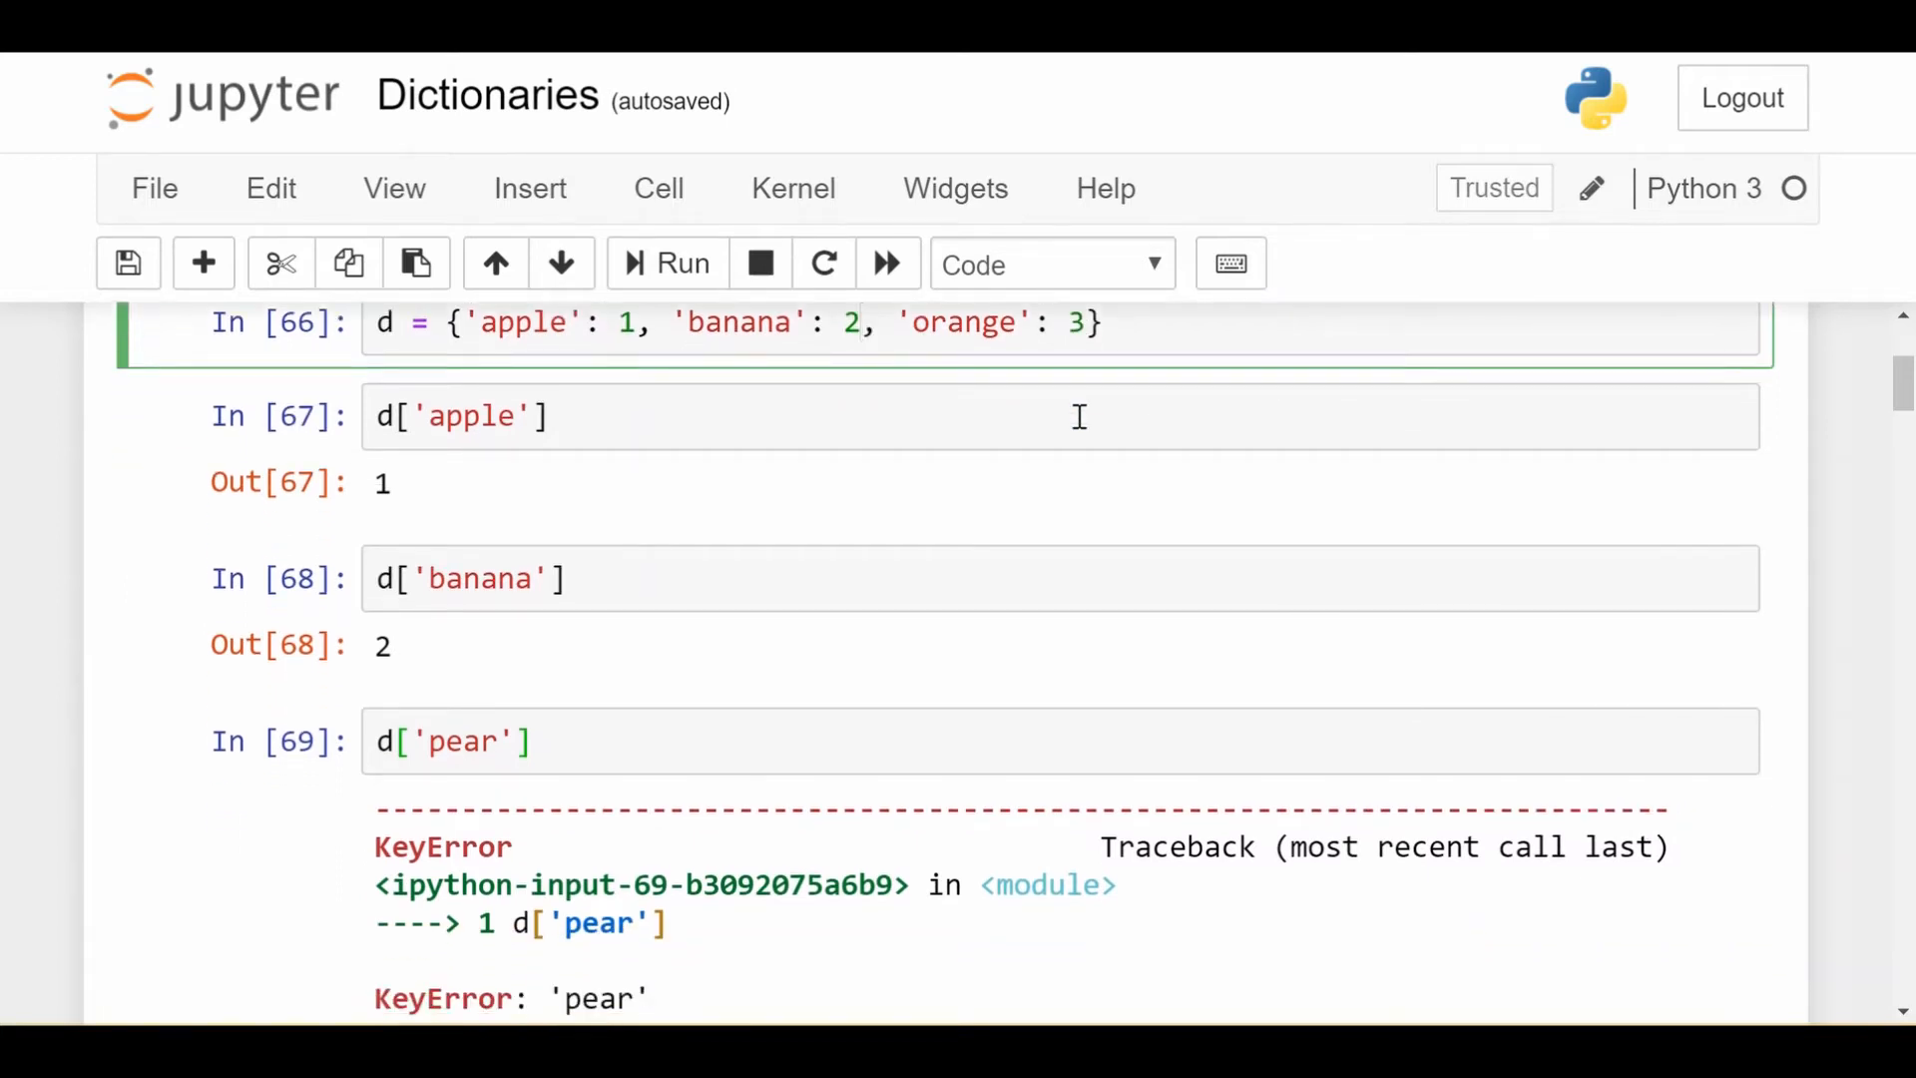
{"action": "mouse_move", "coordinate": [435, 802]}
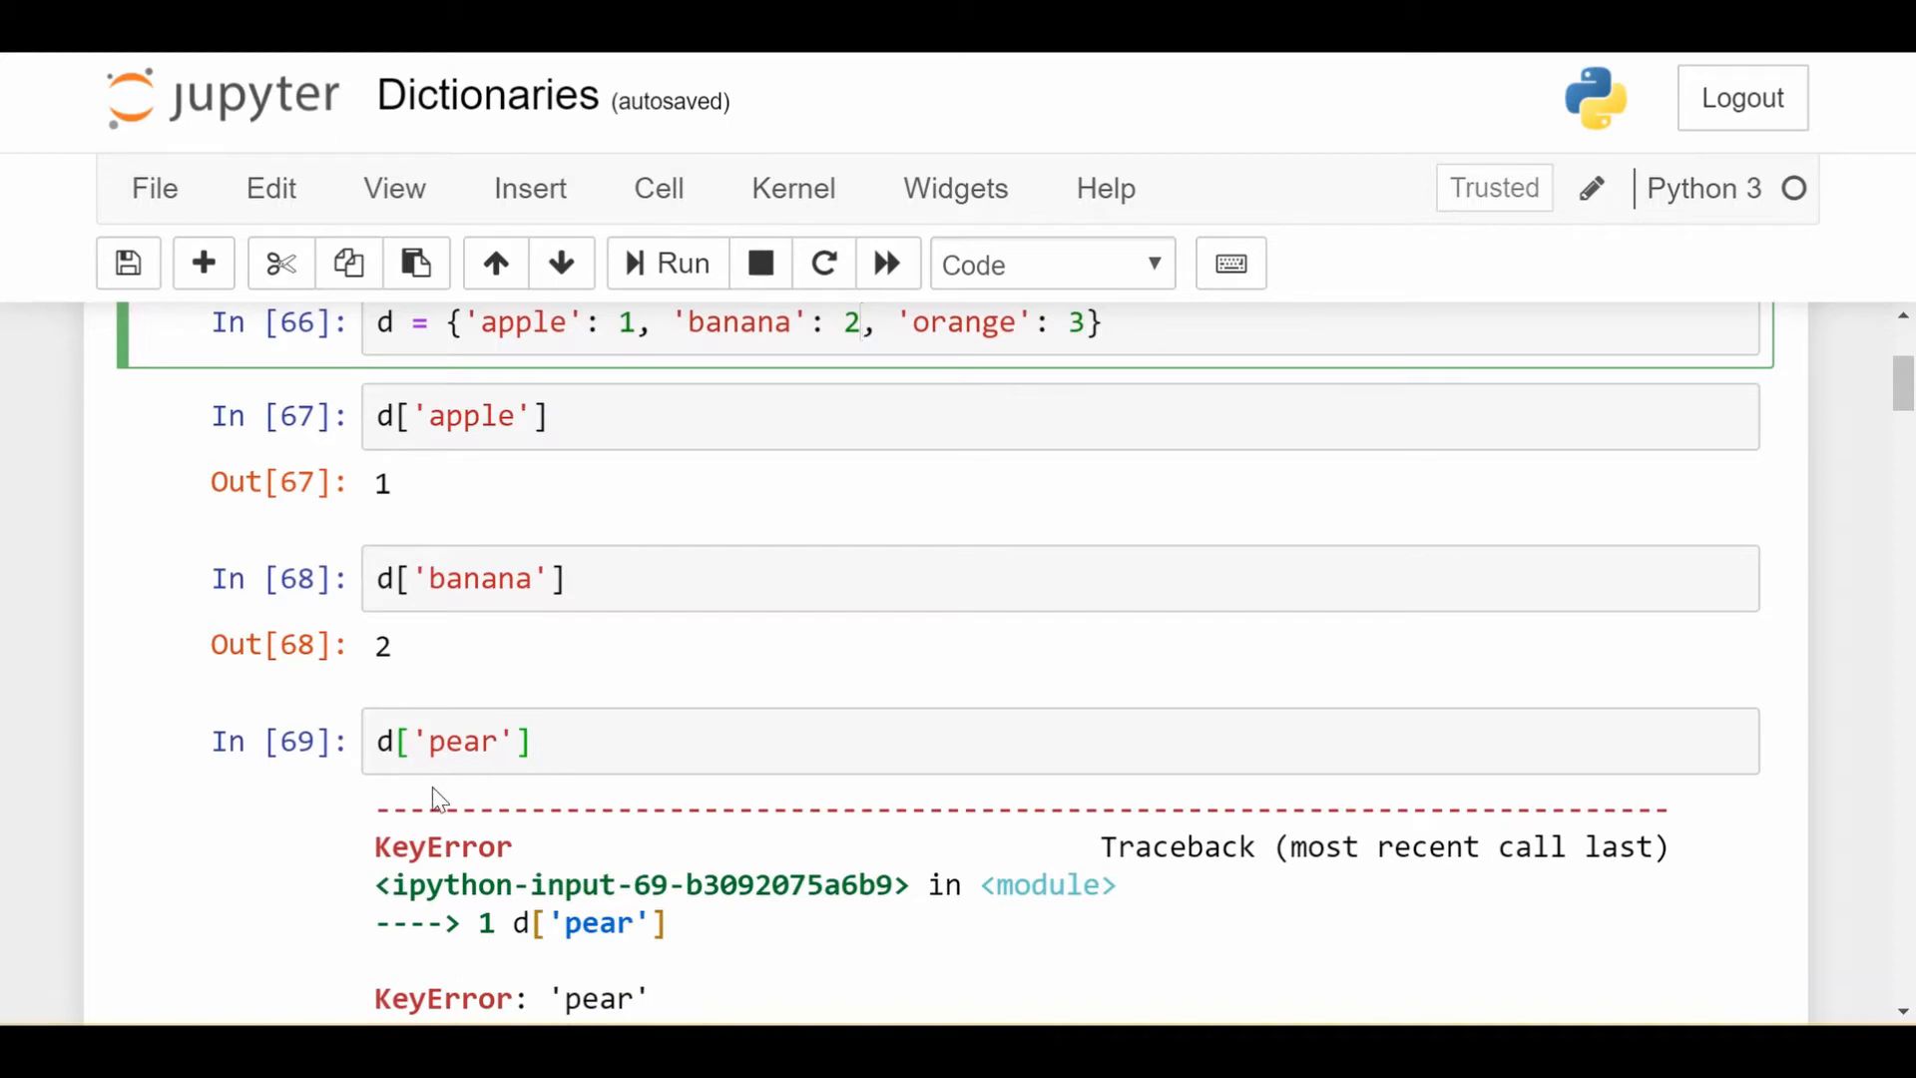
{"action": "double_click", "coordinate": [459, 740]}
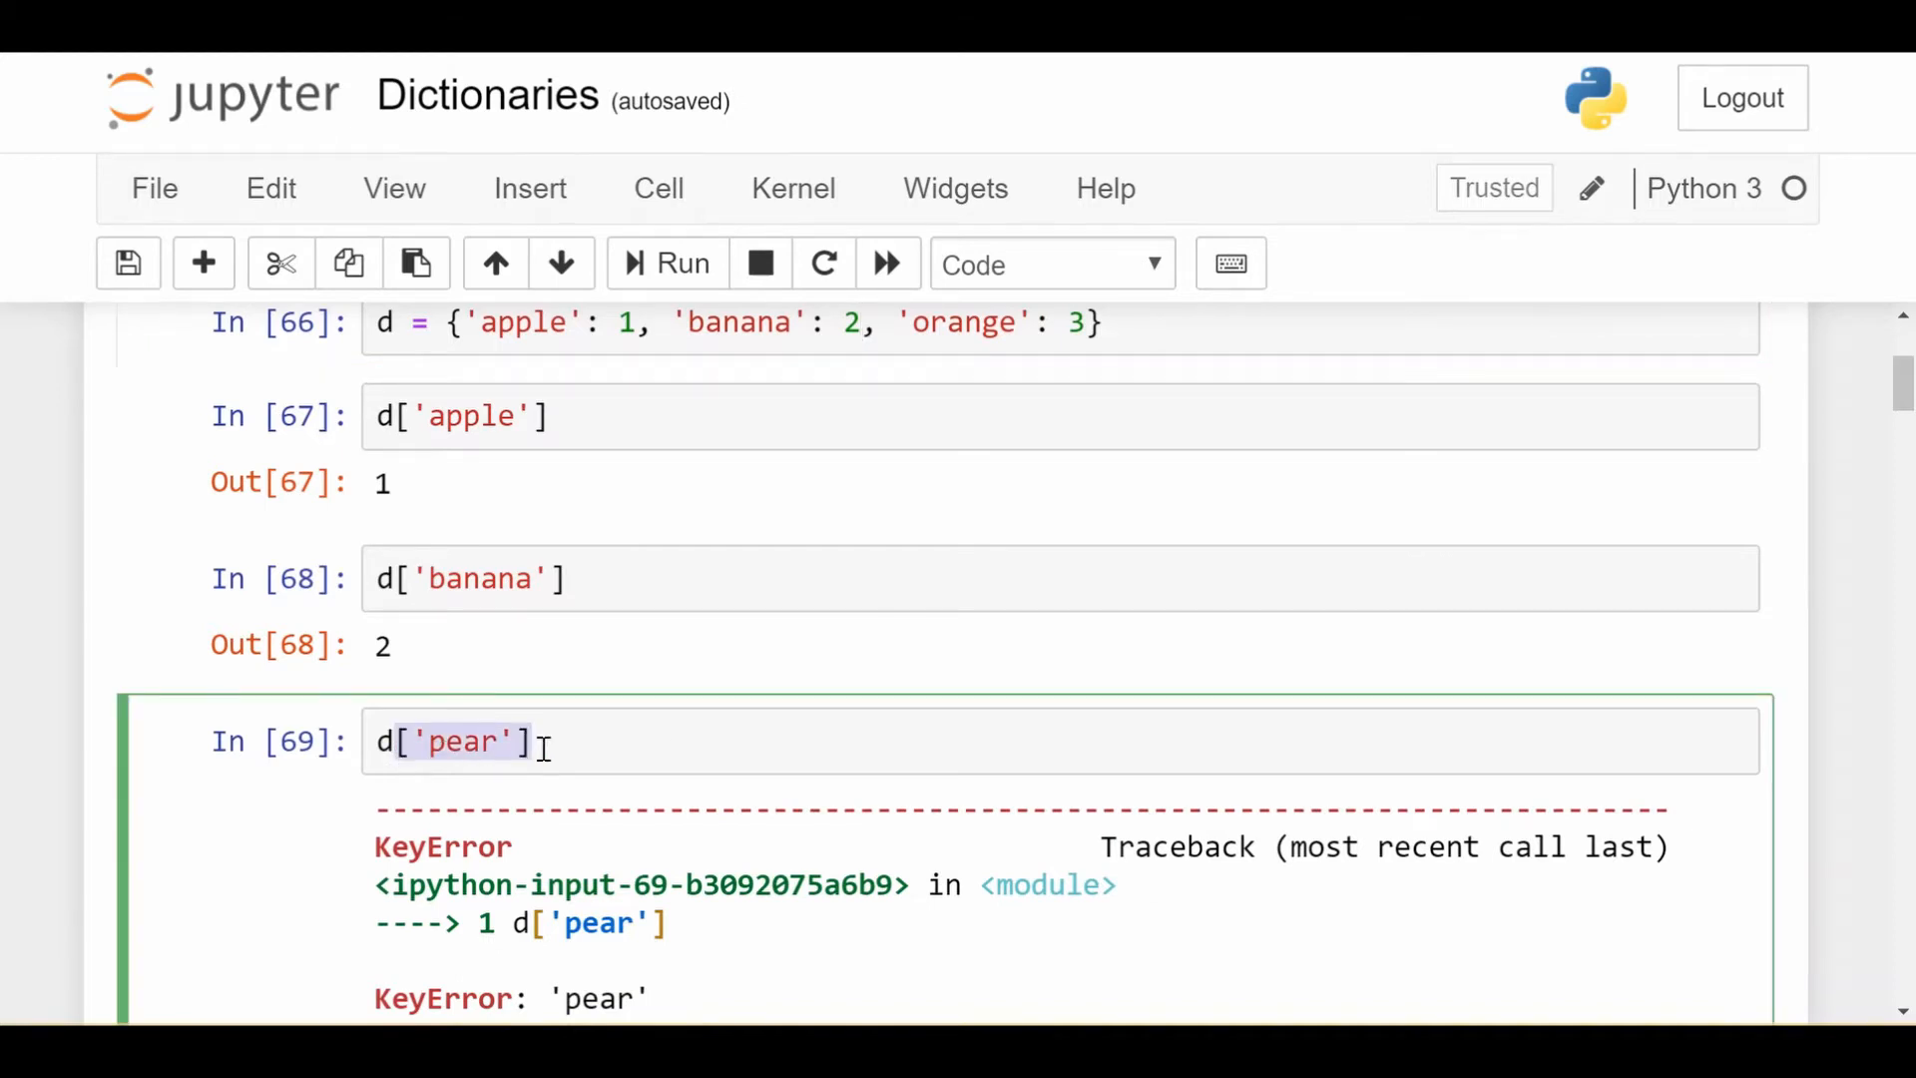
{"action": "scroll", "scroll_direction": "down", "scroll_amount": 3}
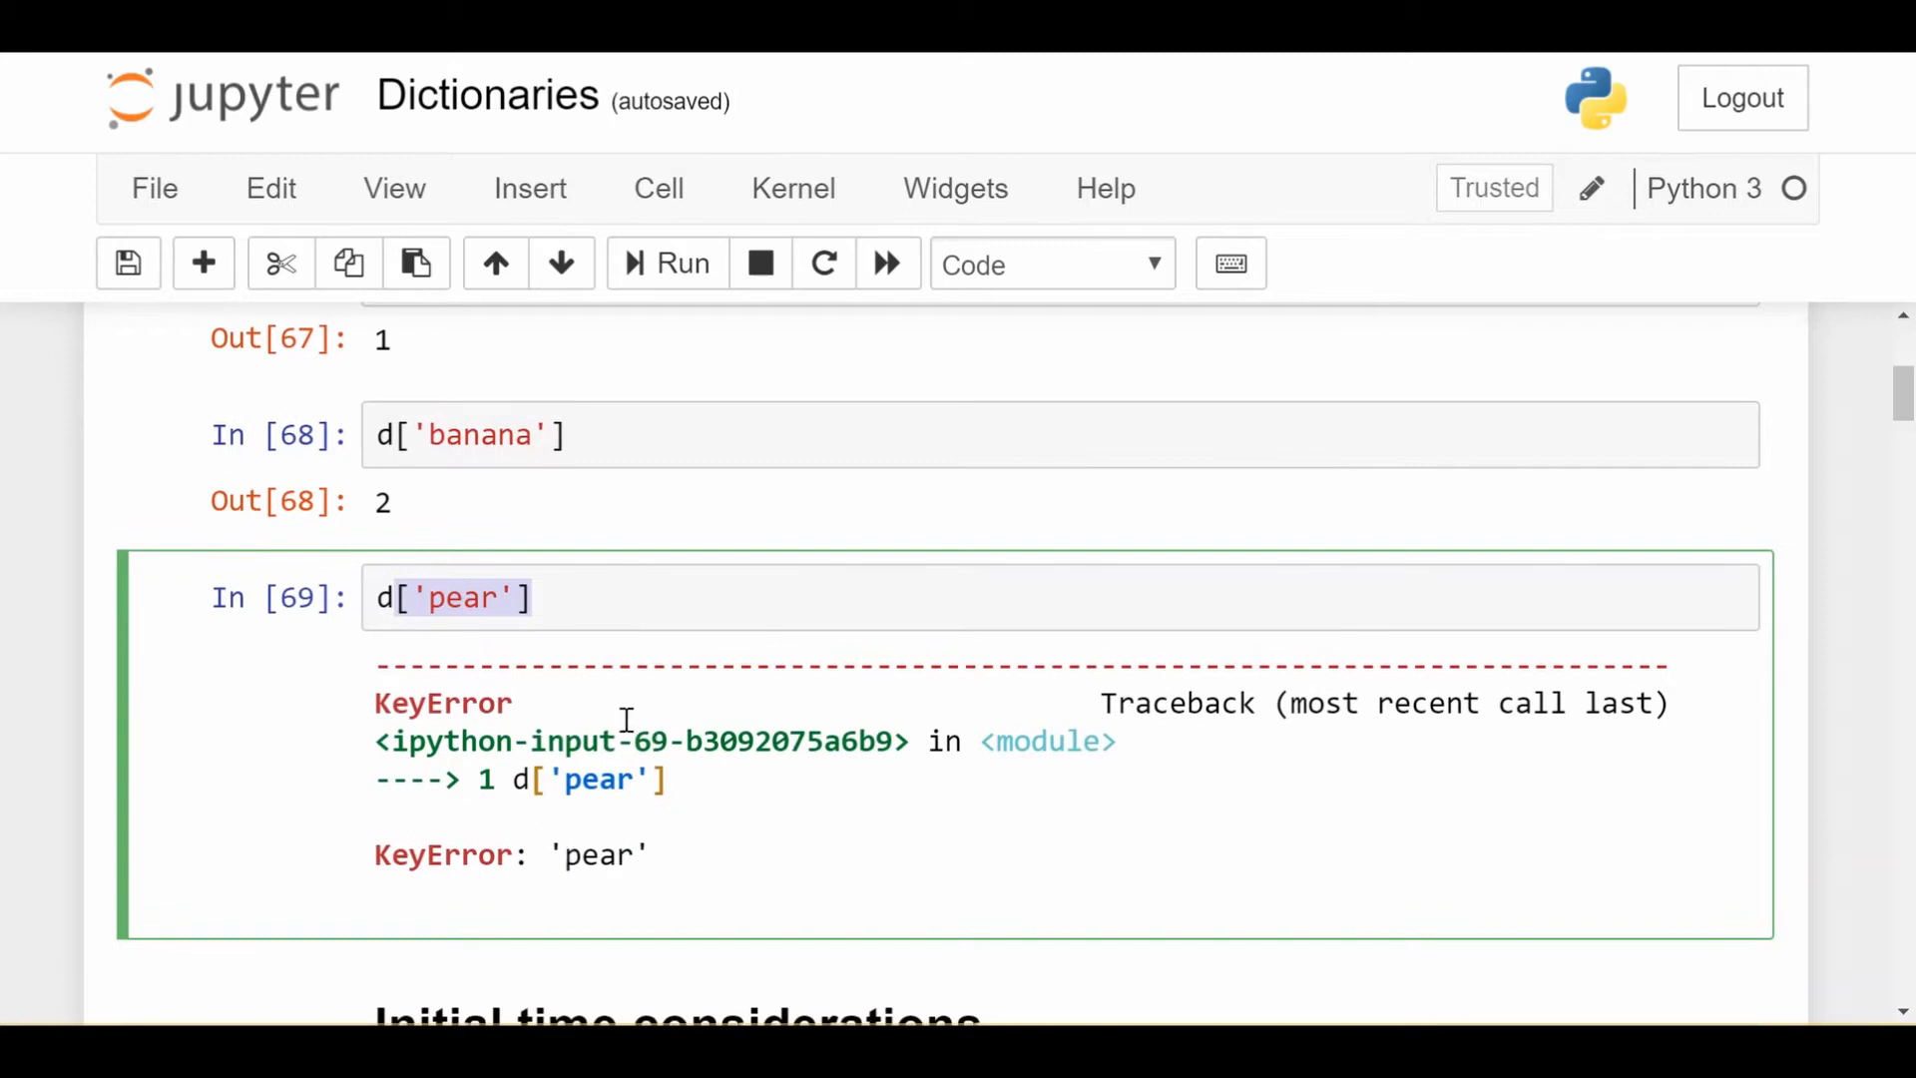
{"action": "scroll", "scroll_direction": "up", "scroll_amount": 3}
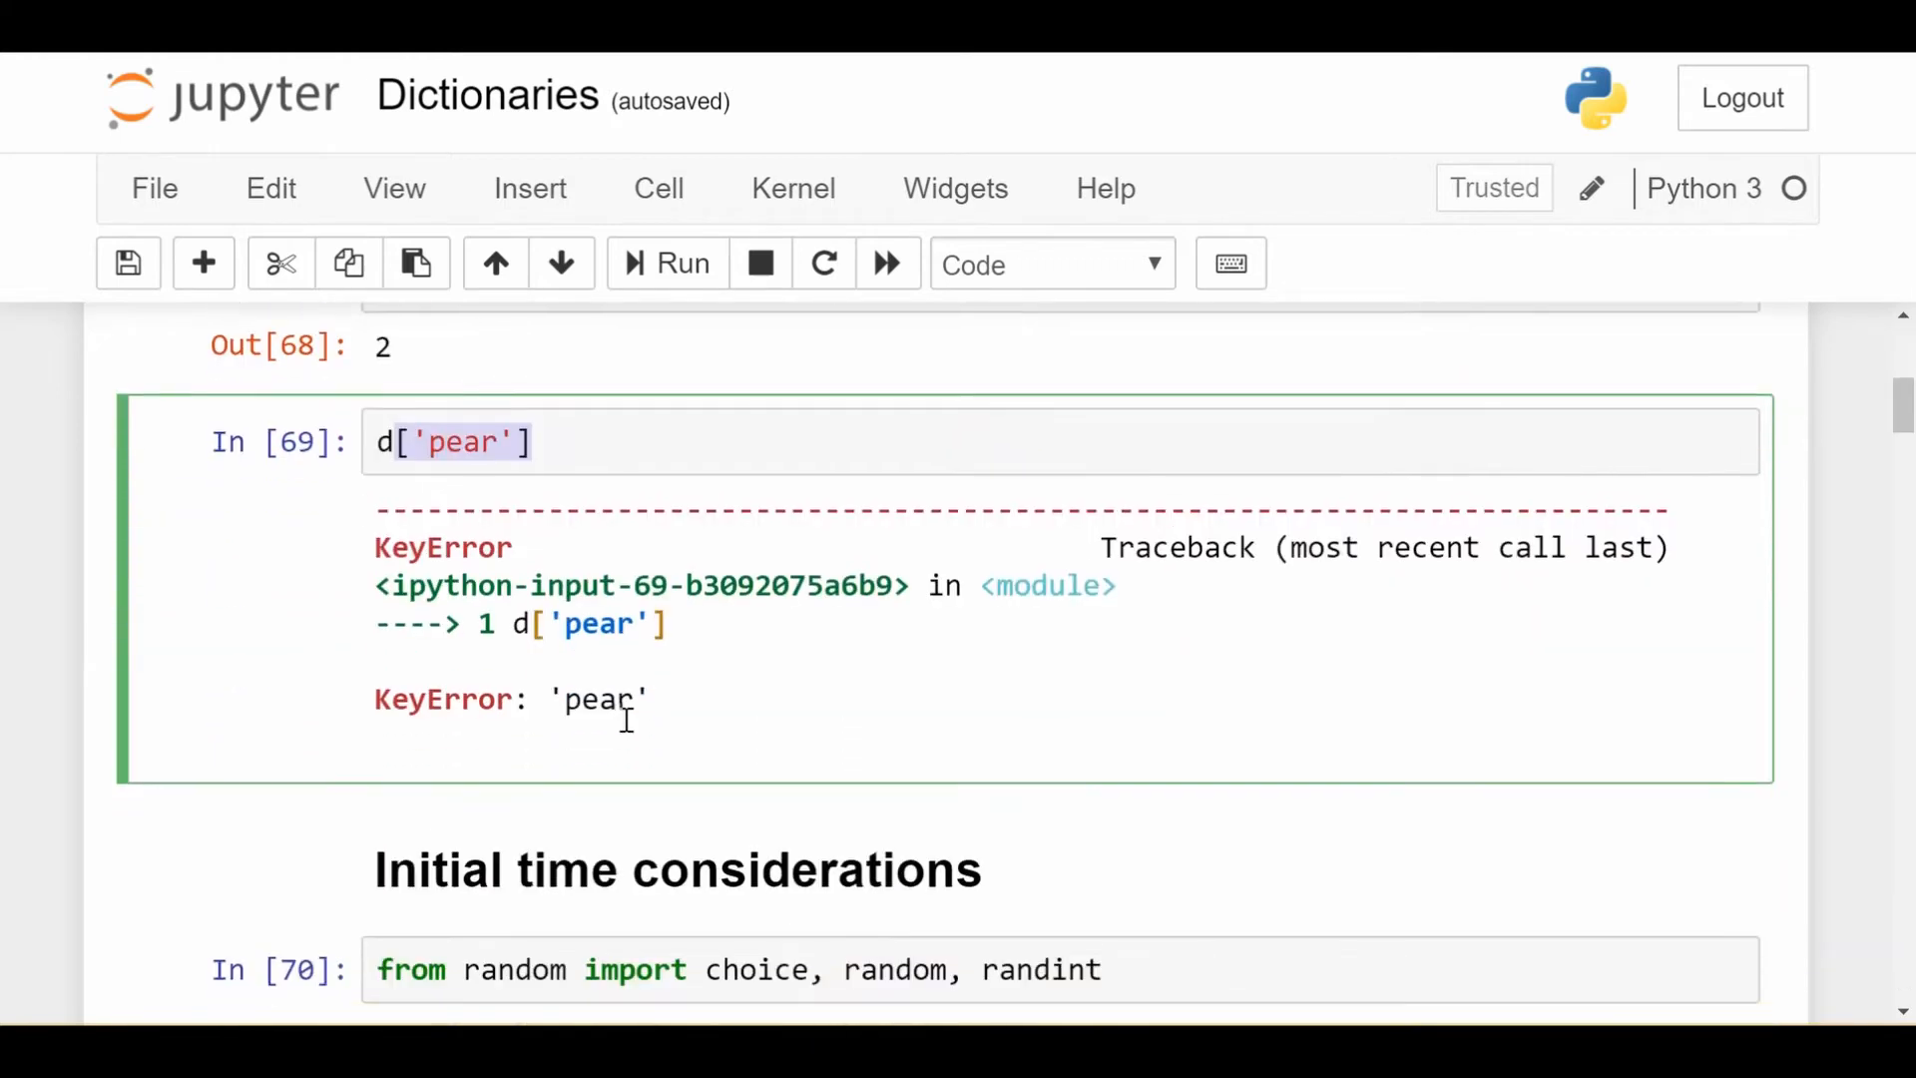
{"action": "scroll", "scroll_direction": "down", "scroll_amount": 3}
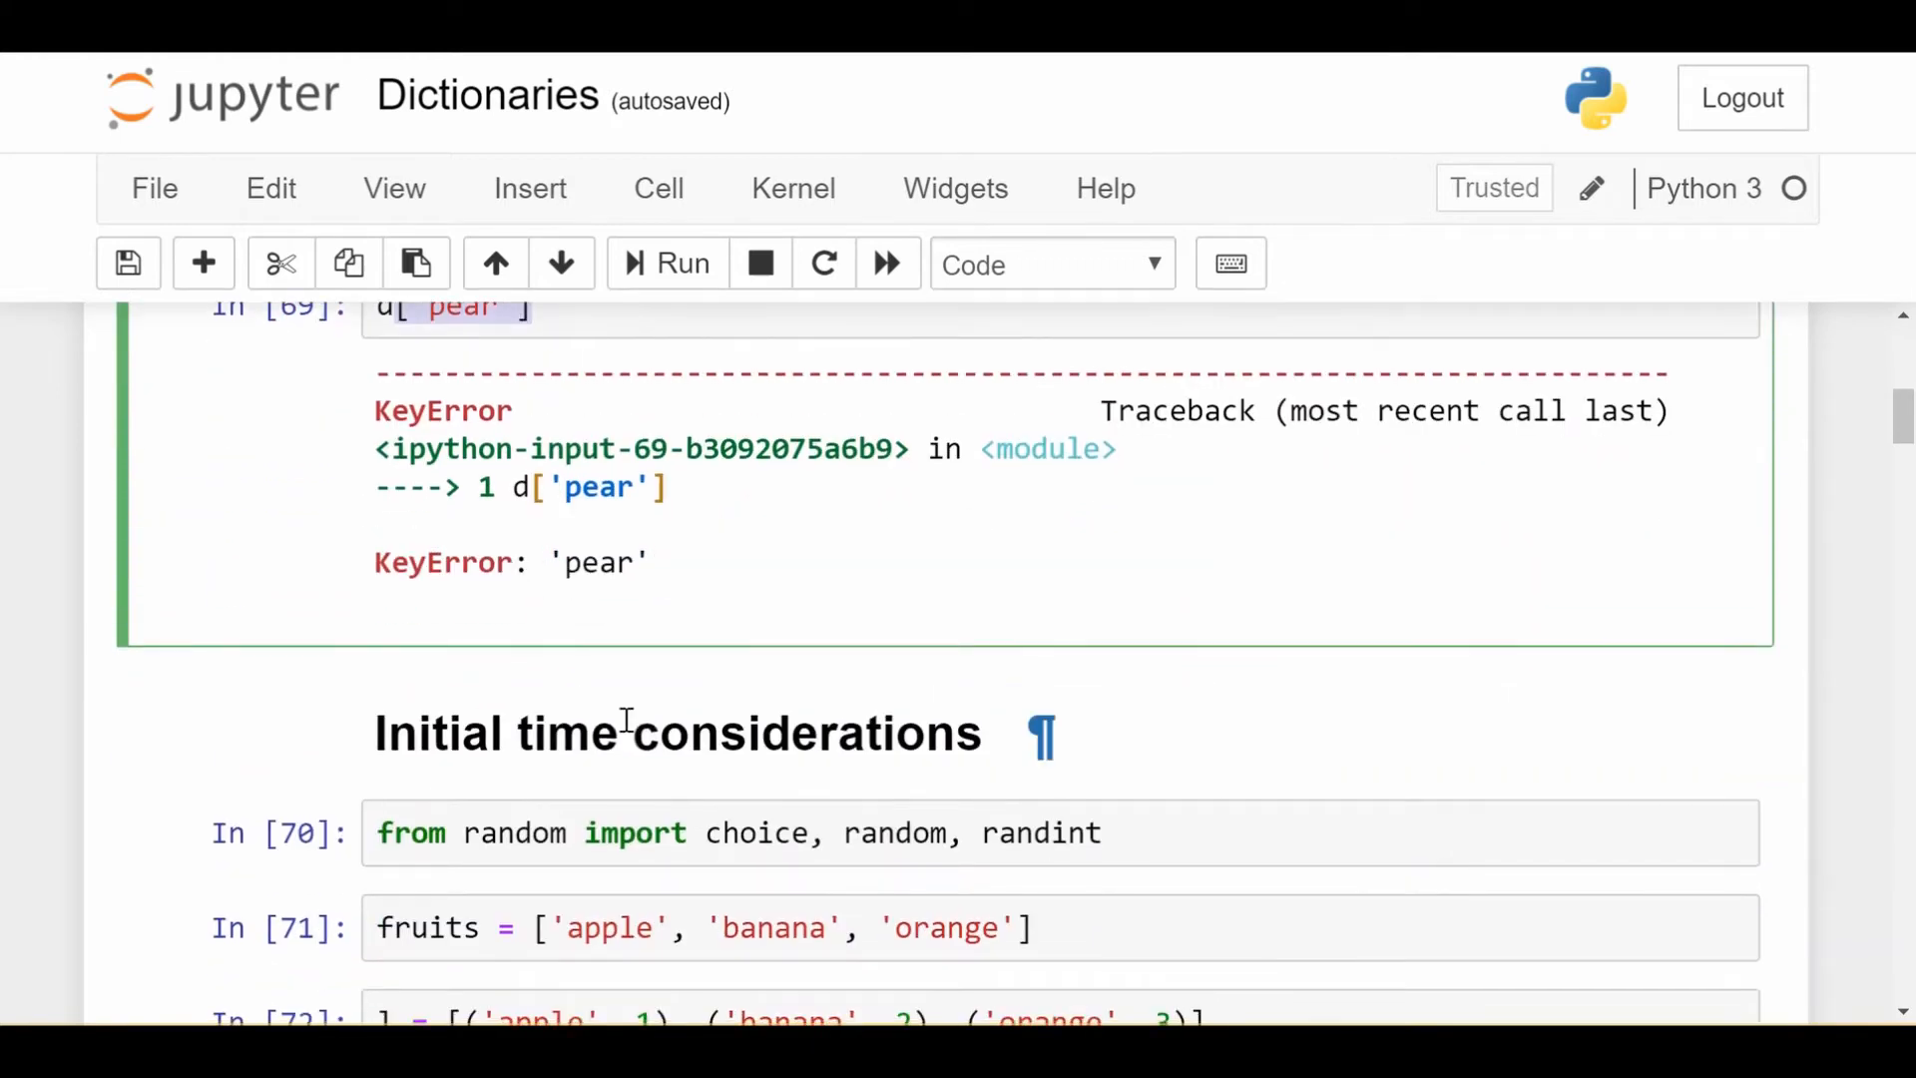
{"action": "scroll", "scroll_direction": "up", "scroll_amount": 3}
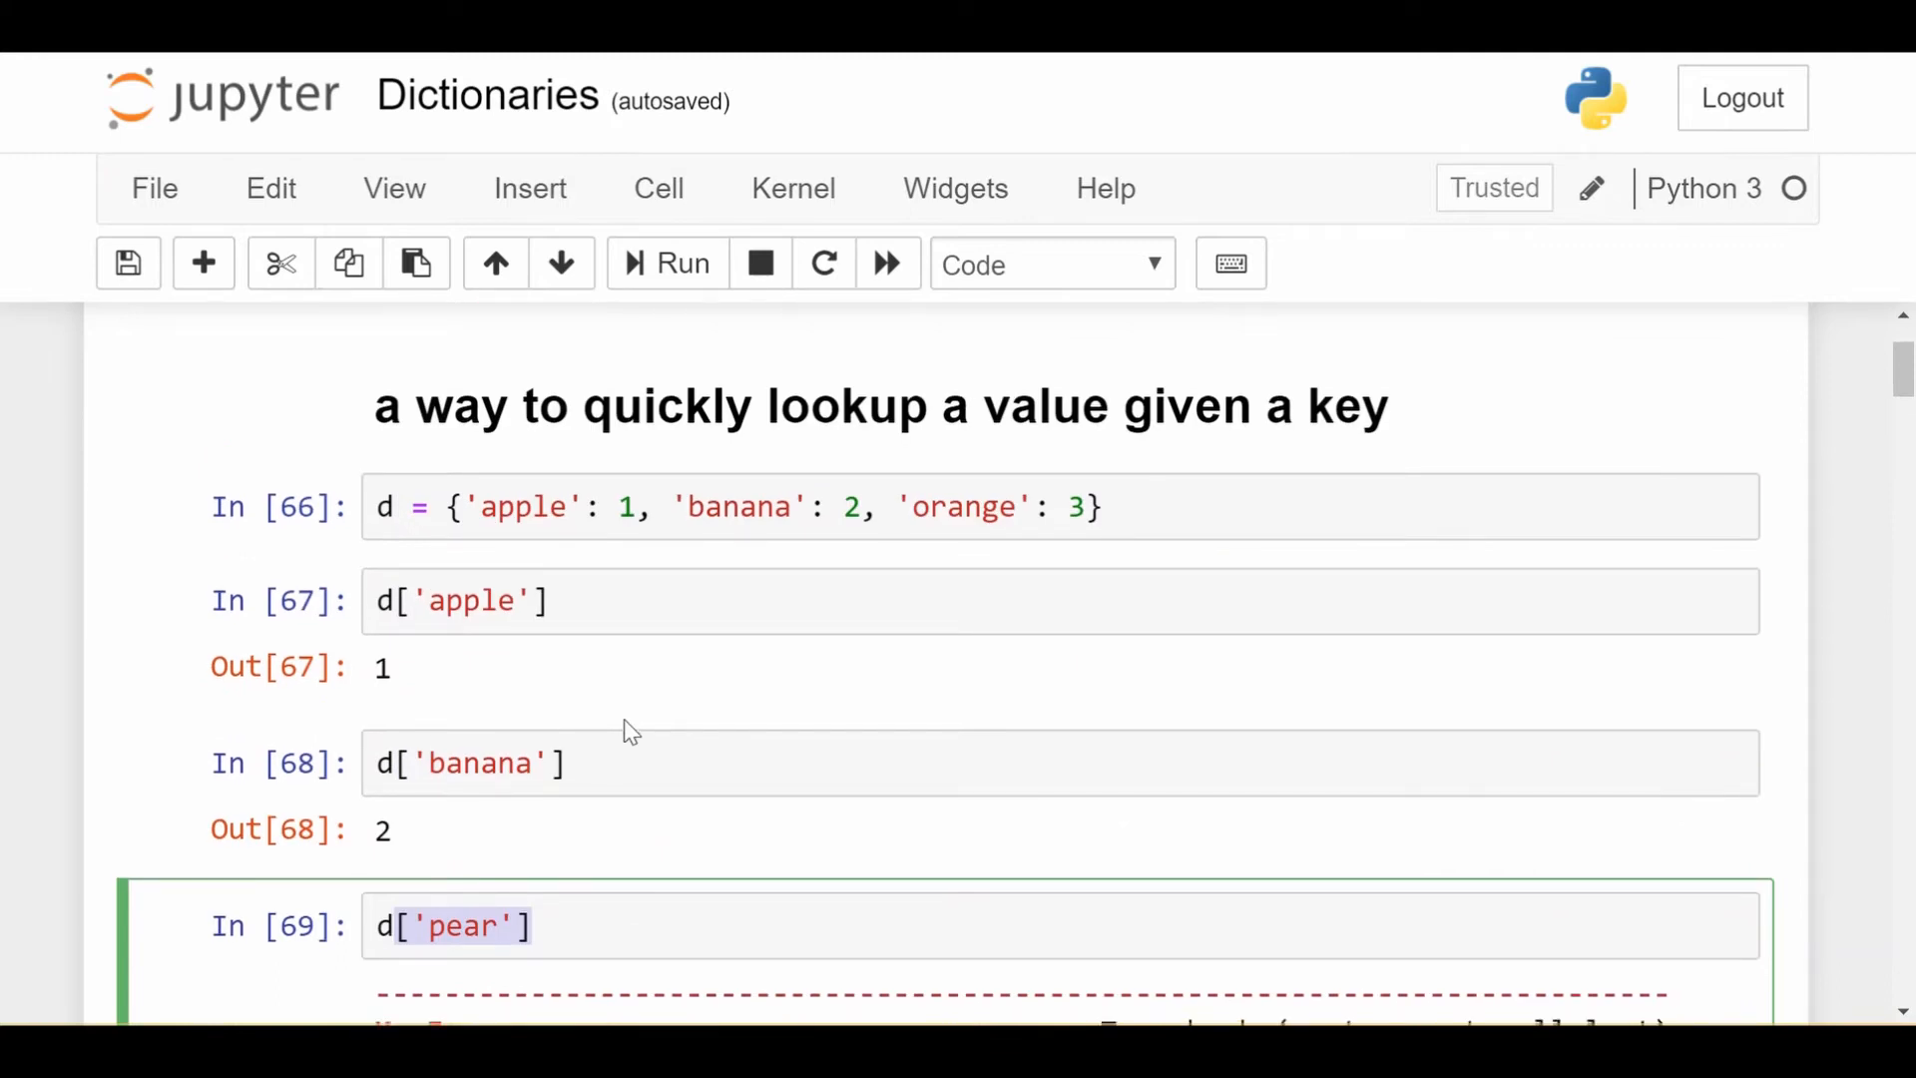
Highlight the orange pair in the fruit-value tuple list above the apple, 1 list lookup.
{"action": "scroll", "scroll_direction": "down", "scroll_amount": 3}
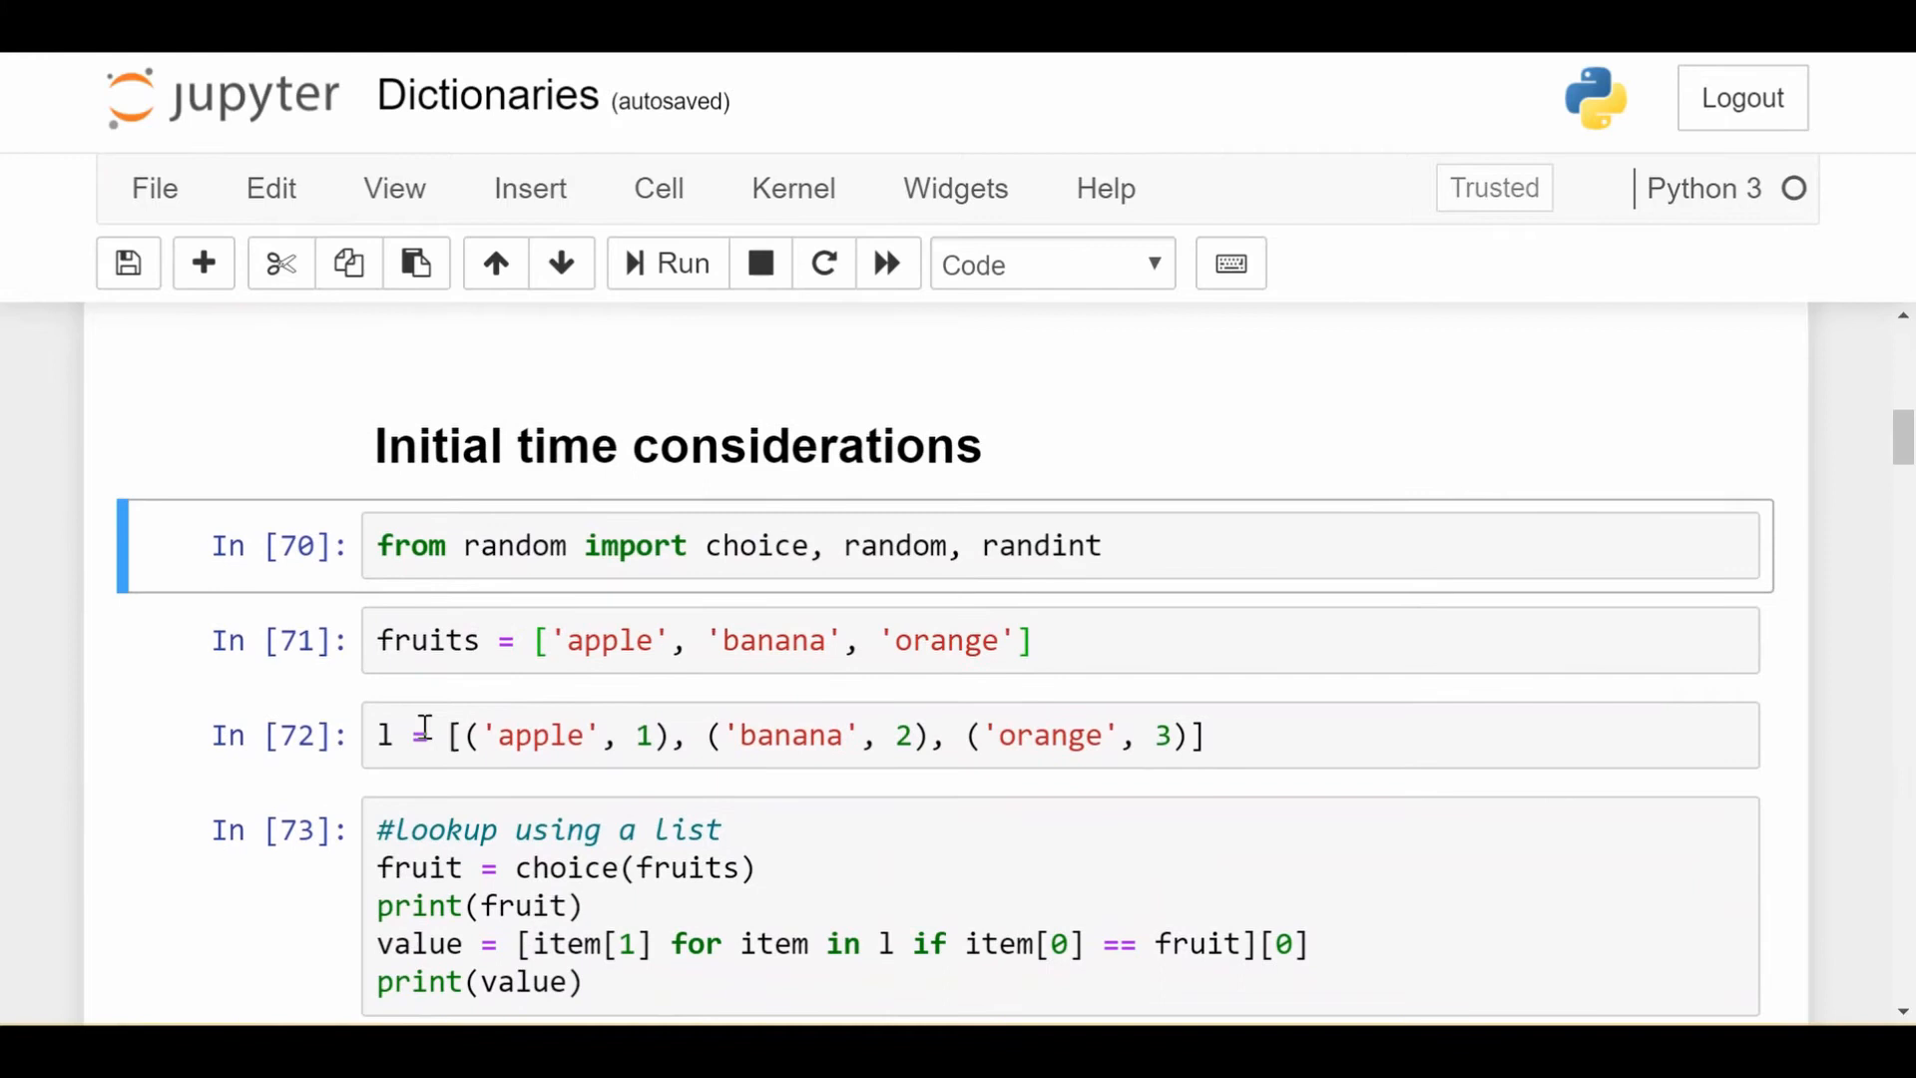
{"action": "left_click", "coordinate": [715, 734]}
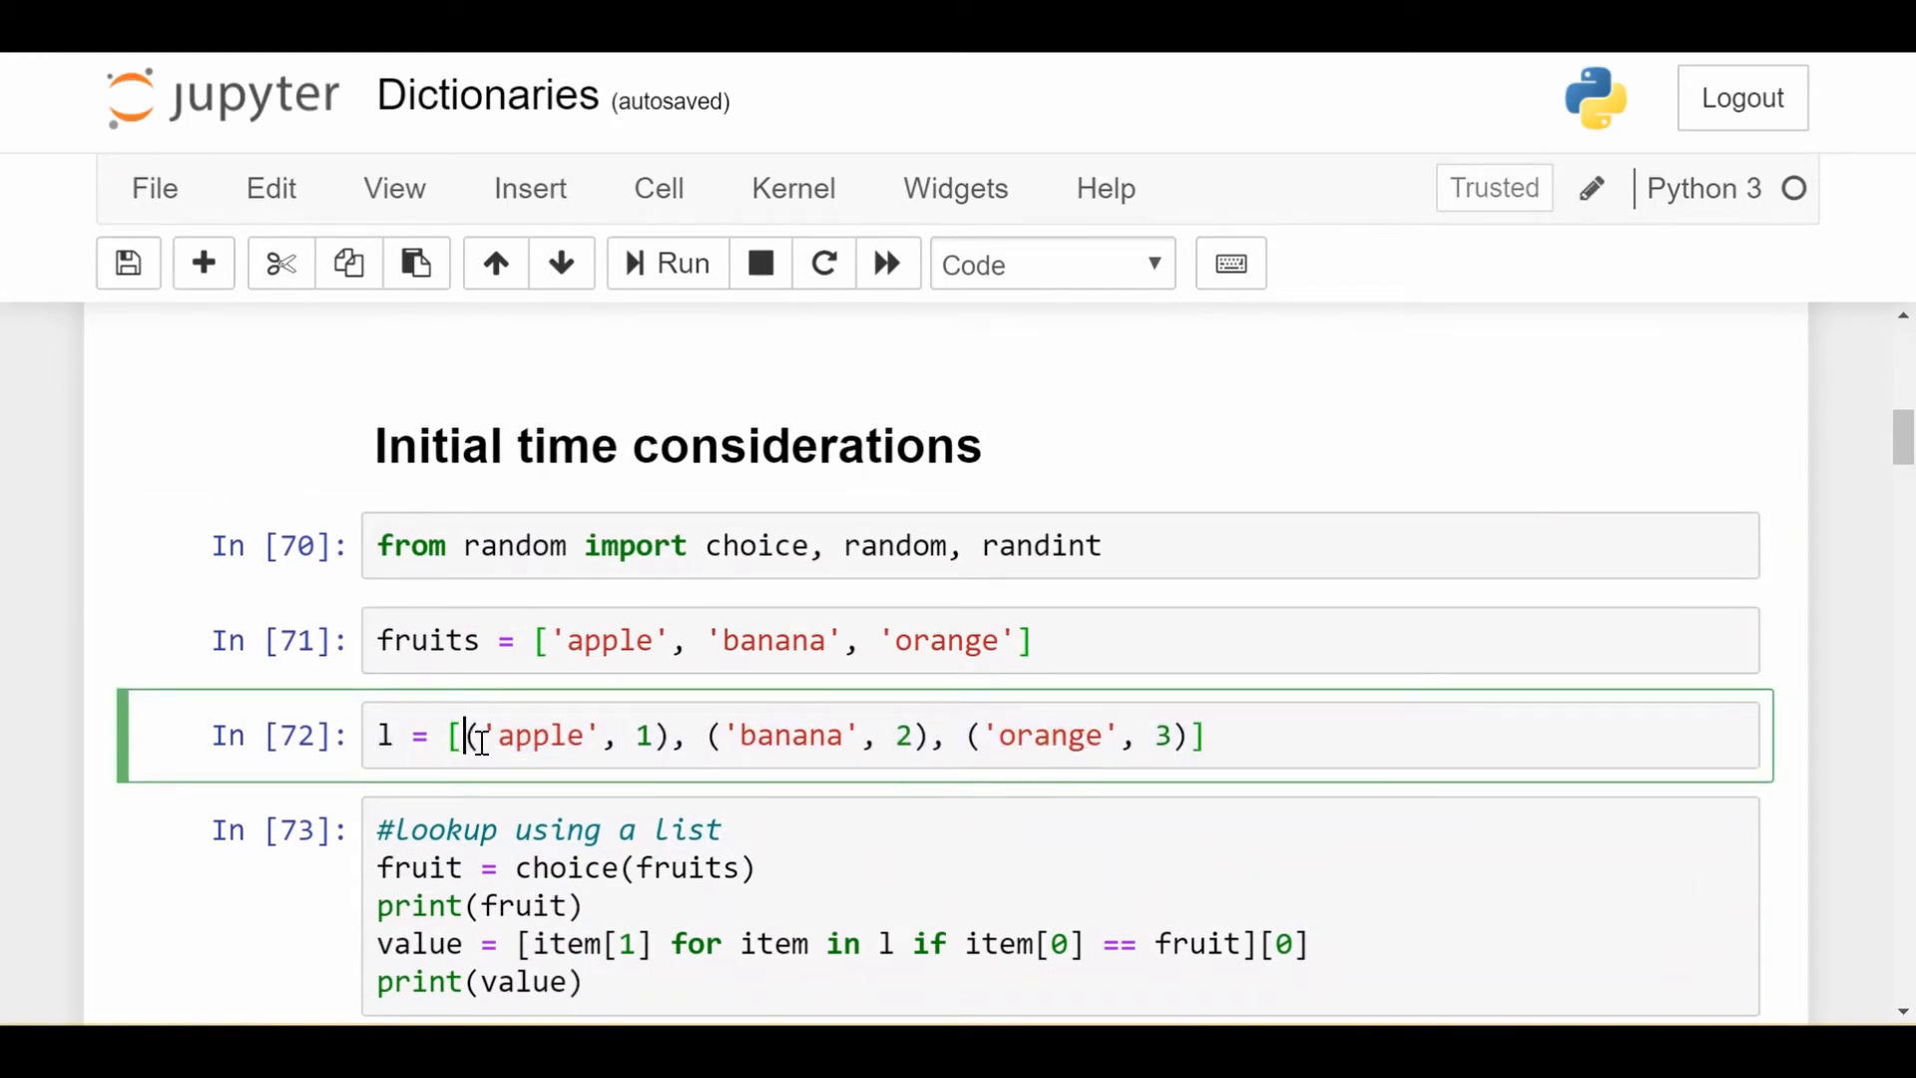
{"action": "left_click_drag", "start_coordinate": [471, 735], "coordinate": [684, 735]}
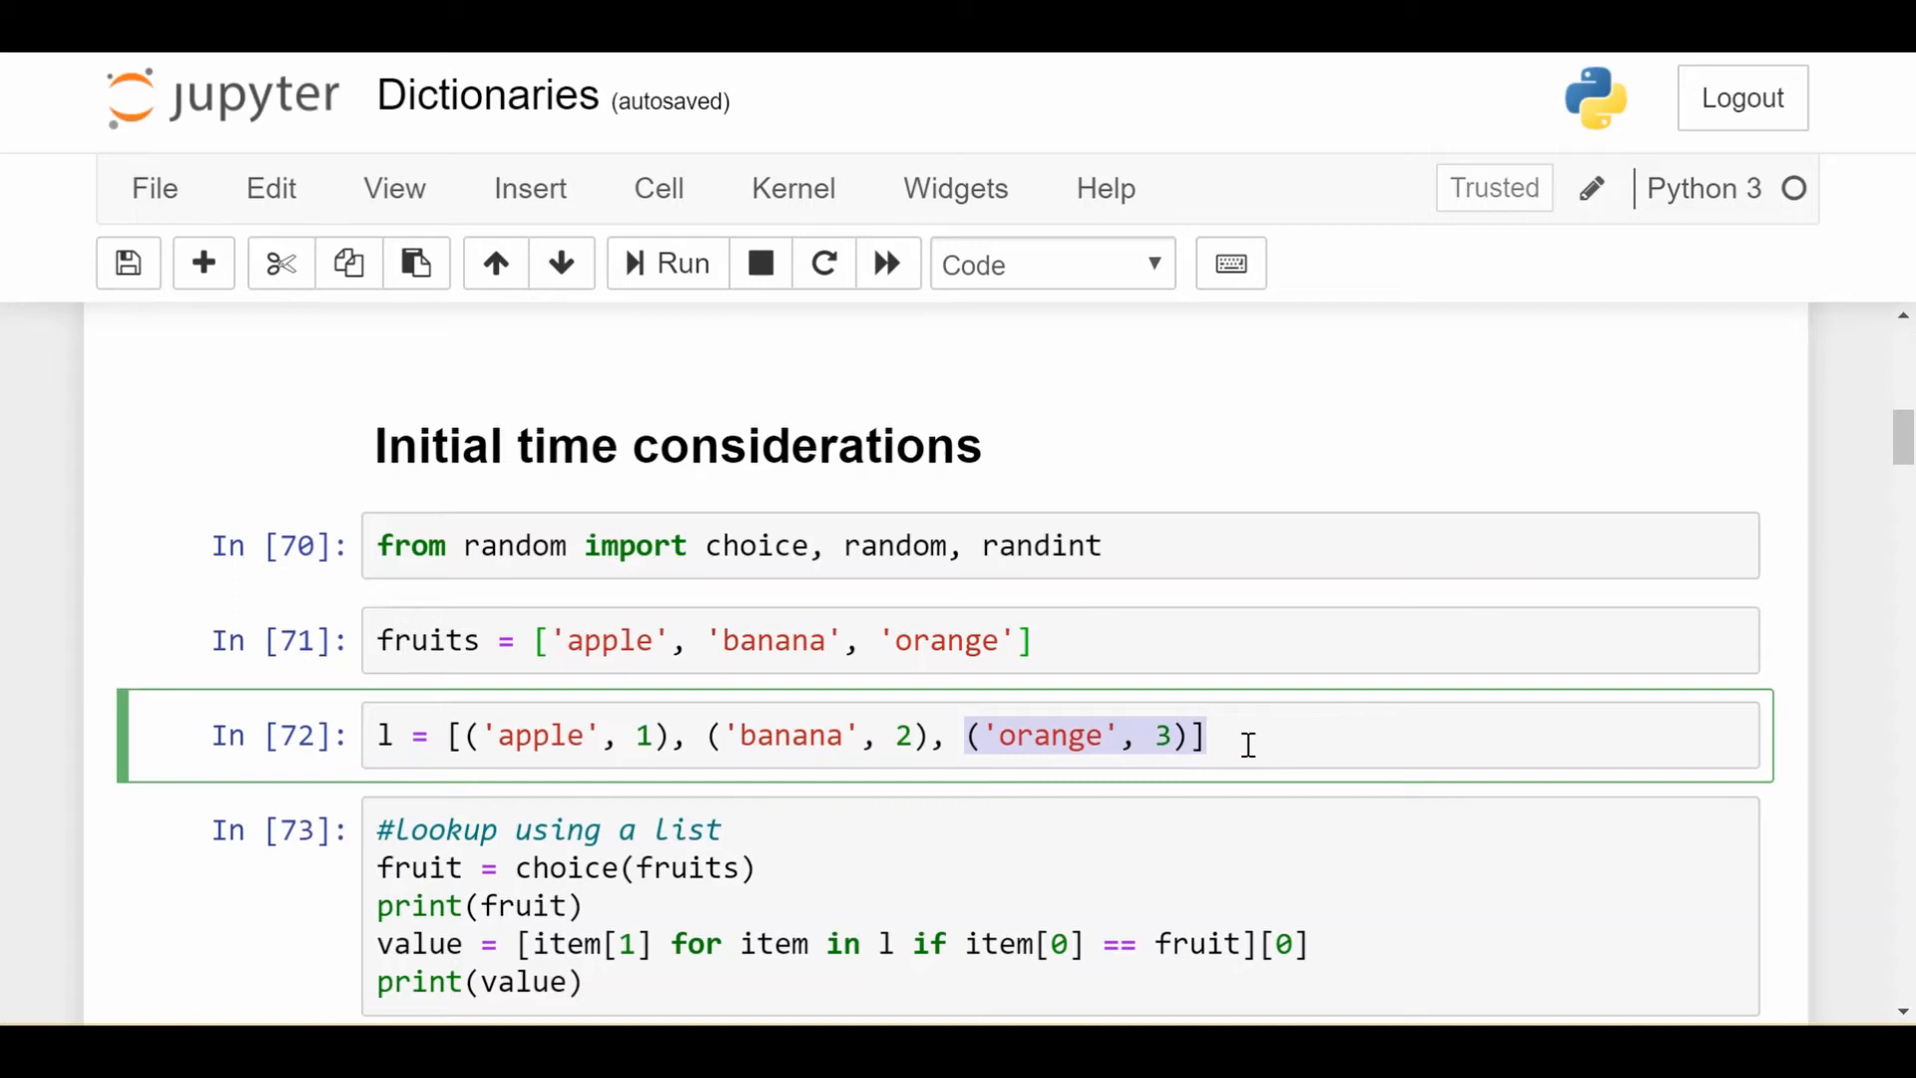
{"action": "scroll", "scroll_direction": "up", "scroll_amount": 3}
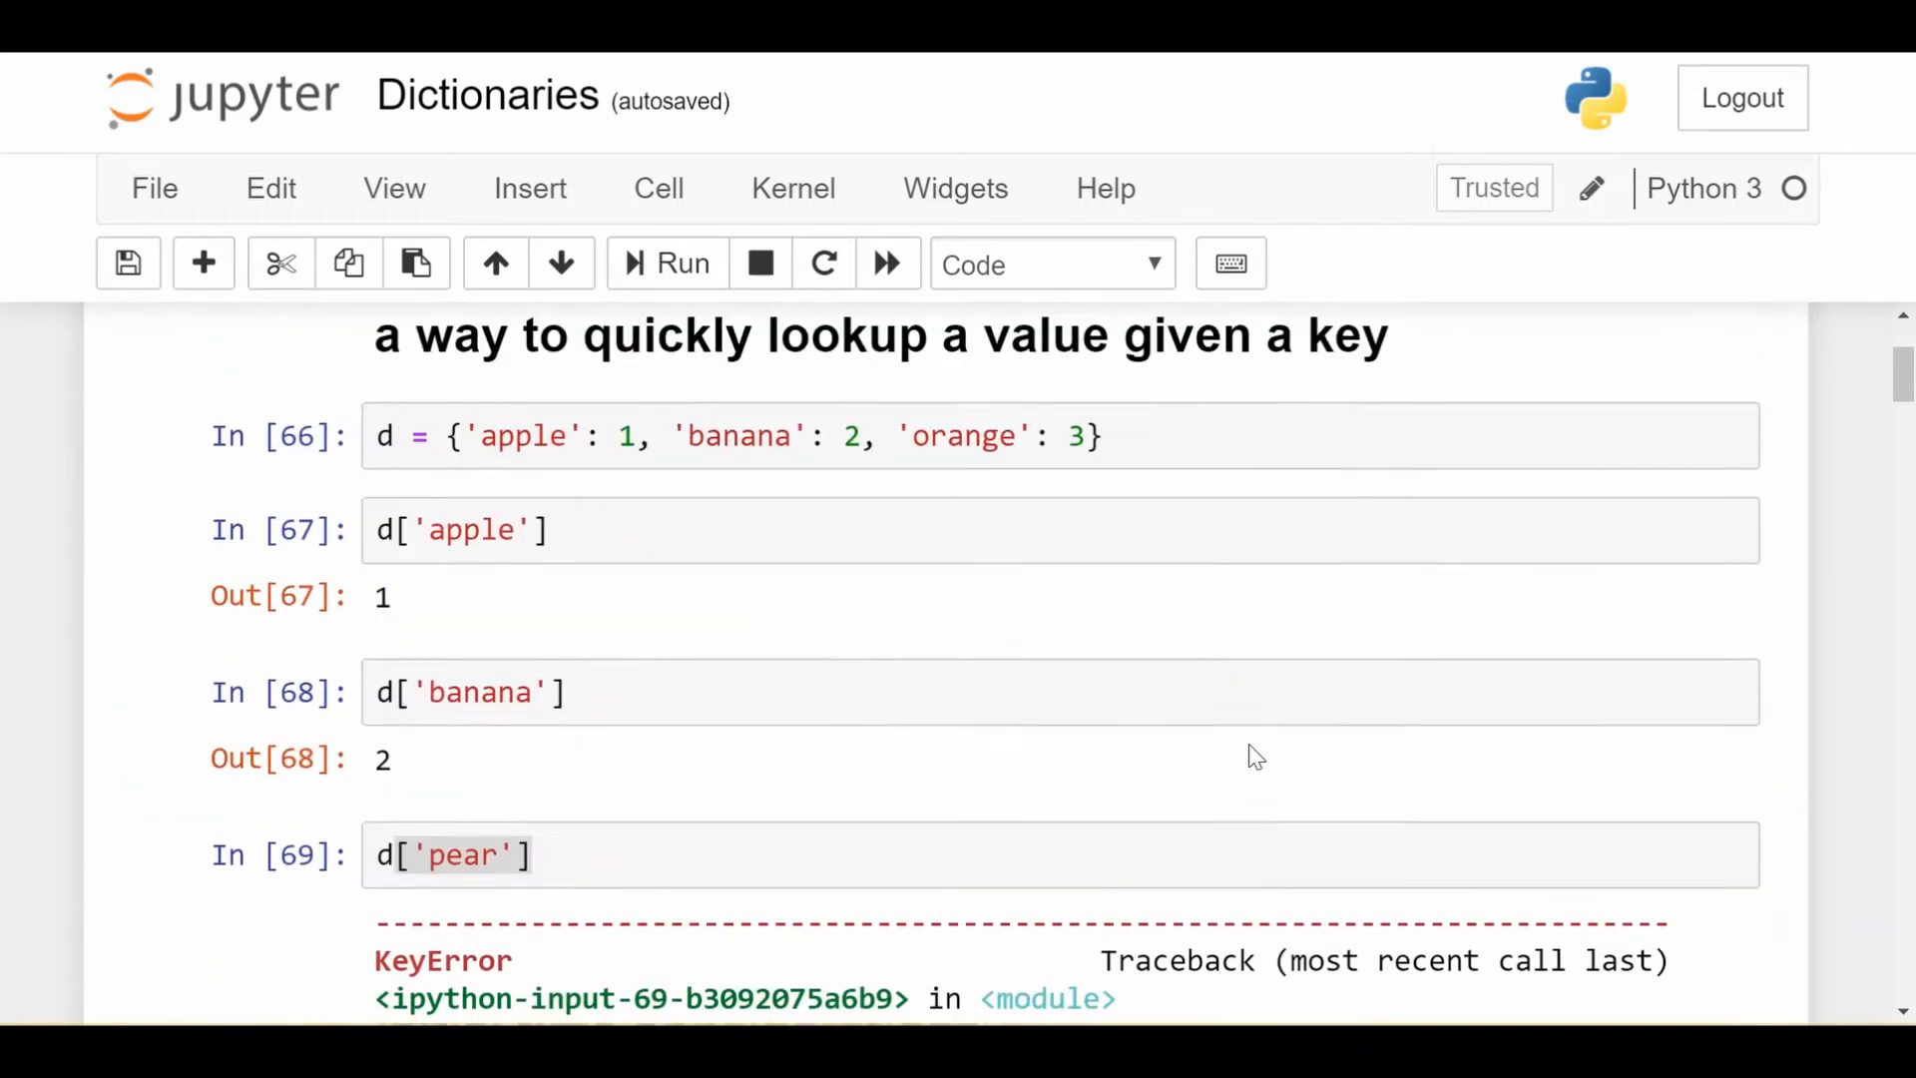
{"action": "scroll", "scroll_direction": "up", "scroll_amount": 3}
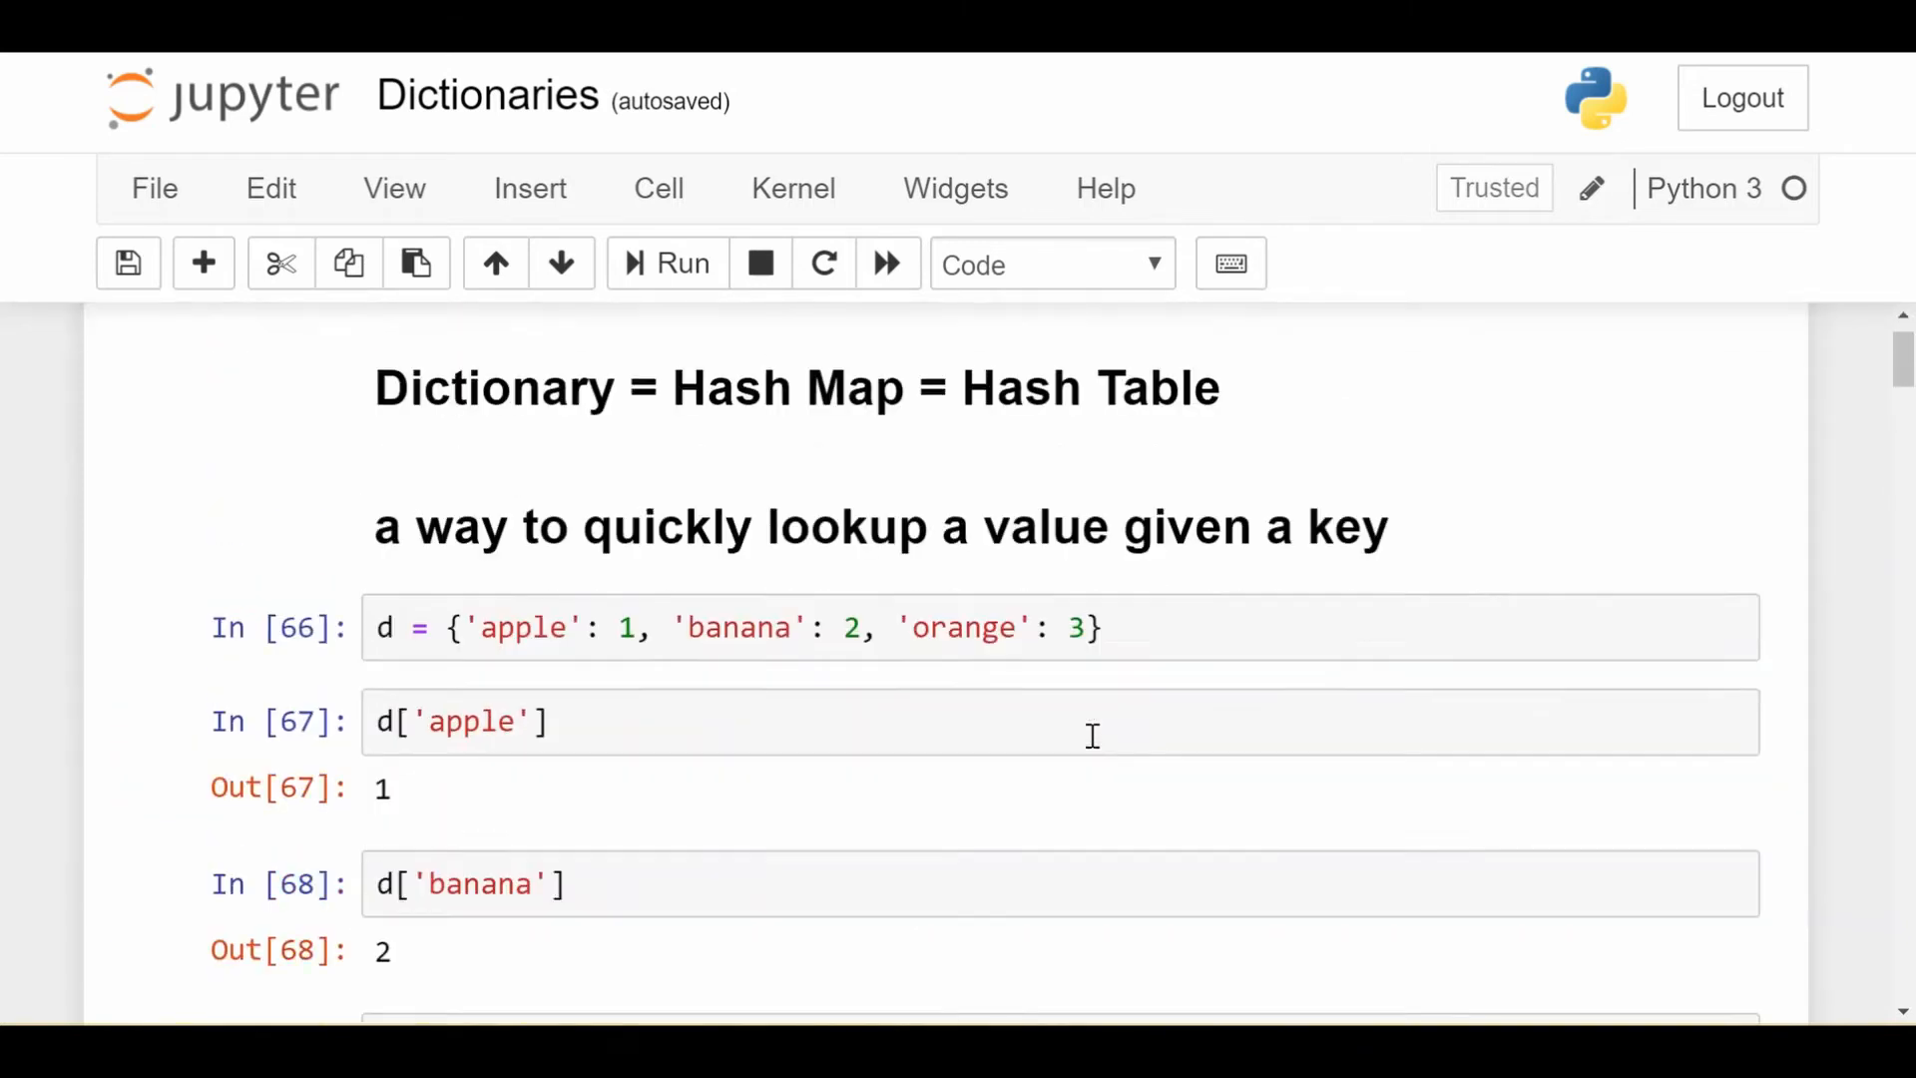
{"action": "scroll", "scroll_direction": "down", "scroll_amount": 3}
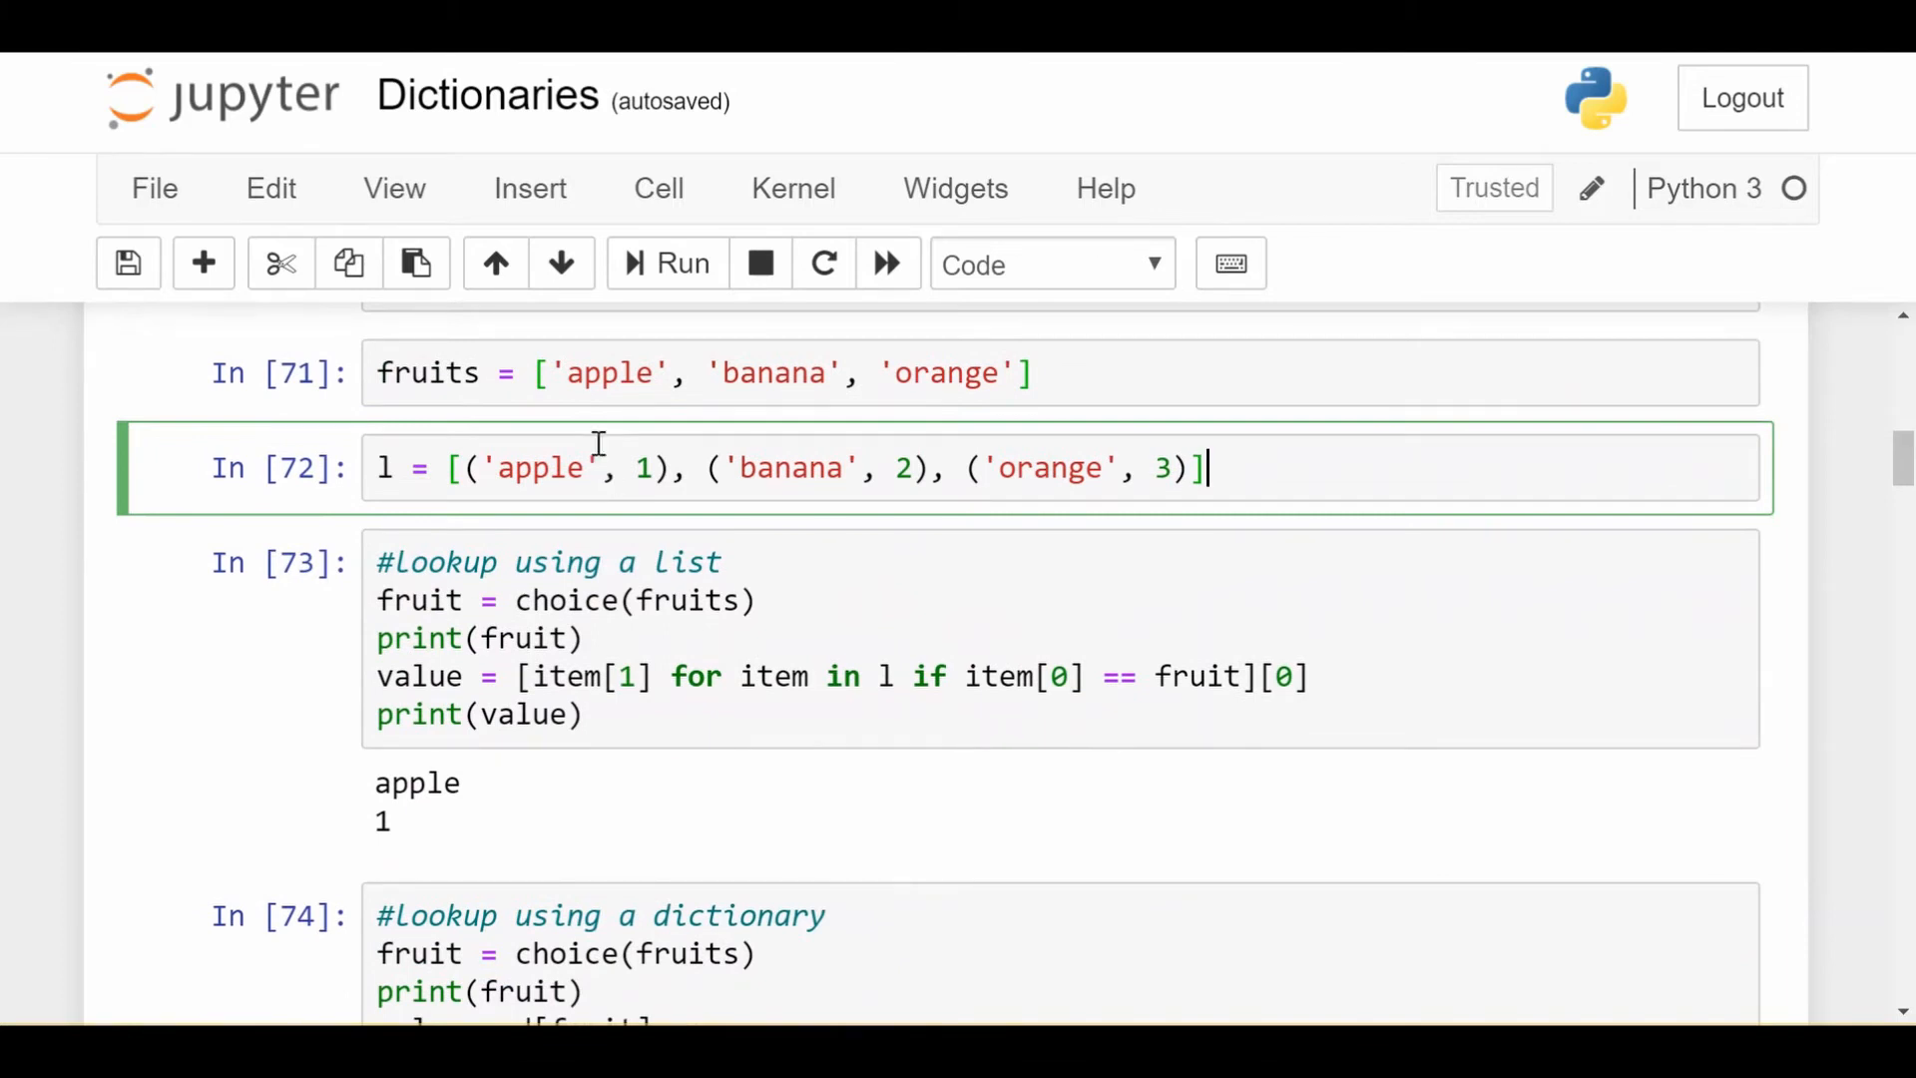
{"action": "double_click", "coordinate": [643, 467]}
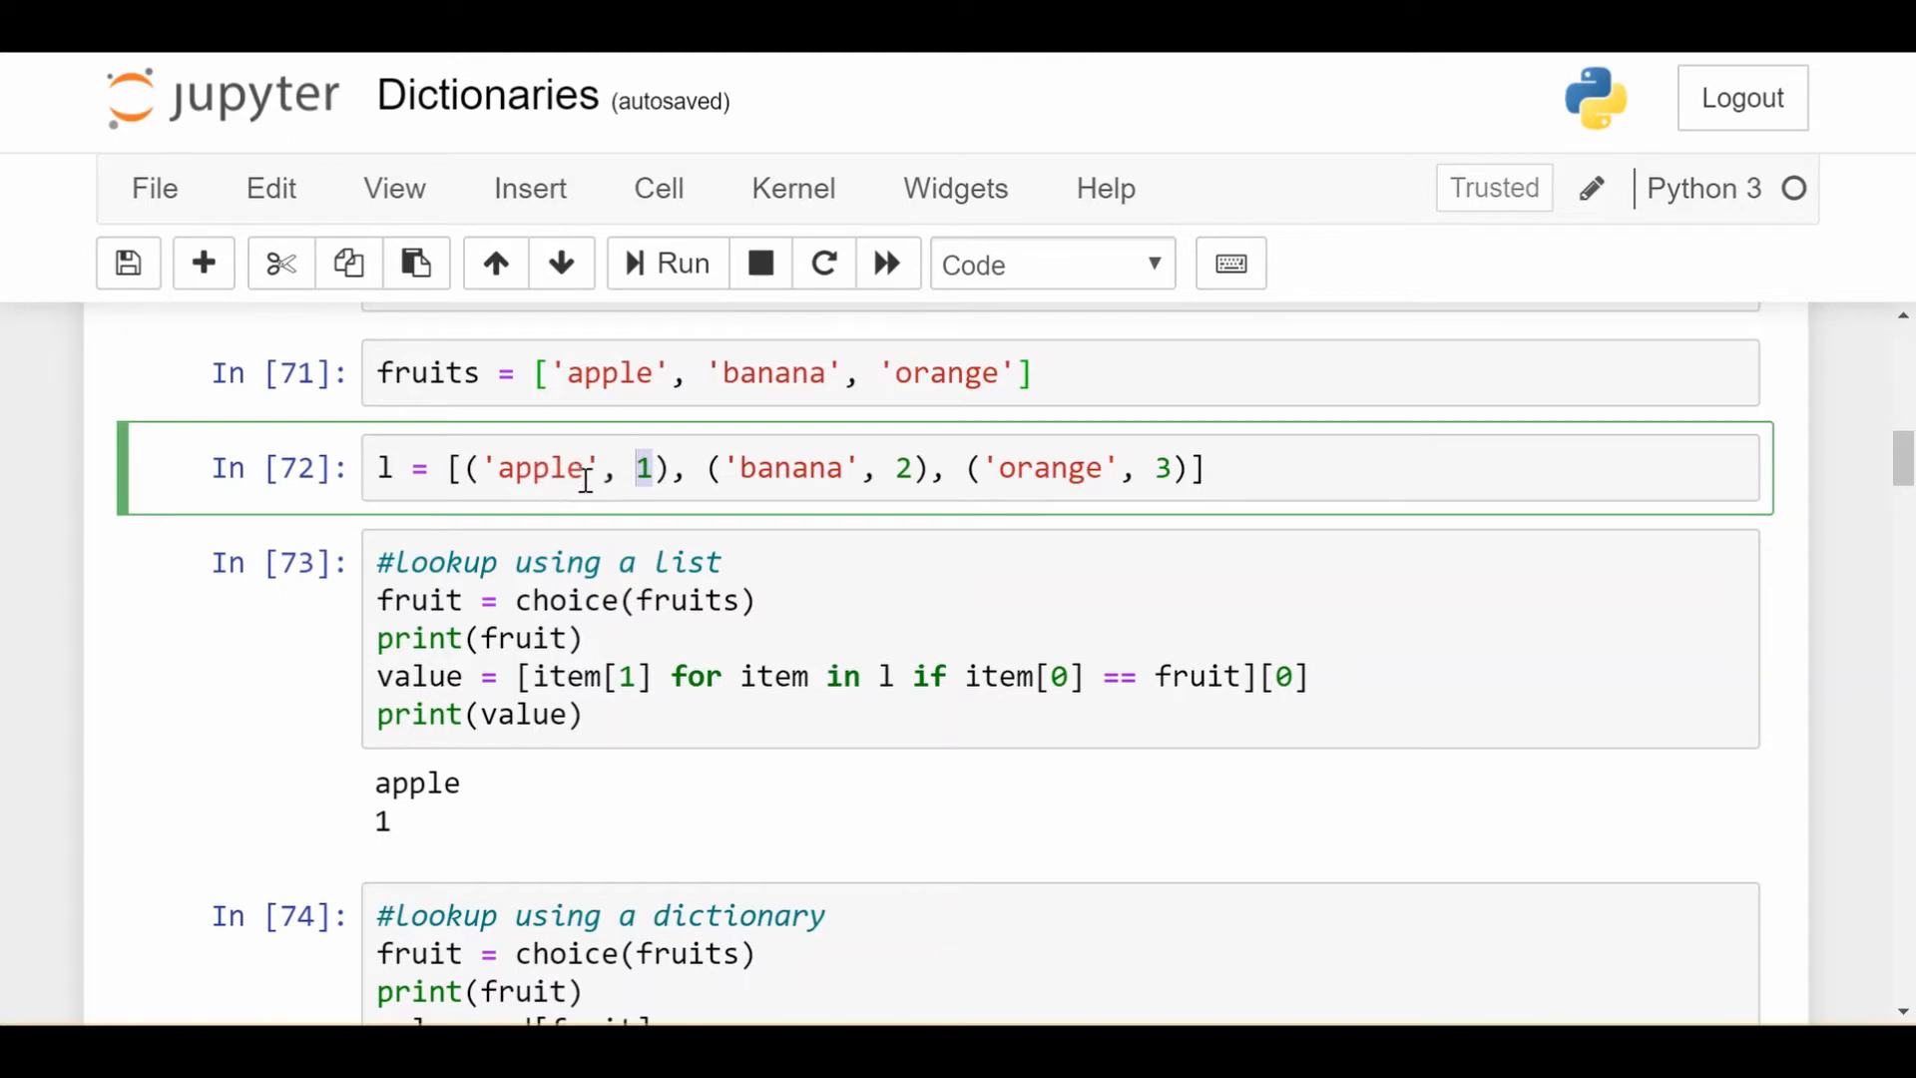
{"action": "left_click", "coordinate": [665, 603]}
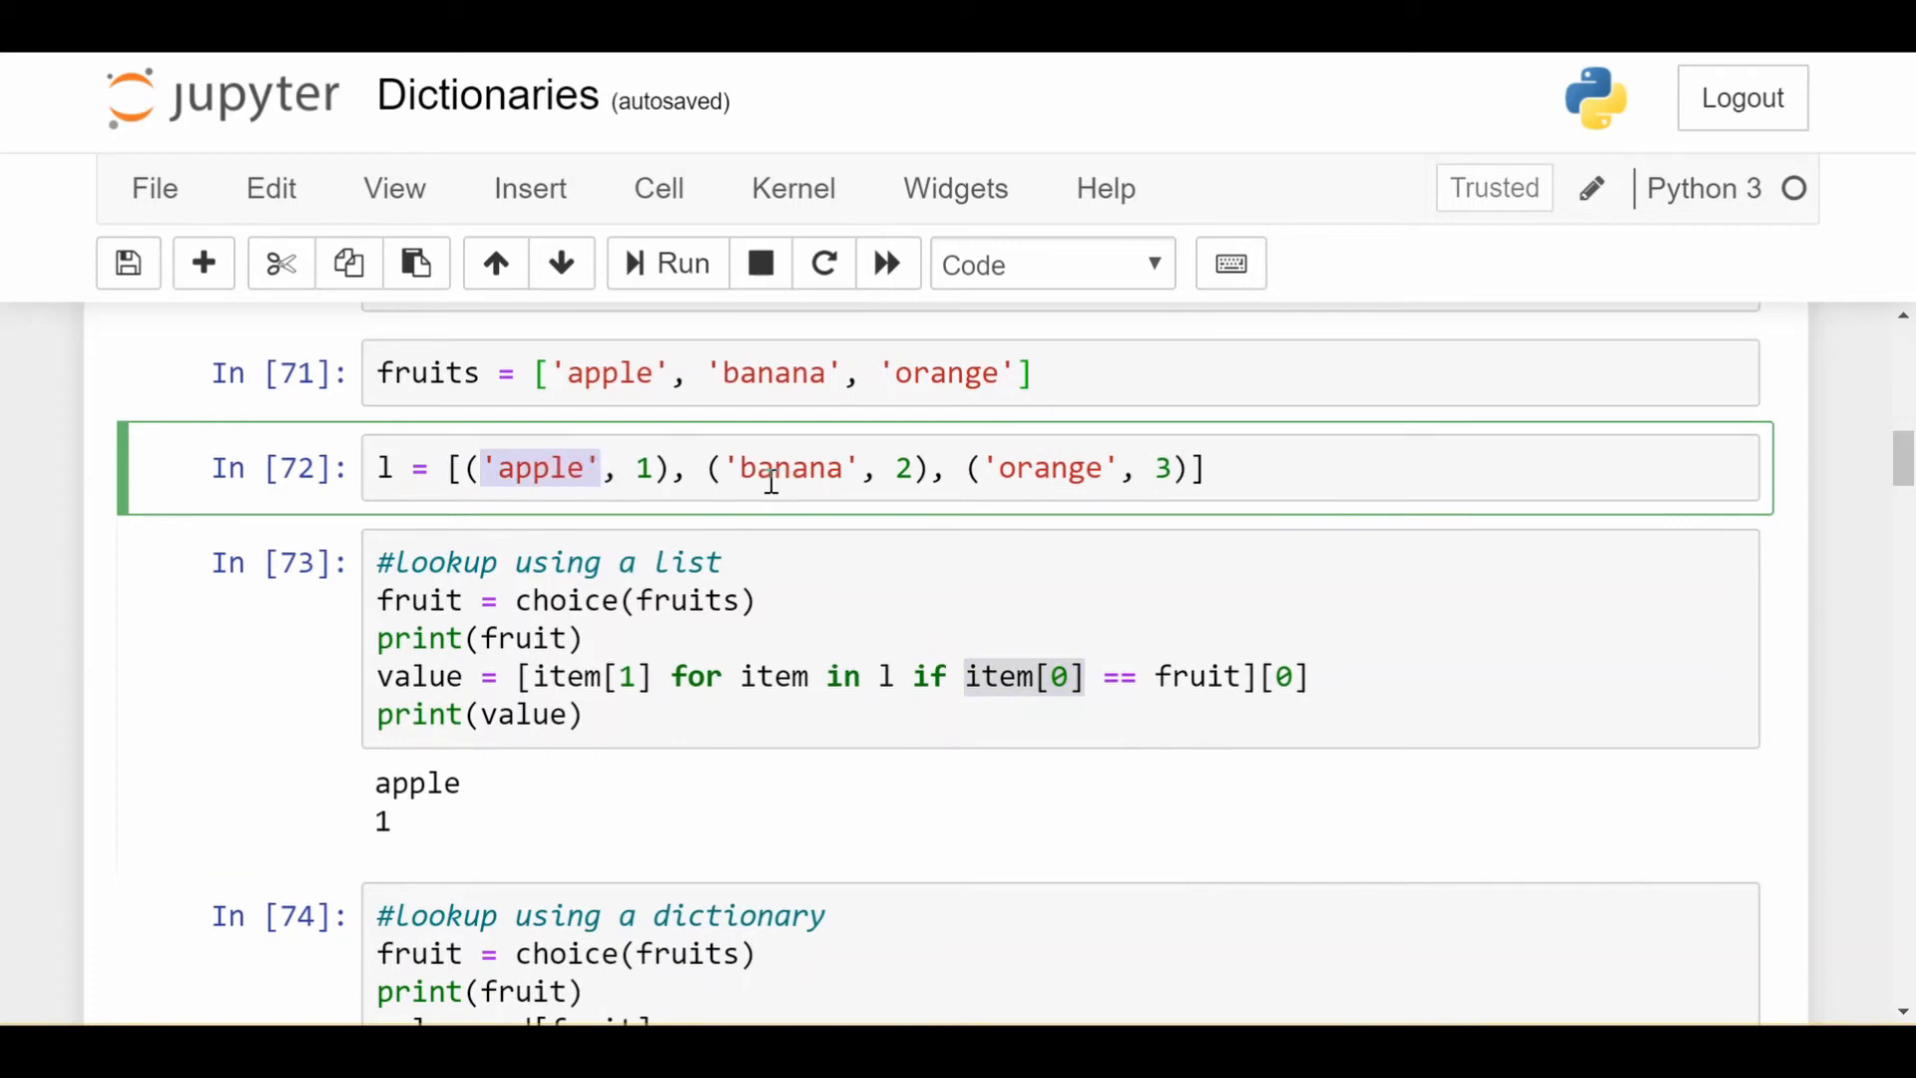
{"action": "mouse_move", "coordinate": [1190, 675]}
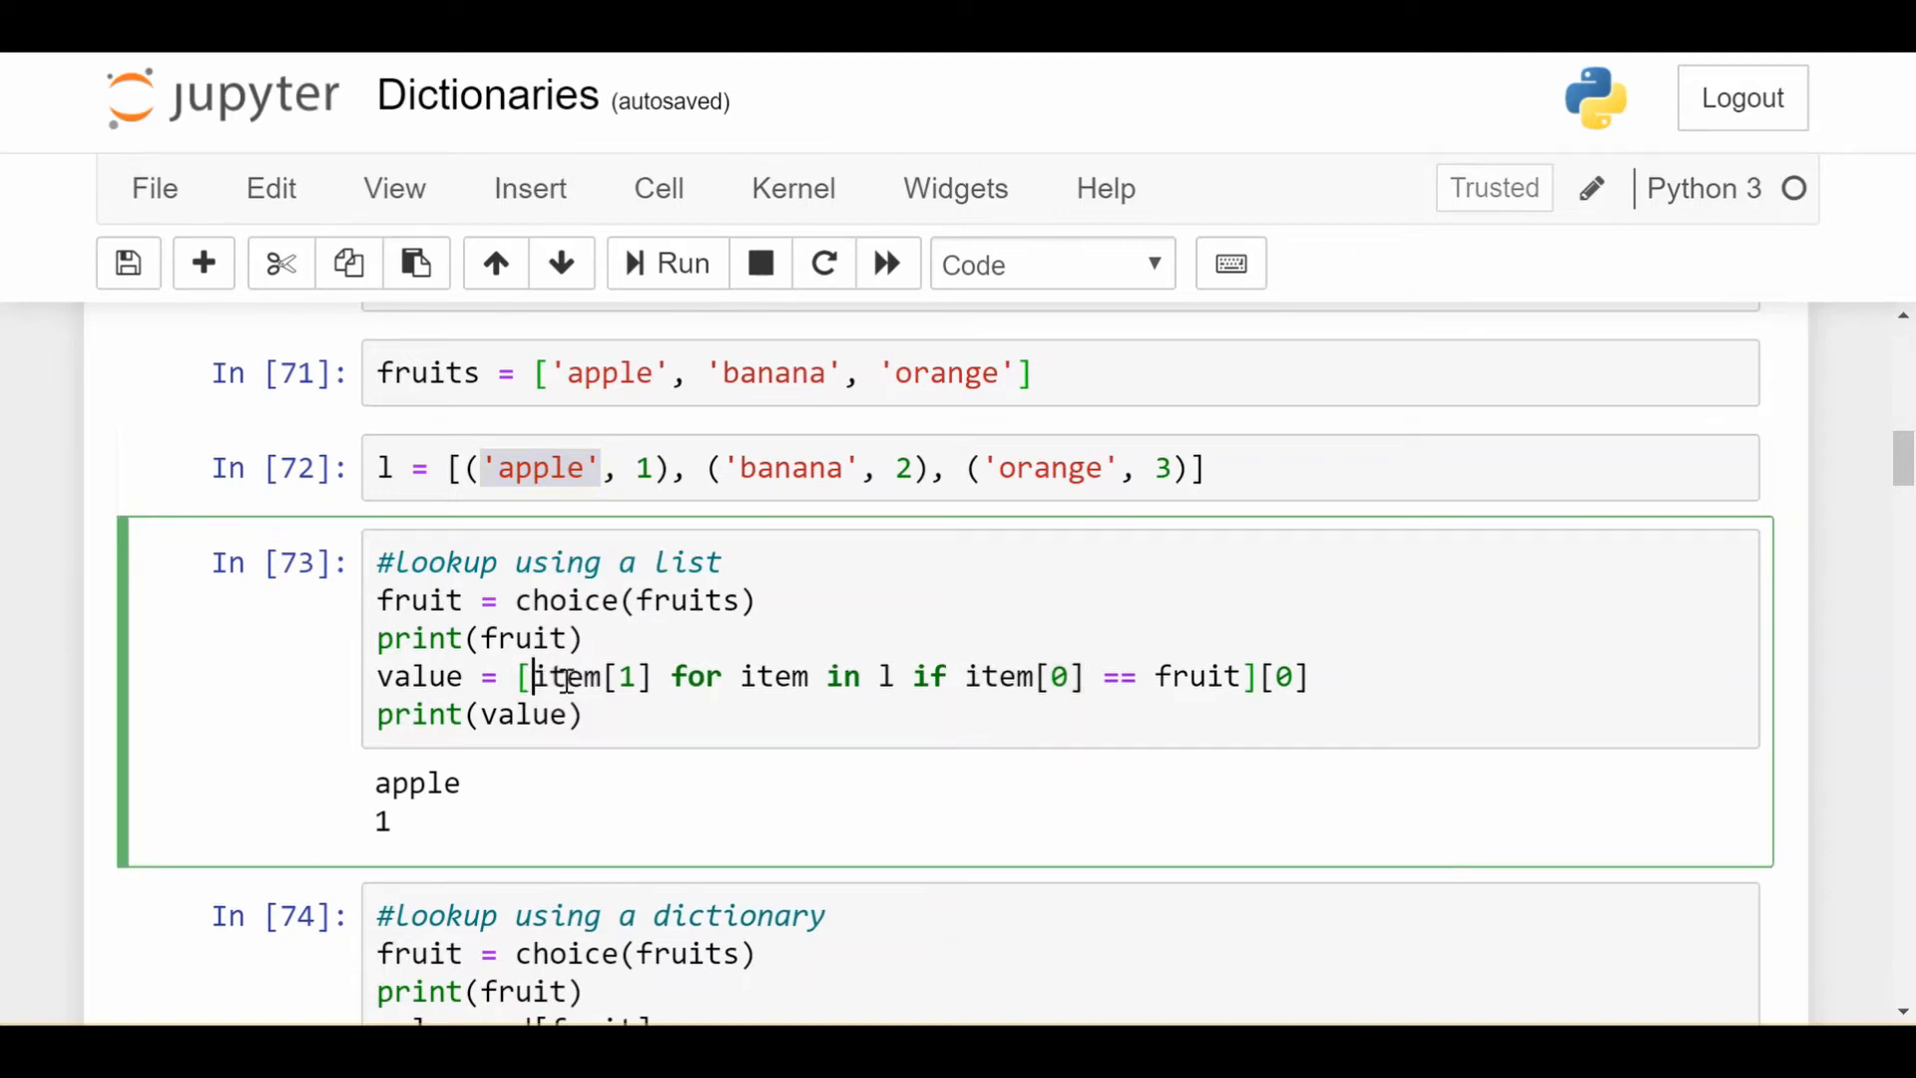
Point out the trailing index and the apple, 1 output of the list lookup, then reveal the dictionary lookup.
{"action": "left_click", "coordinate": [637, 468]}
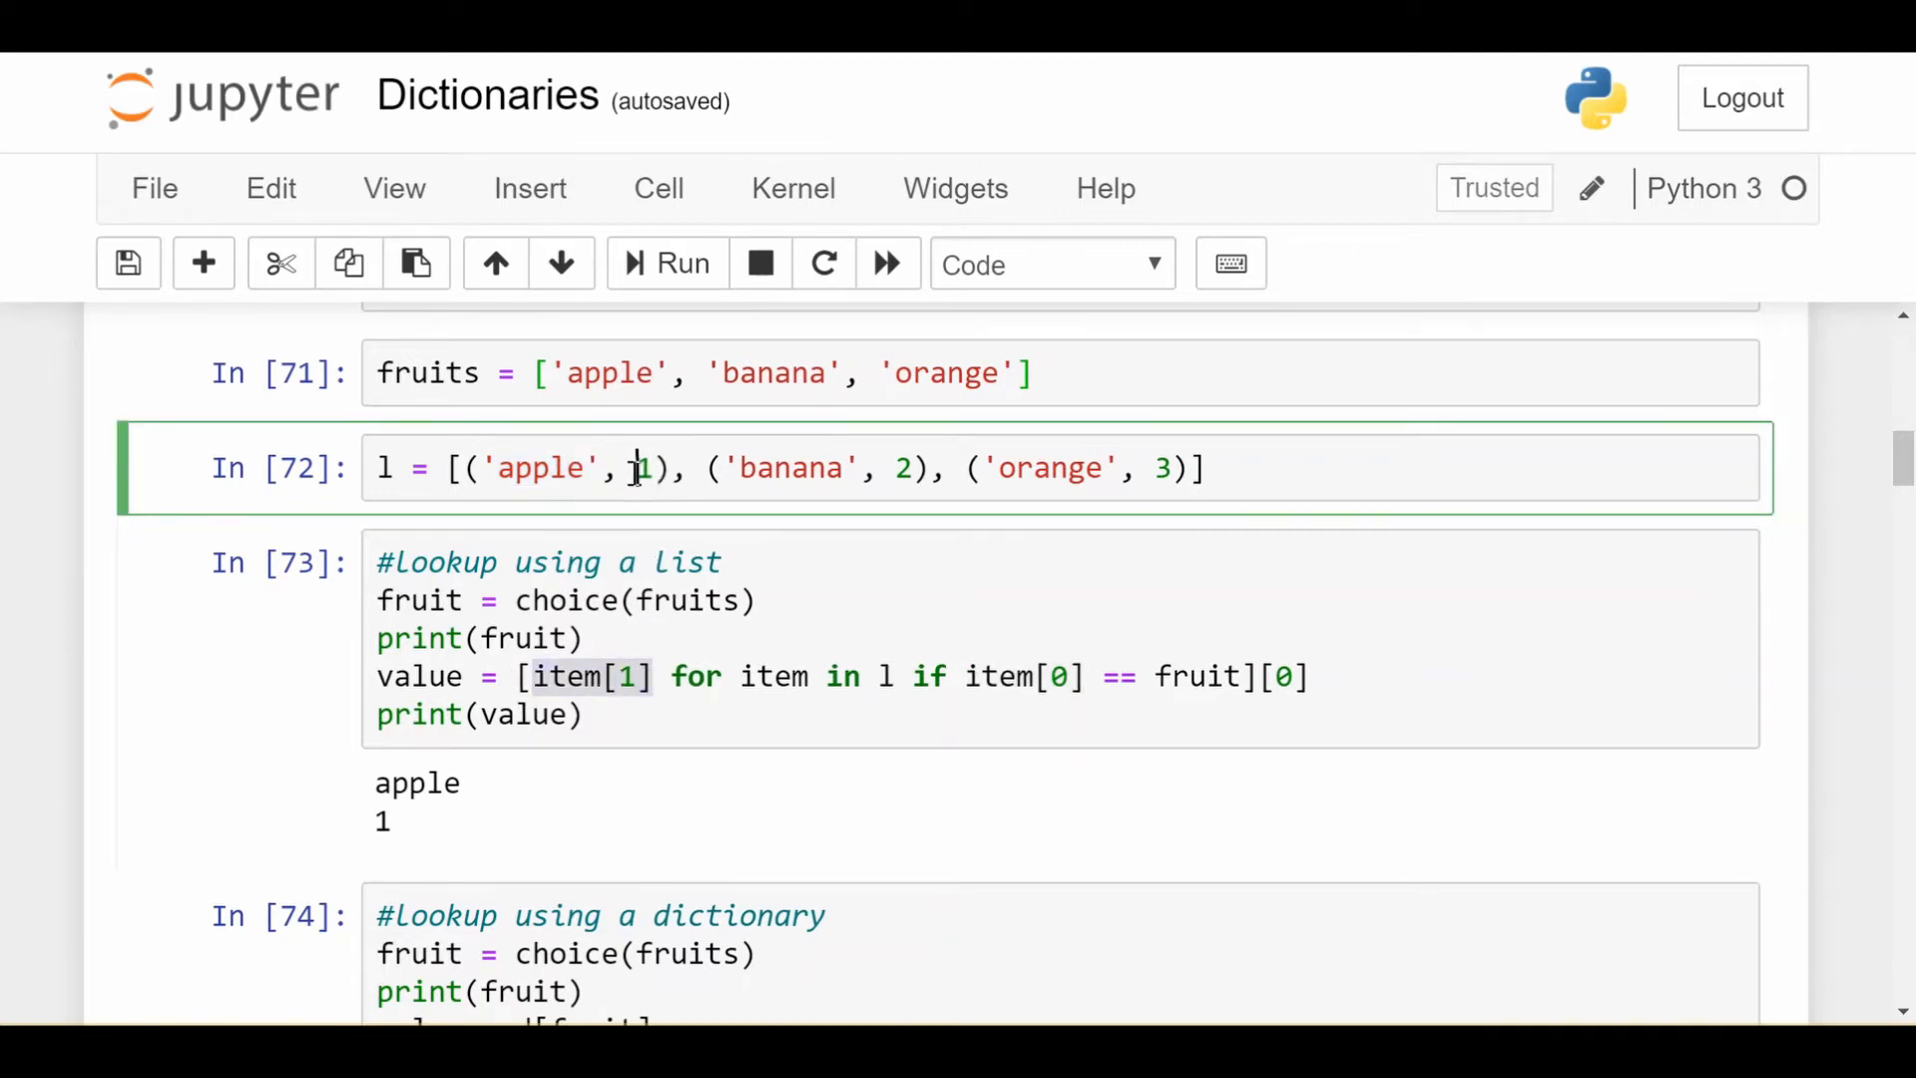
{"action": "double_click", "coordinate": [643, 469]}
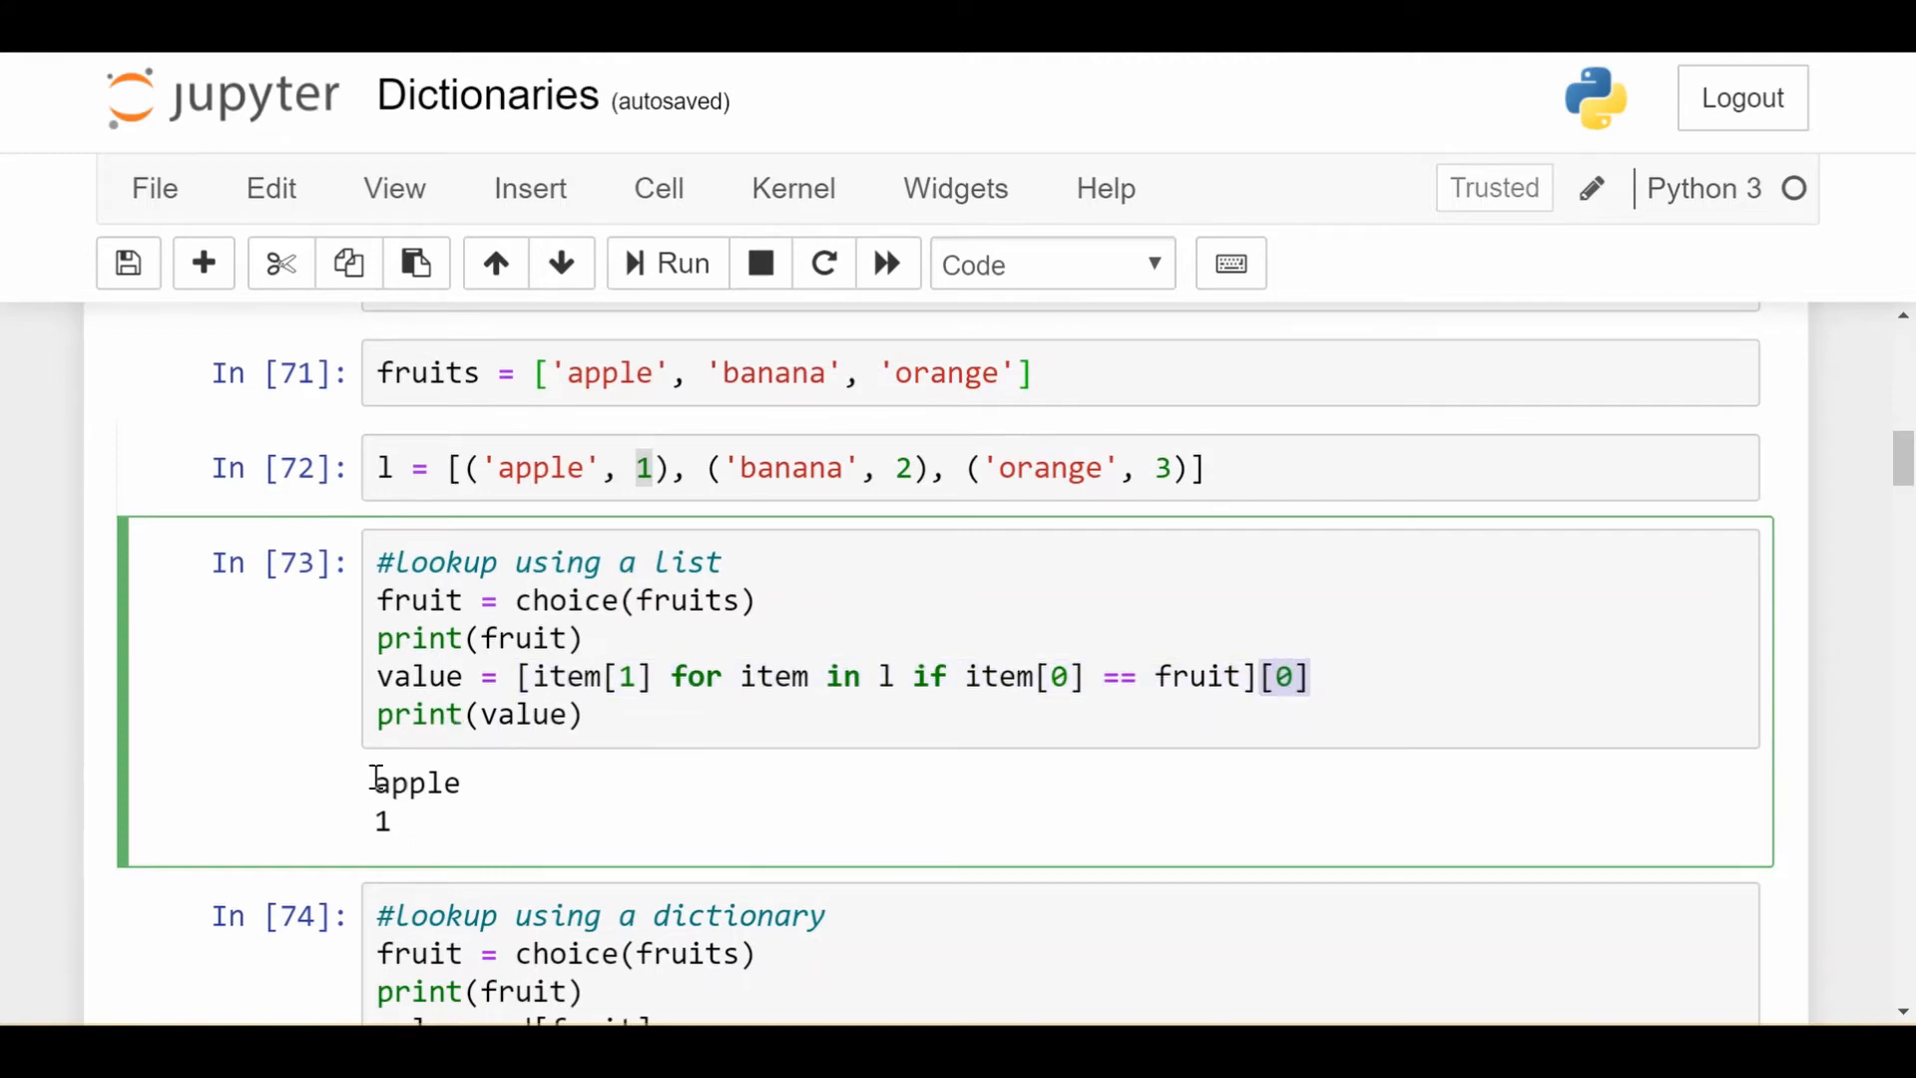
{"action": "left_click", "coordinate": [623, 715]}
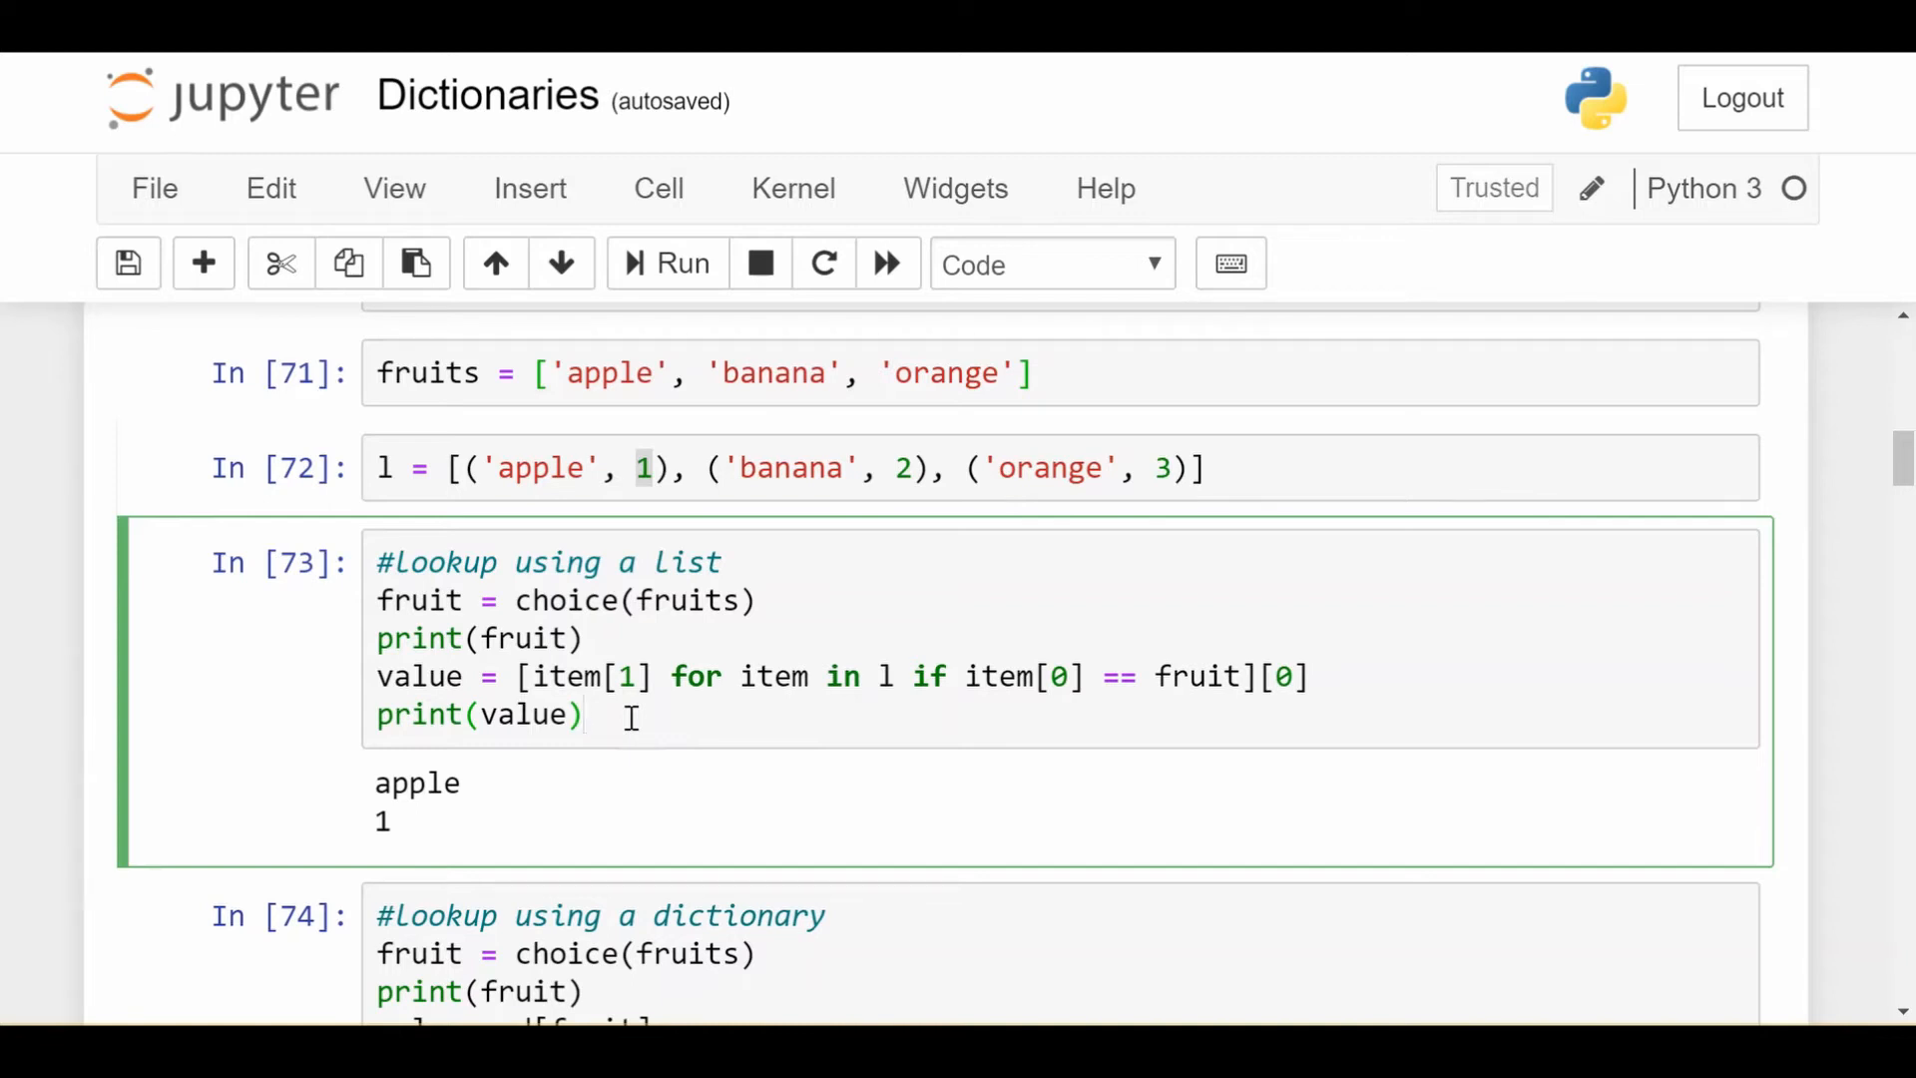
{"action": "left_click", "coordinate": [587, 715]}
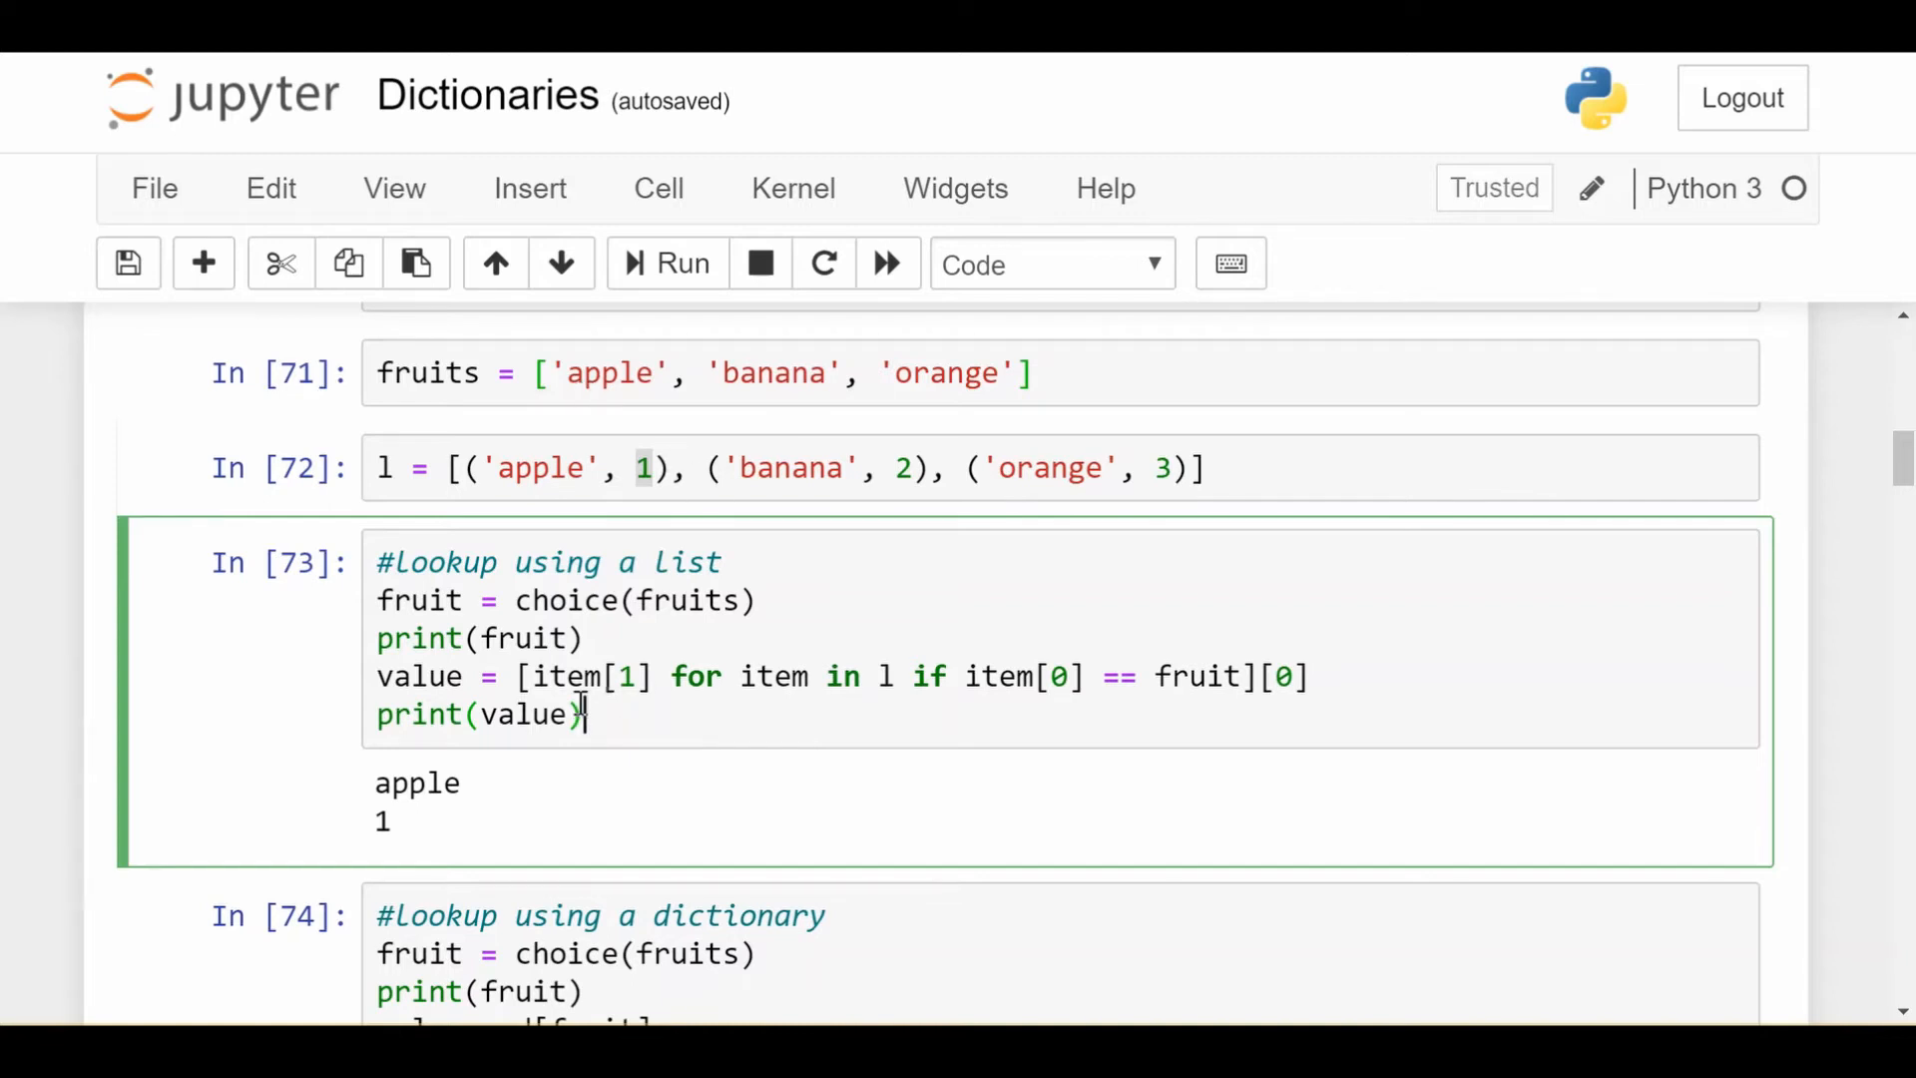
{"action": "mouse_move", "coordinate": [667, 701]}
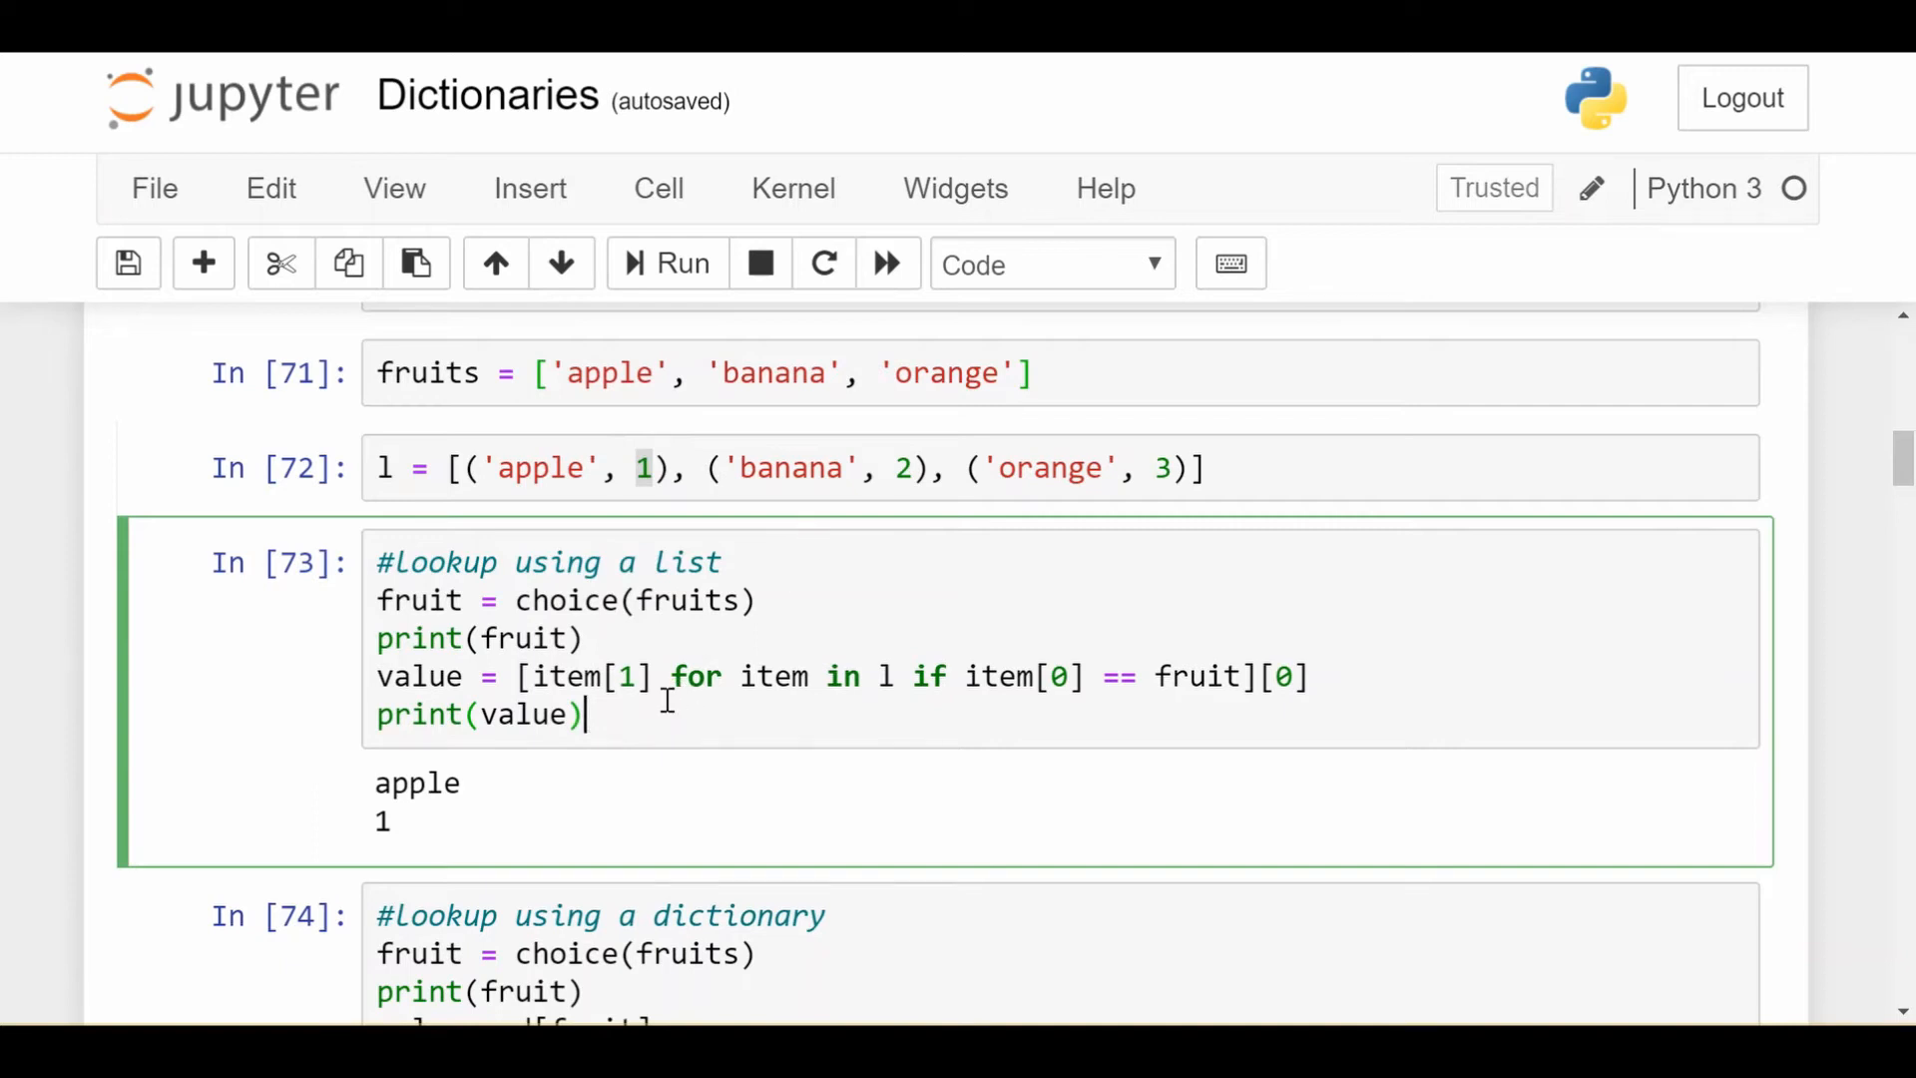
{"action": "scroll", "scroll_direction": "down", "scroll_amount": 3}
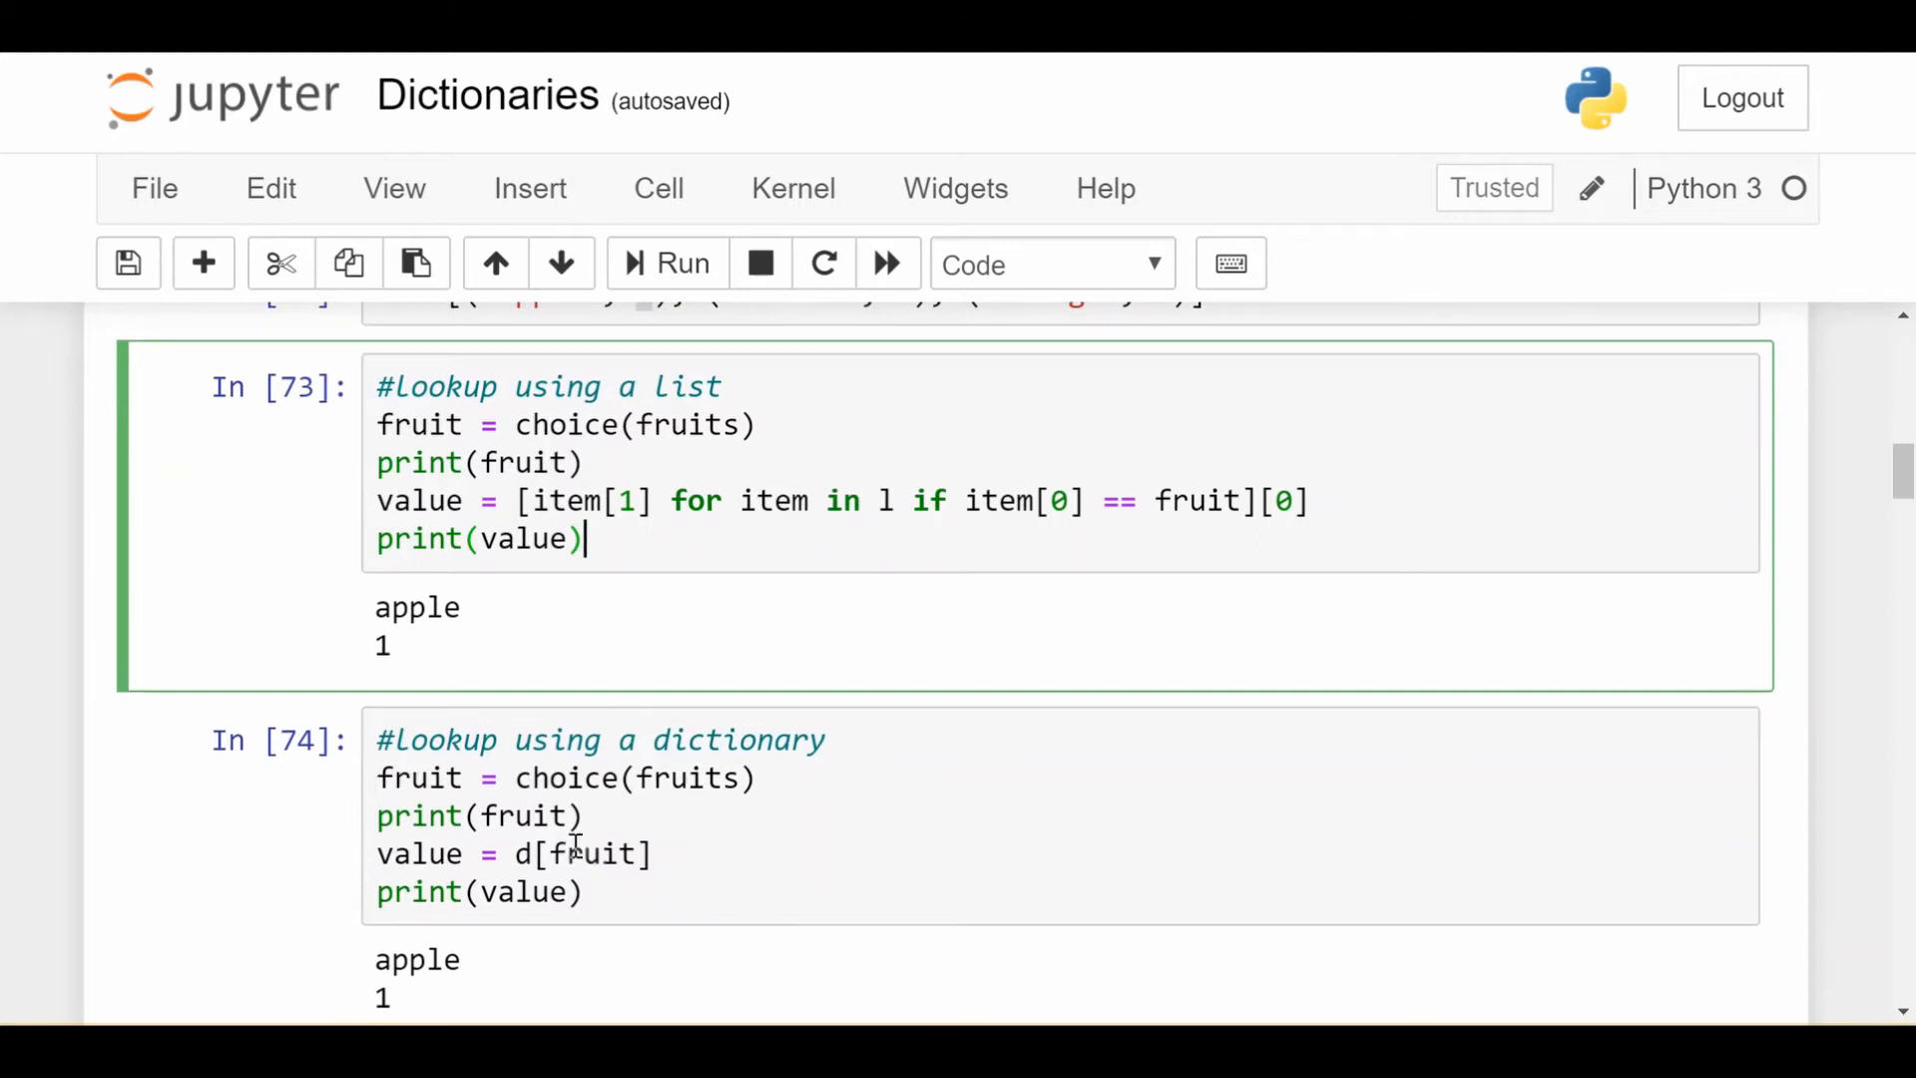
Point out the d[fruit] dictionary lookup and reveal the %%timeit result of about 1.75 µs.
{"action": "left_click", "coordinate": [515, 854]}
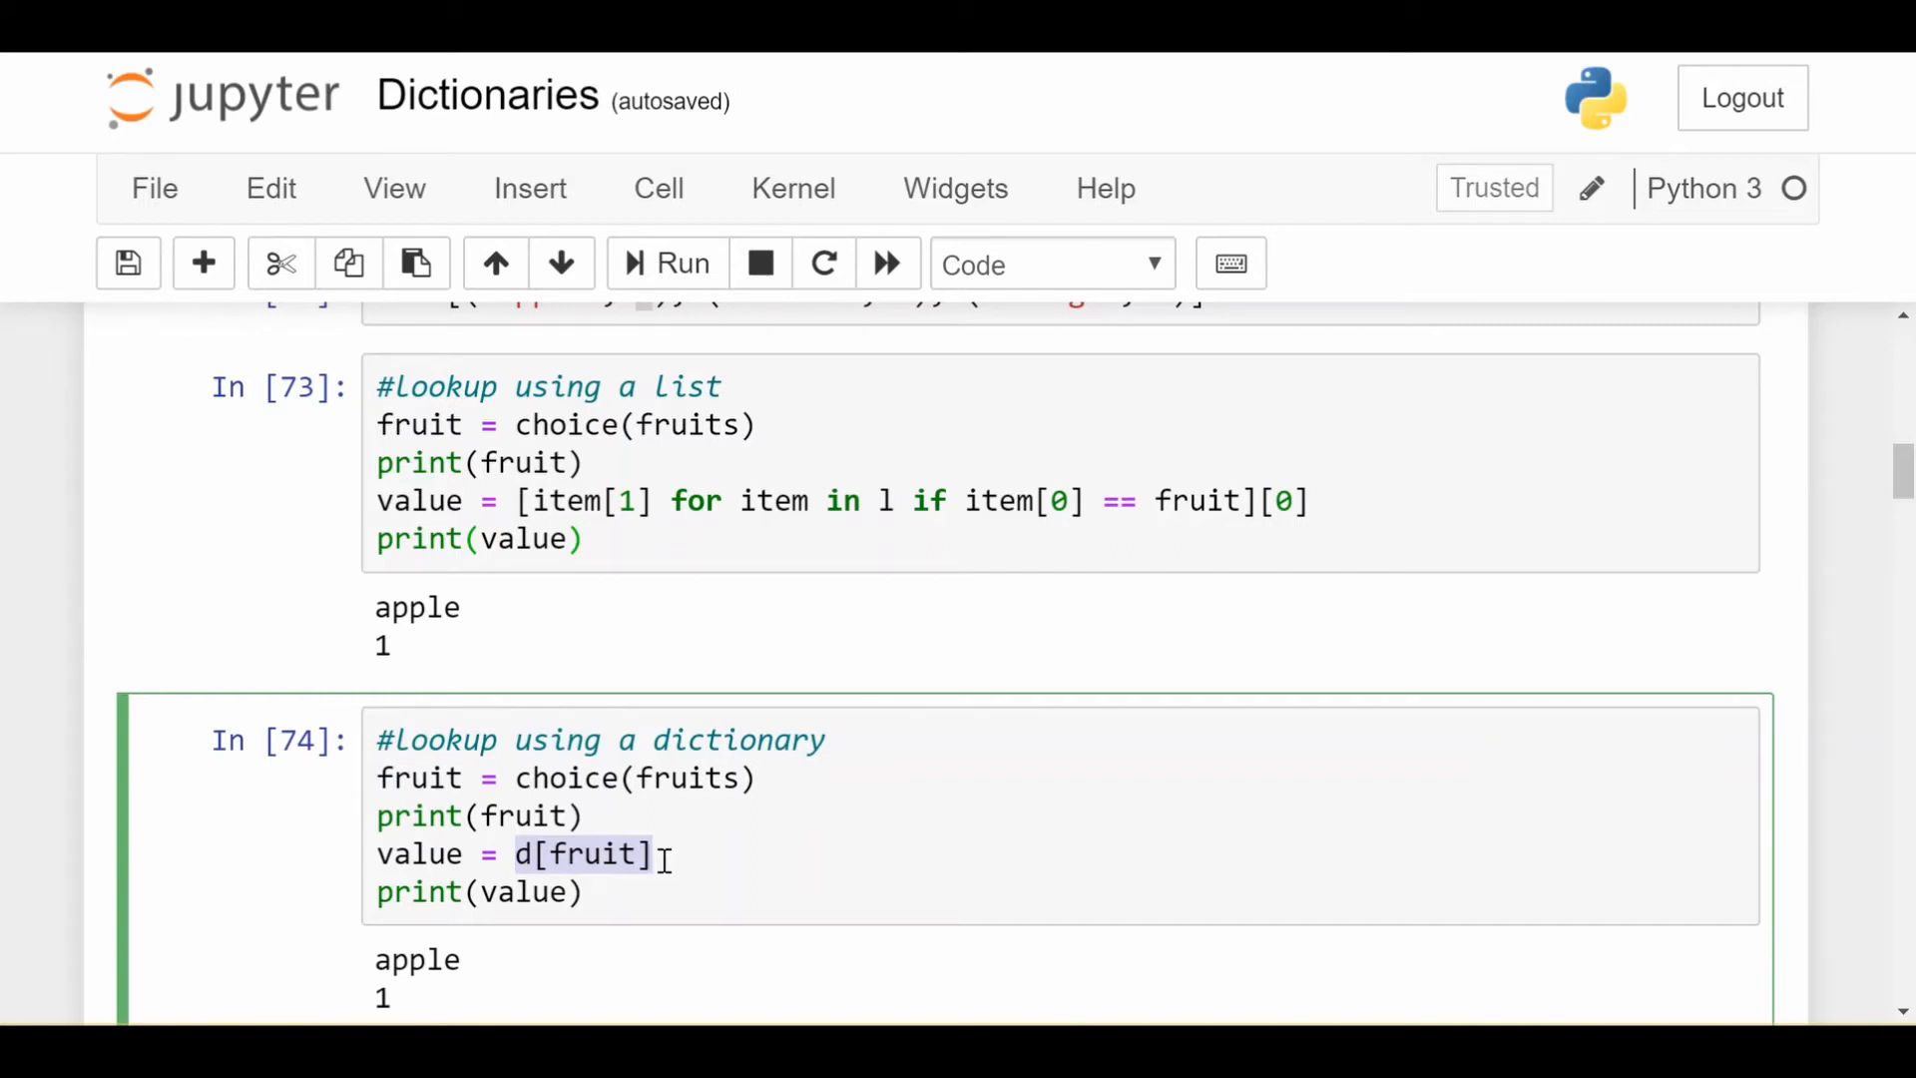
{"action": "scroll", "scroll_direction": "down", "scroll_amount": 3}
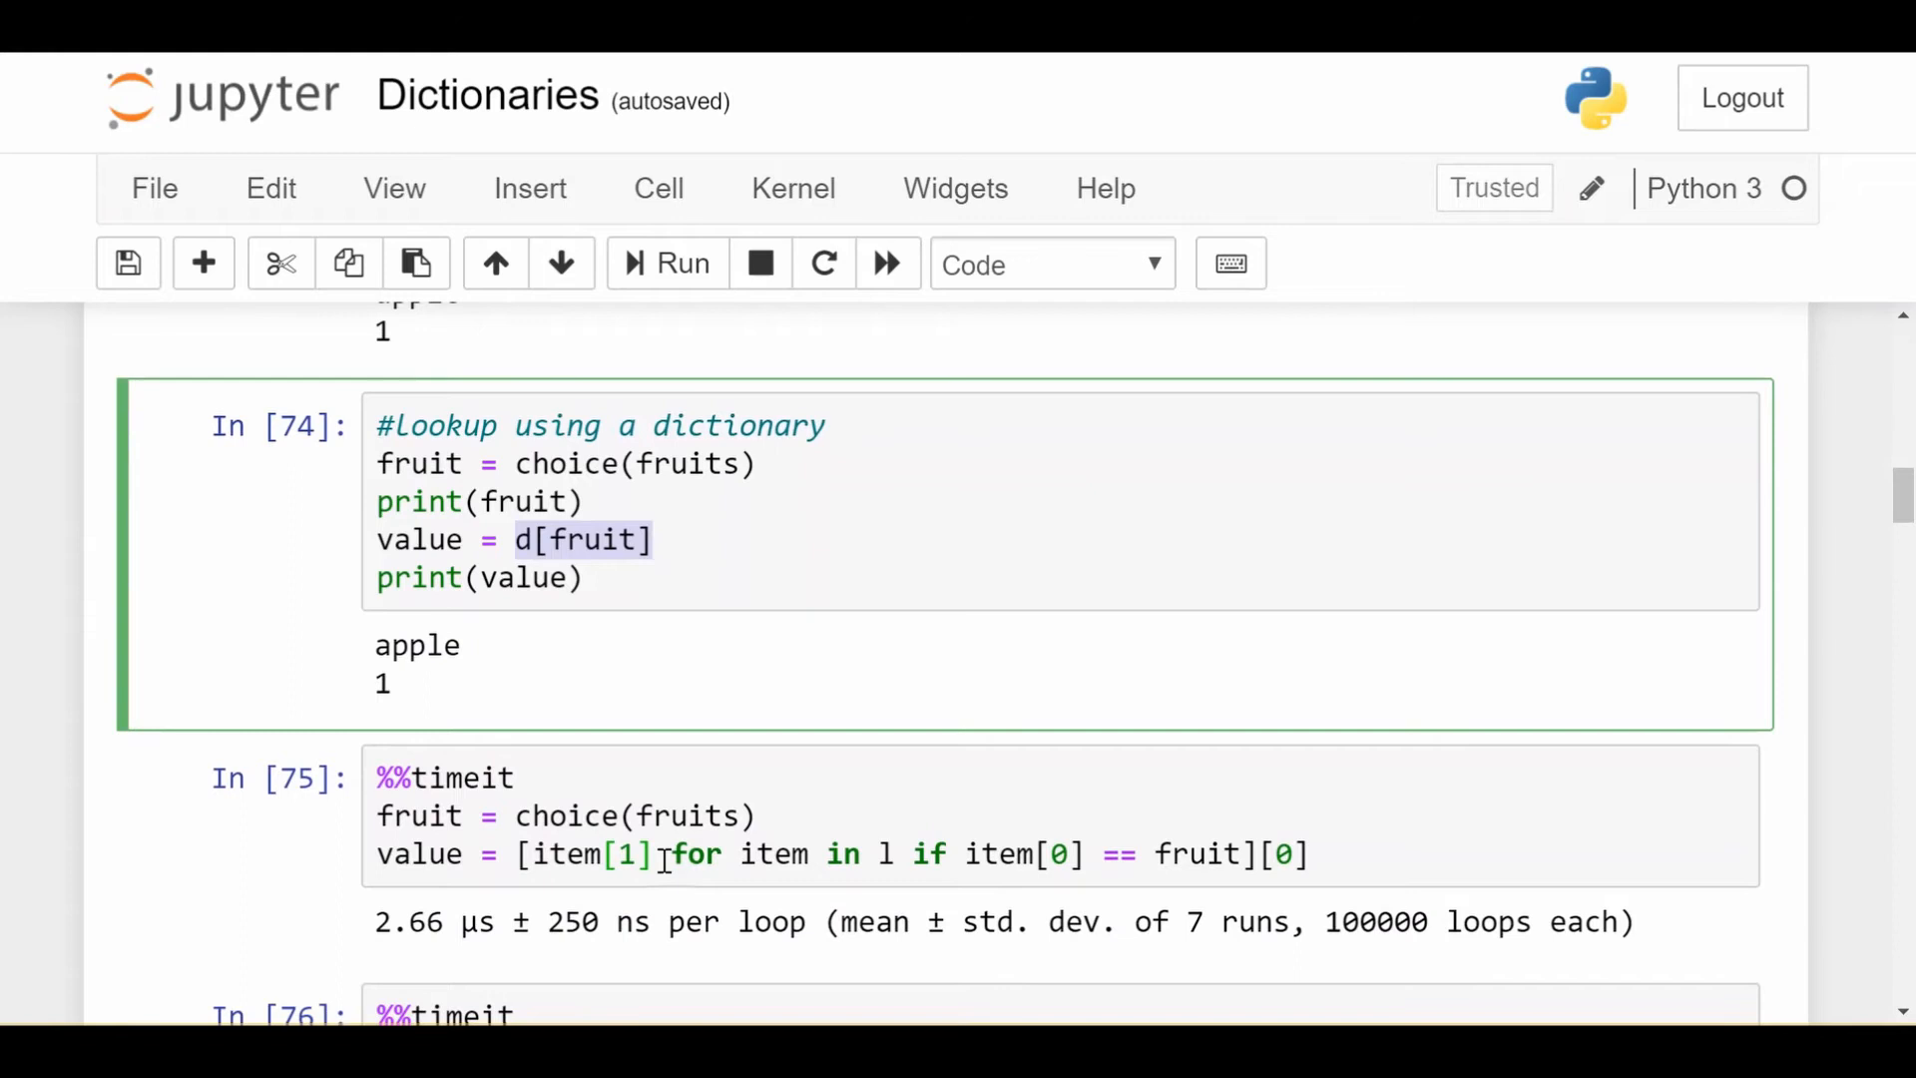
{"action": "scroll", "scroll_direction": "up", "scroll_amount": 3}
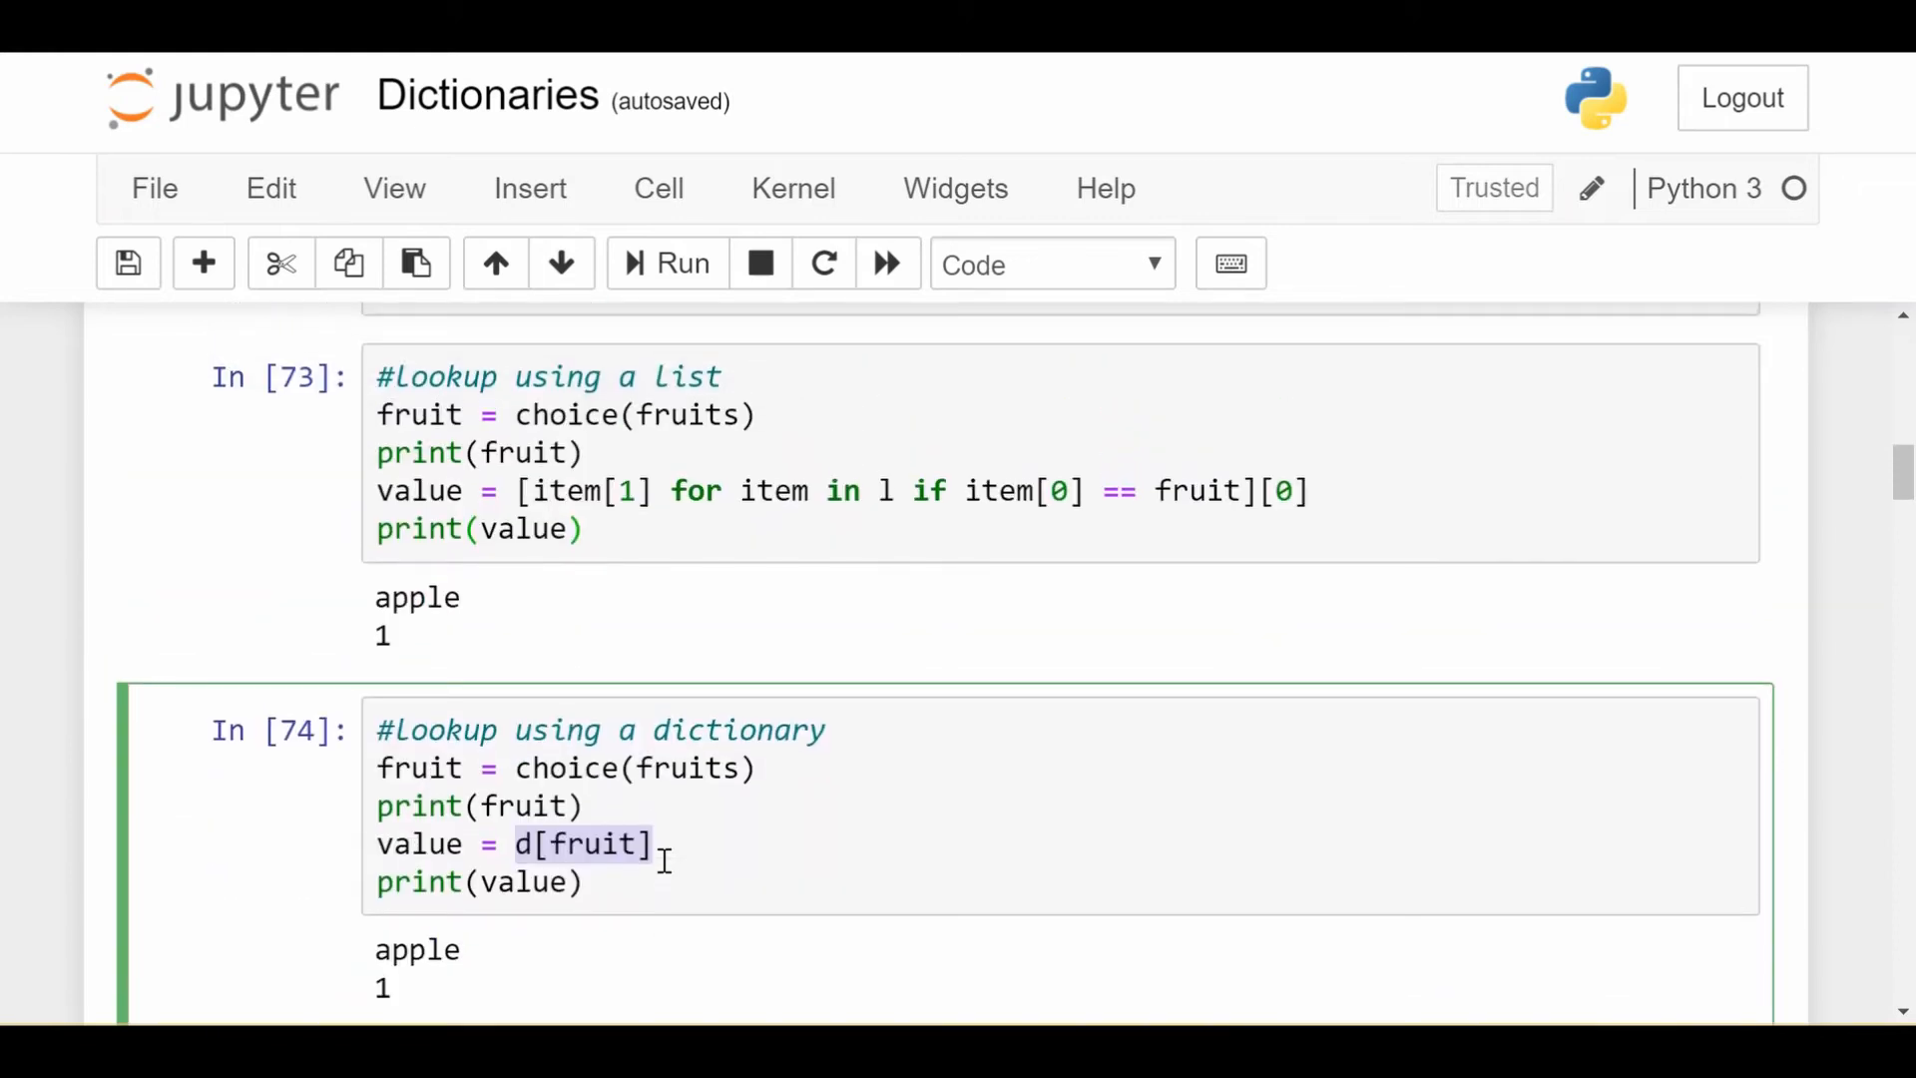
{"action": "scroll", "scroll_direction": "down", "scroll_amount": 3}
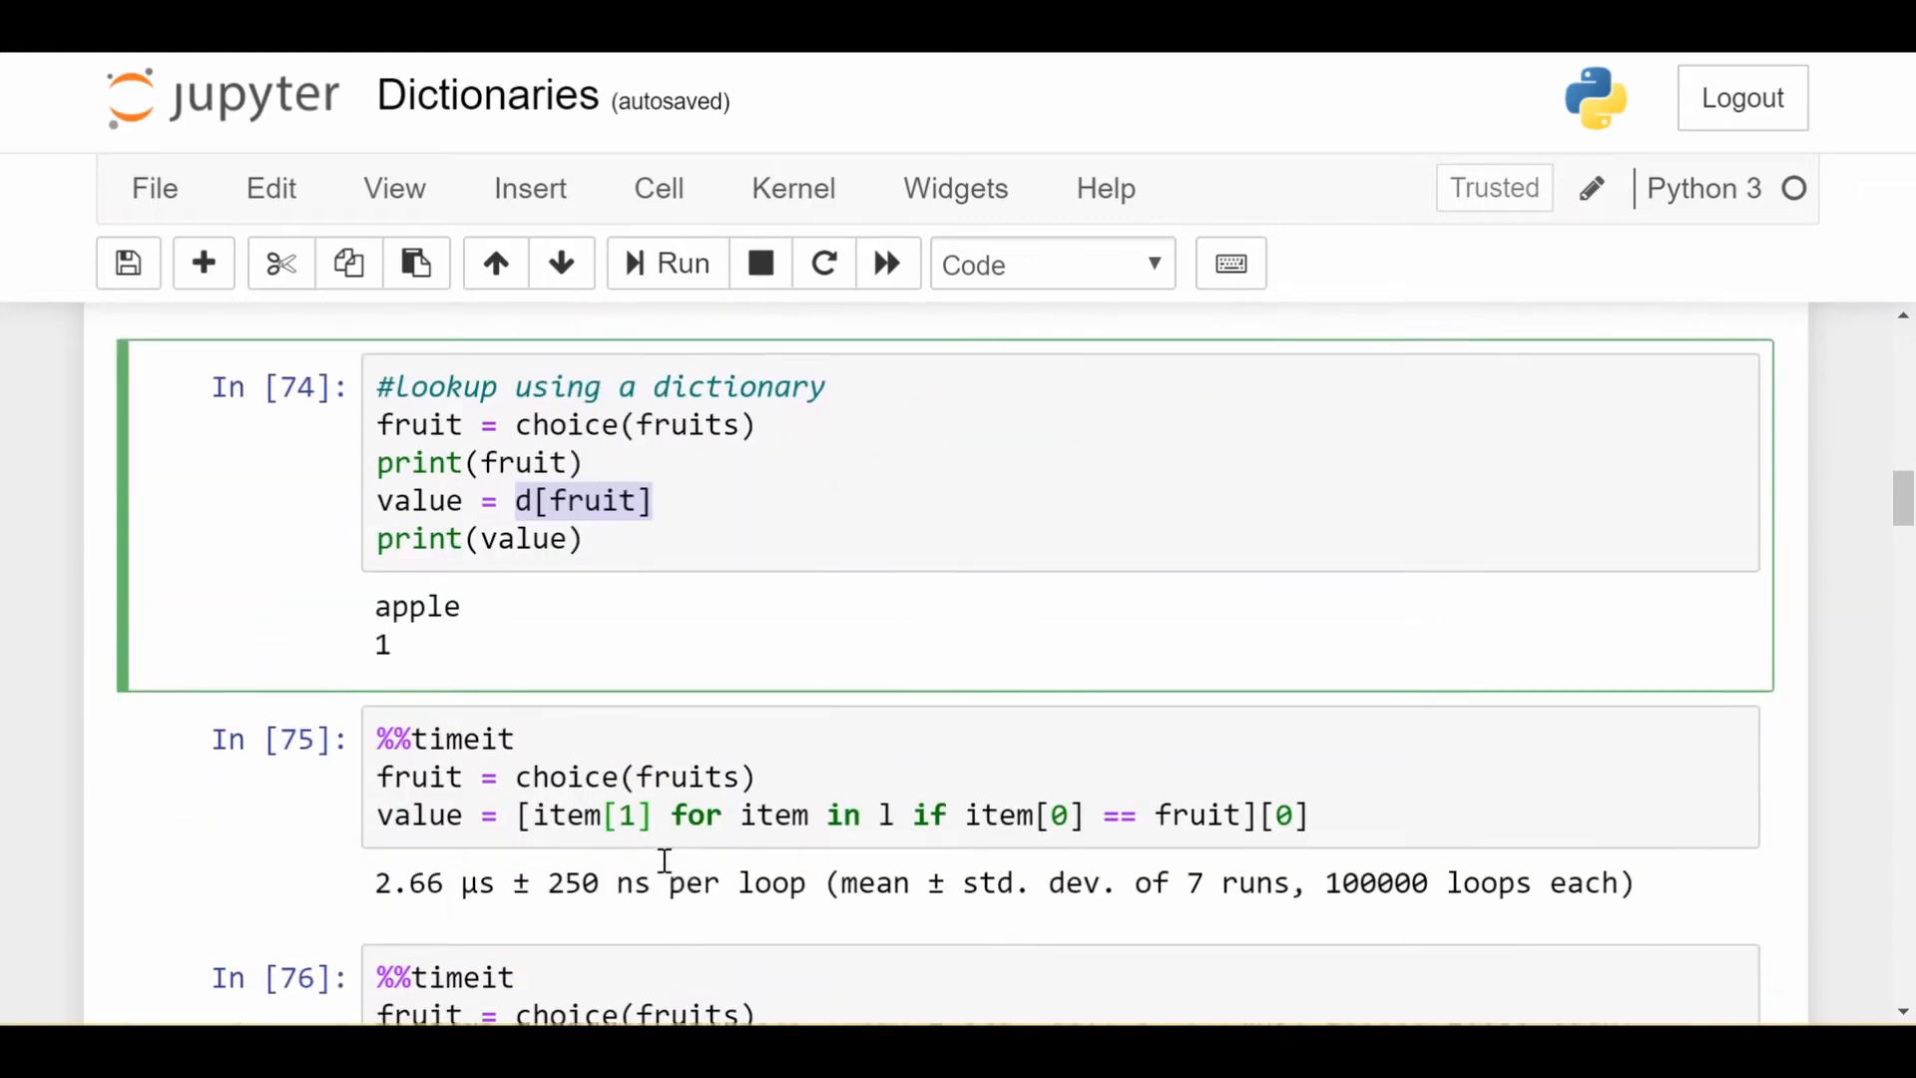
{"action": "scroll", "scroll_direction": "down", "scroll_amount": 3}
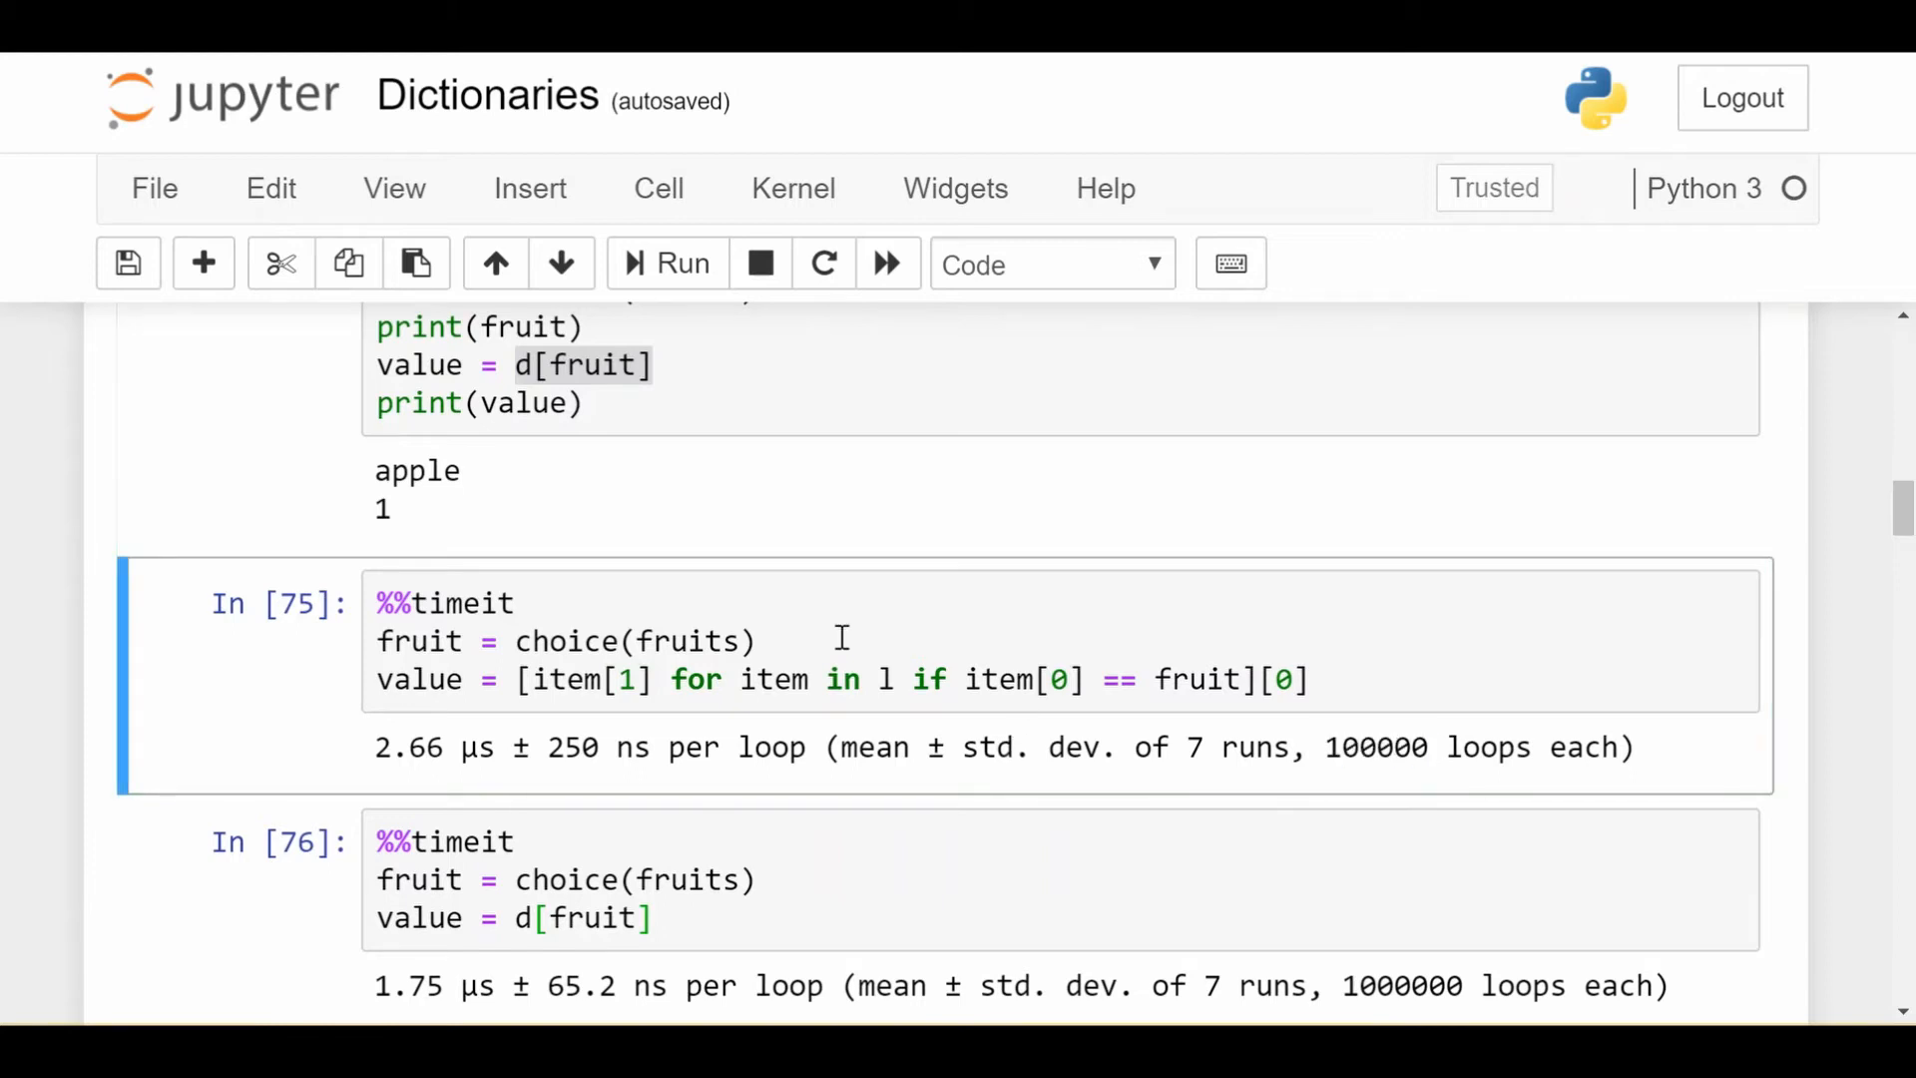
{"action": "mouse_move", "coordinate": [811, 589]}
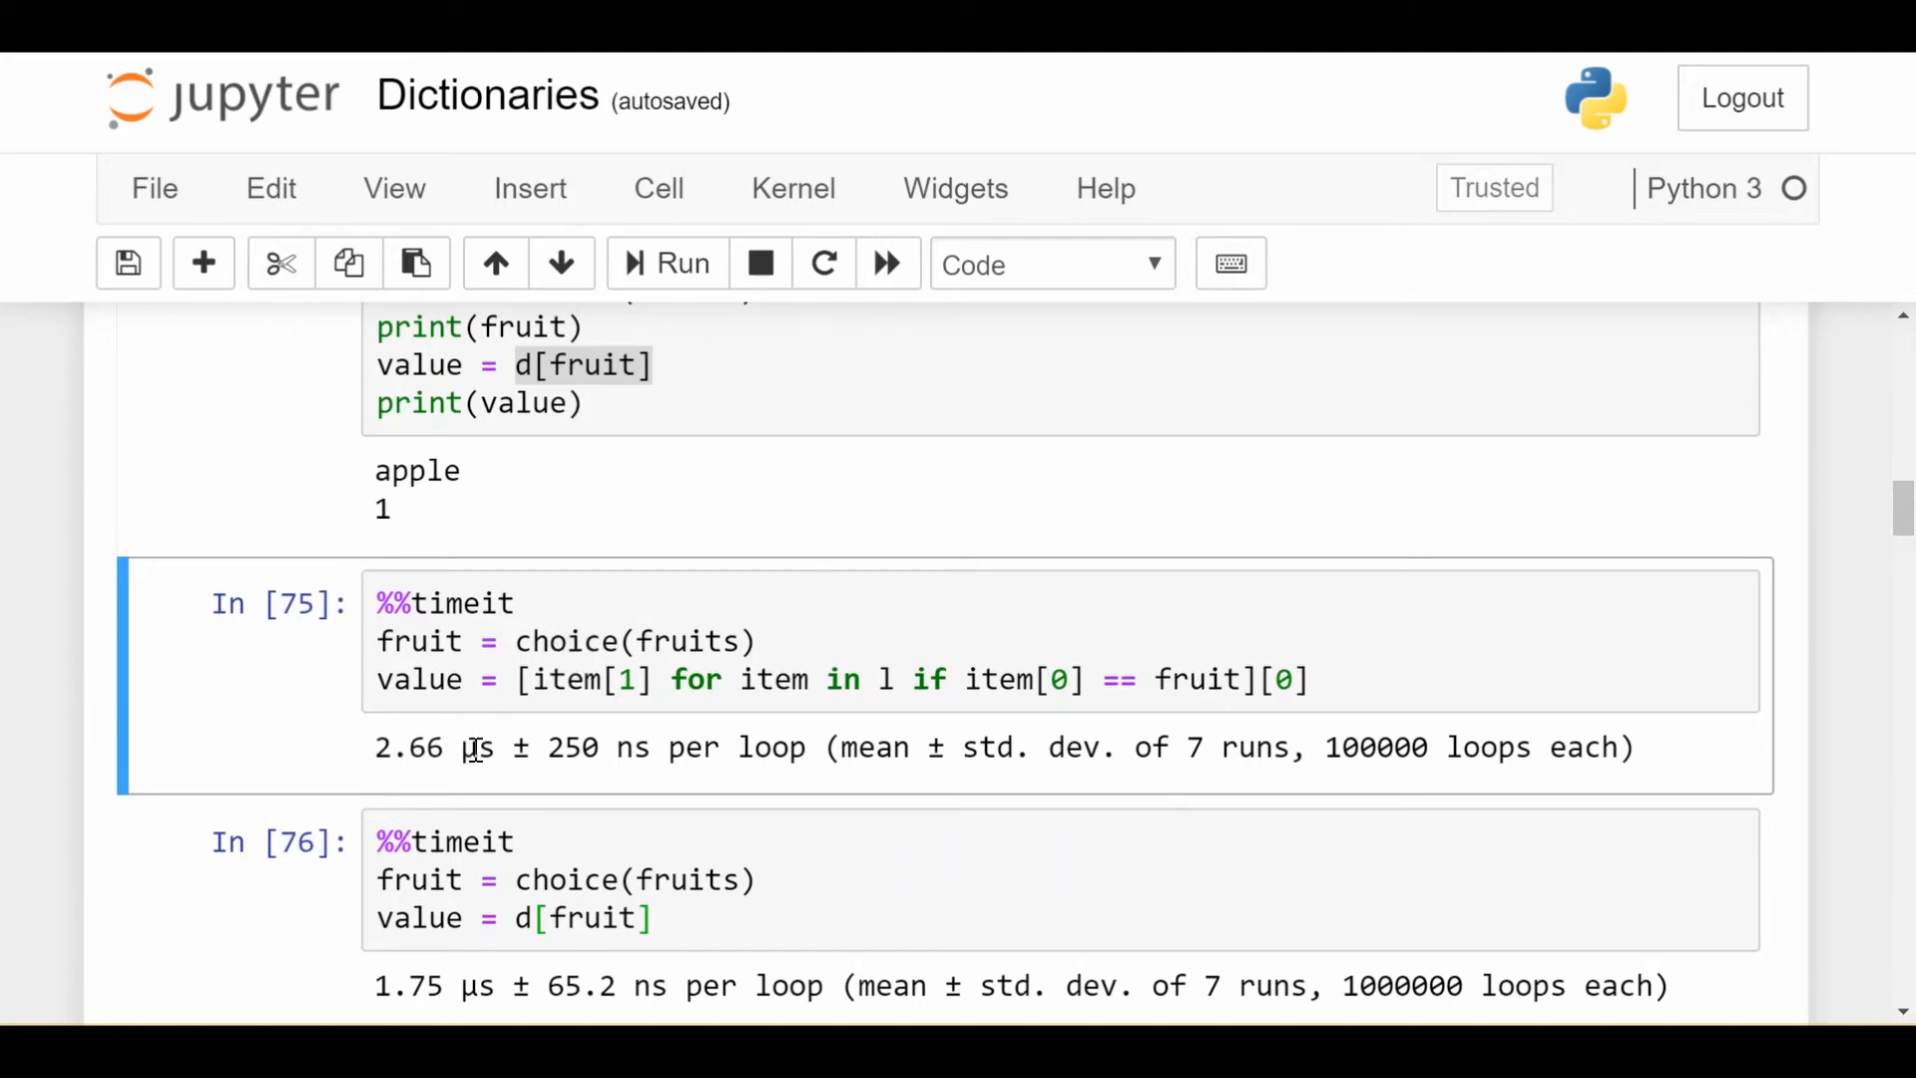
Scroll down past the 1.52 speedup to the loop building 100000 random entries.
{"action": "scroll", "scroll_direction": "down", "scroll_amount": 3}
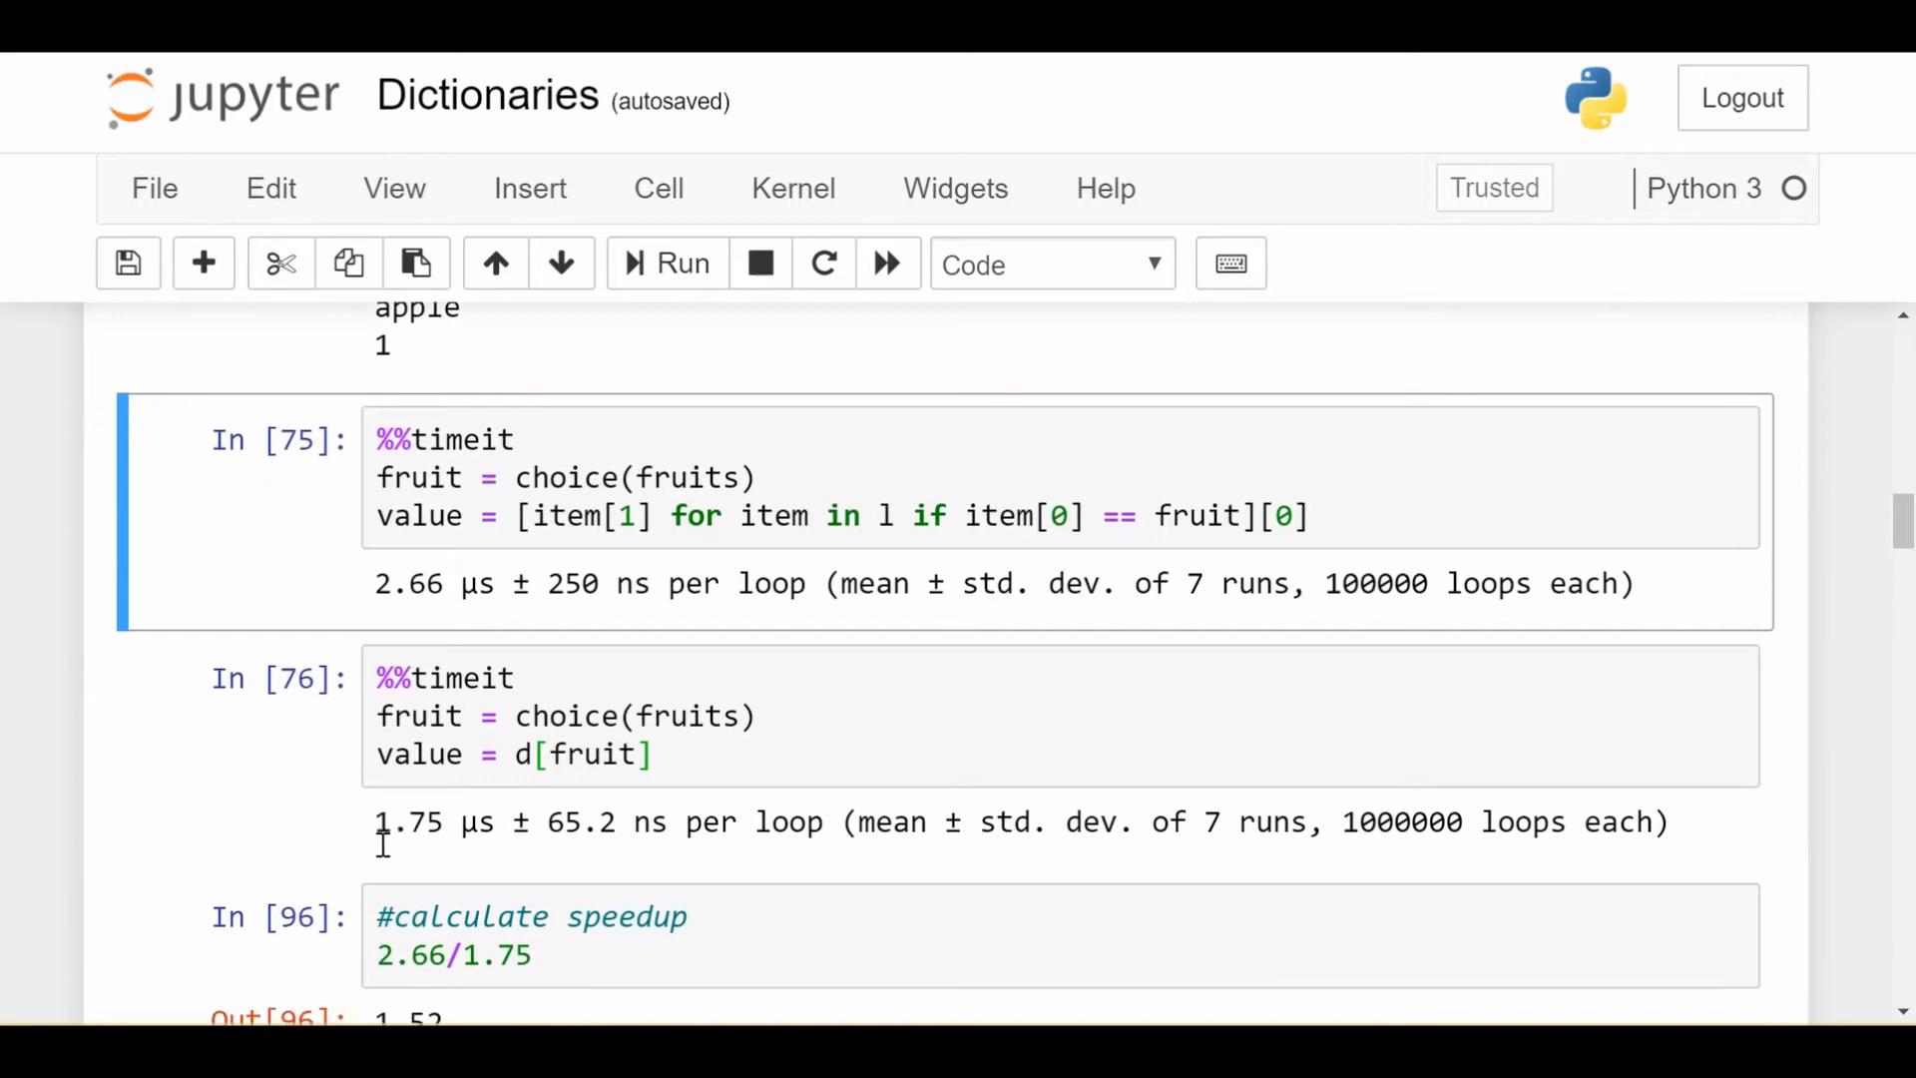
{"action": "scroll", "scroll_direction": "down", "scroll_amount": 3}
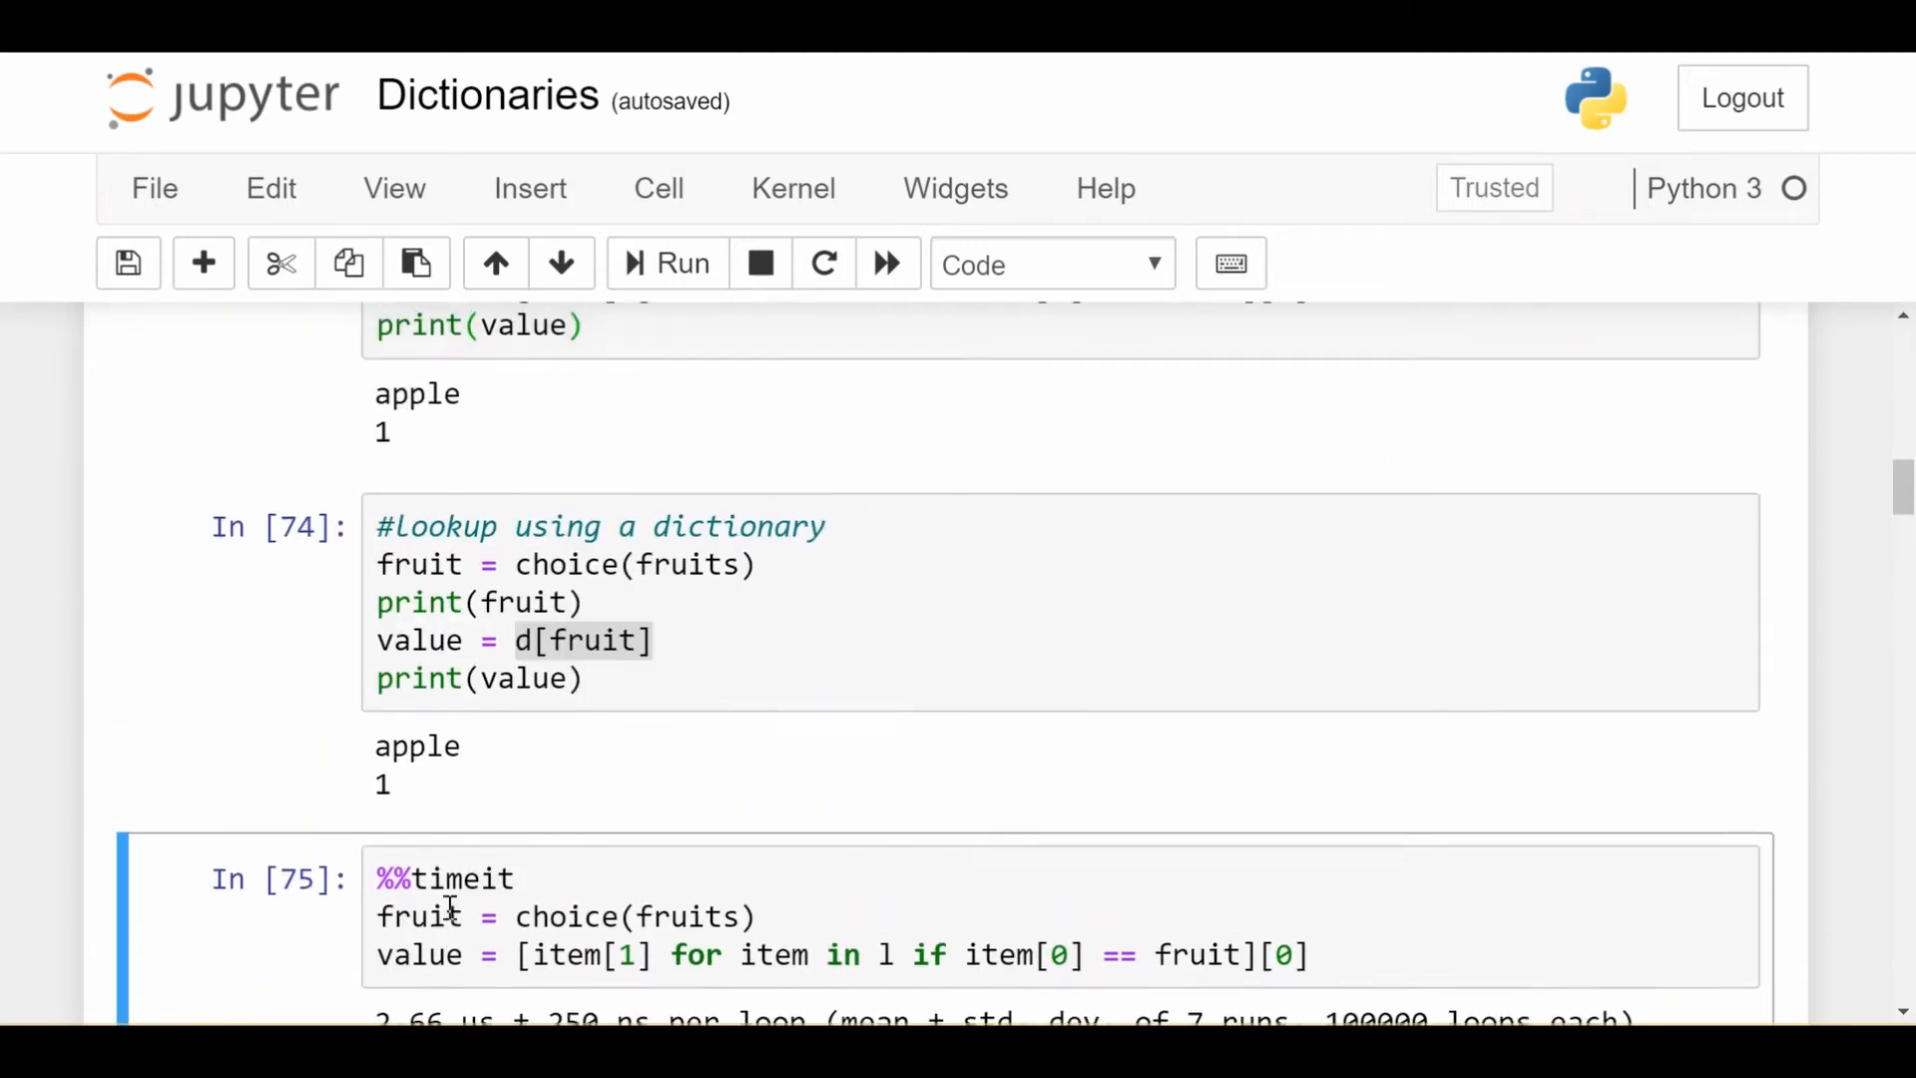
{"action": "scroll", "scroll_direction": "down", "scroll_amount": 3}
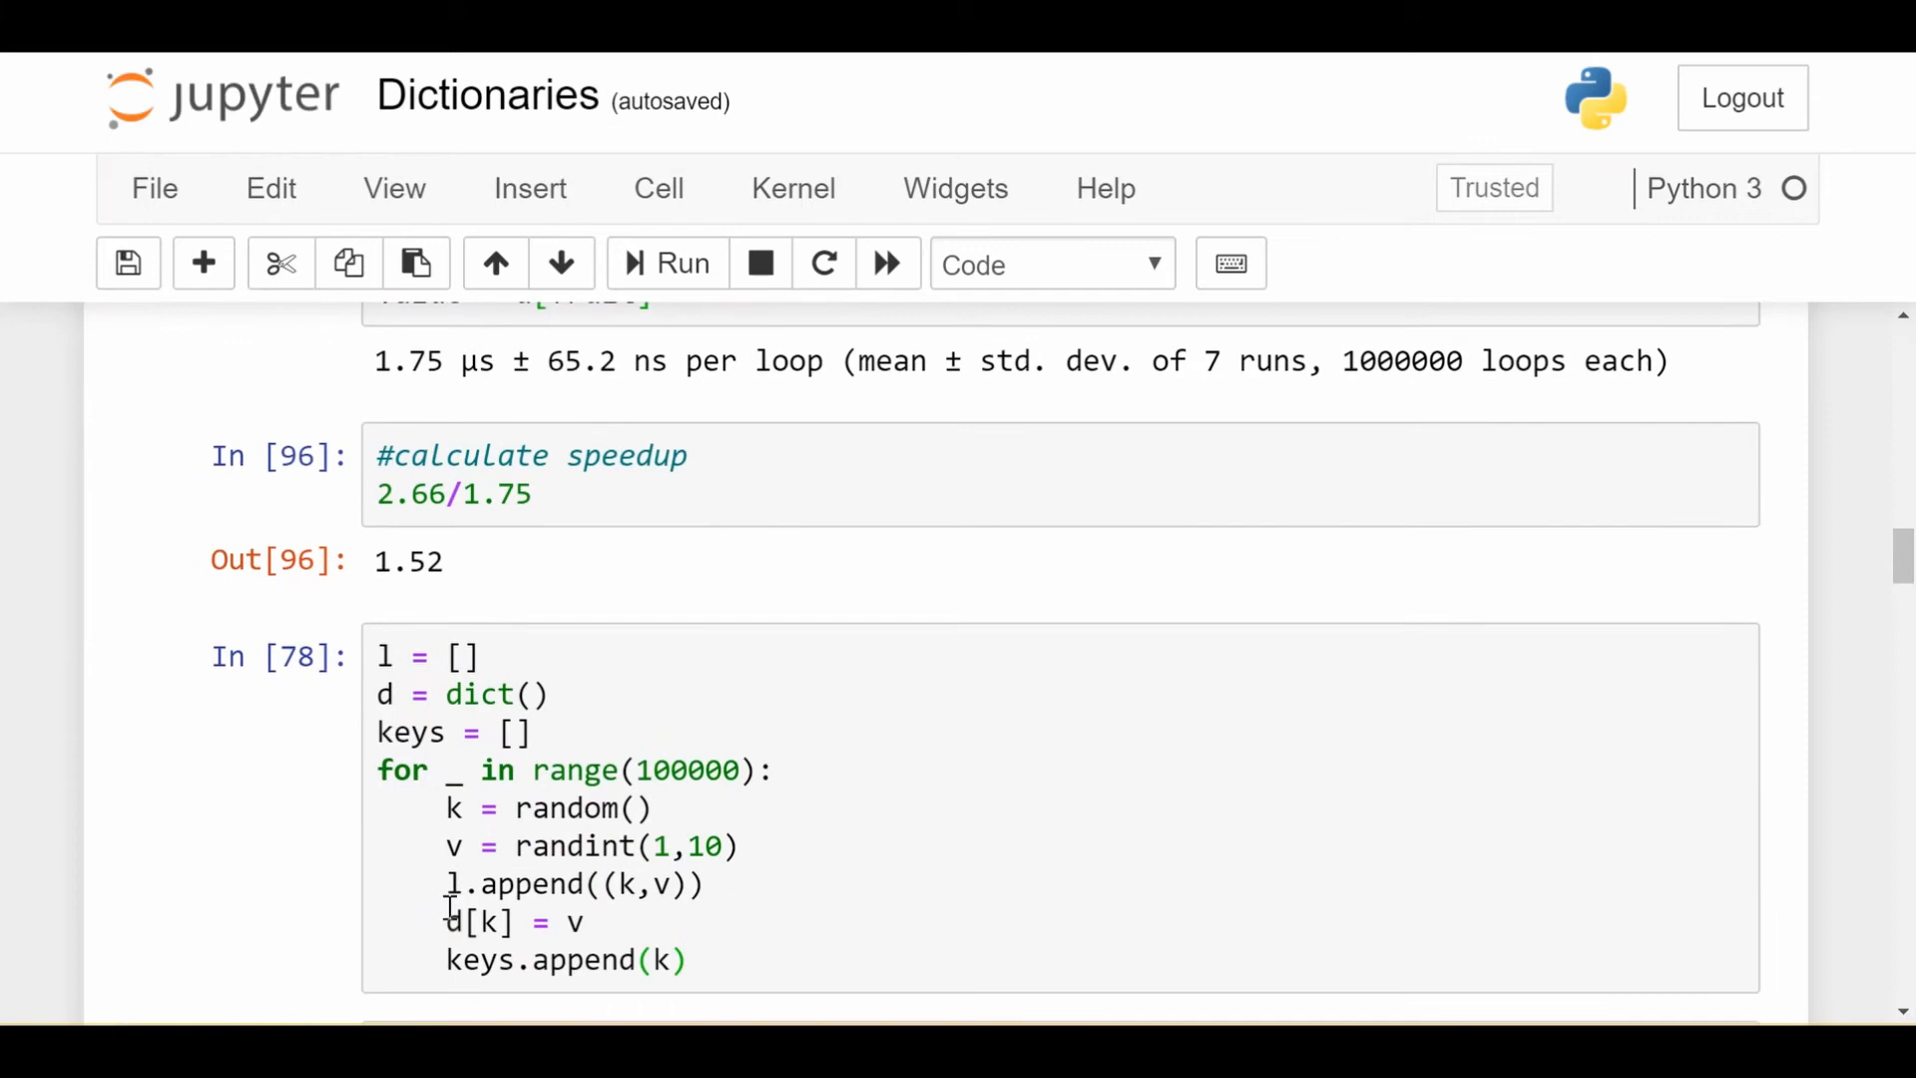
Enter the random-data cell and reveal the 12.6 ms list versus 2.79 µs dictionary timings.
{"action": "double_click", "coordinate": [691, 770]}
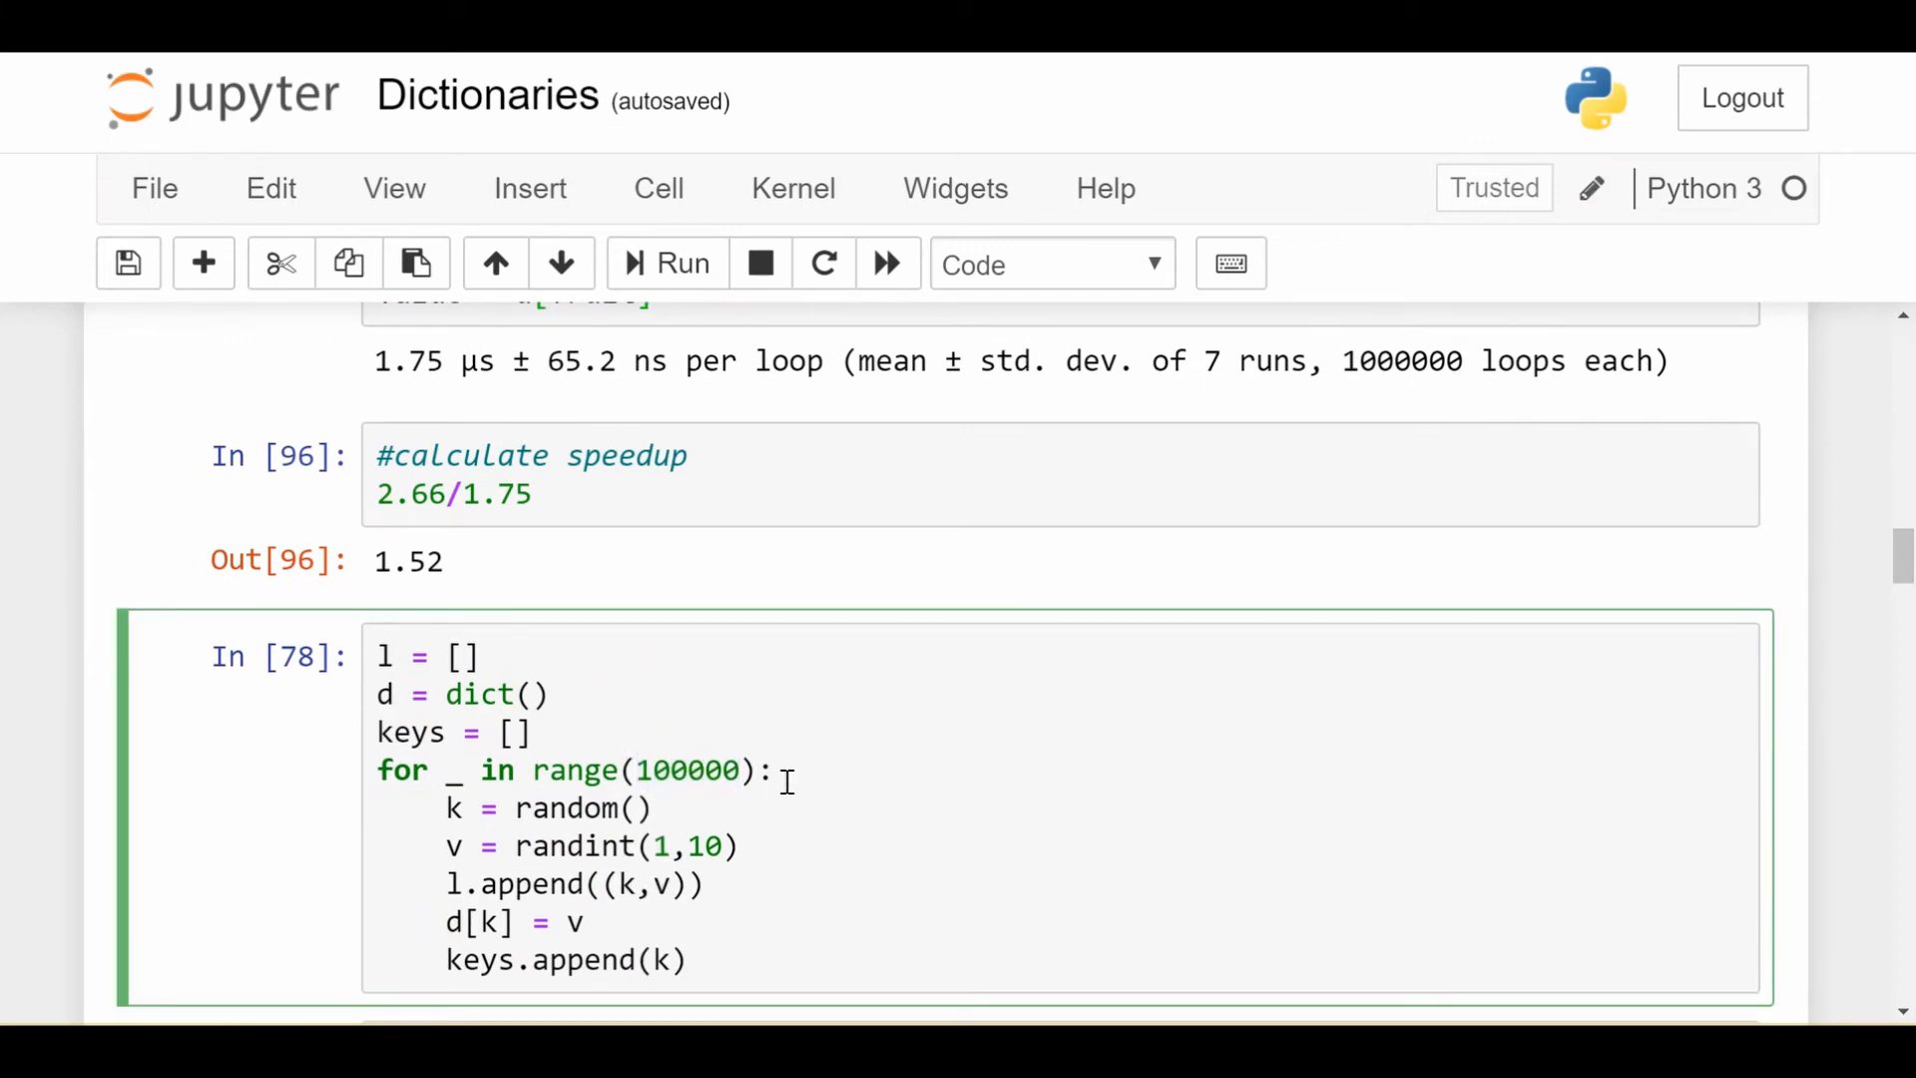
{"action": "scroll", "scroll_direction": "down", "scroll_amount": 3}
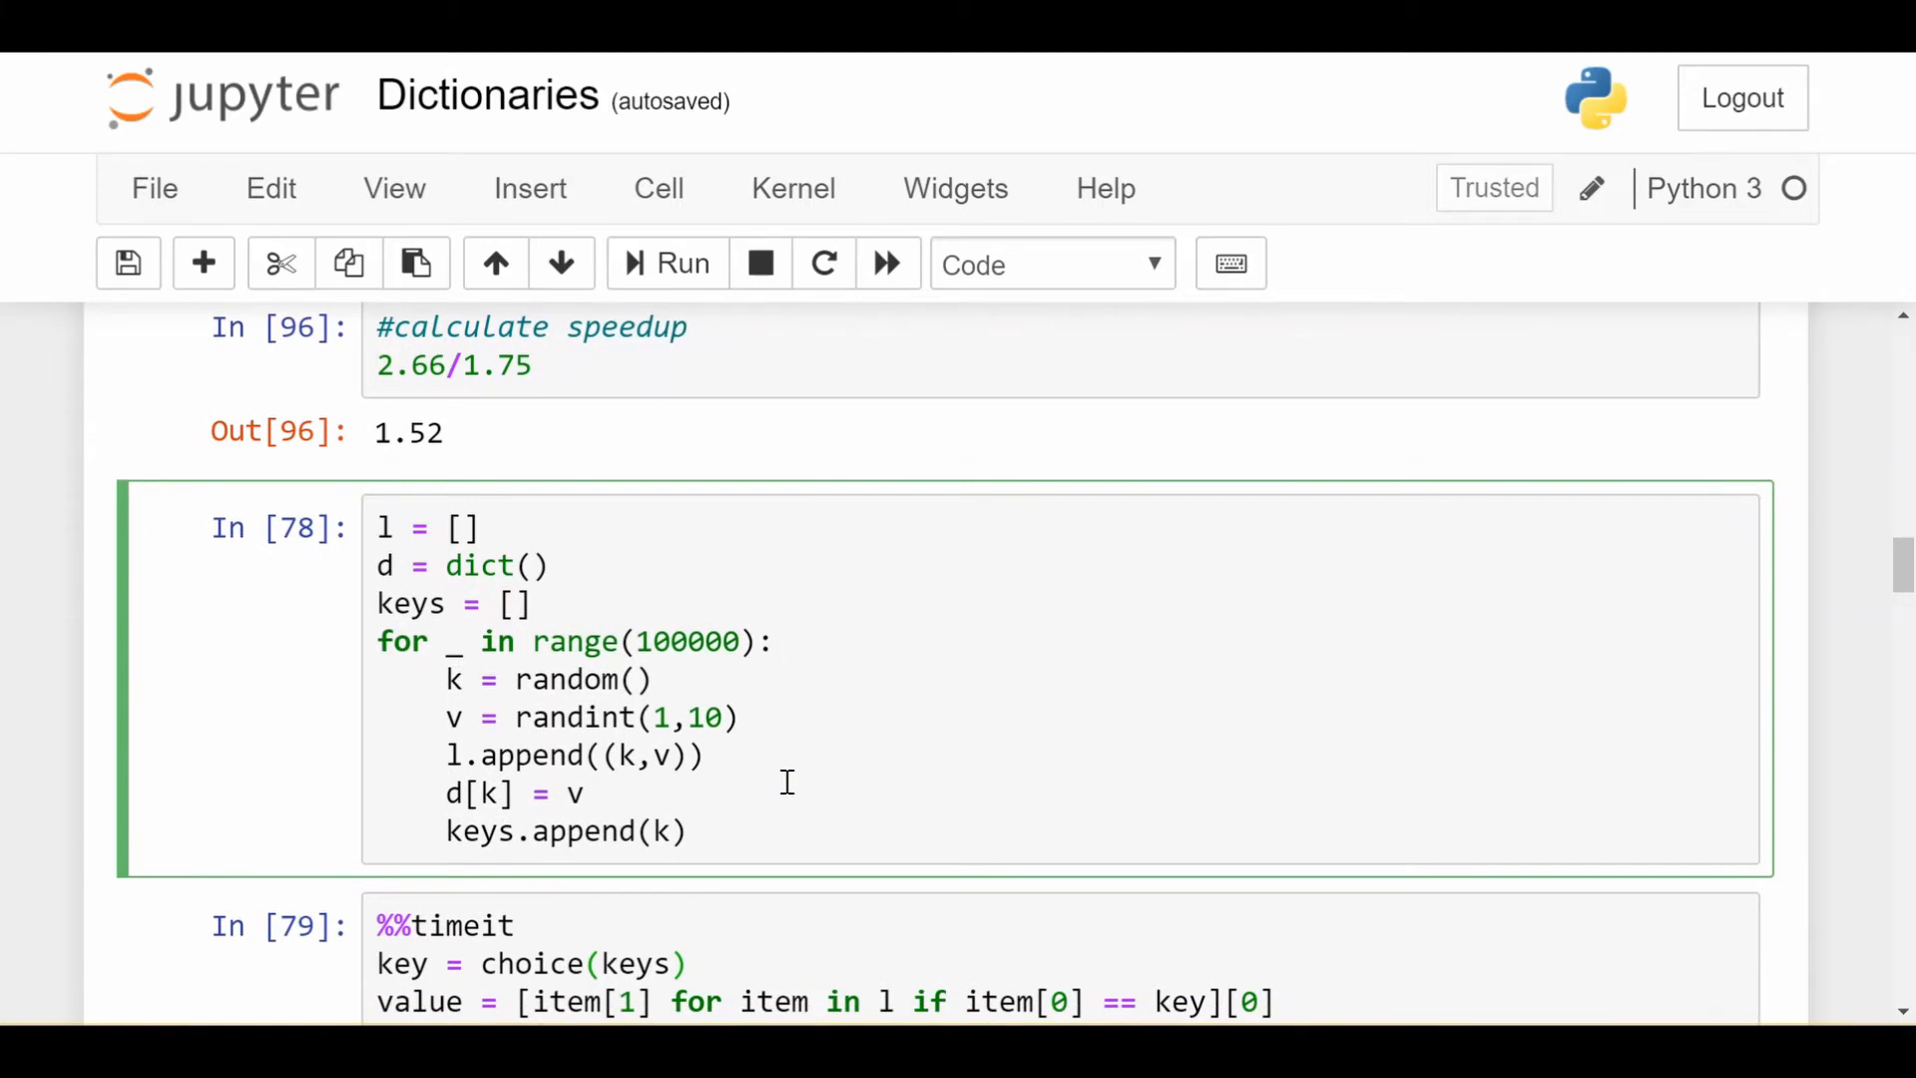
{"action": "scroll", "scroll_direction": "down", "scroll_amount": 3}
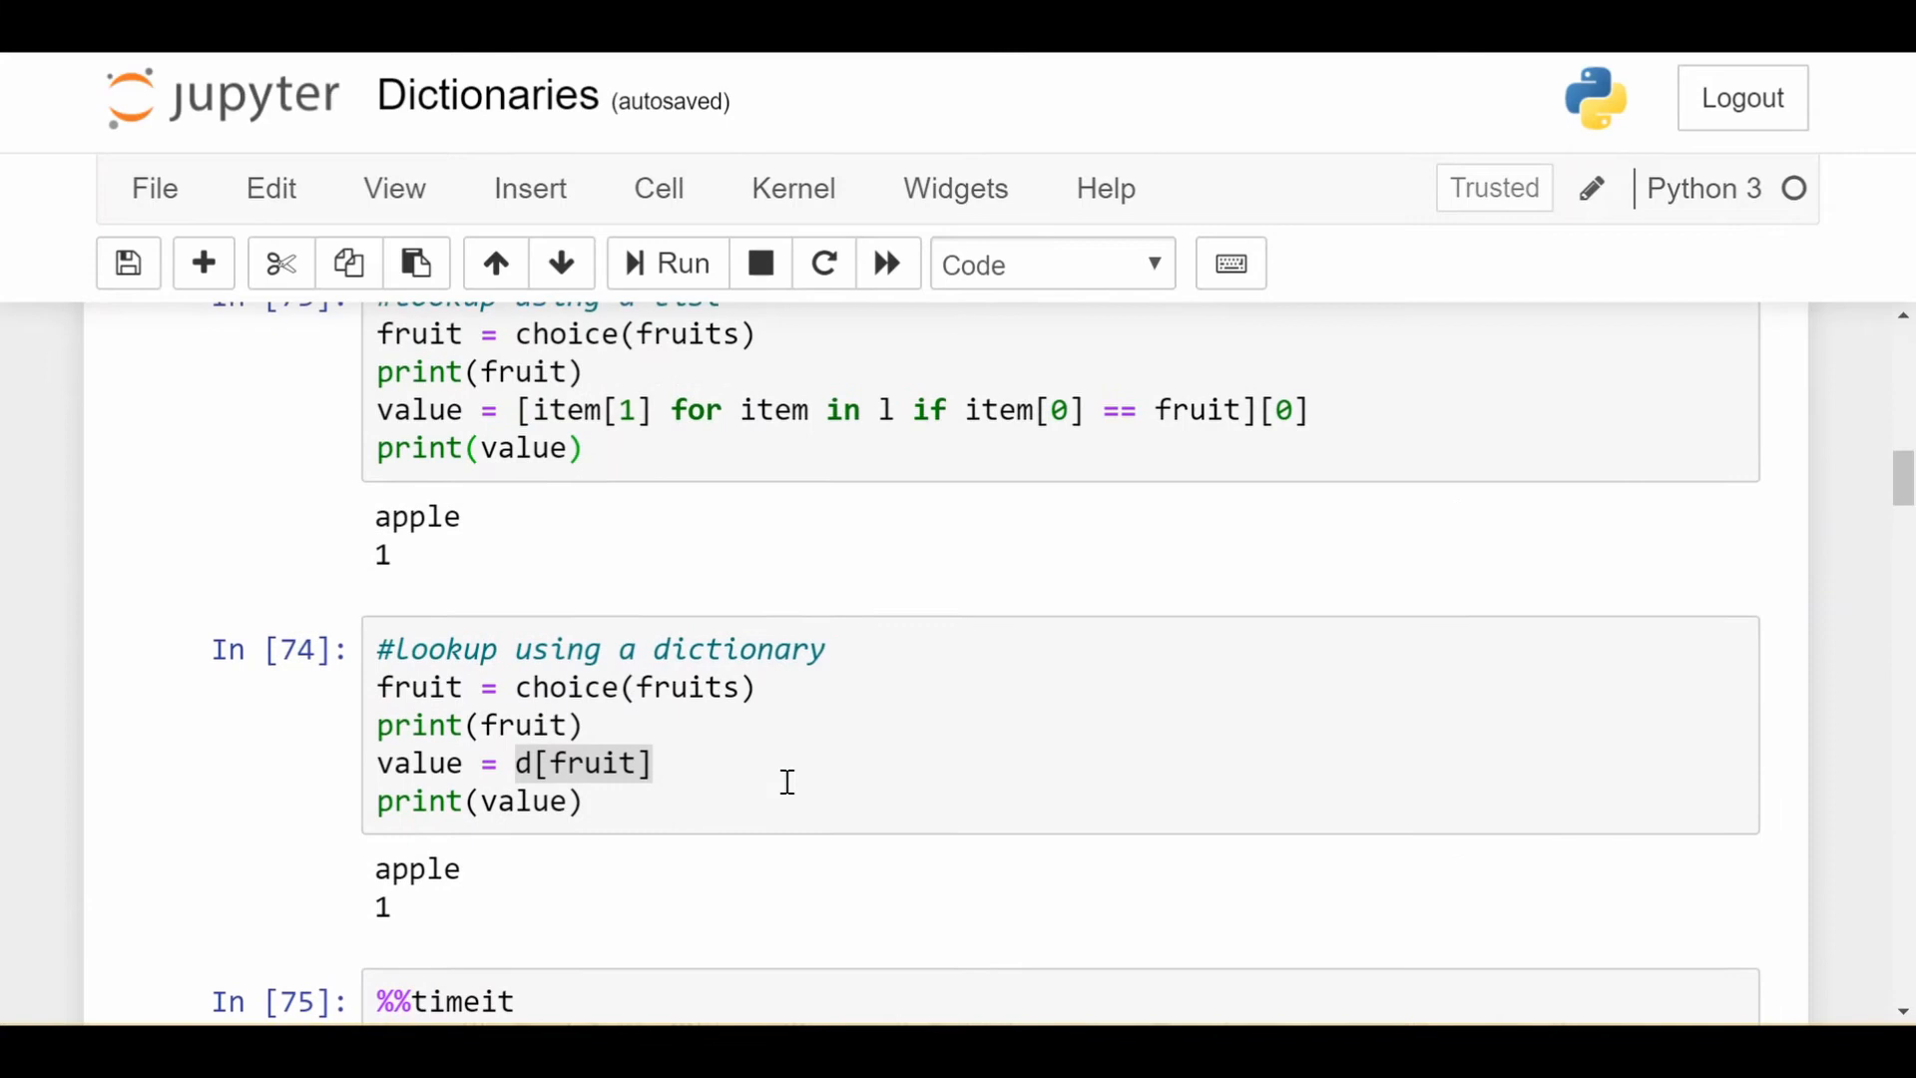
{"action": "scroll", "scroll_direction": "up", "scroll_amount": 3}
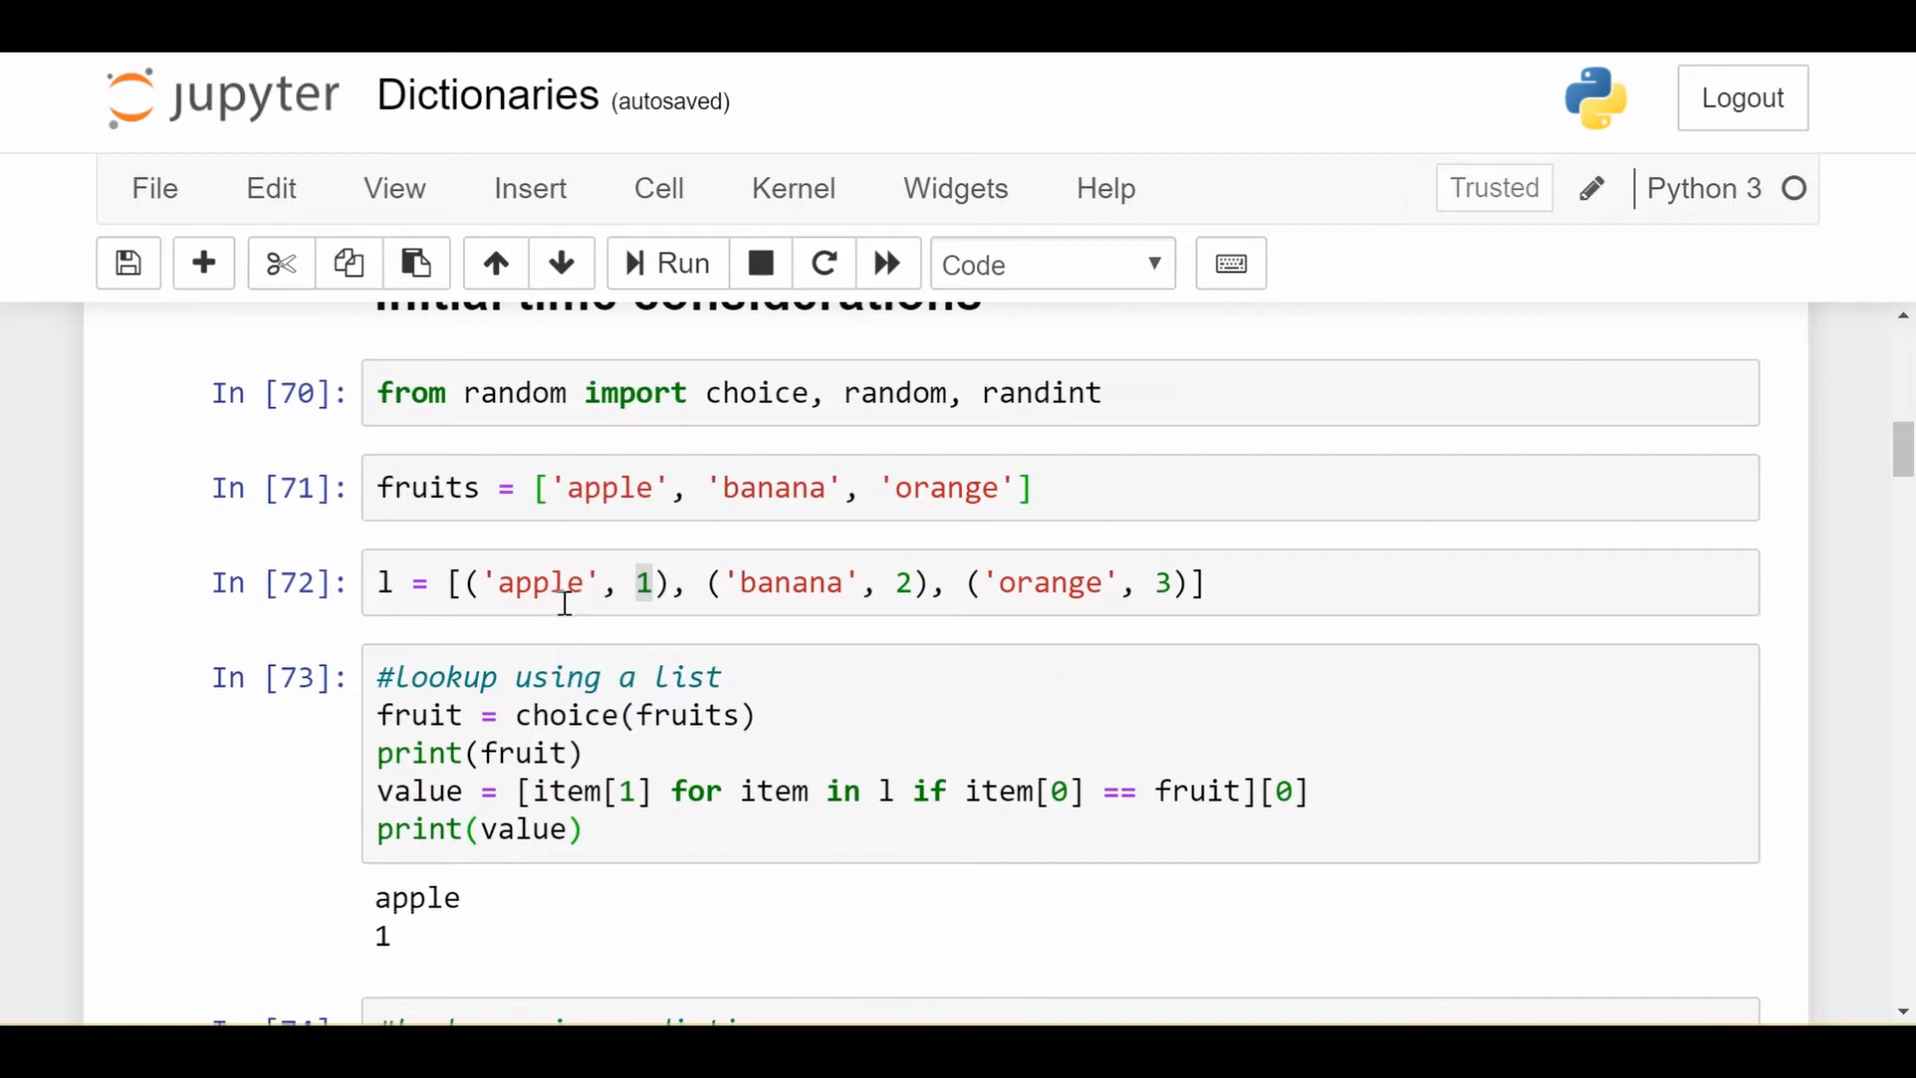
{"action": "scroll", "scroll_direction": "down", "scroll_amount": 3}
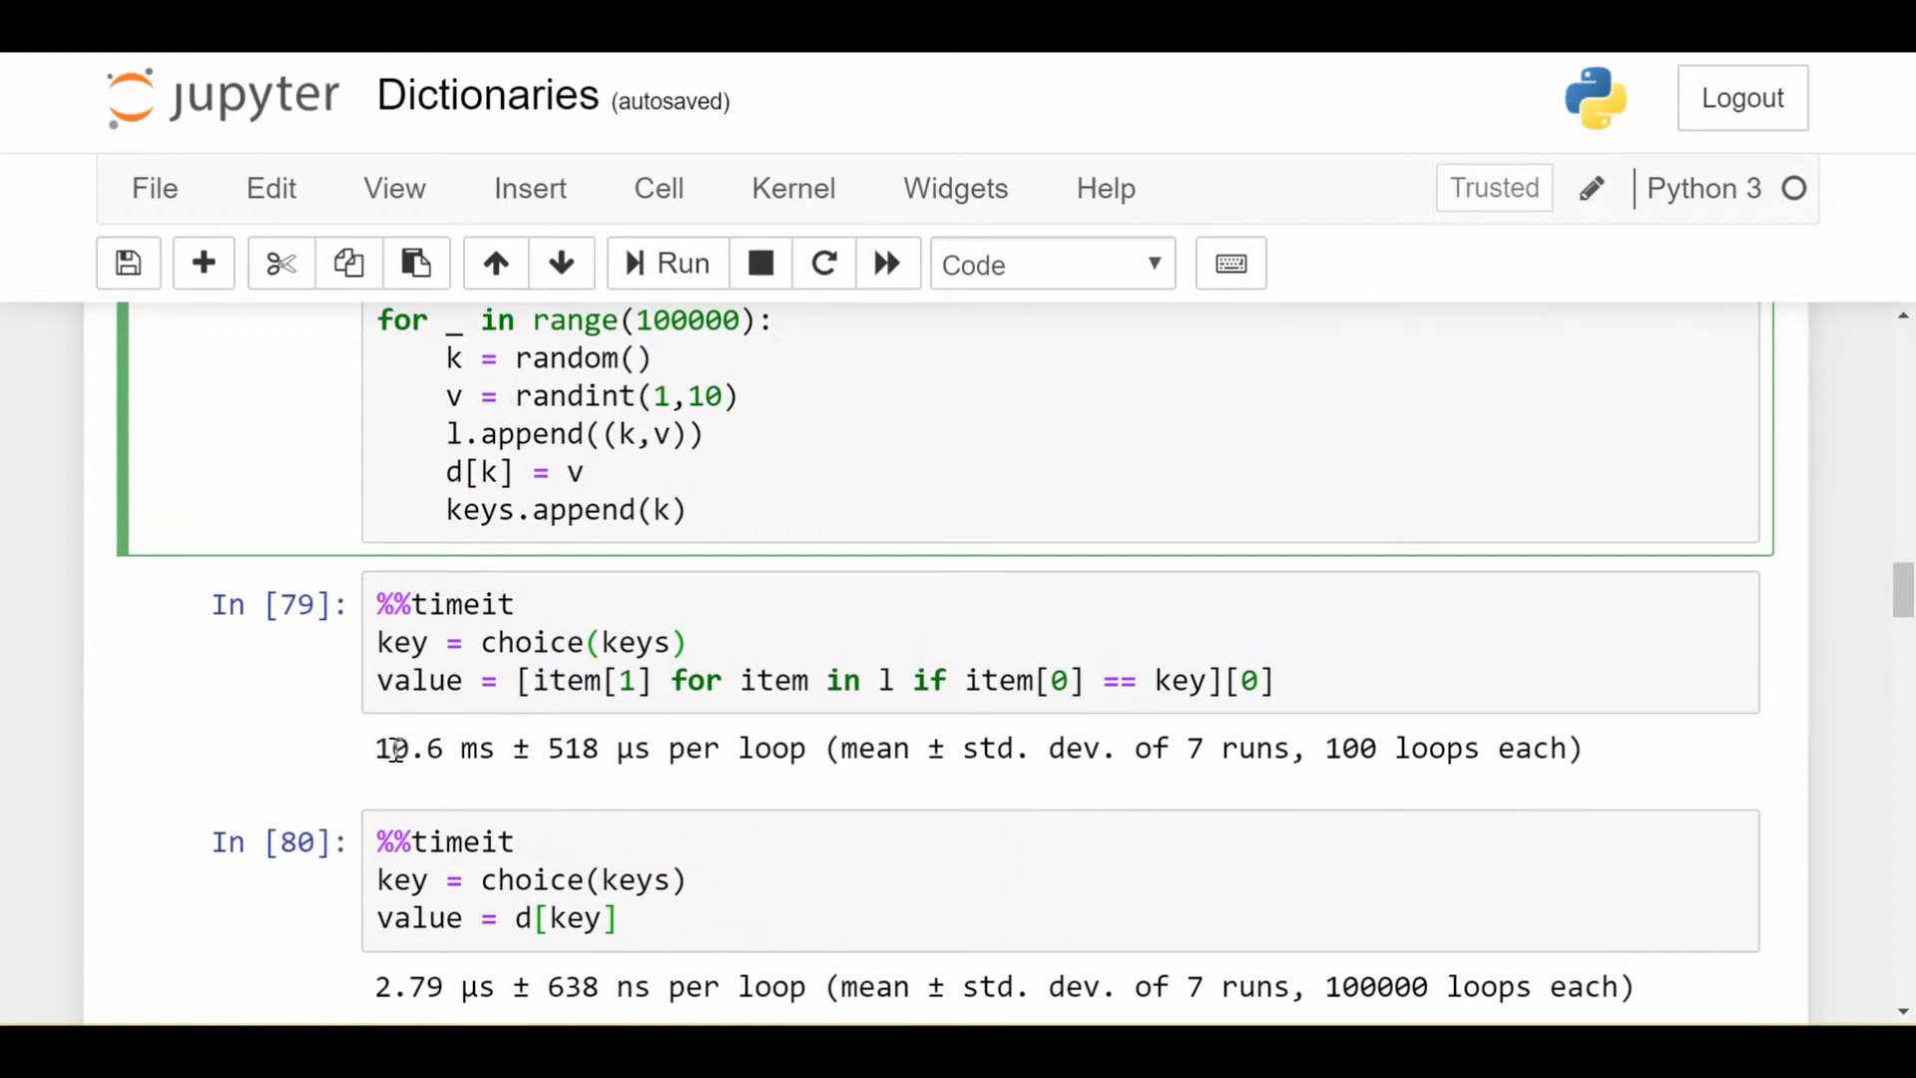
Emphasize the ms and 2.79 µs units, then reveal the 3799 speedup and the next heading.
{"action": "double_click", "coordinate": [477, 749]}
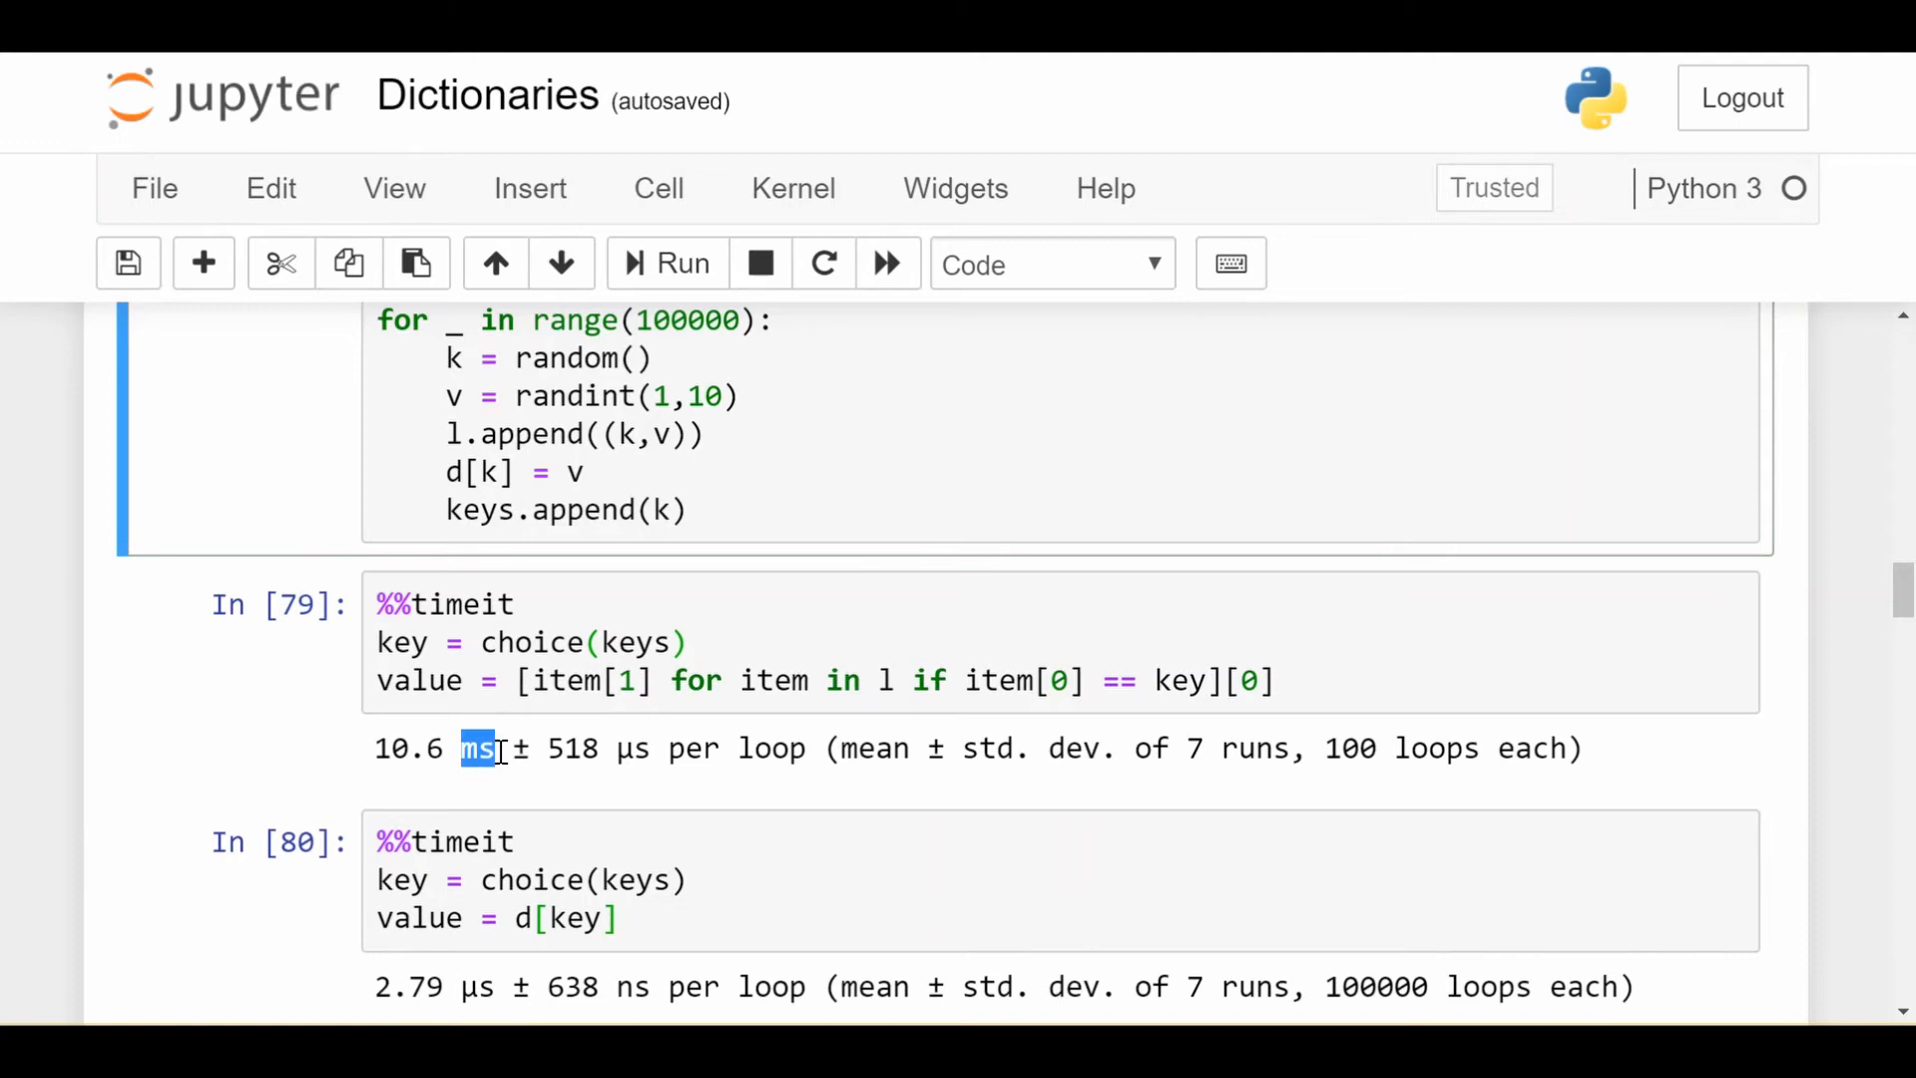
{"action": "scroll", "scroll_direction": "down", "scroll_amount": 3}
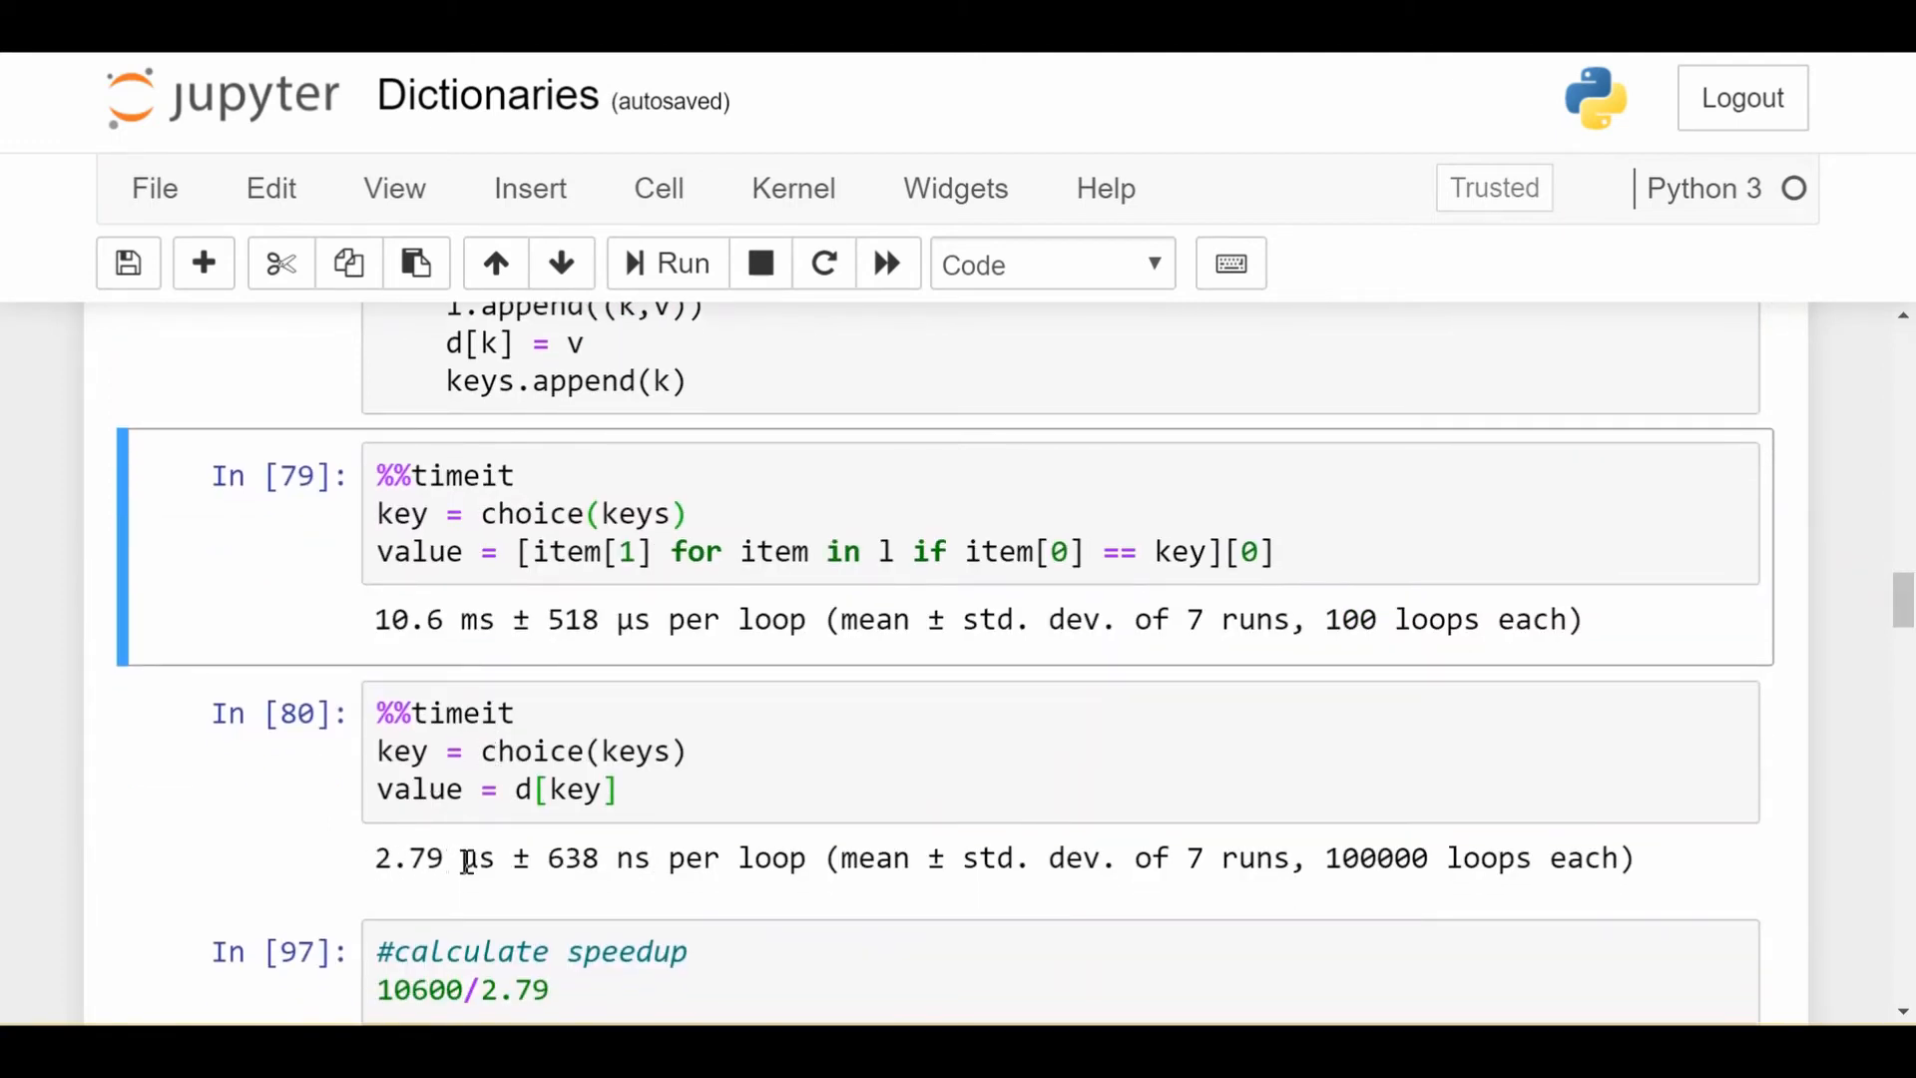
{"action": "double_click", "coordinate": [476, 858]}
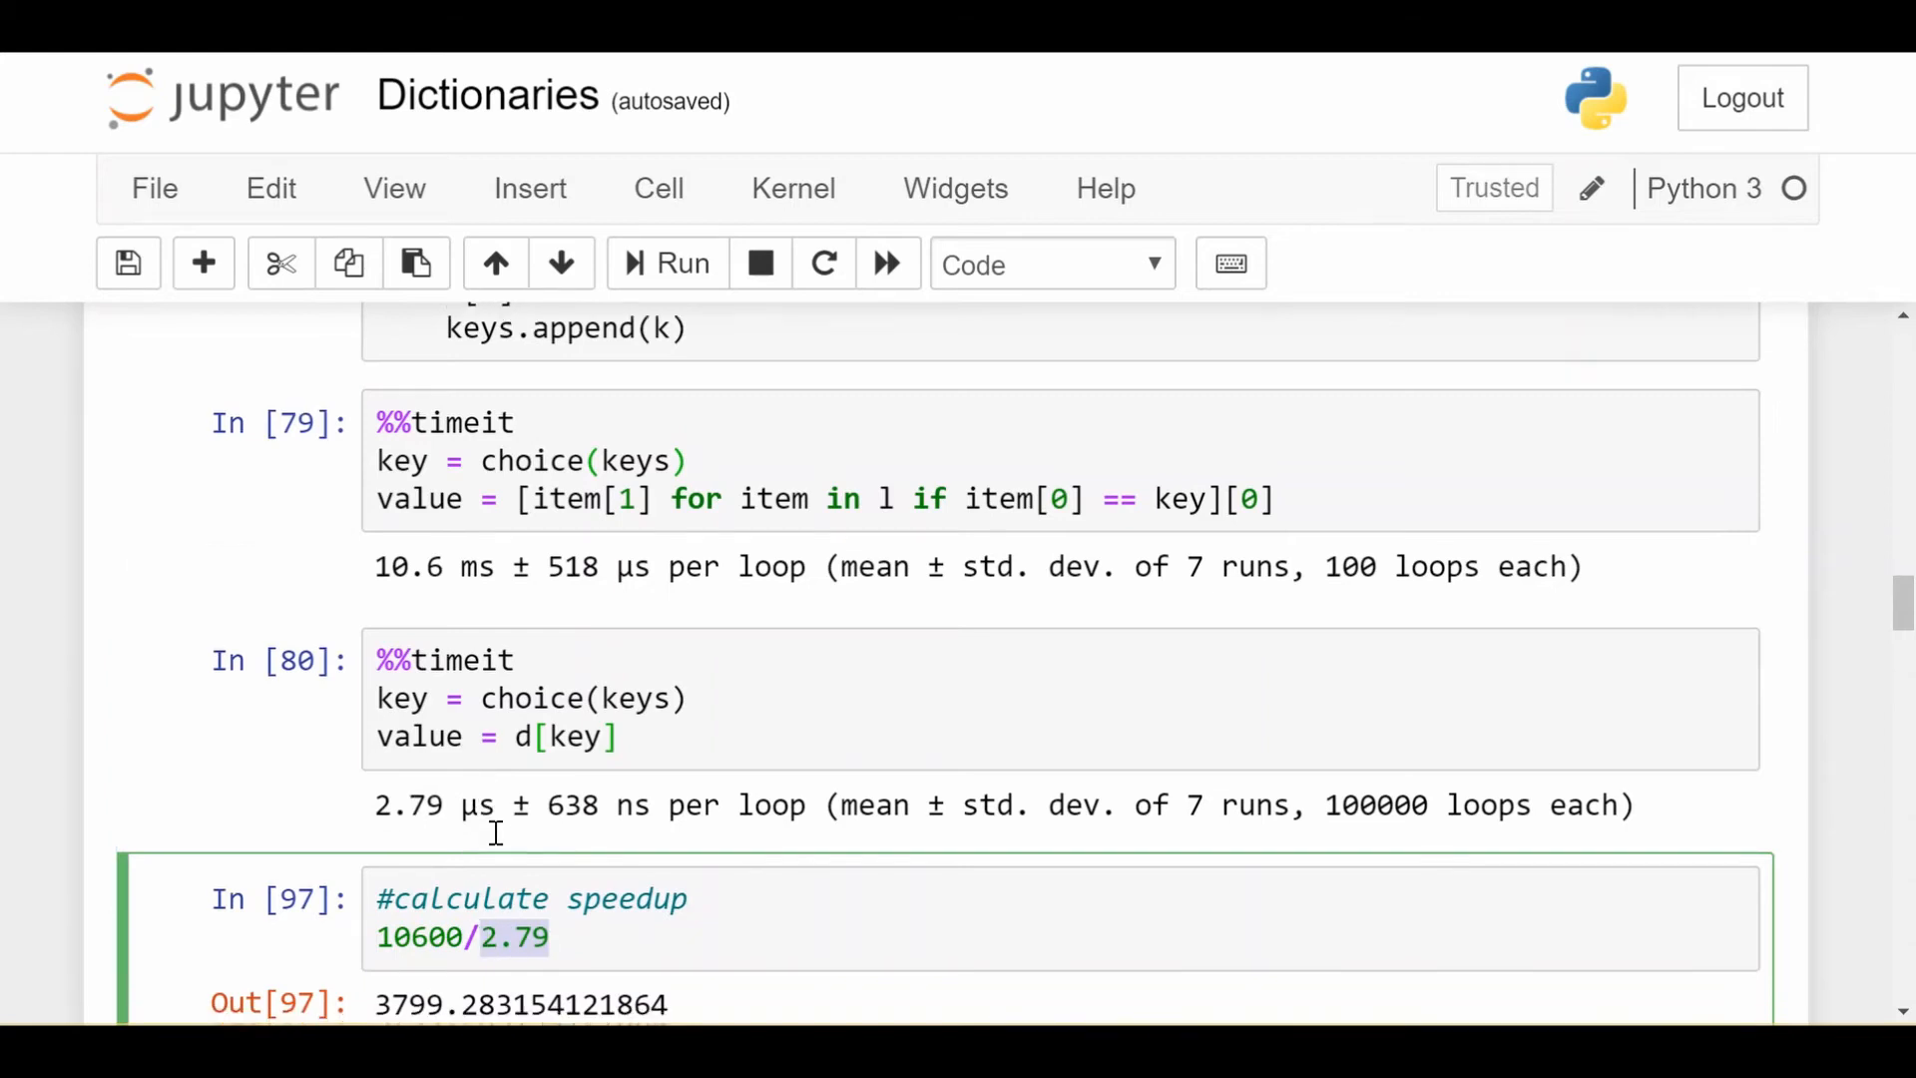
{"action": "scroll", "scroll_direction": "down", "scroll_amount": 3}
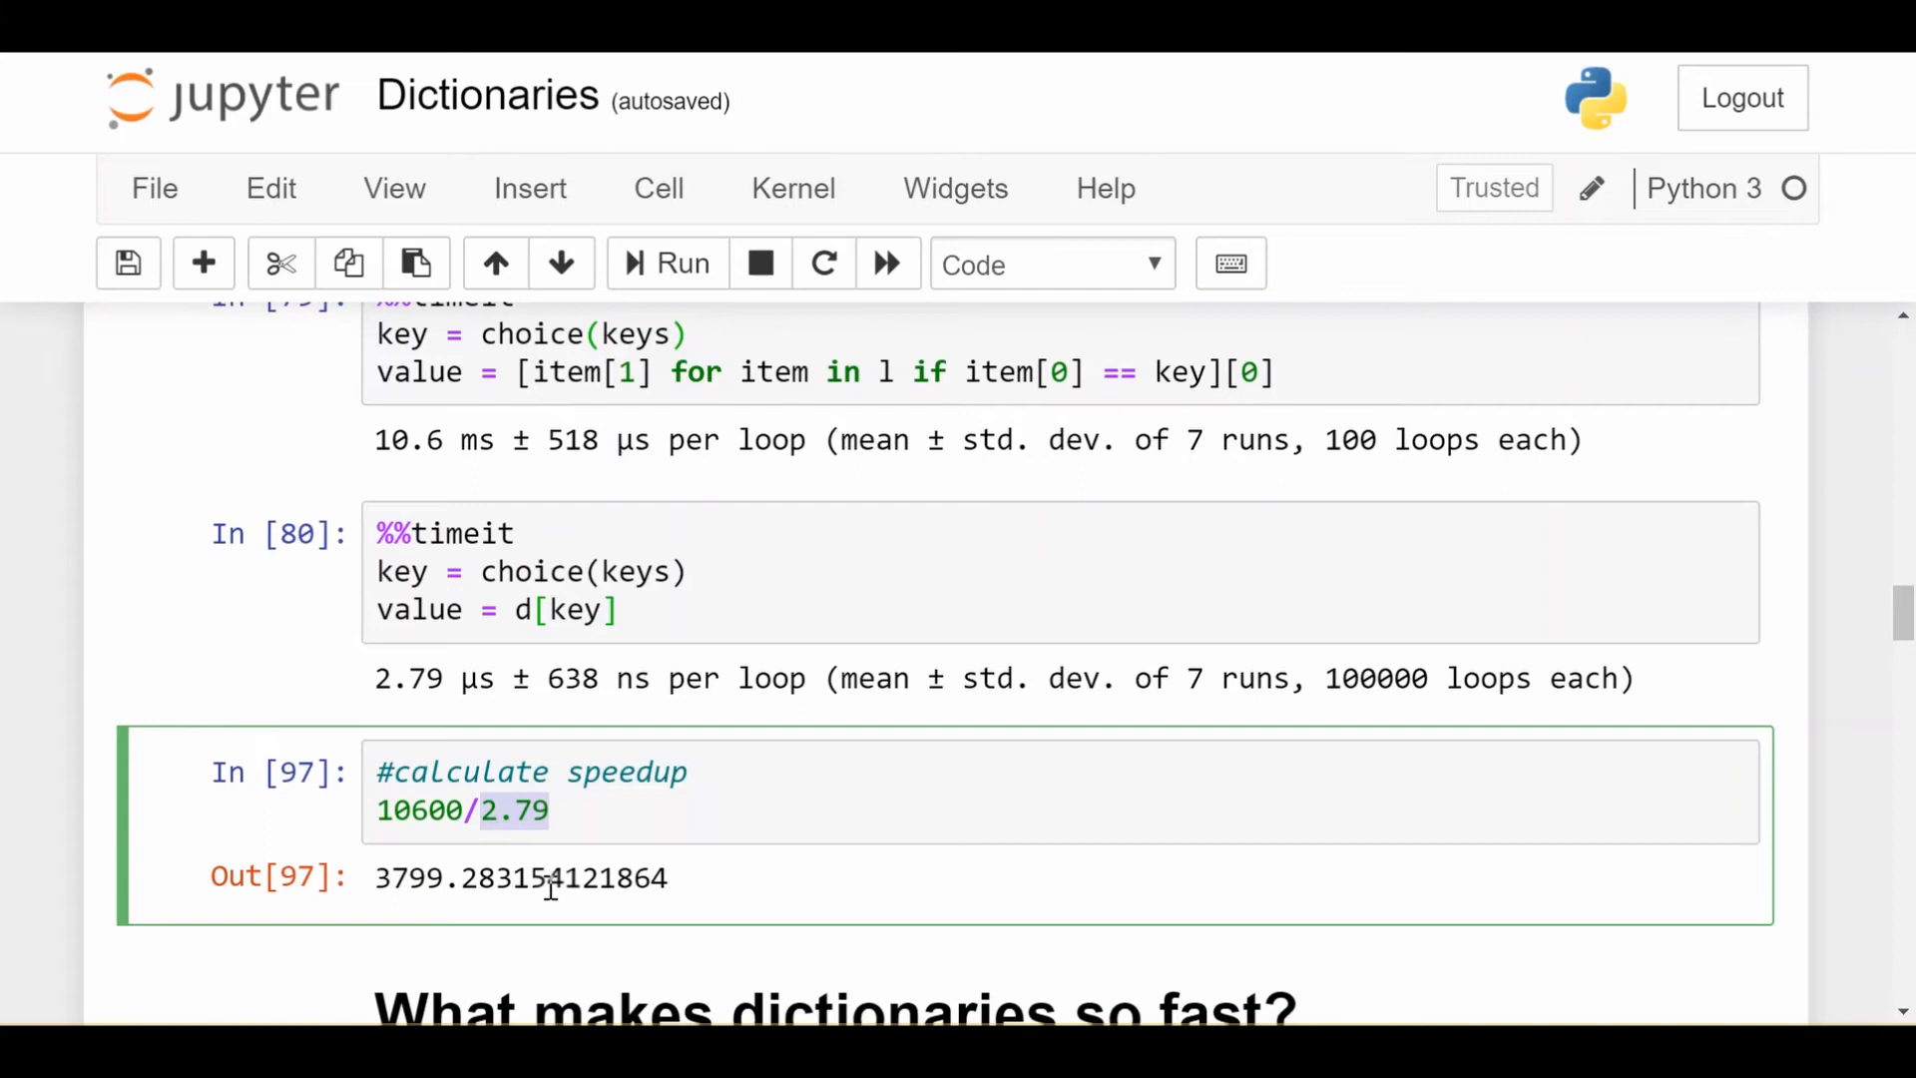
{"action": "scroll", "scroll_direction": "down", "scroll_amount": 3}
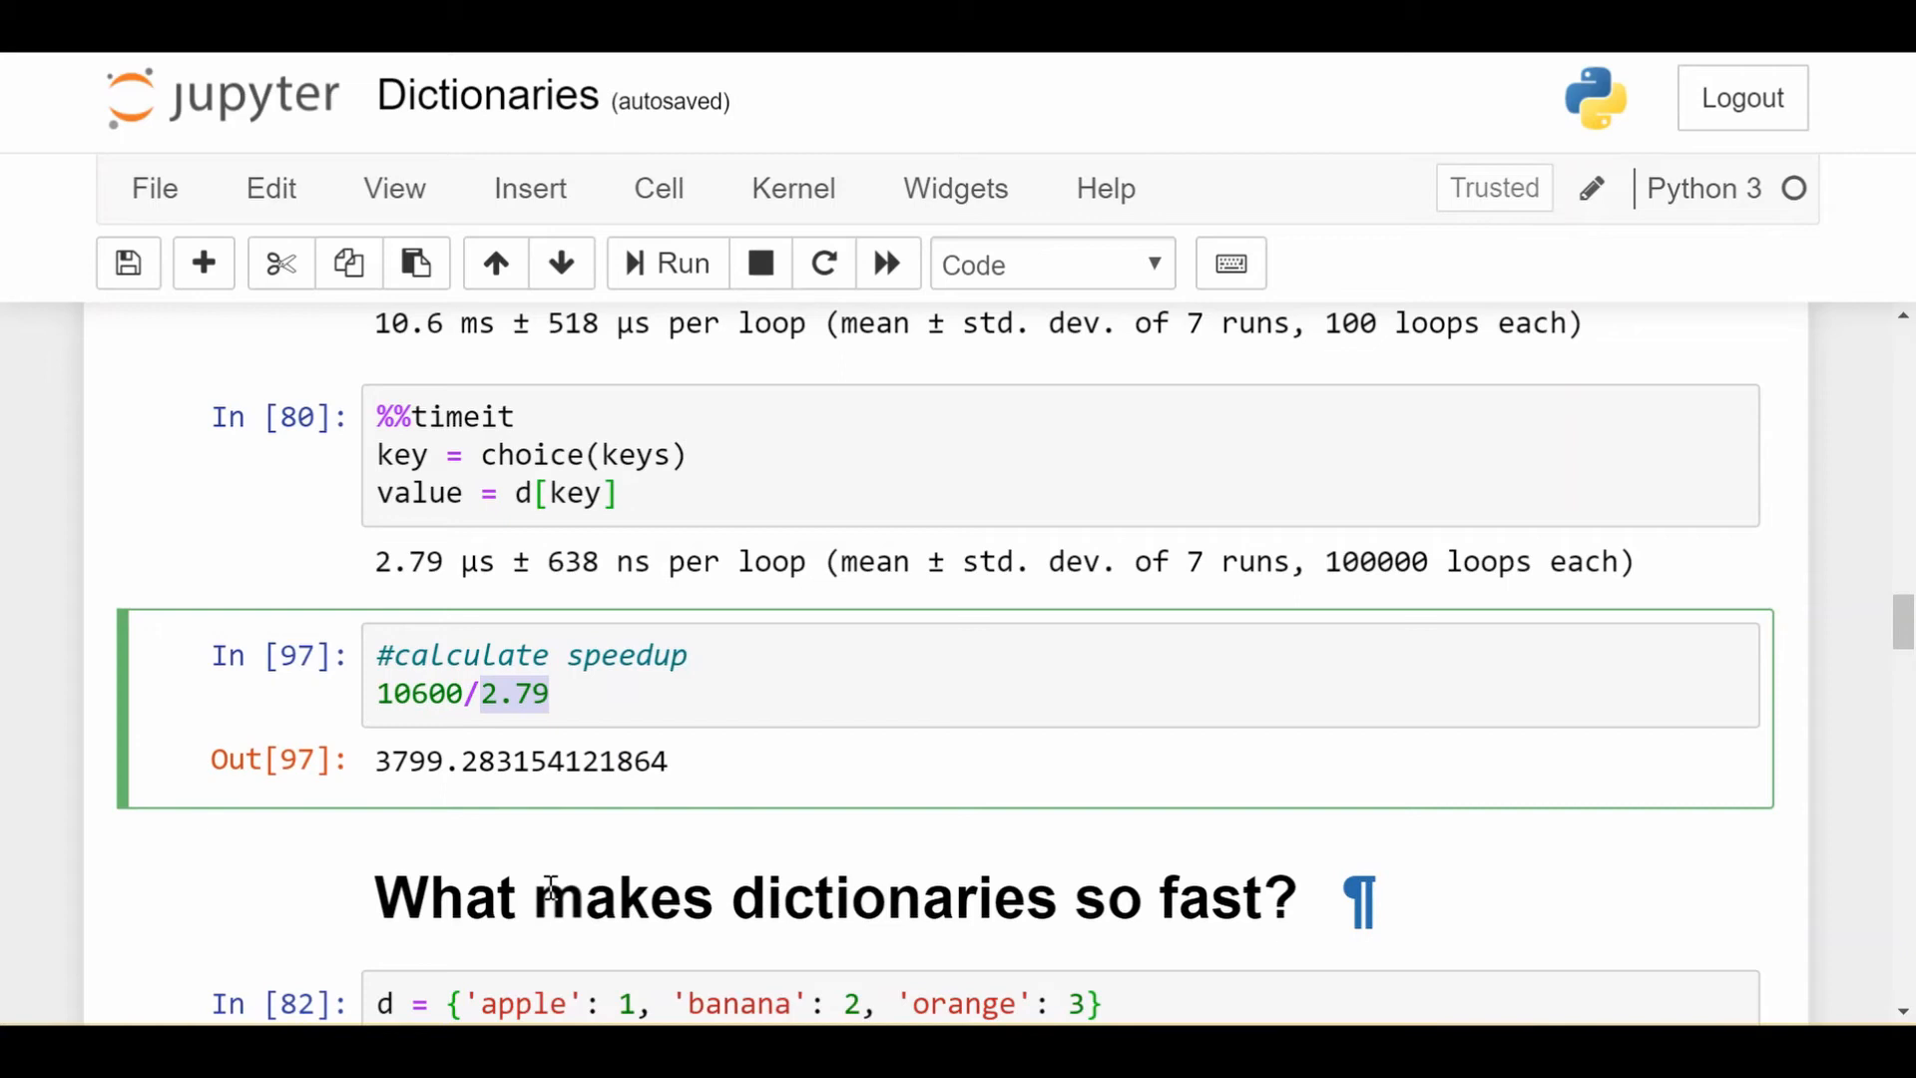
Highlight the memory location phrase in the raw cell explaining d['apple'] hashing with O(1) lookup.
{"action": "scroll", "scroll_direction": "down", "scroll_amount": 3}
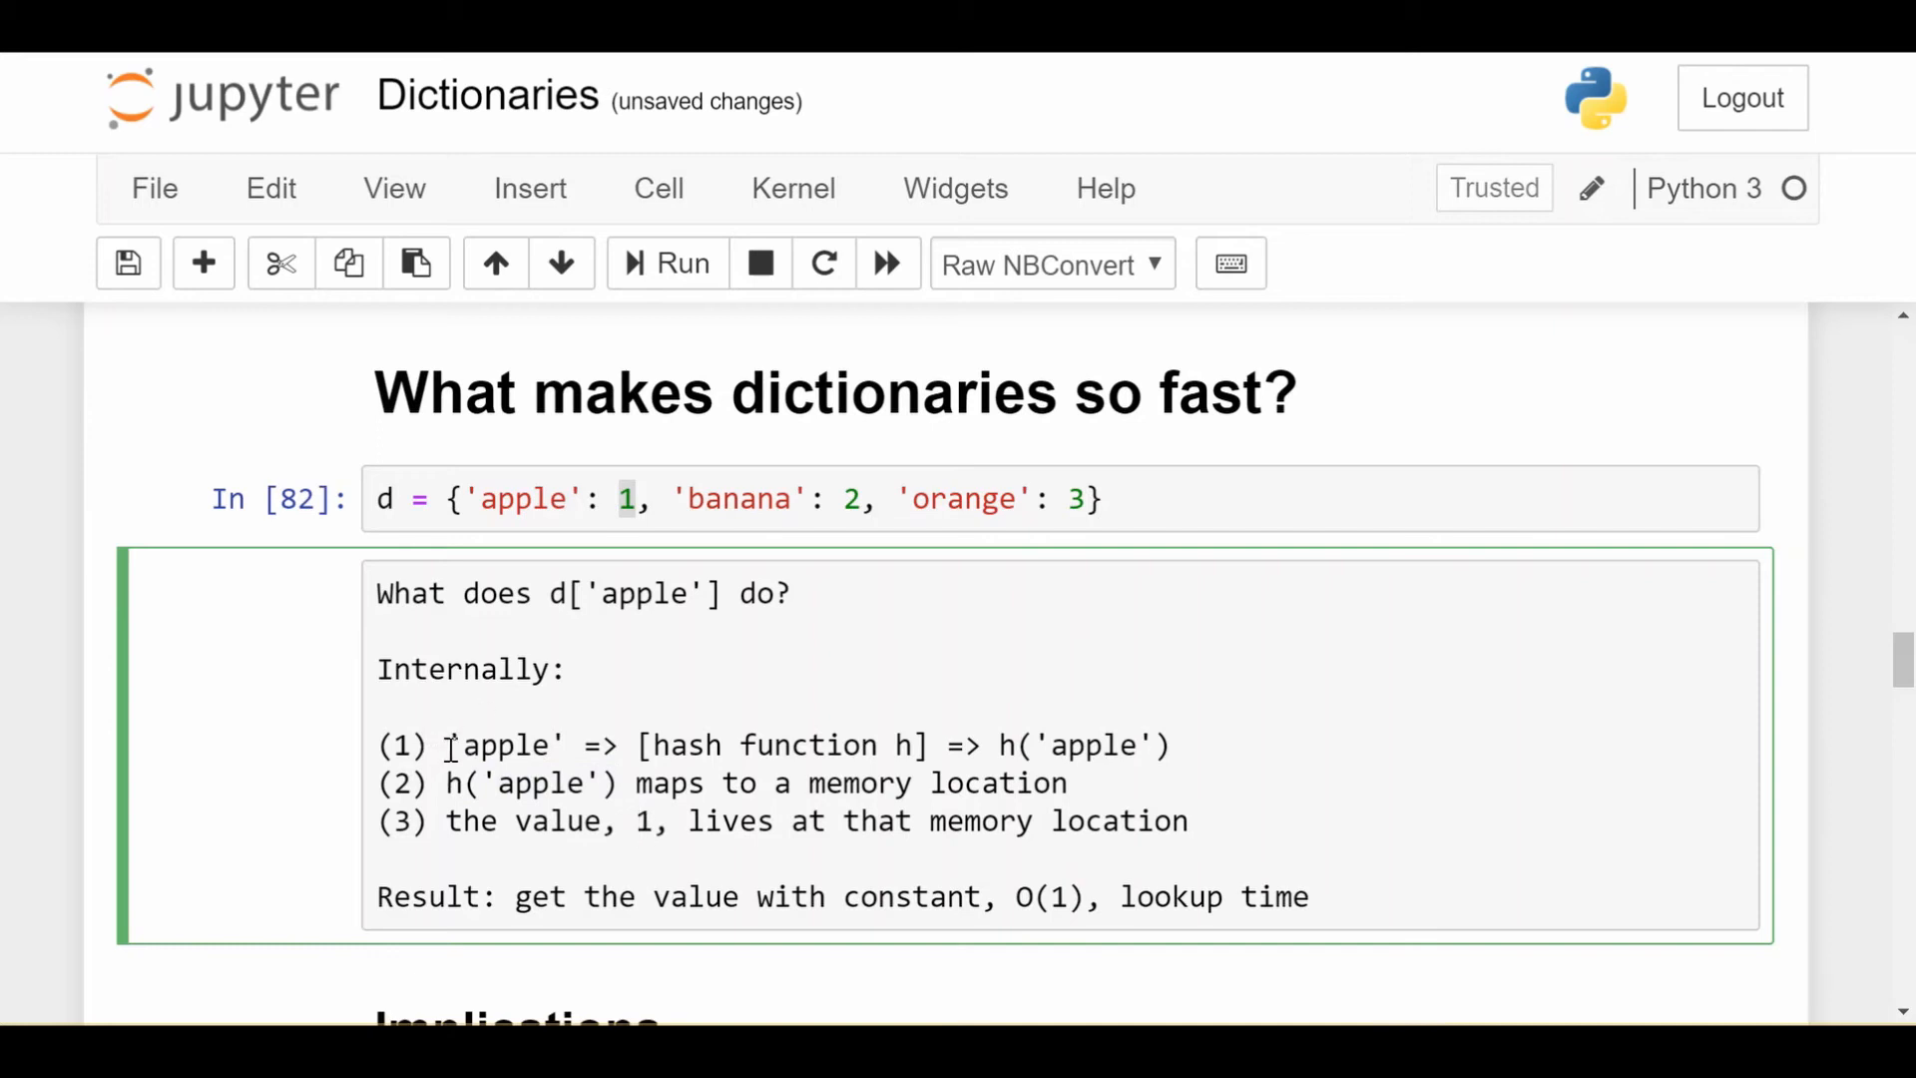
{"action": "double_click", "coordinate": [505, 747]}
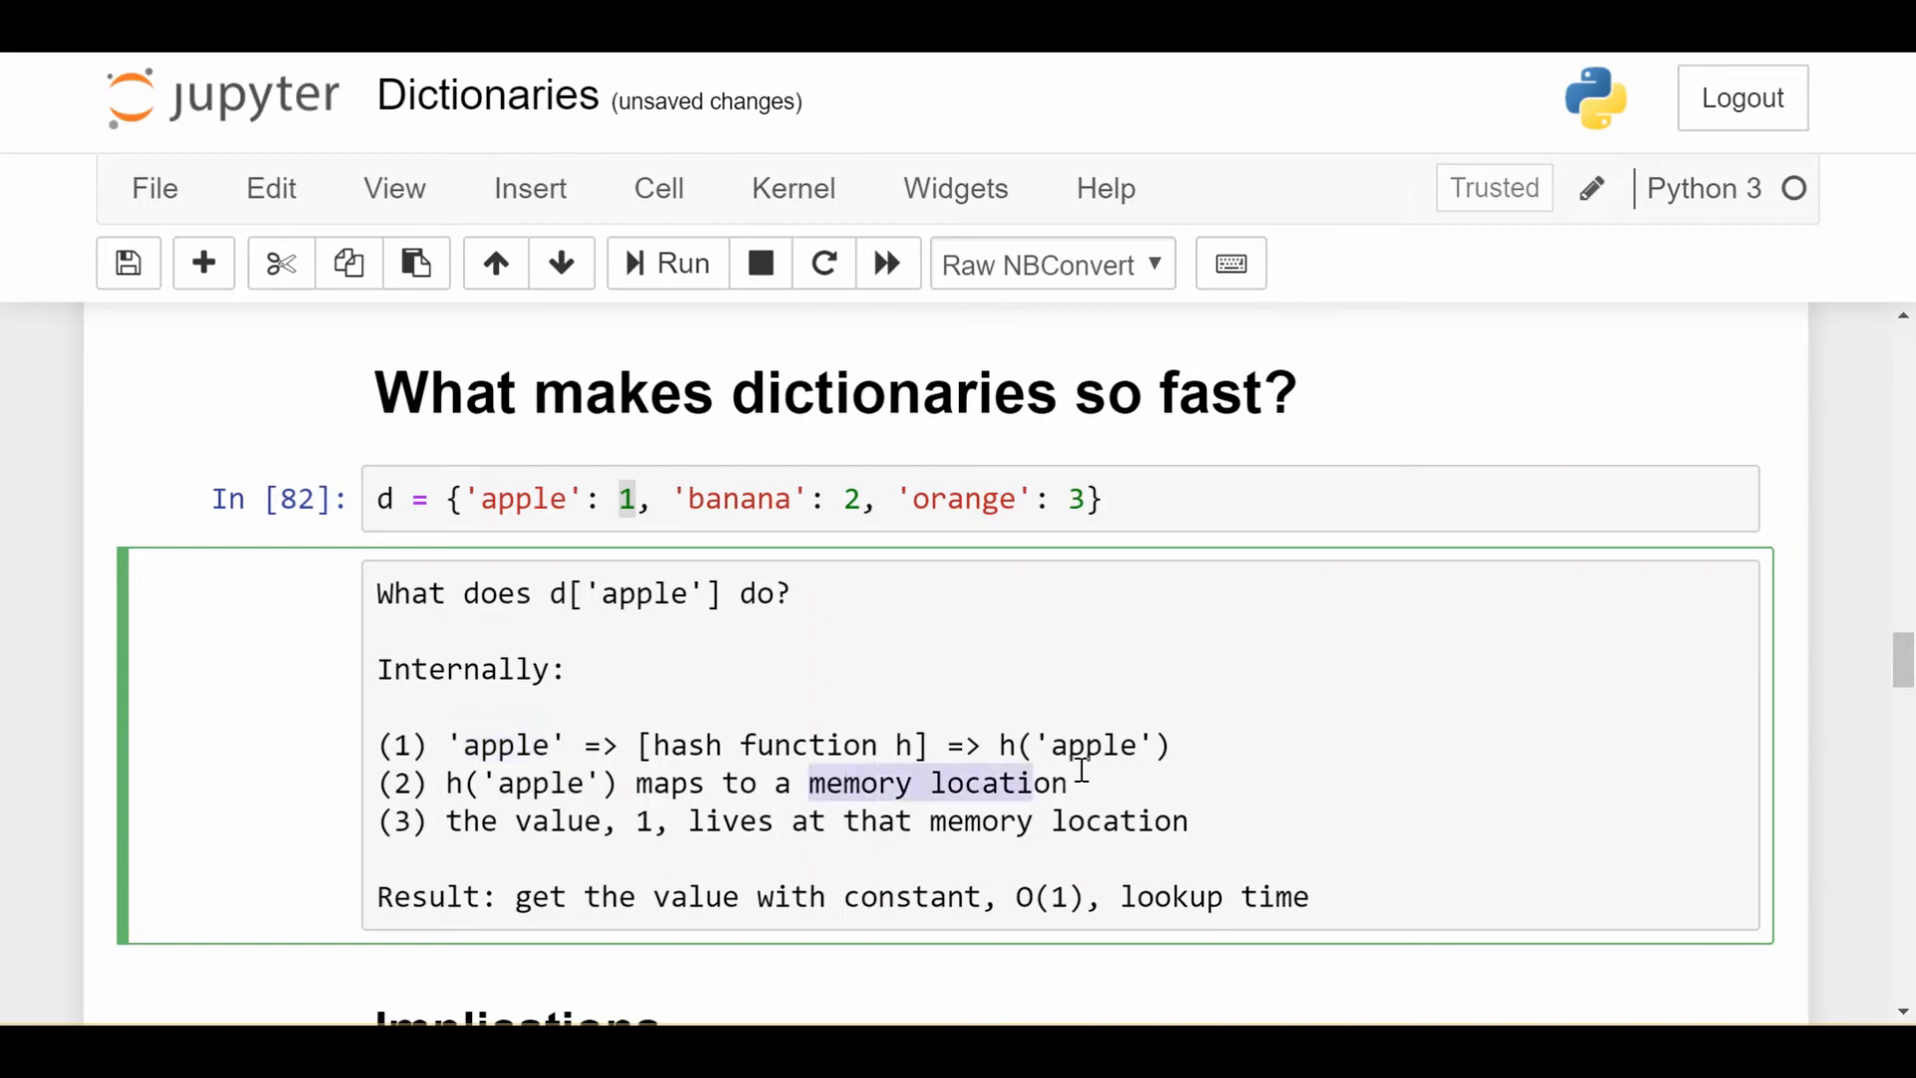
{"action": "mouse_move", "coordinate": [495, 820]}
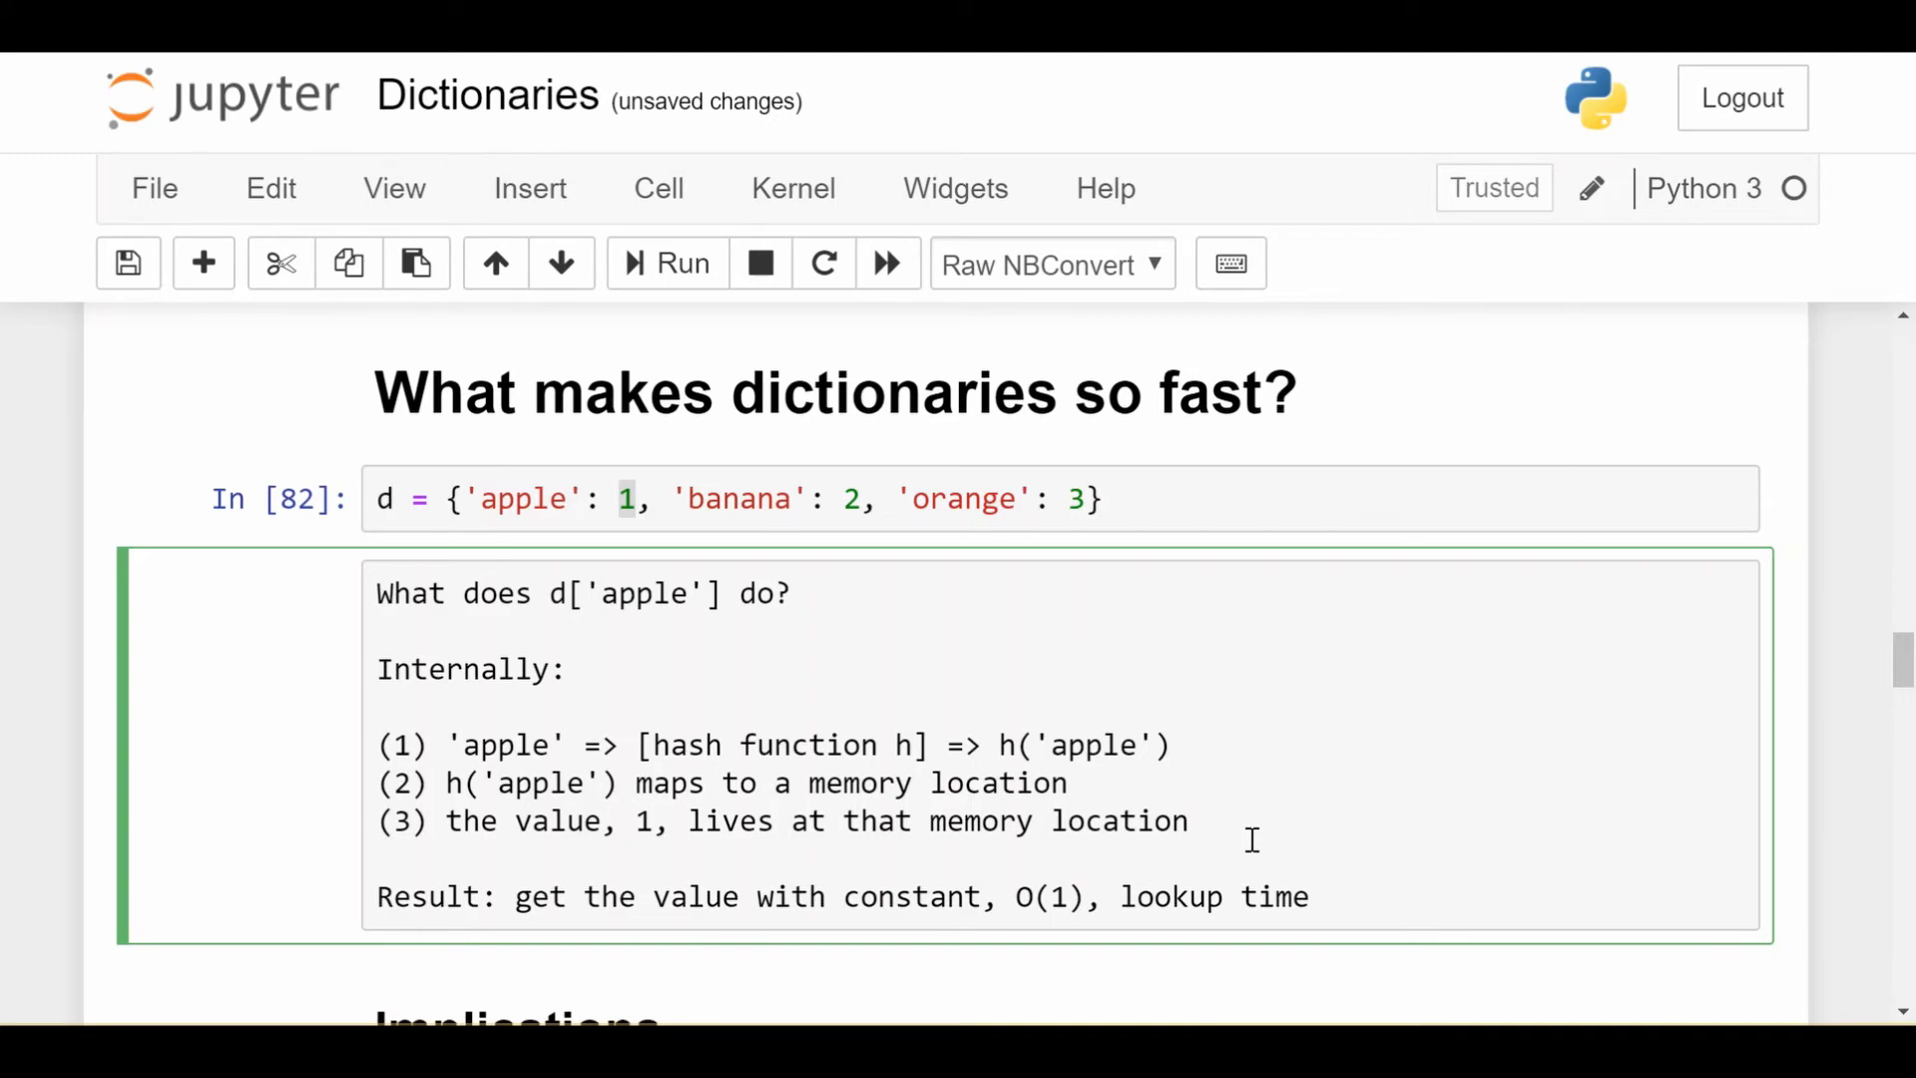
{"action": "left_click", "coordinate": [1187, 820]}
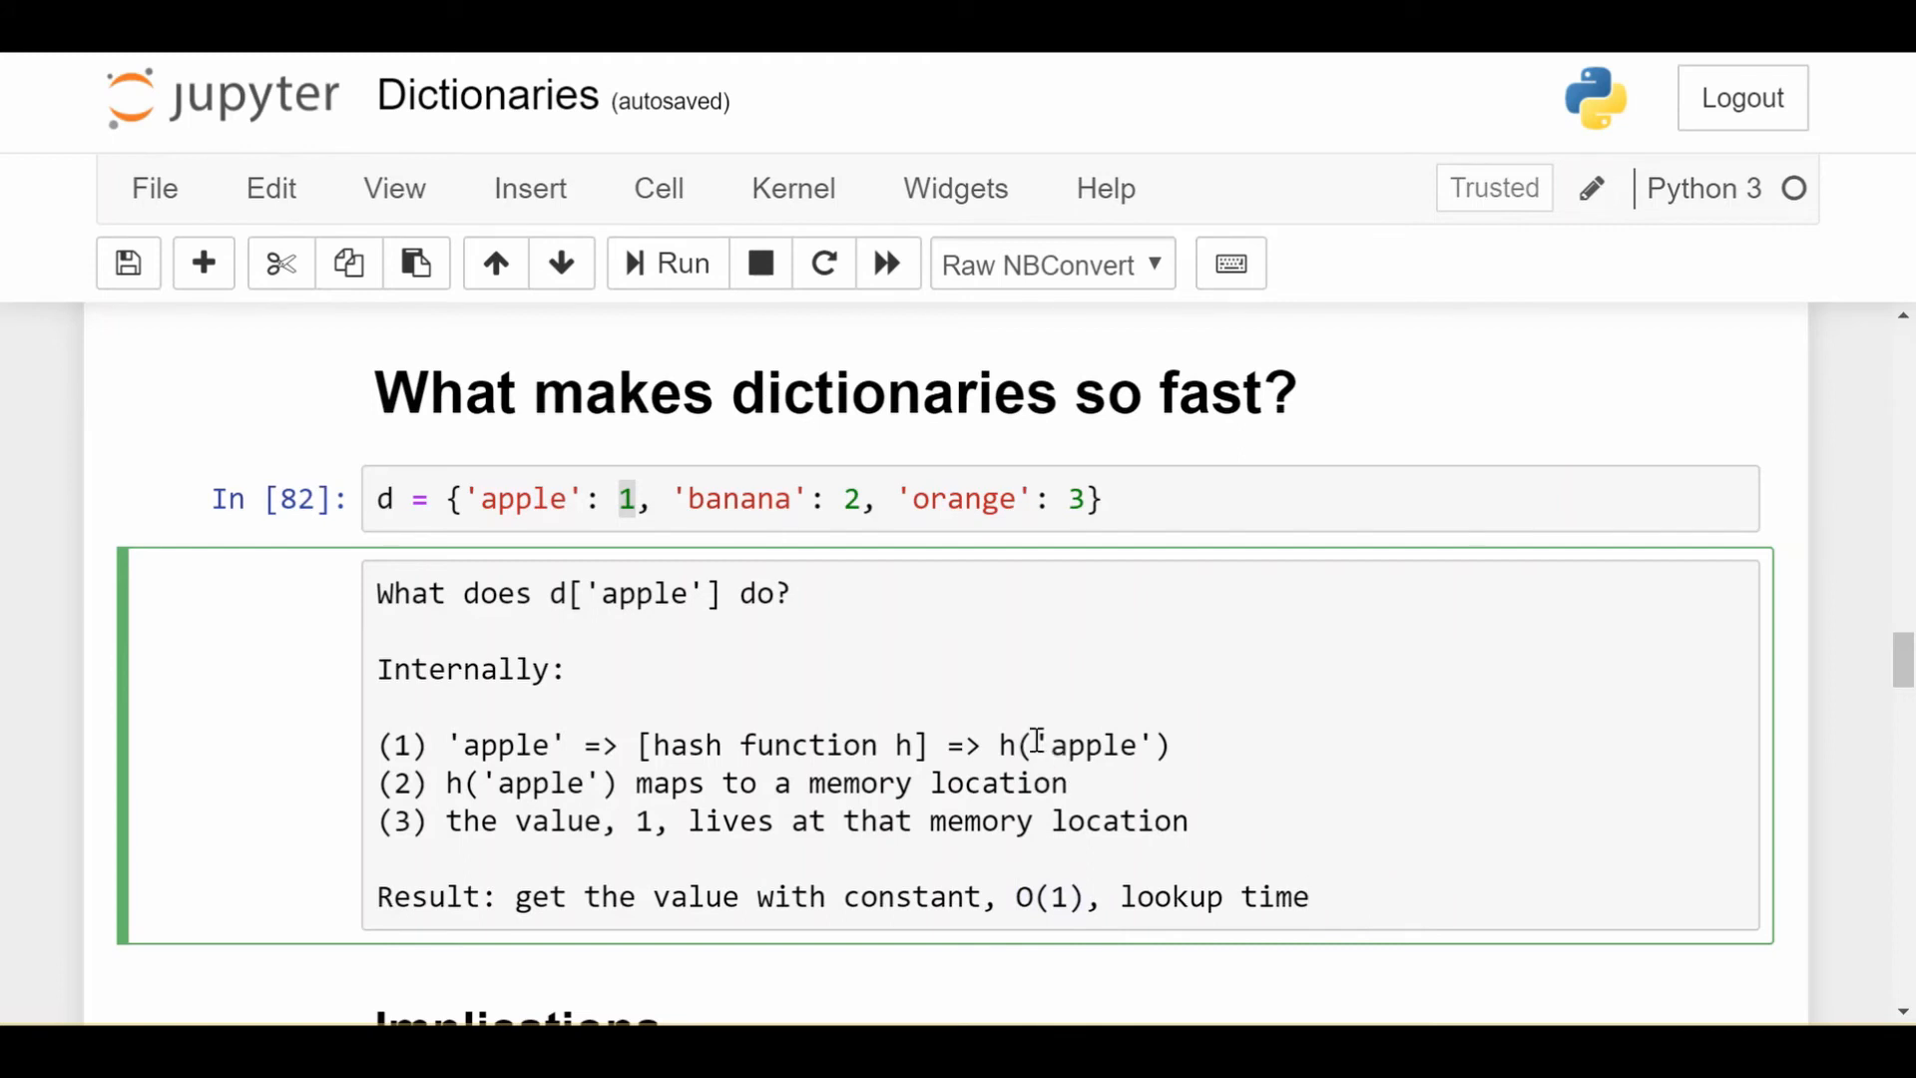
{"action": "left_click", "coordinate": [1177, 744]}
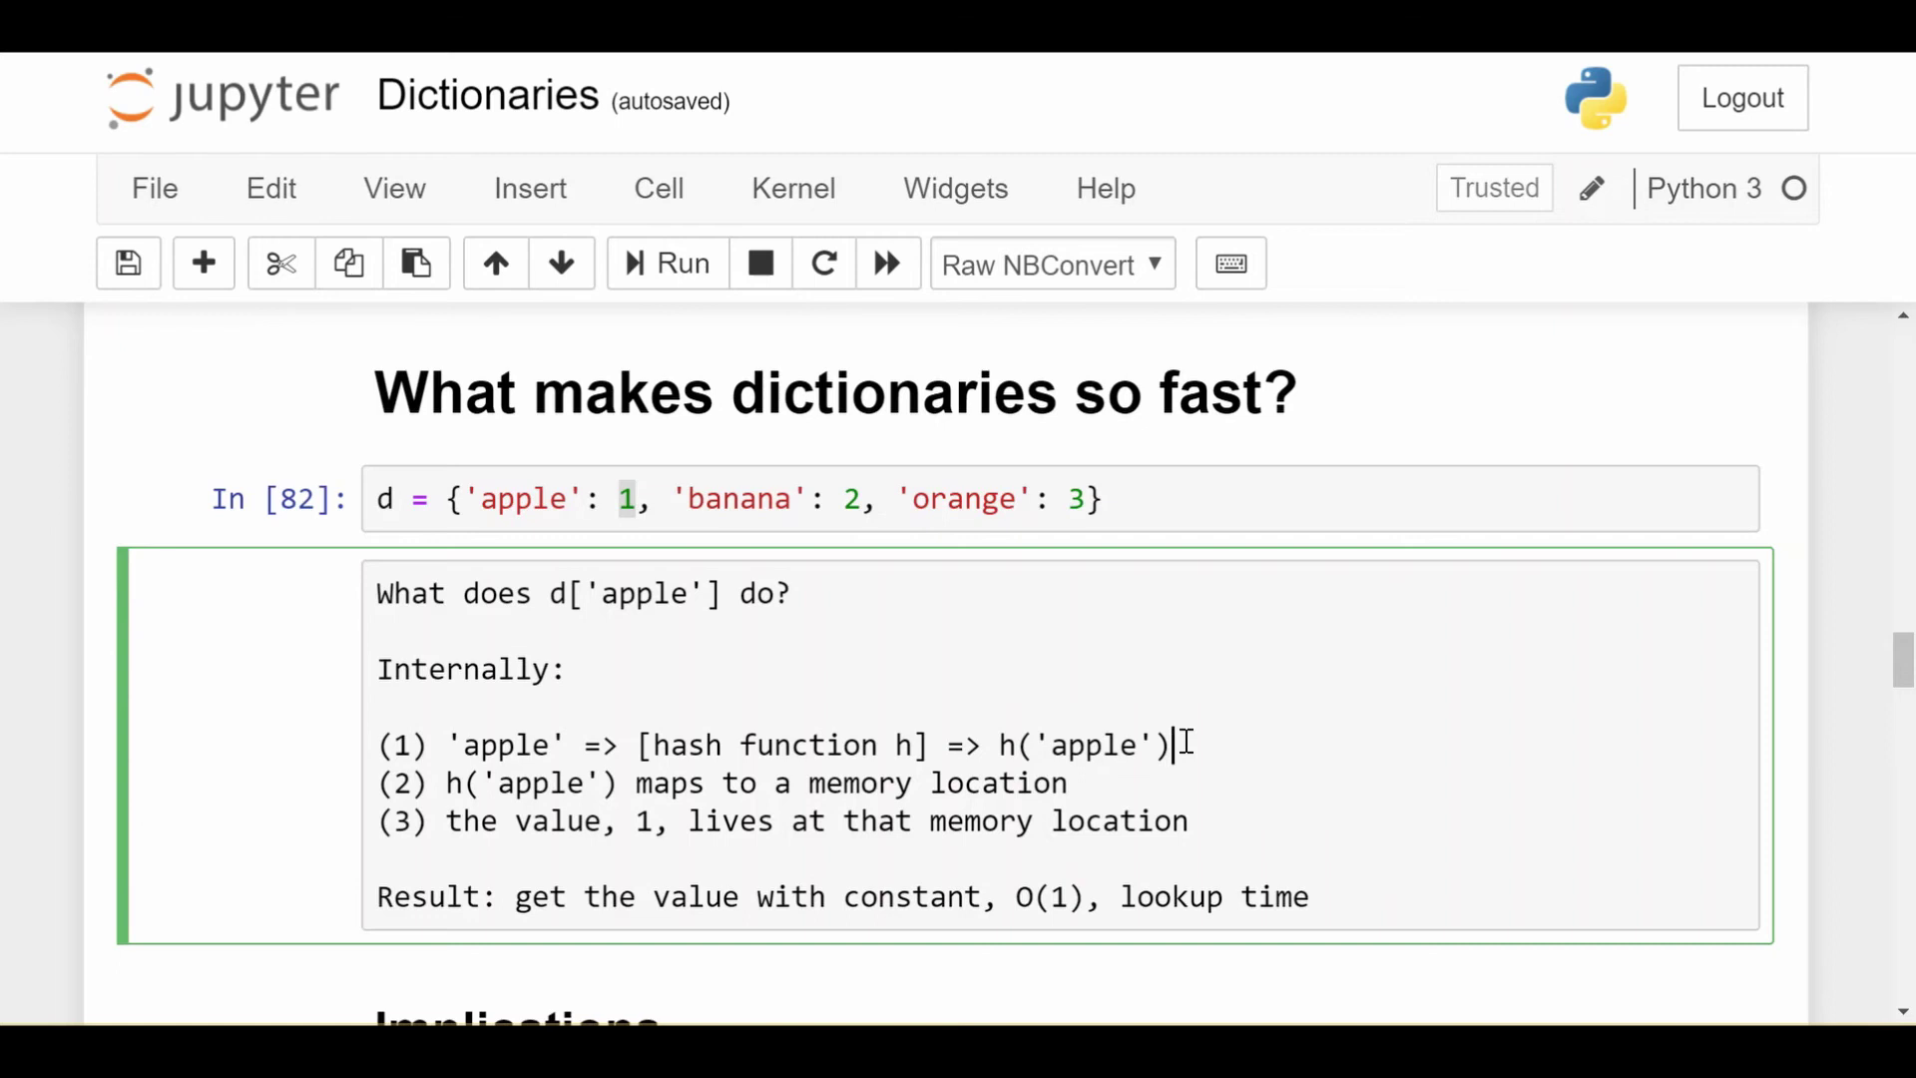
{"action": "scroll", "scroll_direction": "down", "scroll_amount": 3}
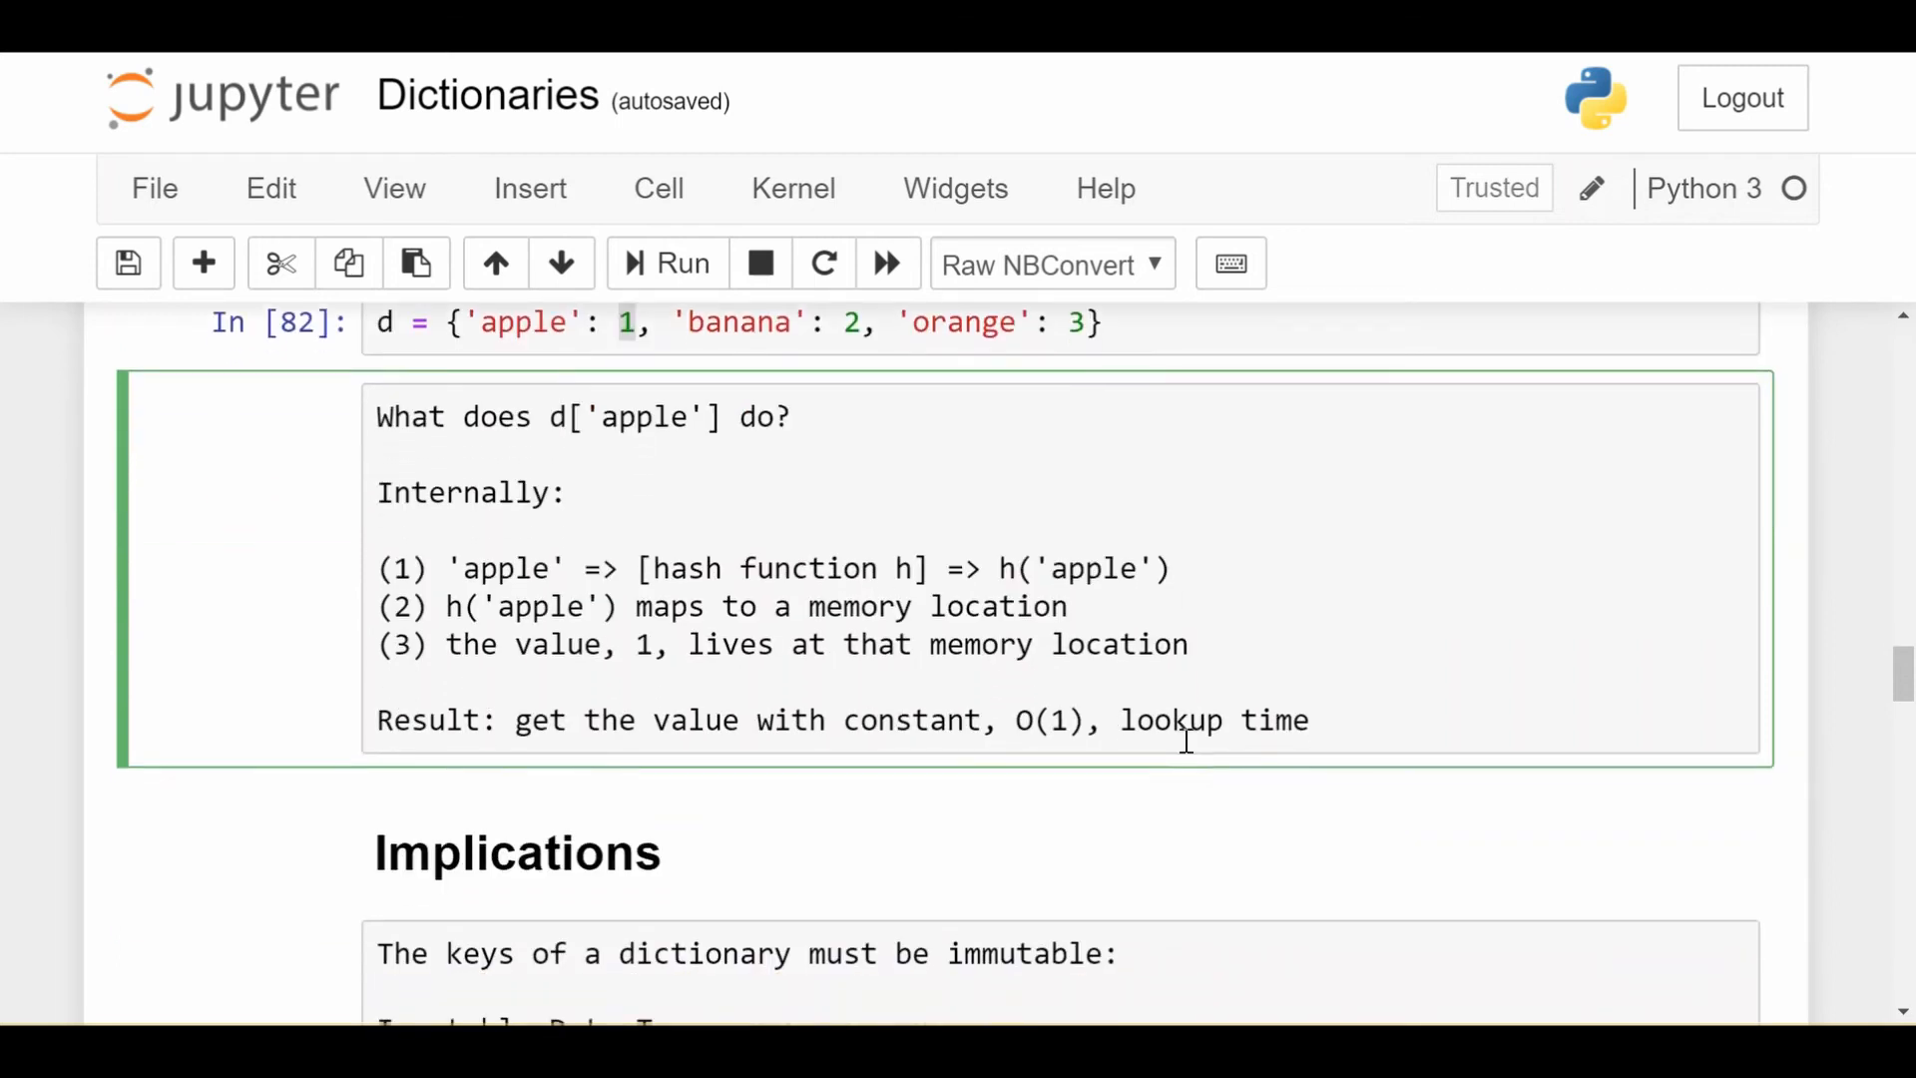
{"action": "mouse_move", "coordinate": [571, 721]}
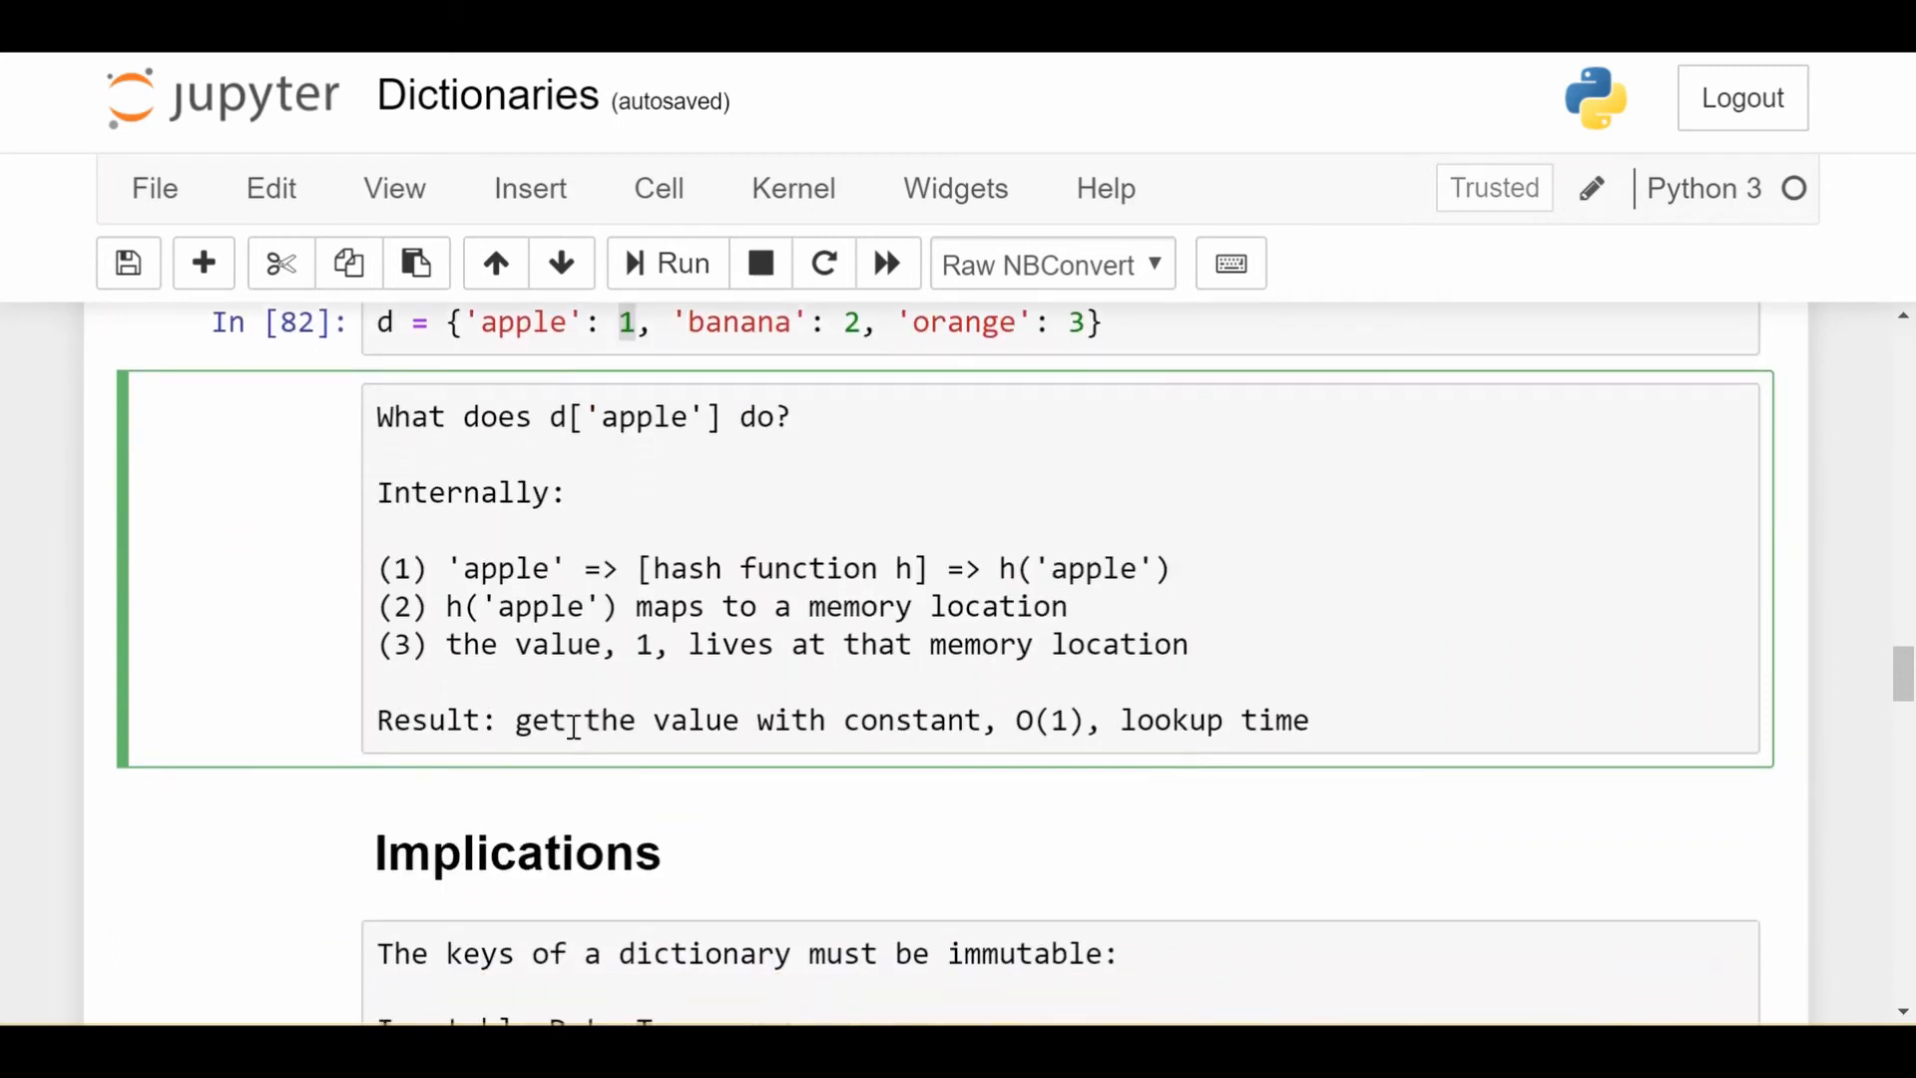
{"action": "scroll", "scroll_direction": "down", "scroll_amount": 3}
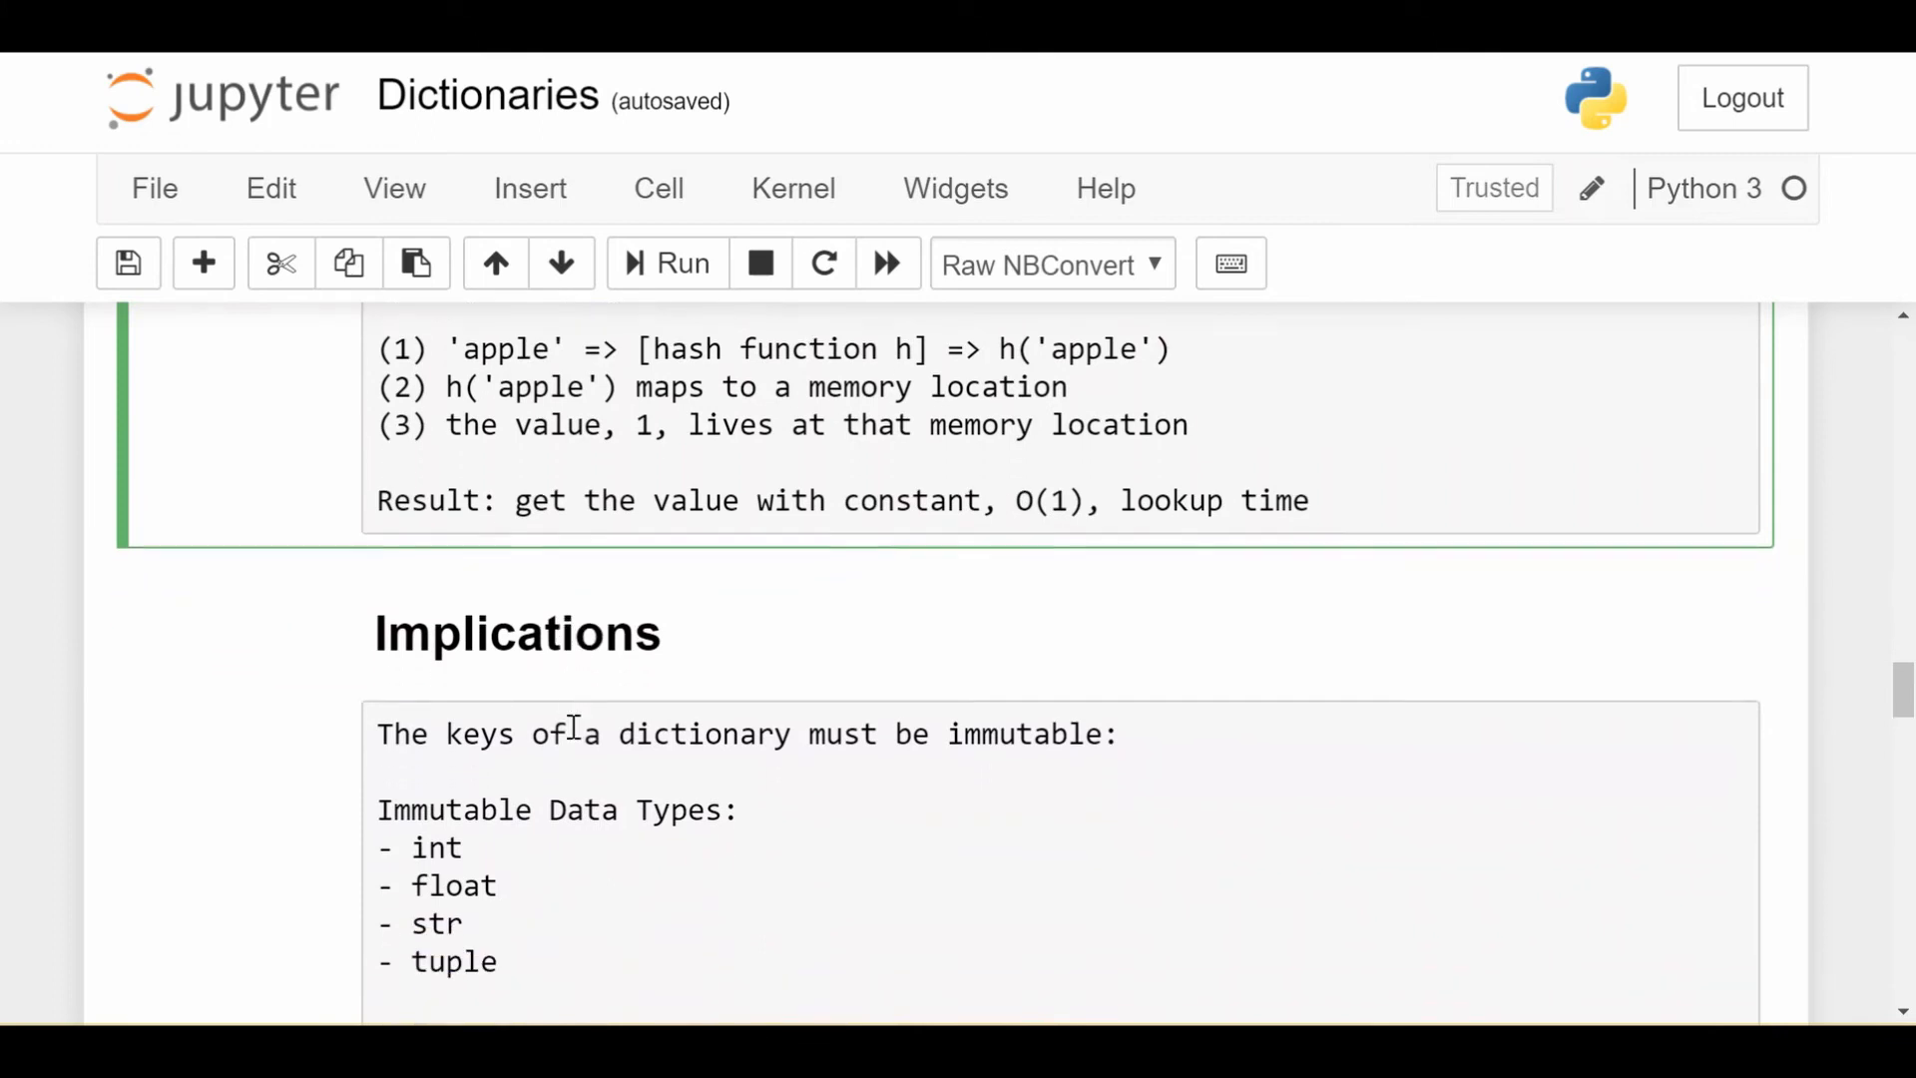
{"action": "scroll", "scroll_direction": "down", "scroll_amount": 3}
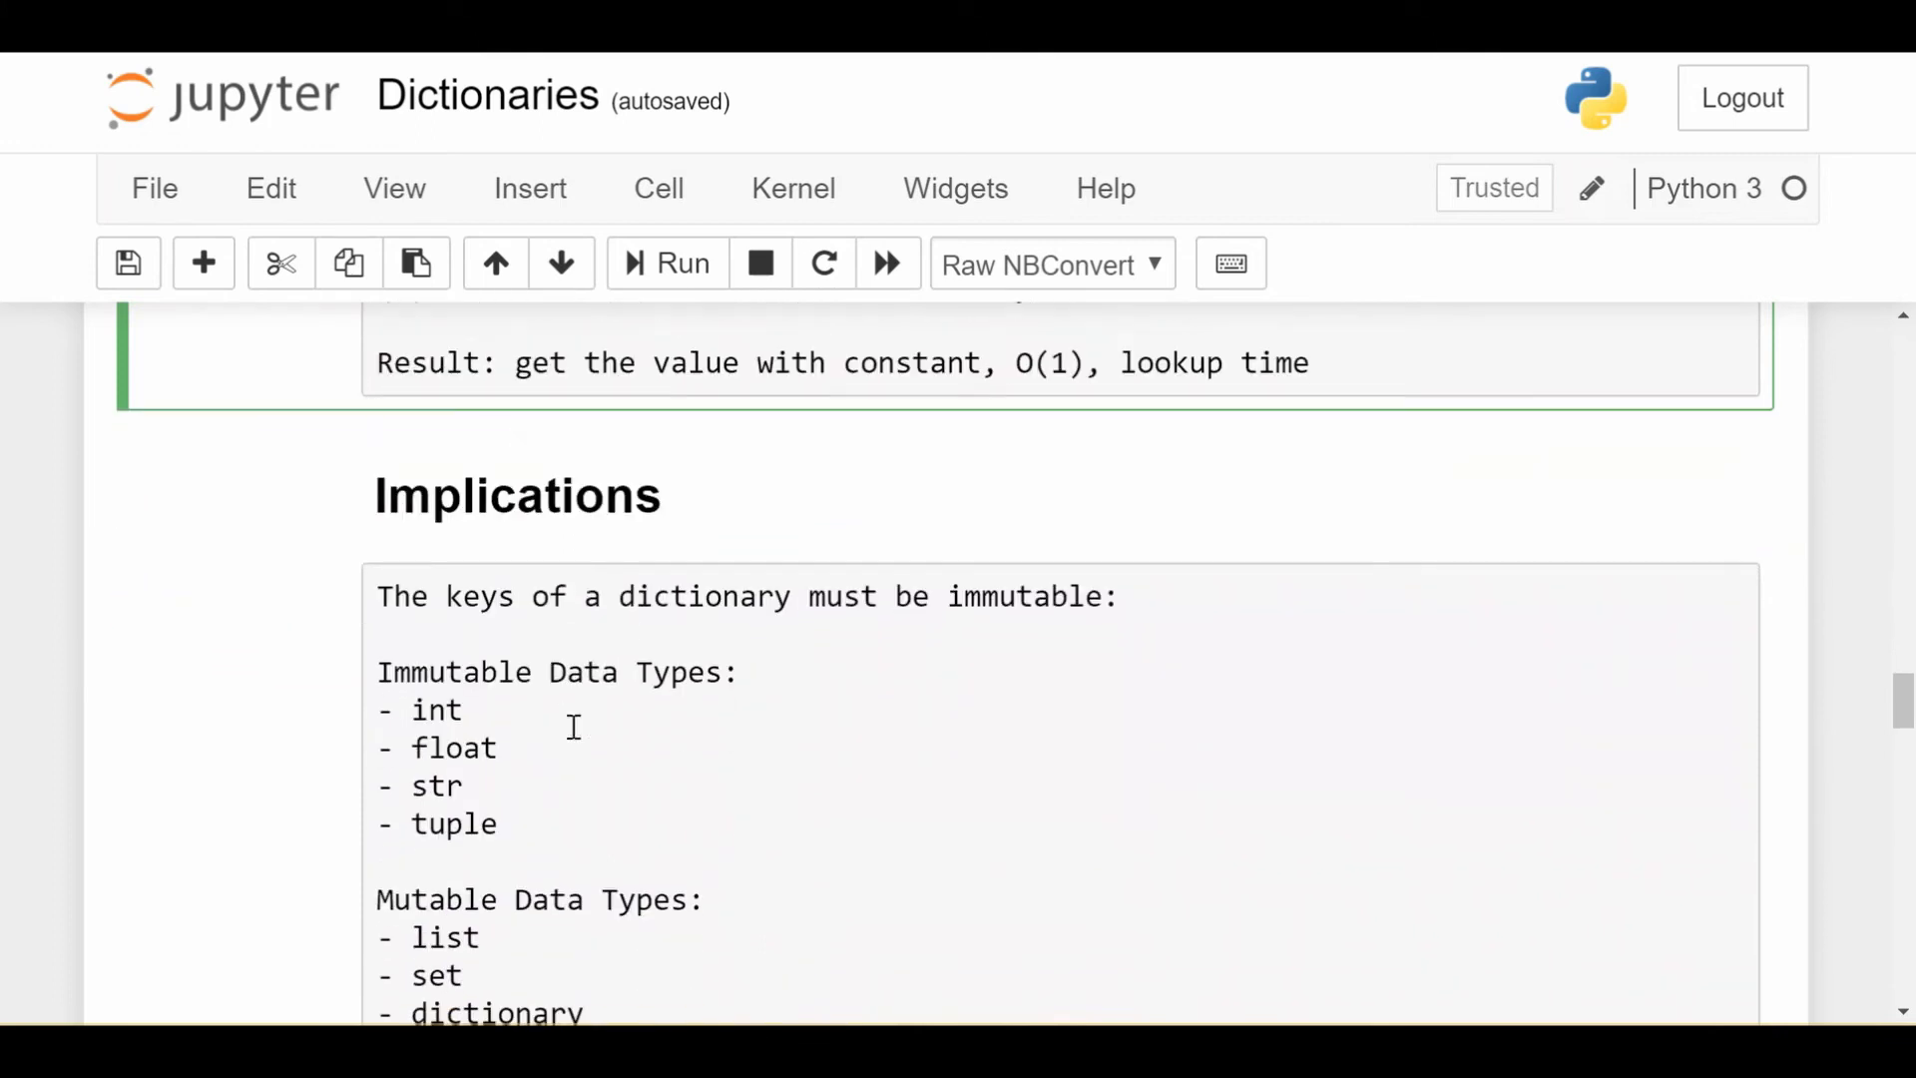
{"action": "left_click", "coordinate": [952, 595]}
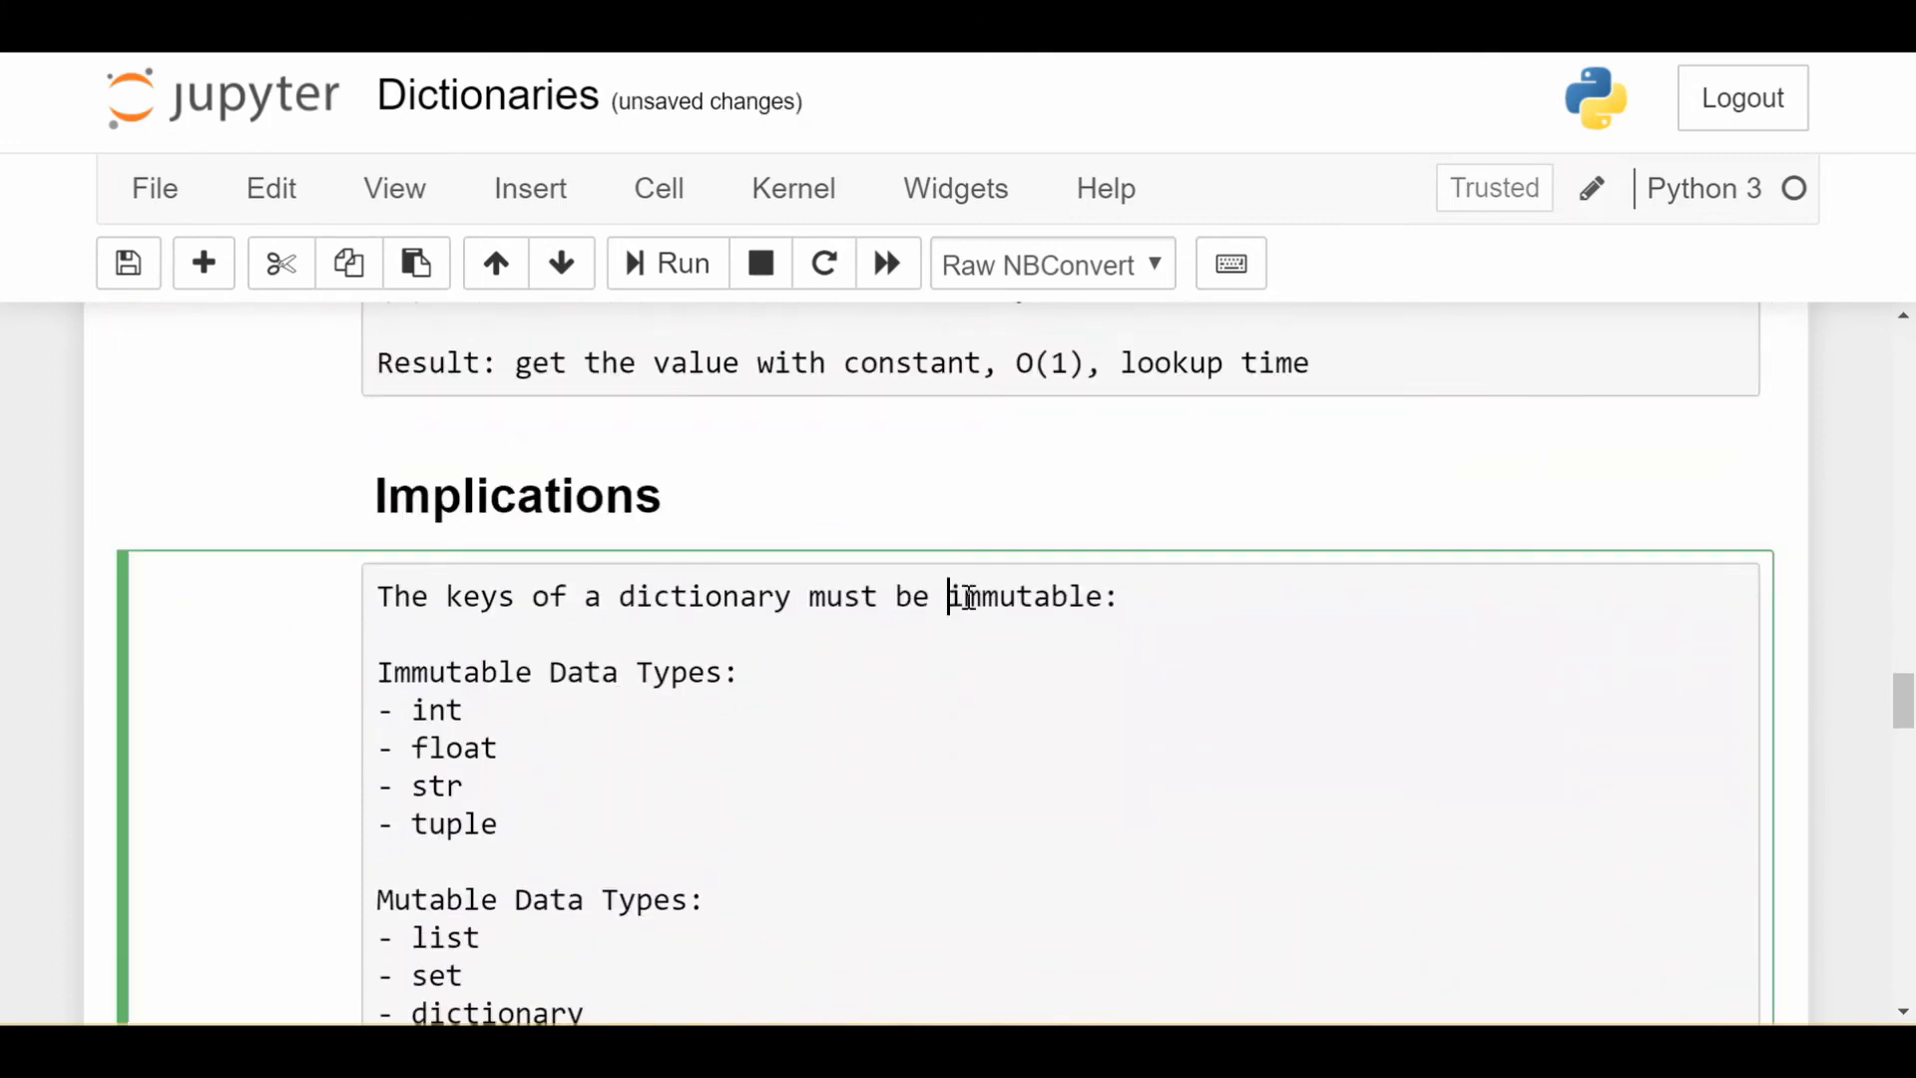
{"action": "double_click", "coordinate": [1024, 597]}
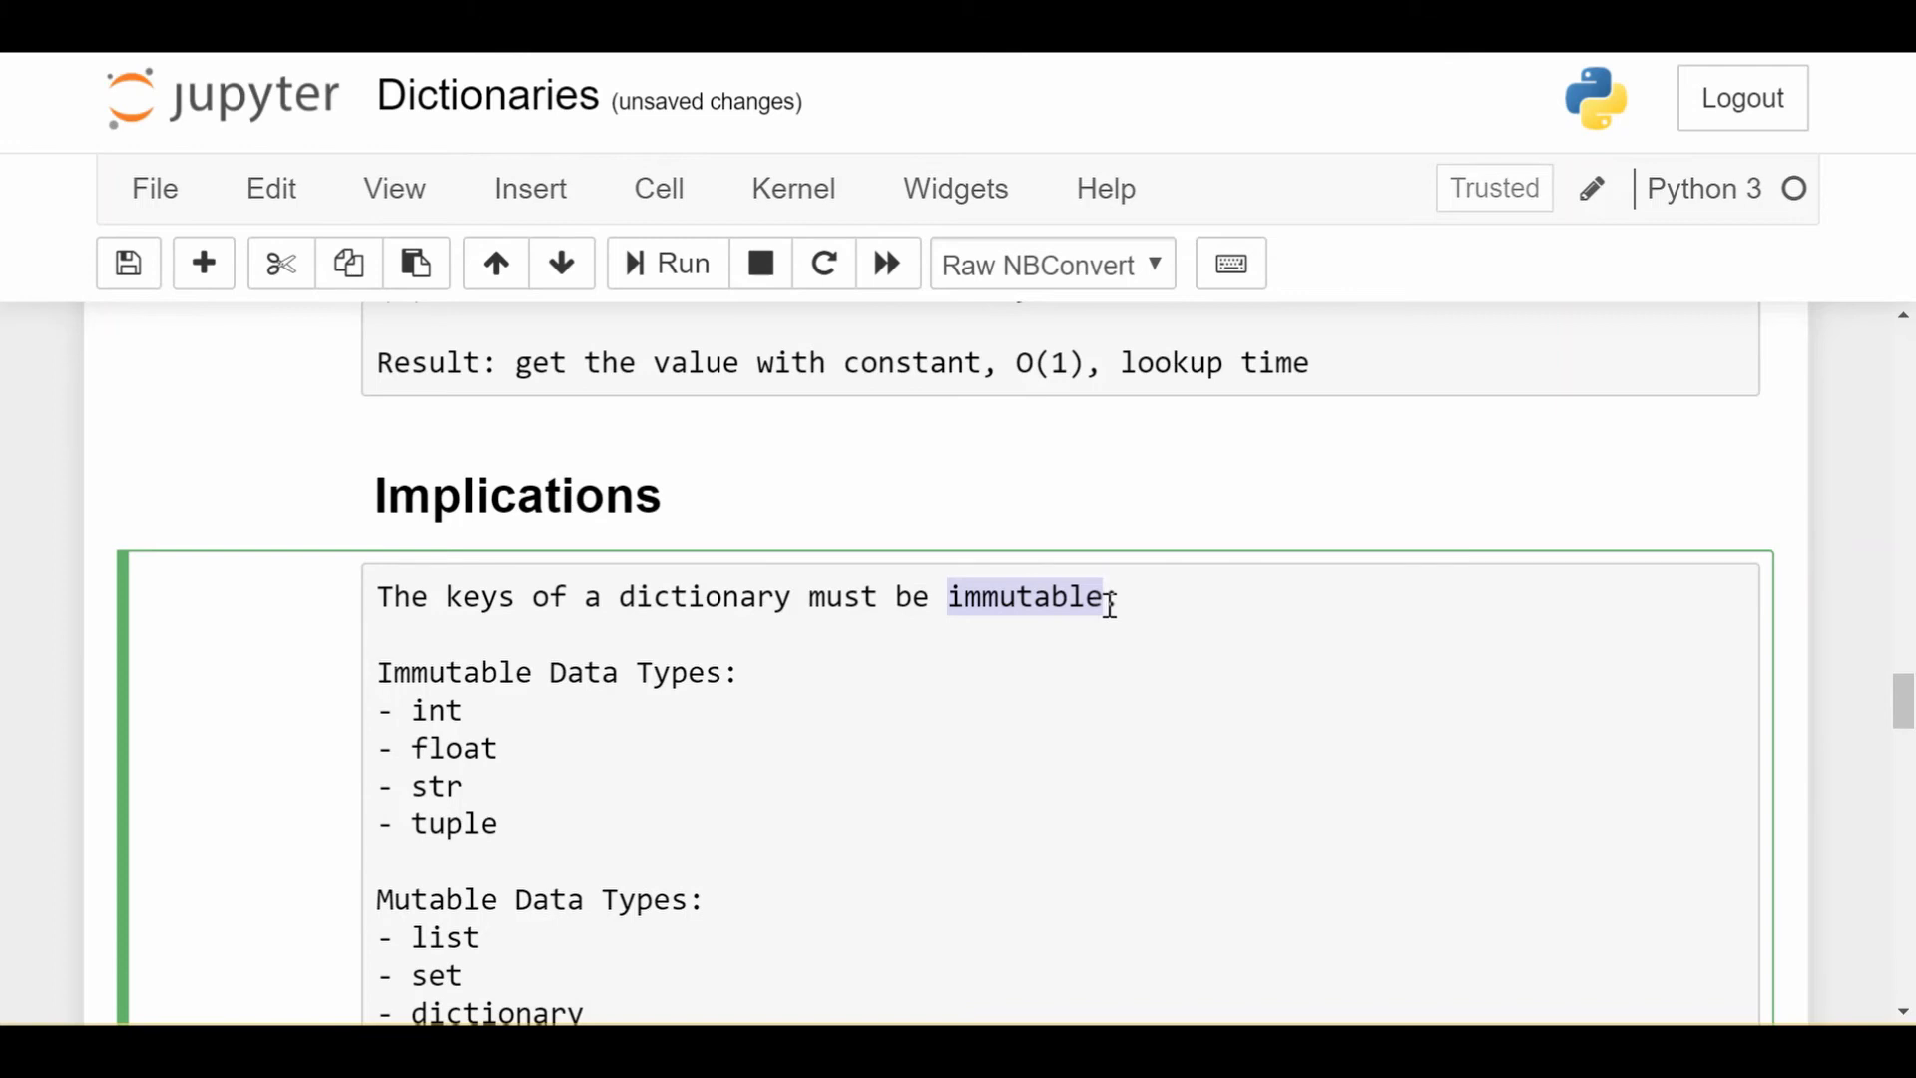
{"action": "scroll", "scroll_direction": "down", "scroll_amount": 3}
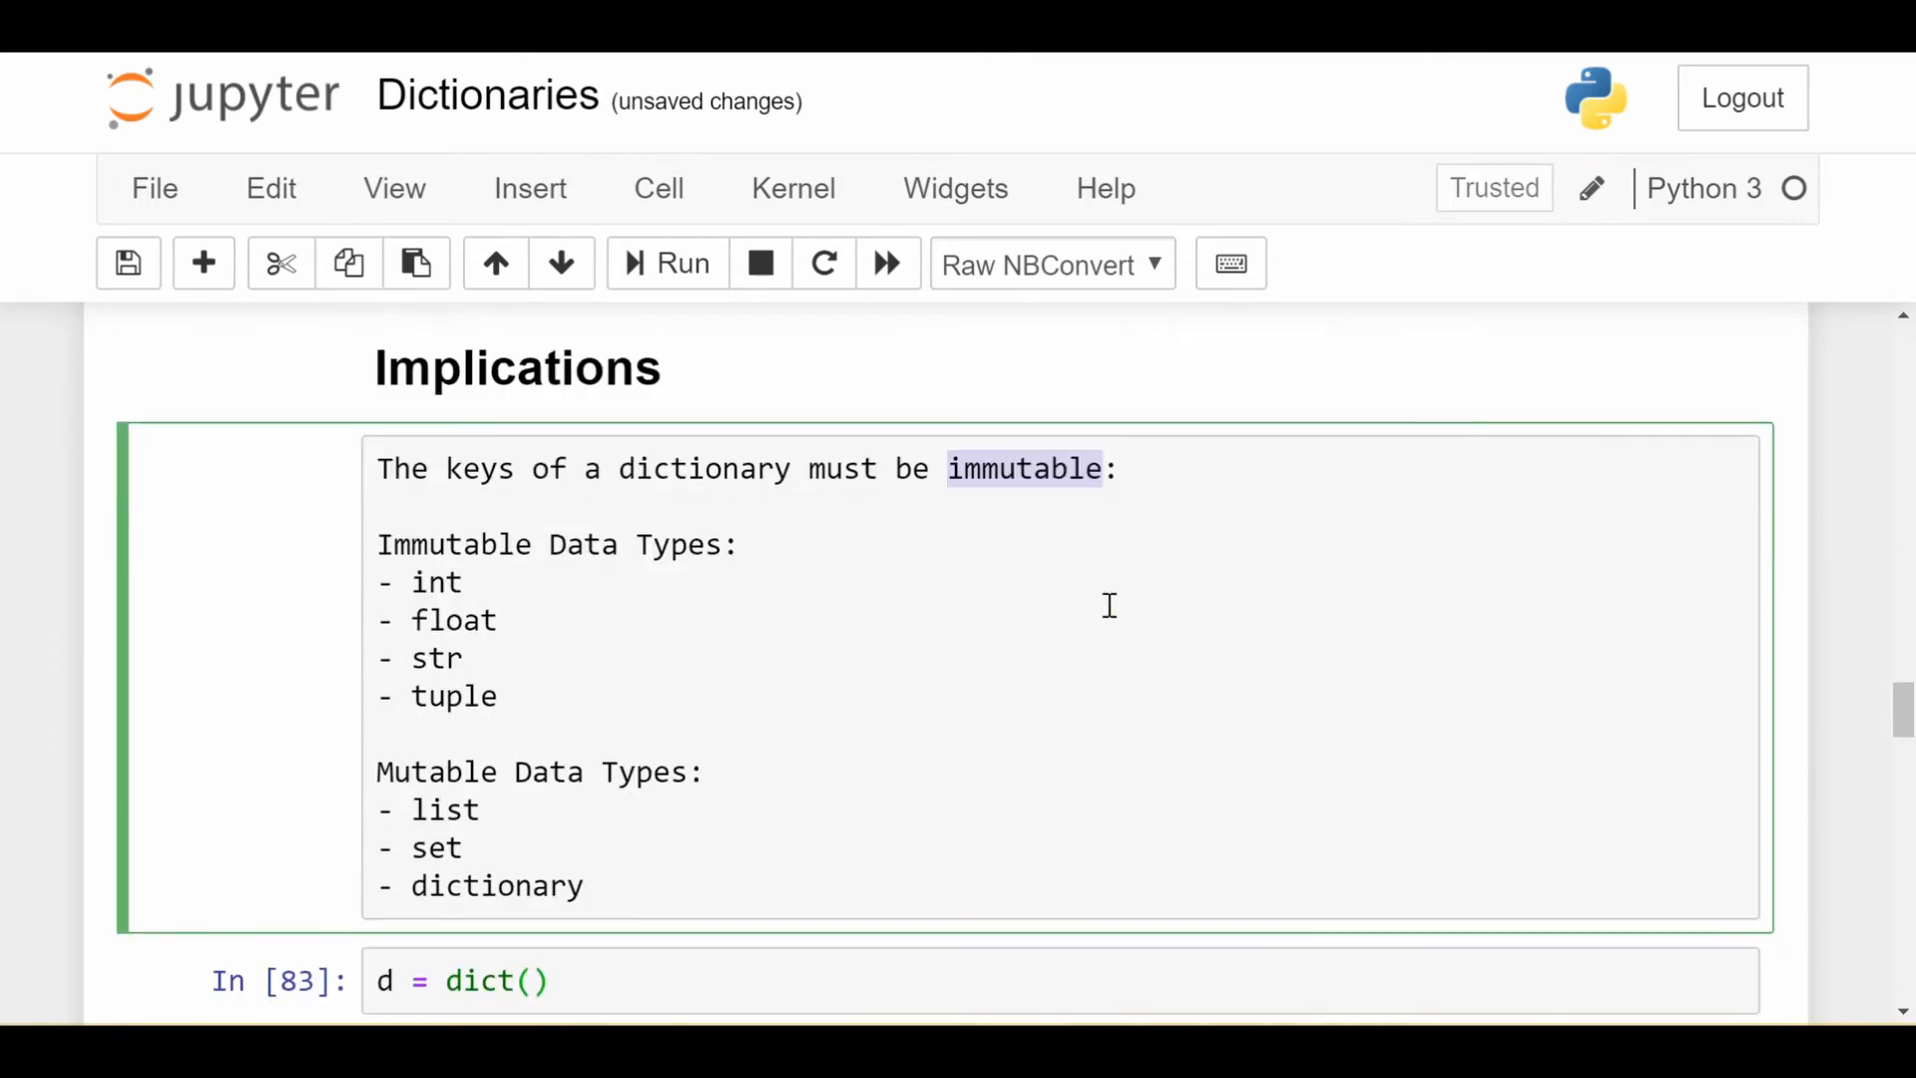
{"action": "mouse_move", "coordinate": [525, 577]}
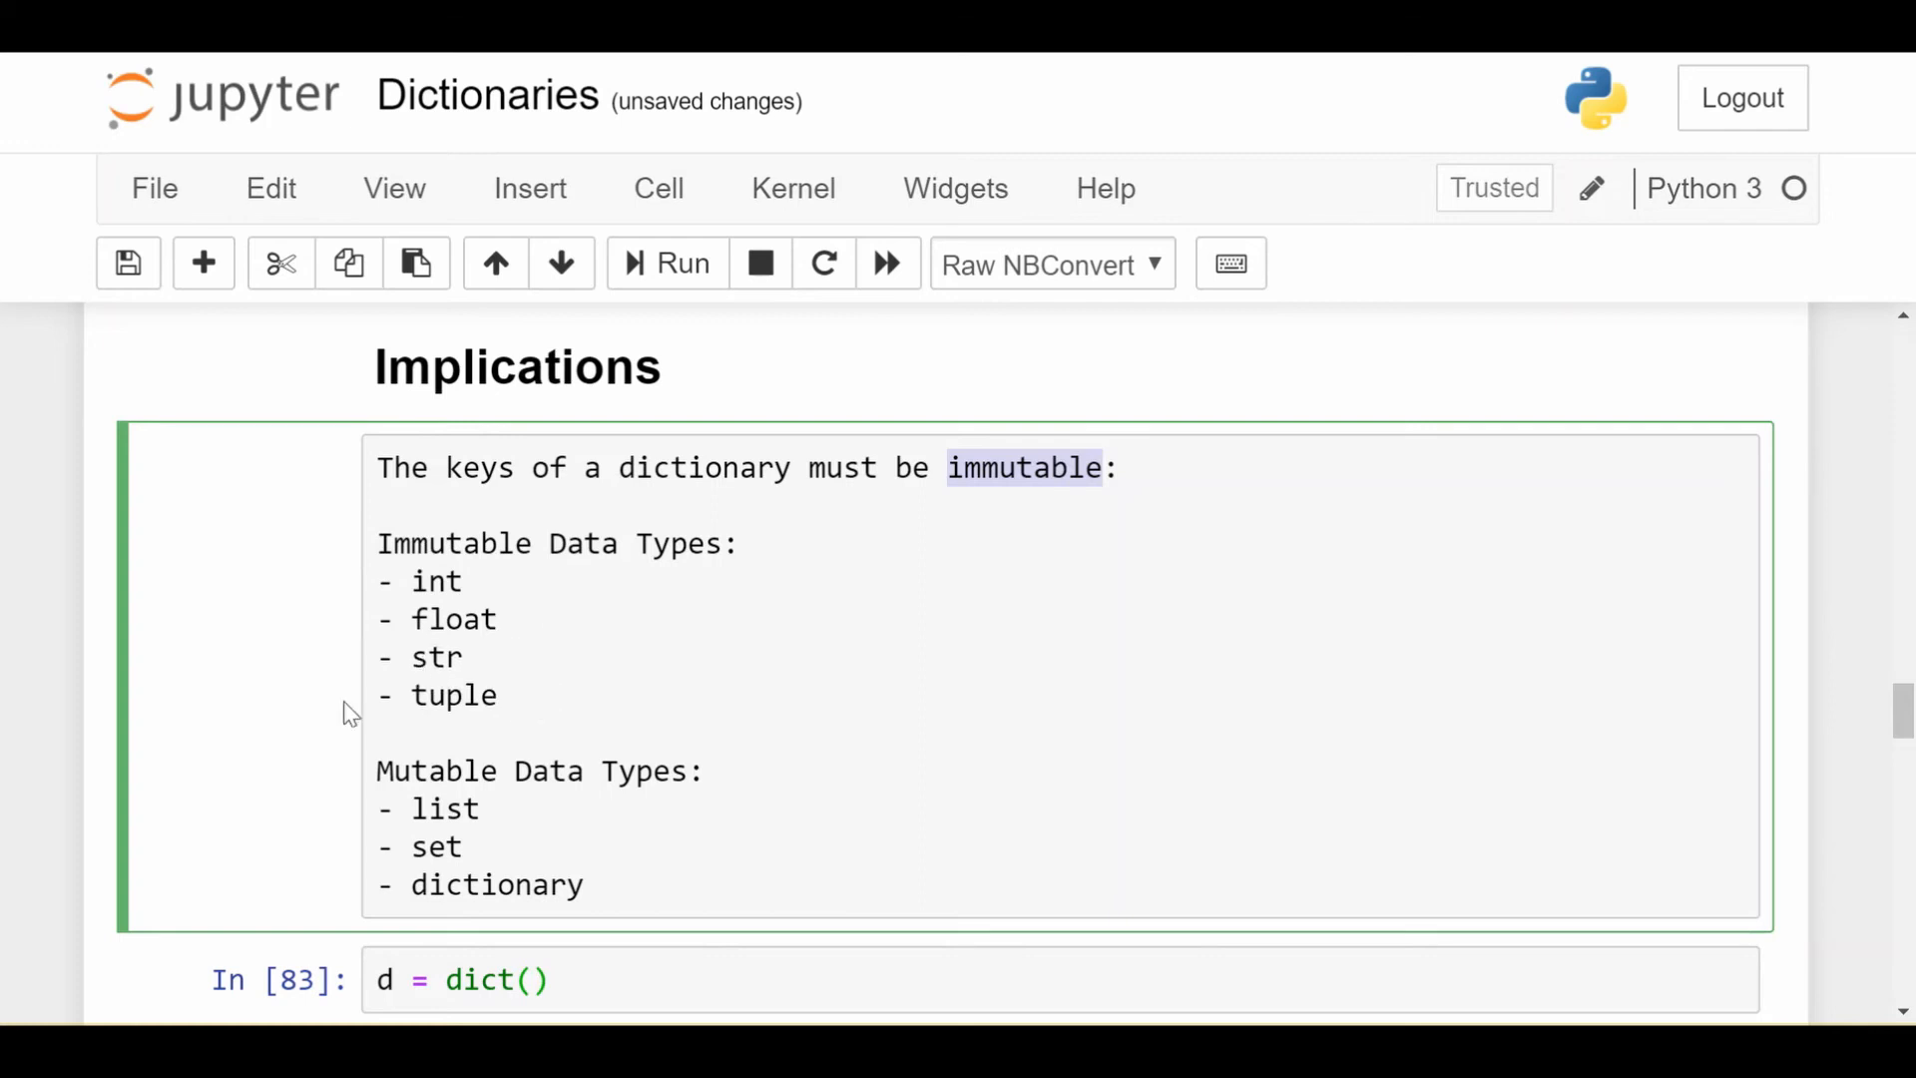
{"action": "mouse_move", "coordinate": [391, 854]}
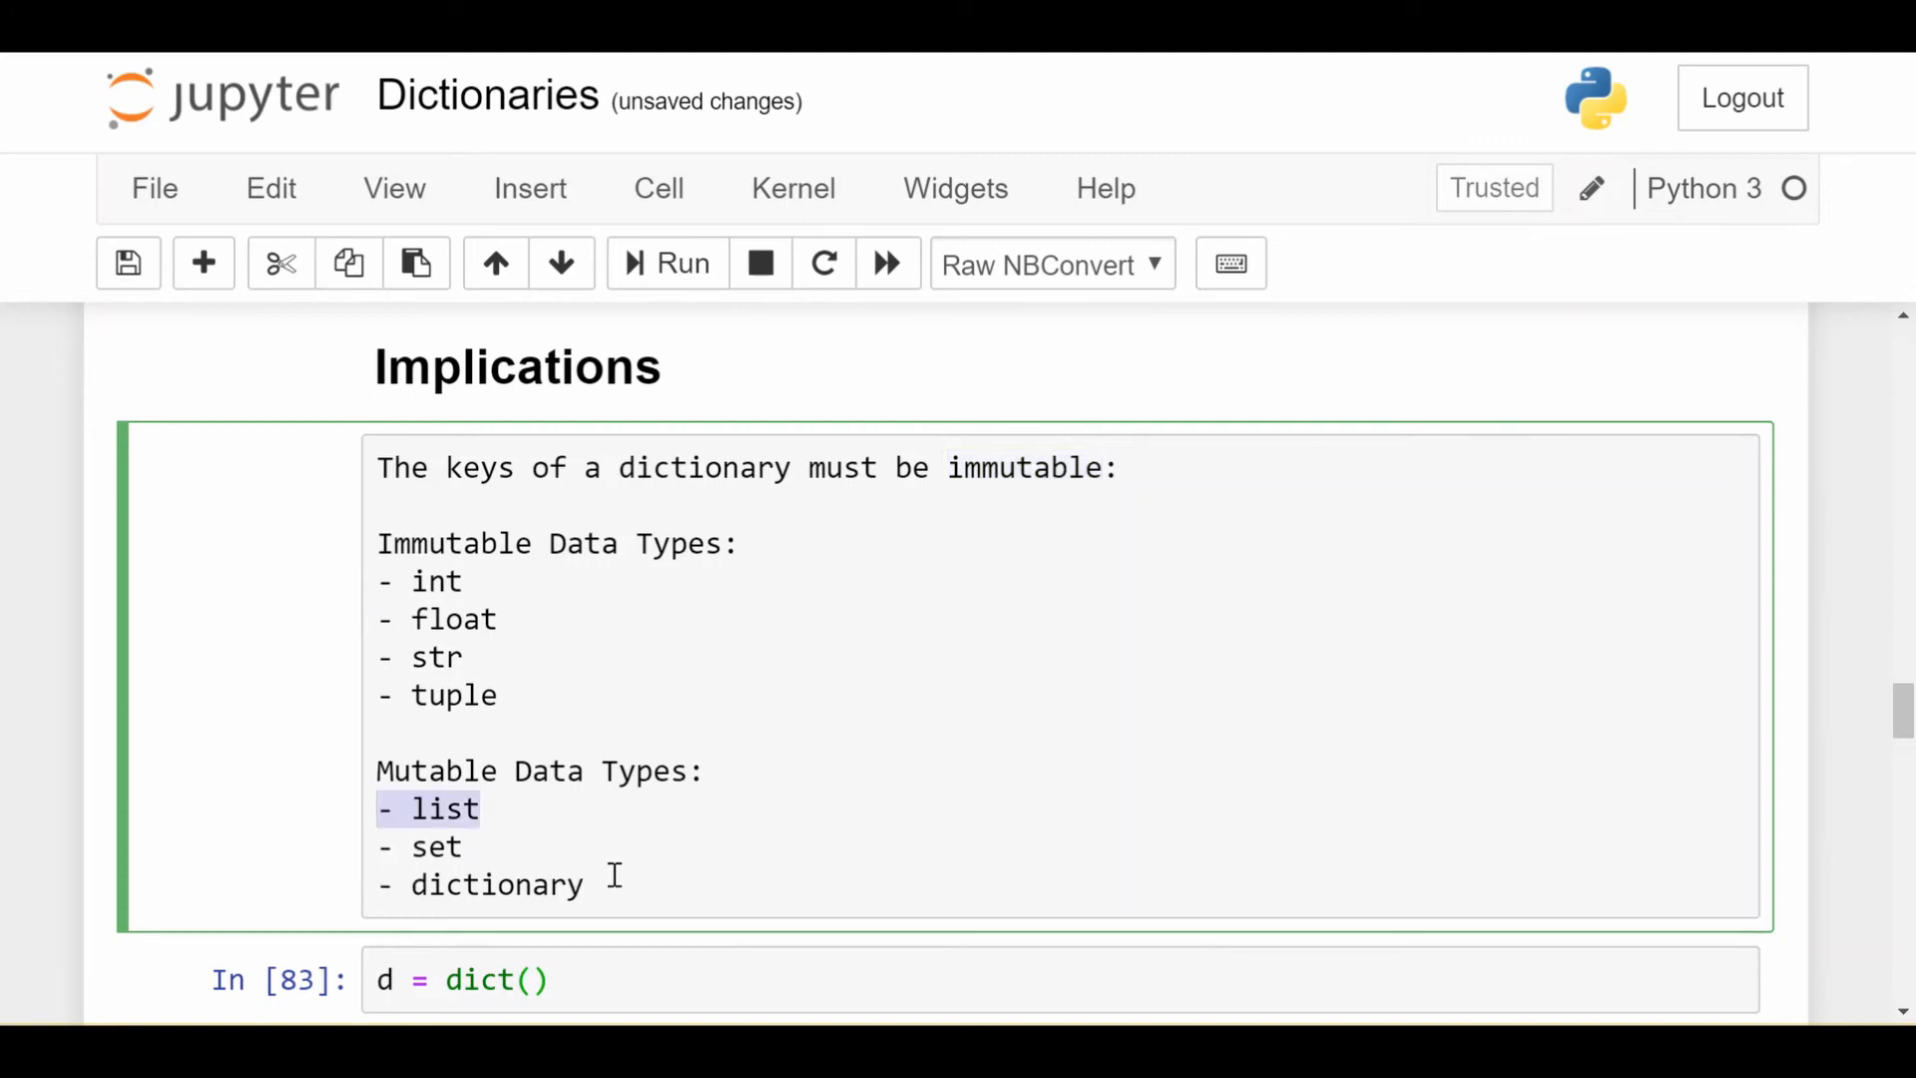
{"action": "left_click", "coordinate": [613, 878]}
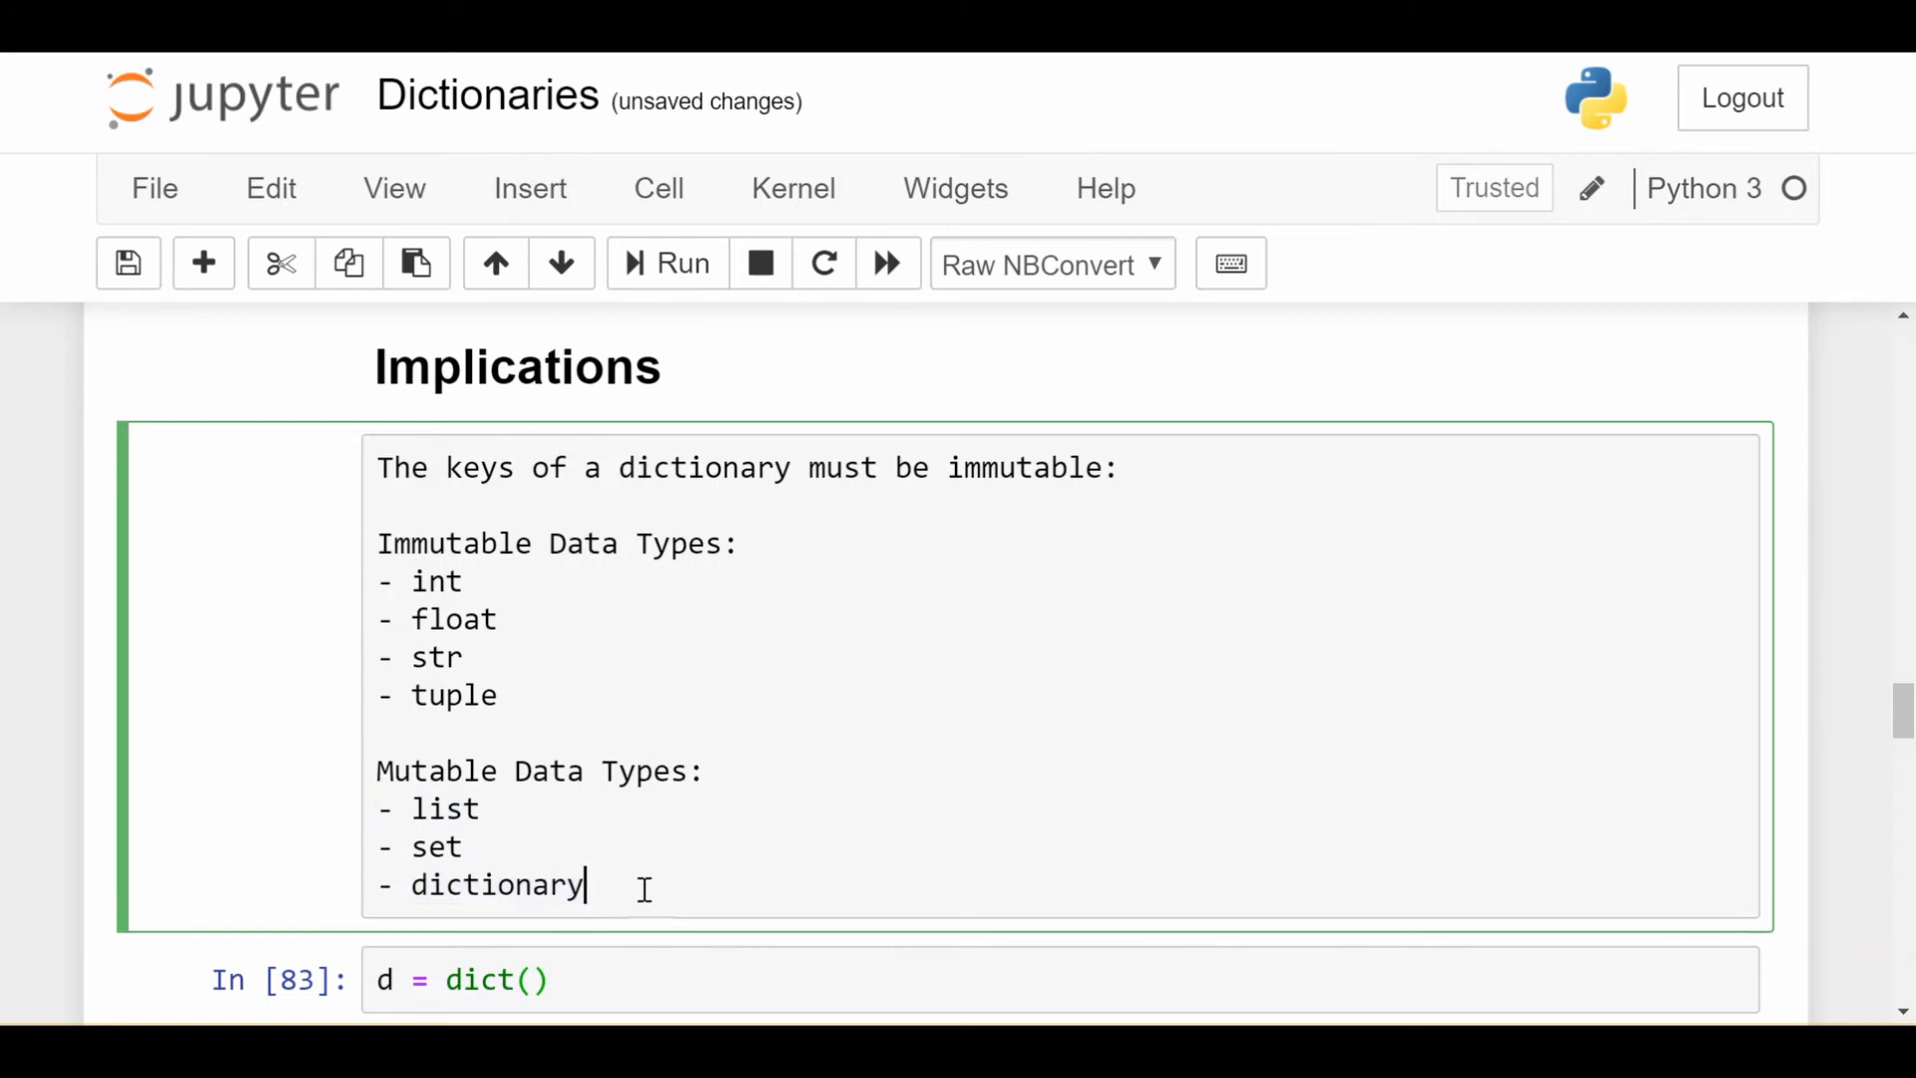
{"action": "mouse_move", "coordinate": [711, 611]}
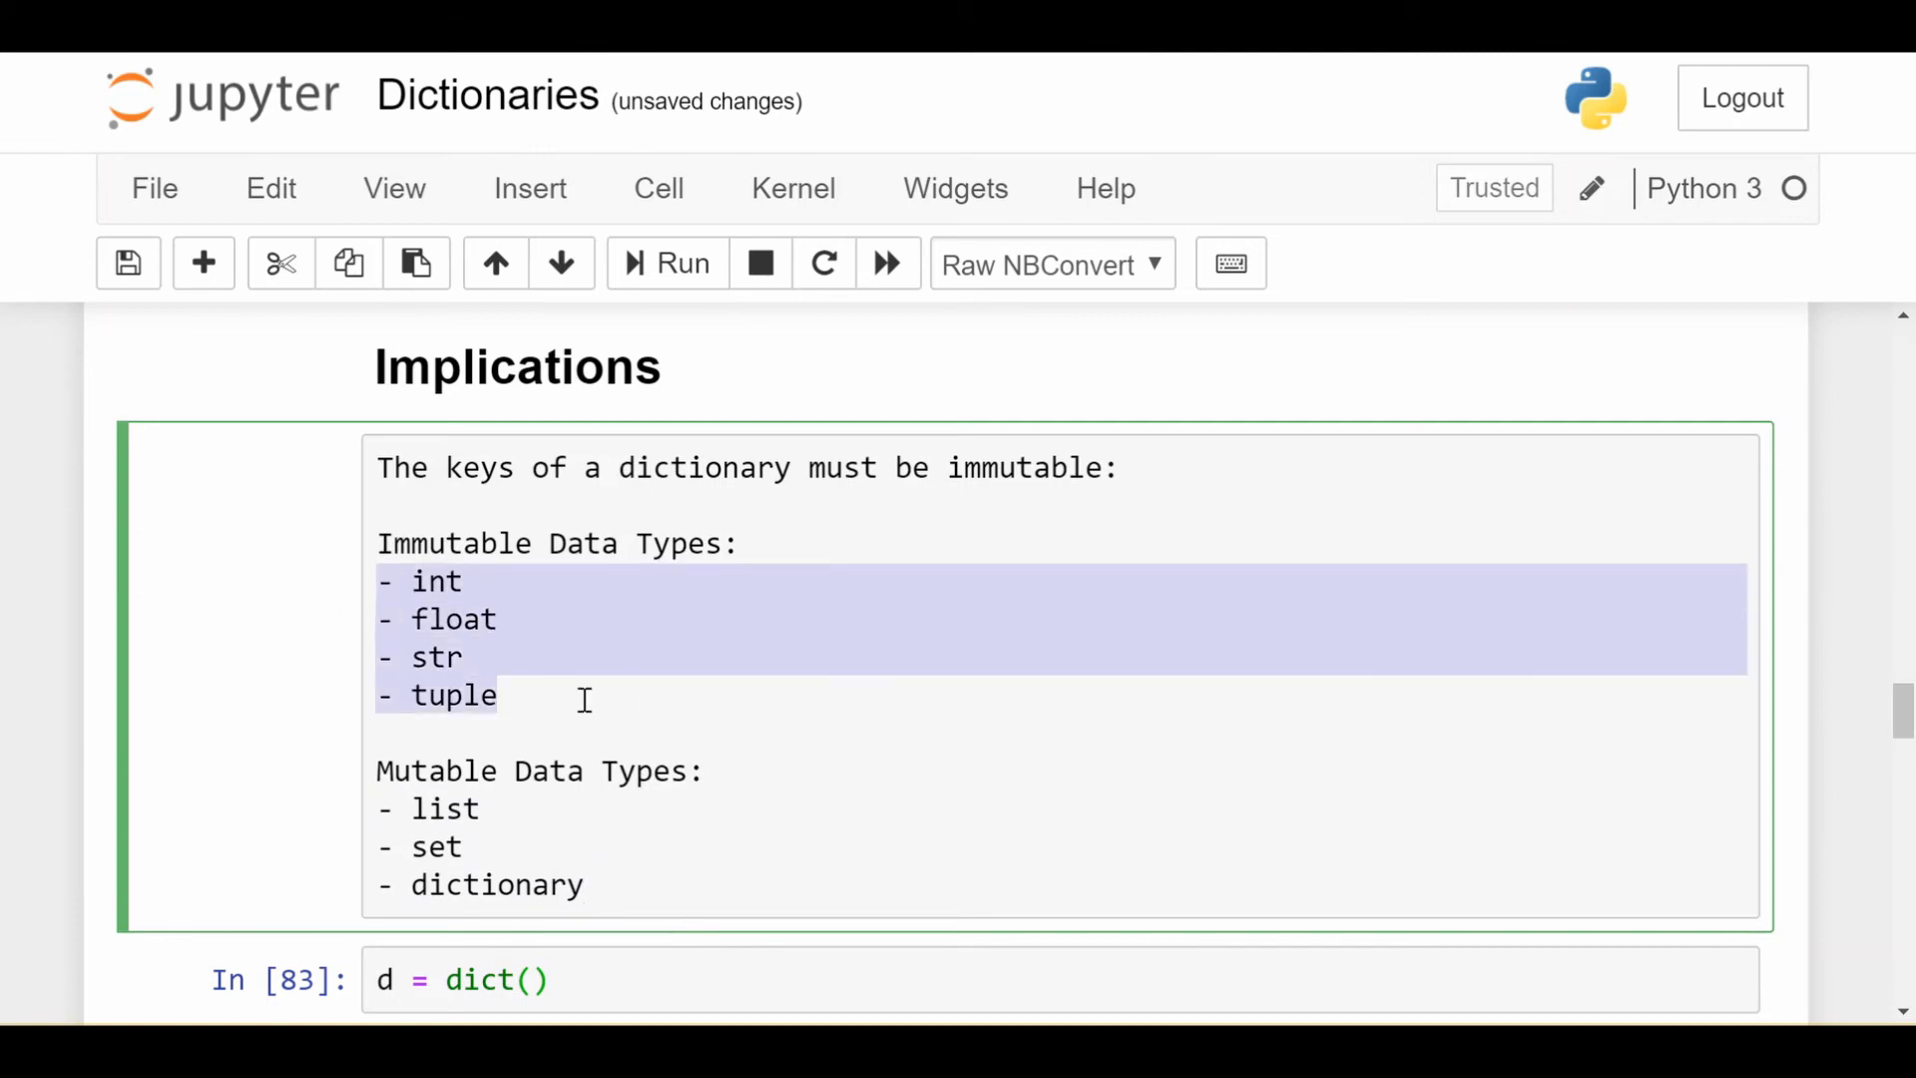
{"action": "left_click", "coordinate": [585, 701]}
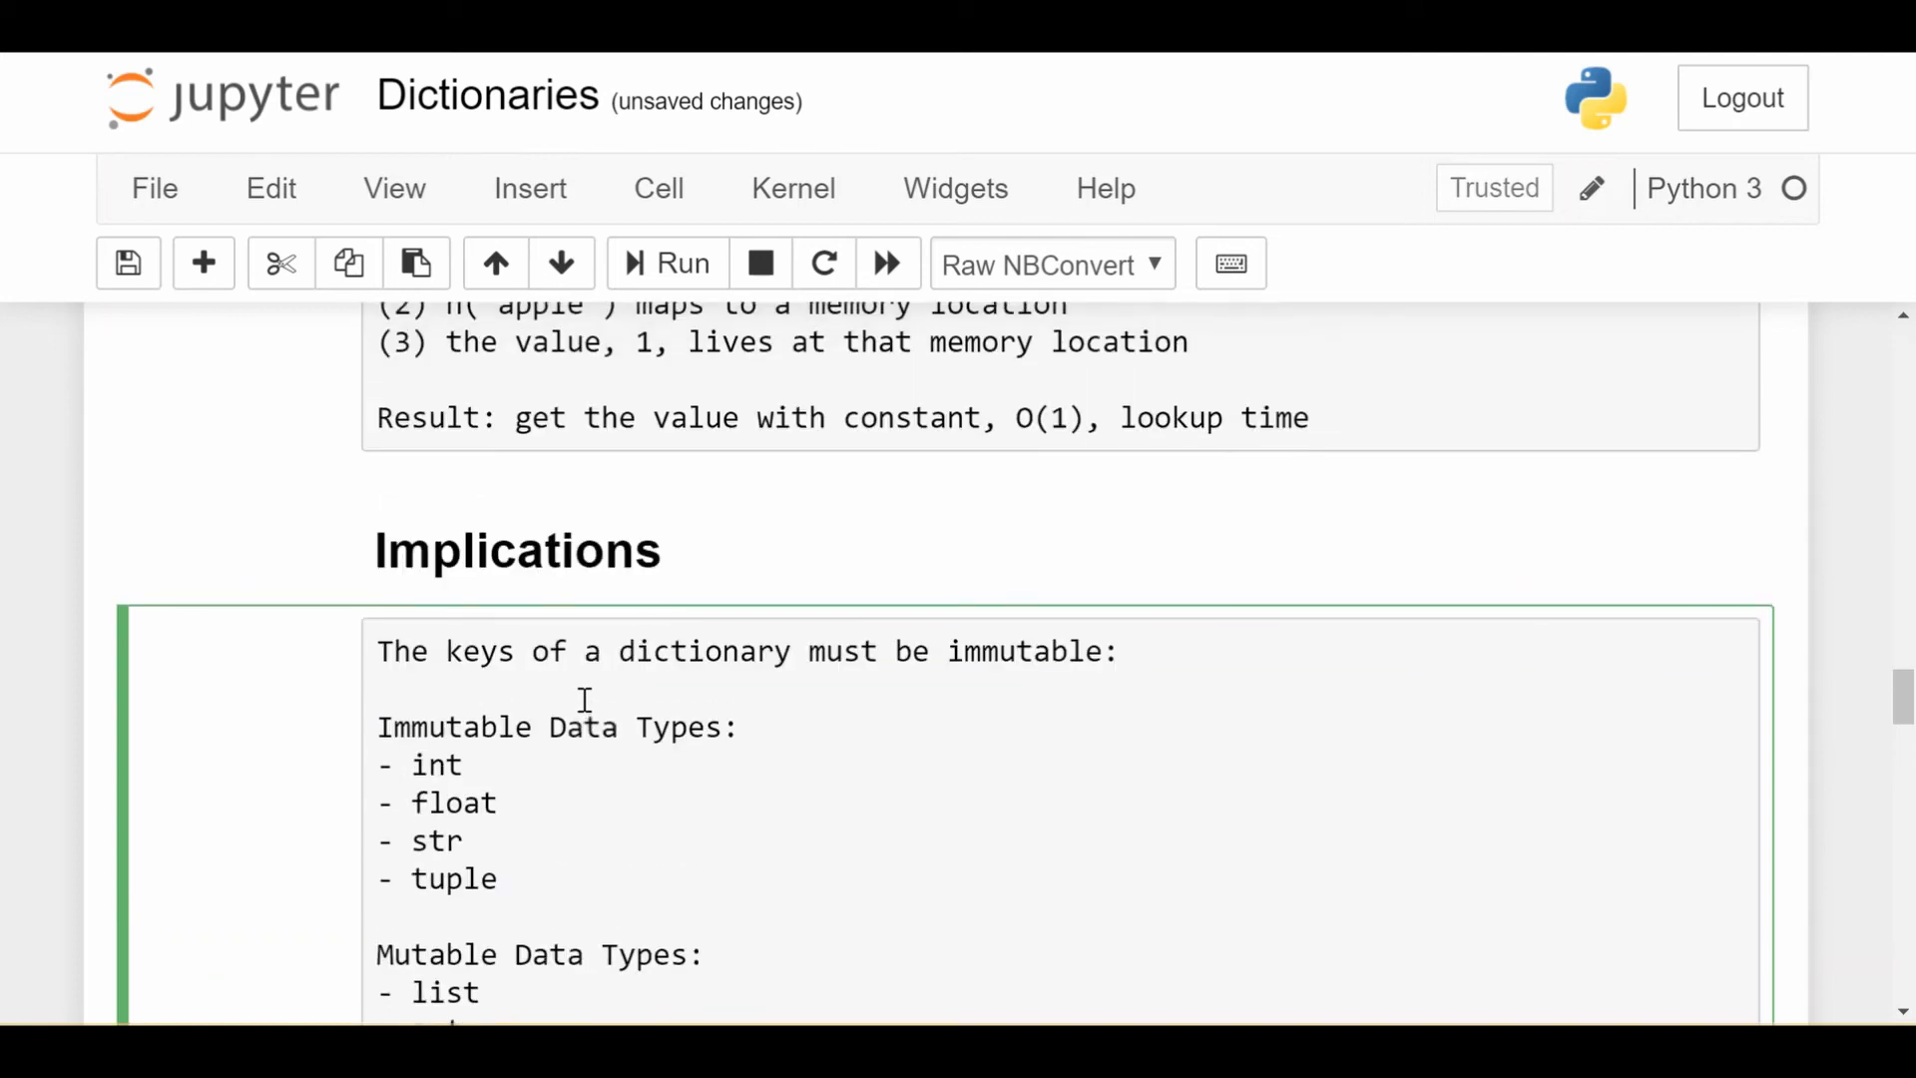
{"action": "scroll", "scroll_direction": "down", "scroll_amount": 3}
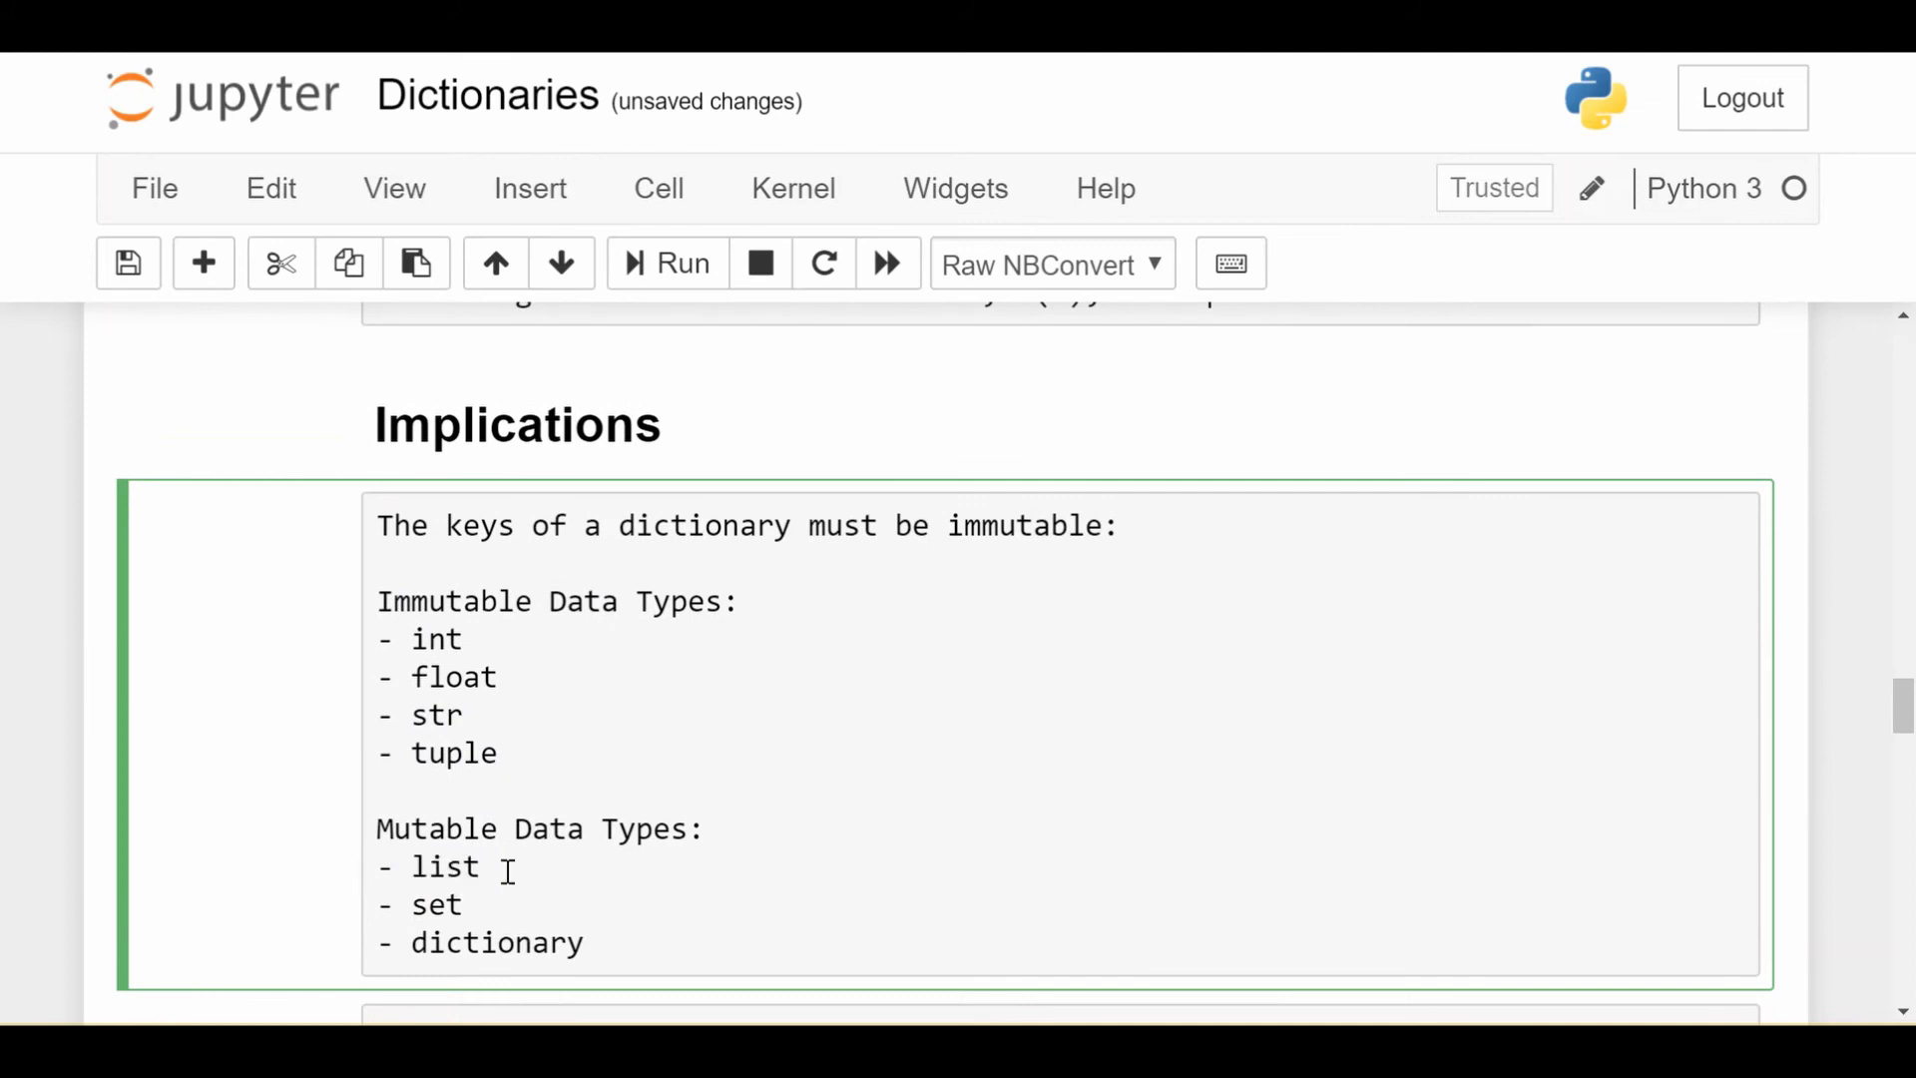
{"action": "left_click", "coordinate": [501, 869]}
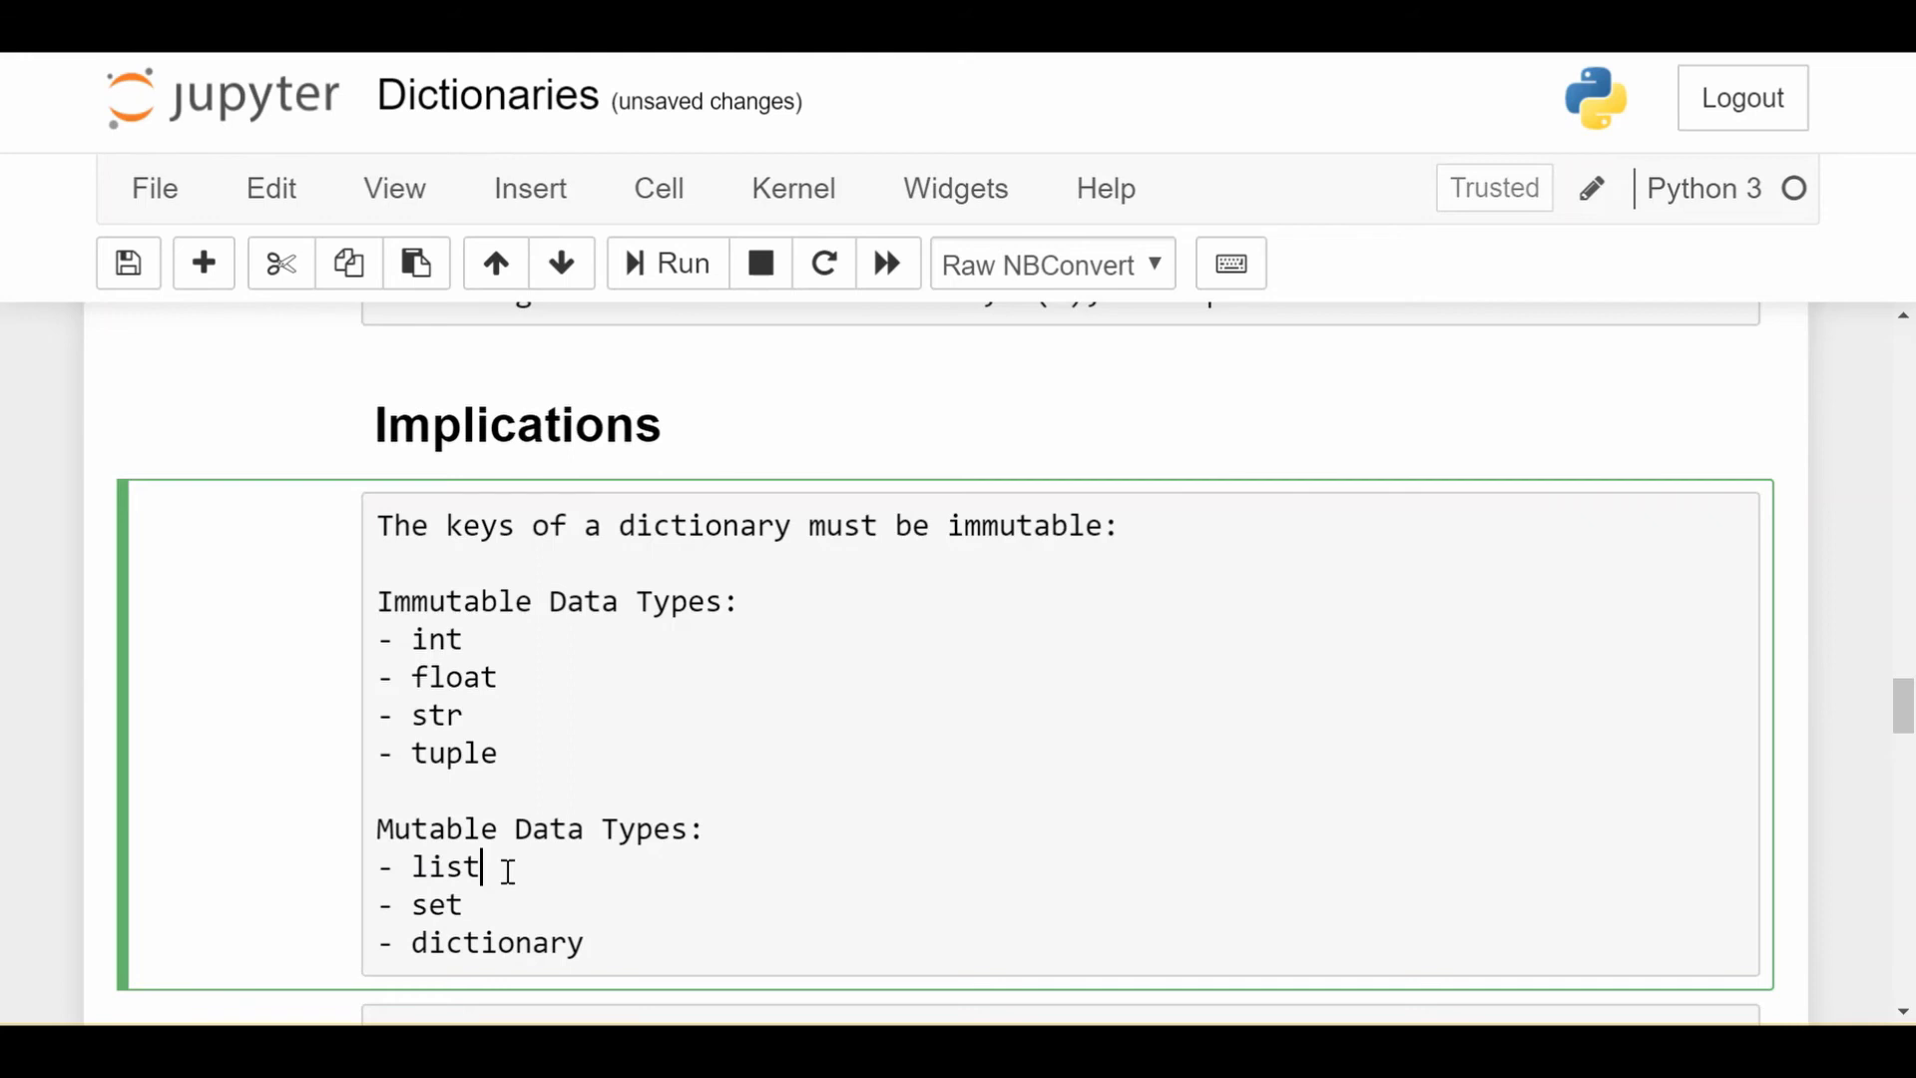
{"action": "scroll", "scroll_direction": "down", "scroll_amount": 3}
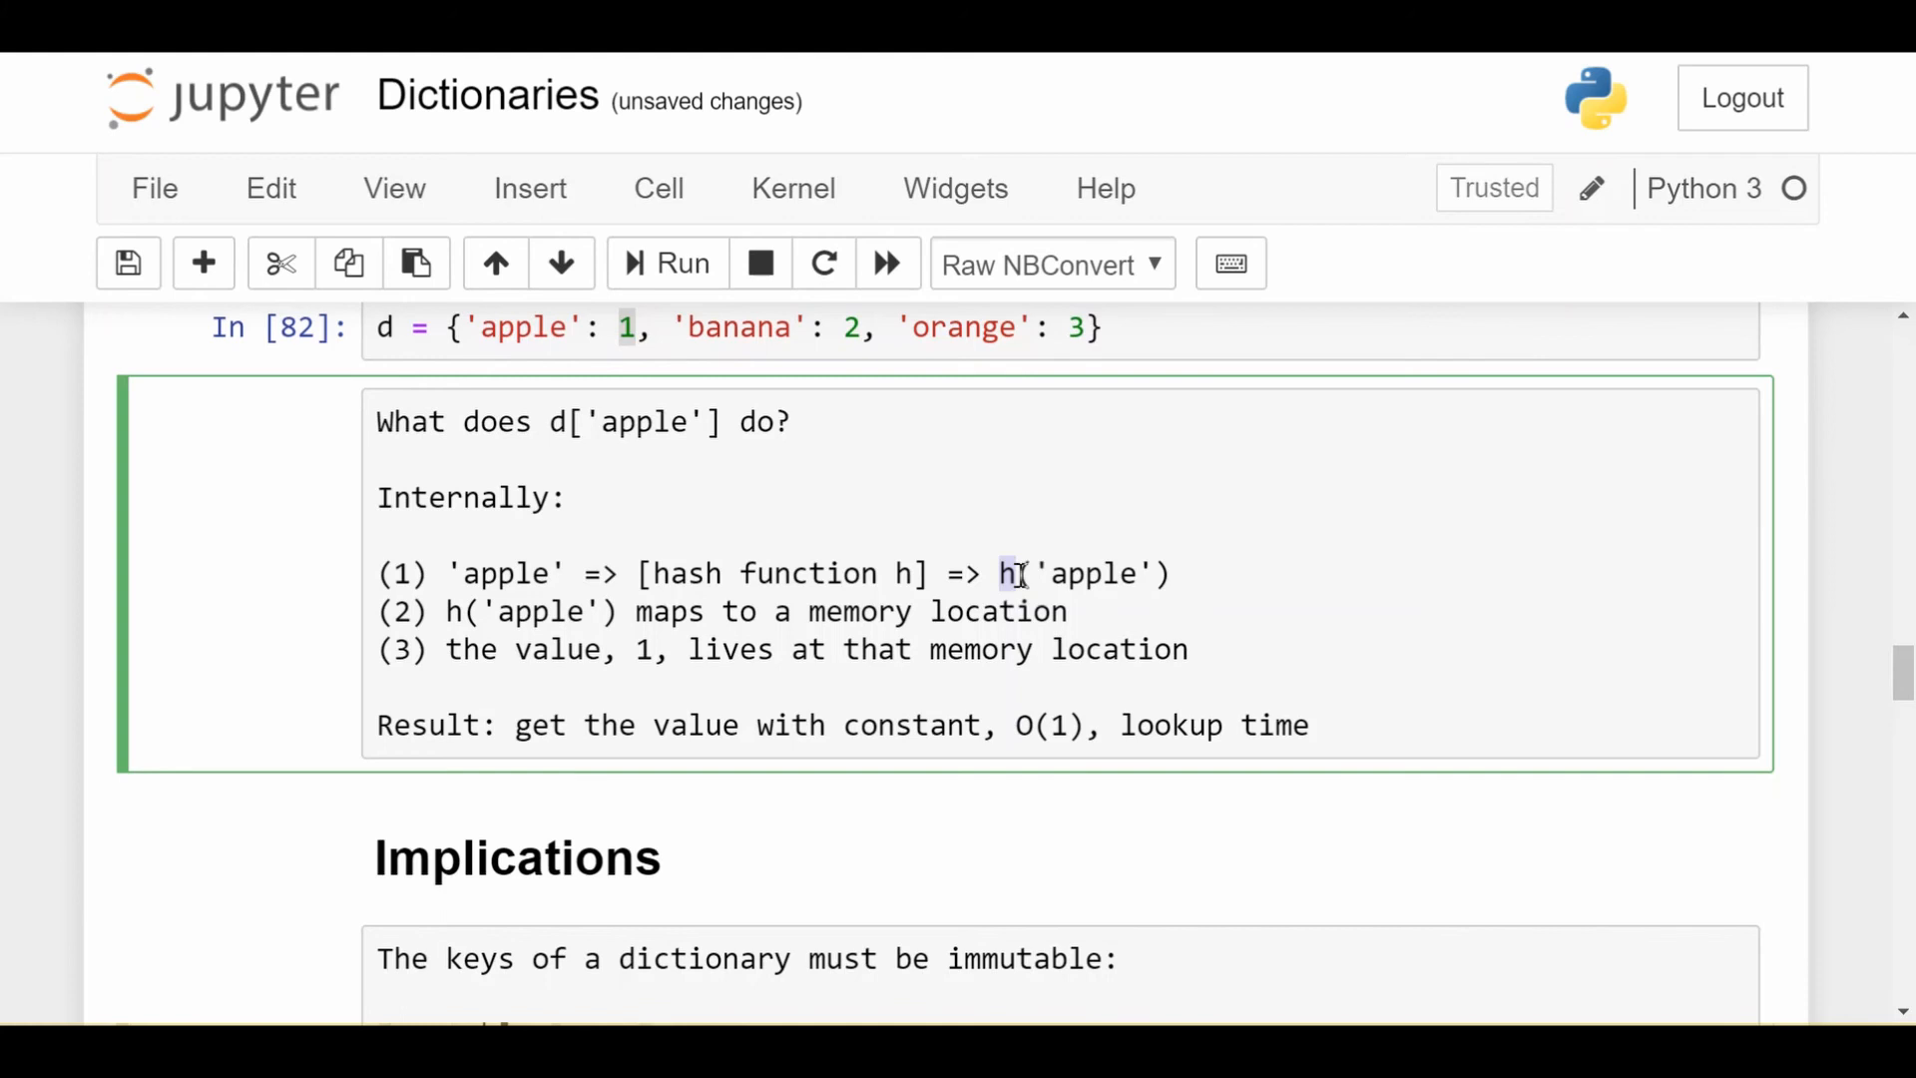
{"action": "scroll", "scroll_direction": "down", "scroll_amount": 3}
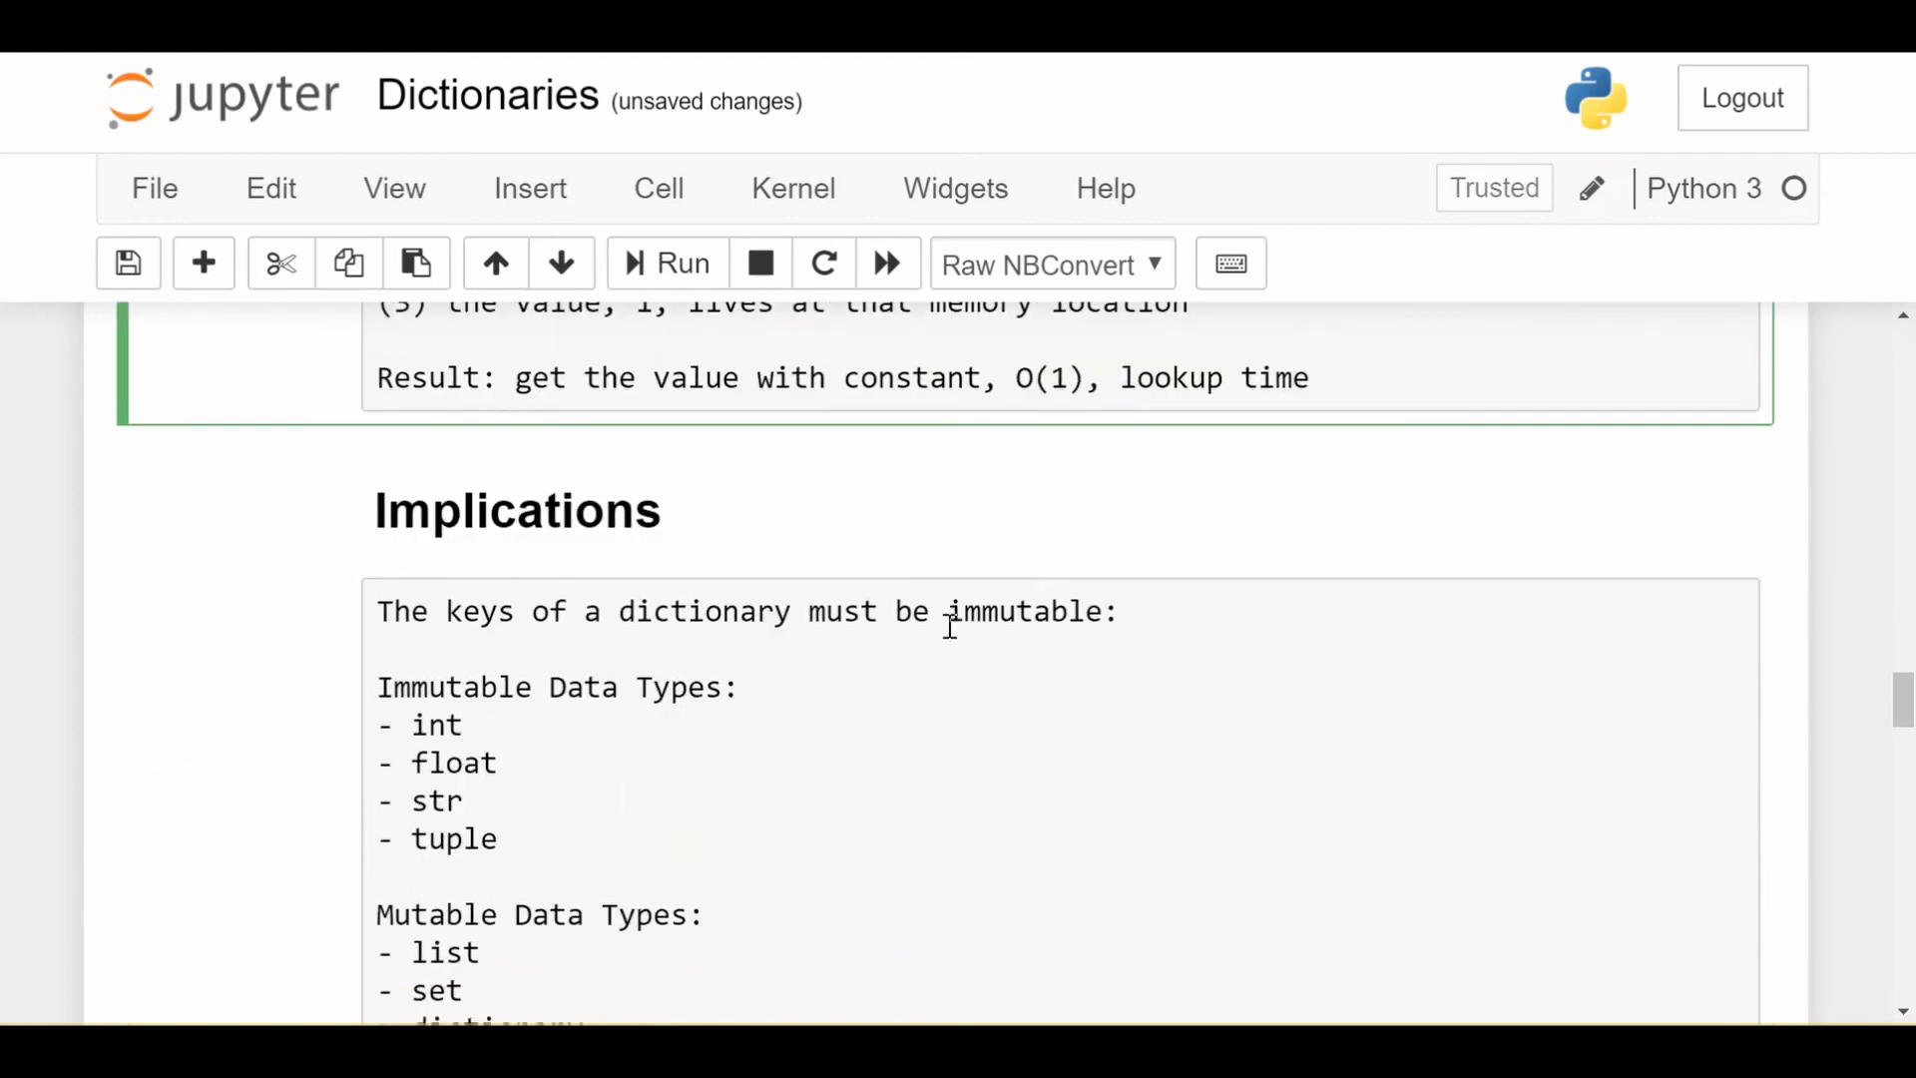
{"action": "double_click", "coordinate": [1024, 613]}
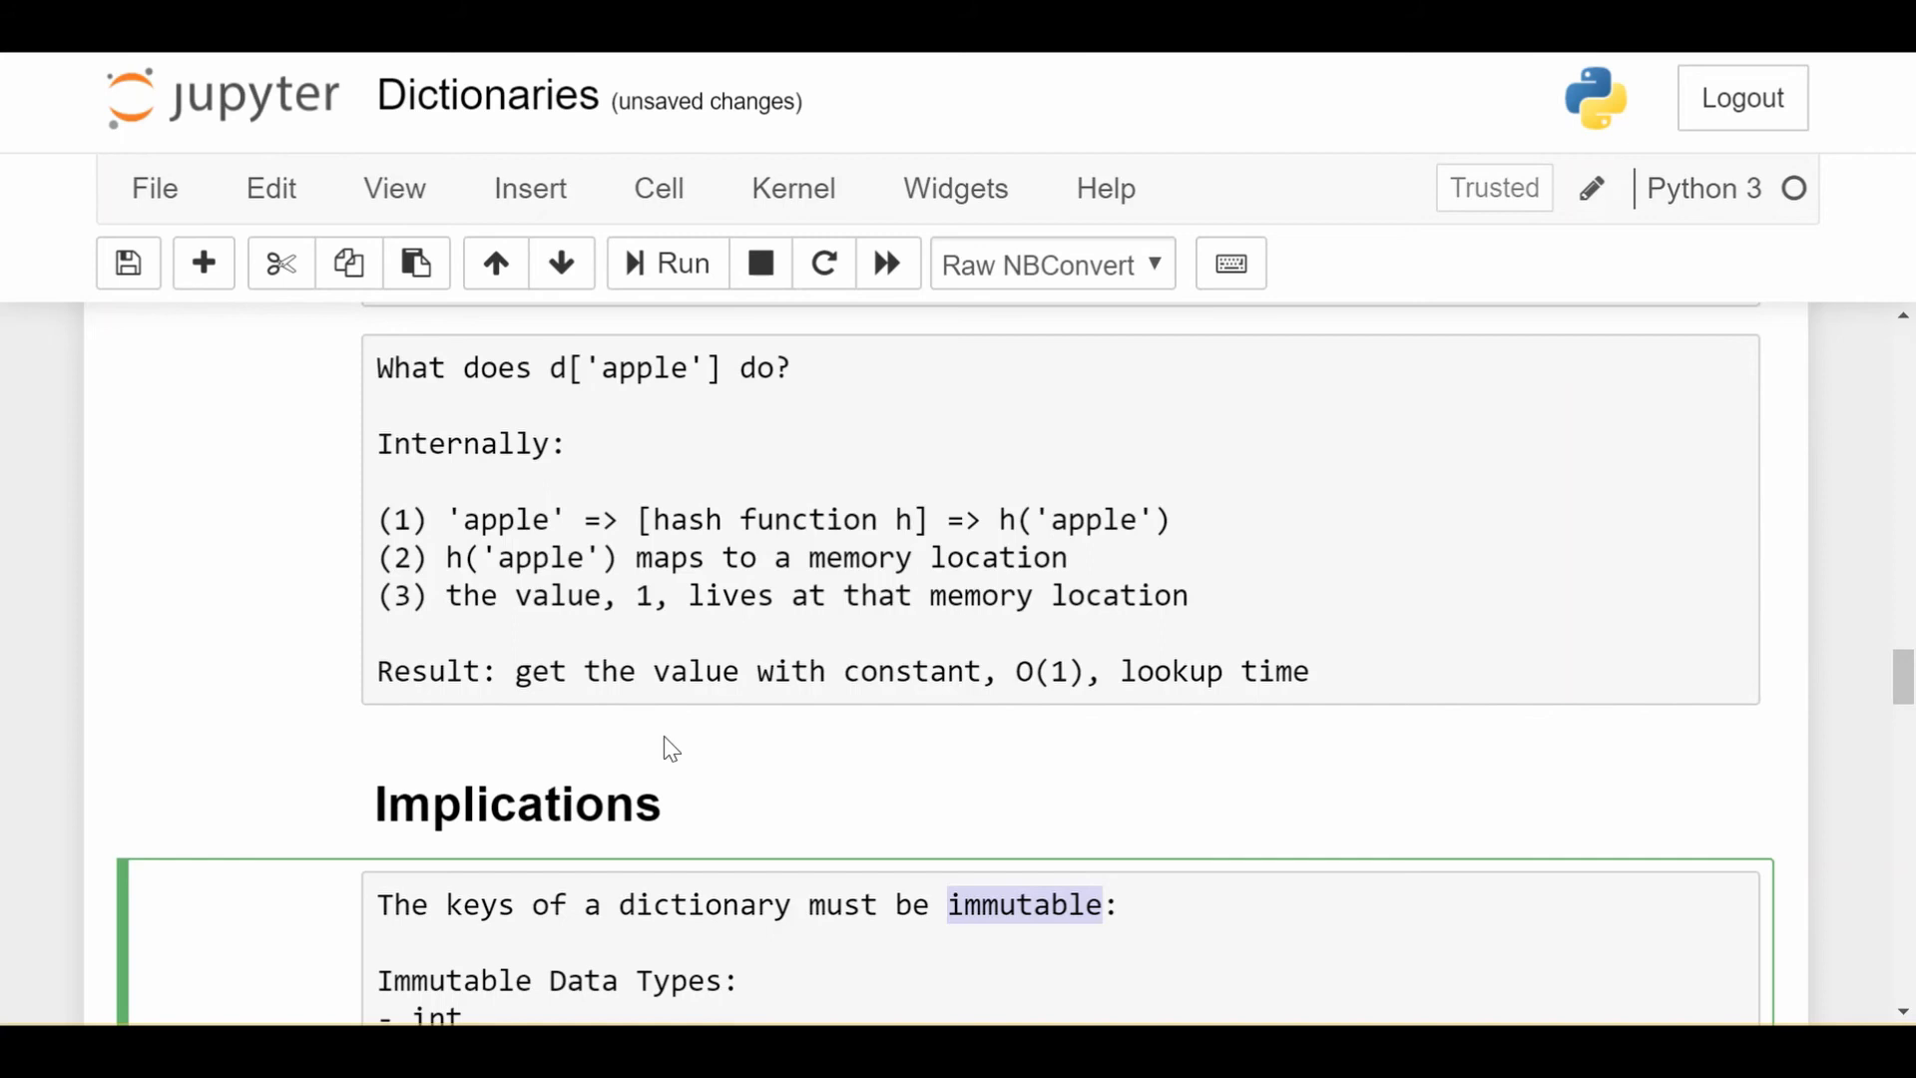
{"action": "scroll", "scroll_direction": "down", "scroll_amount": 3}
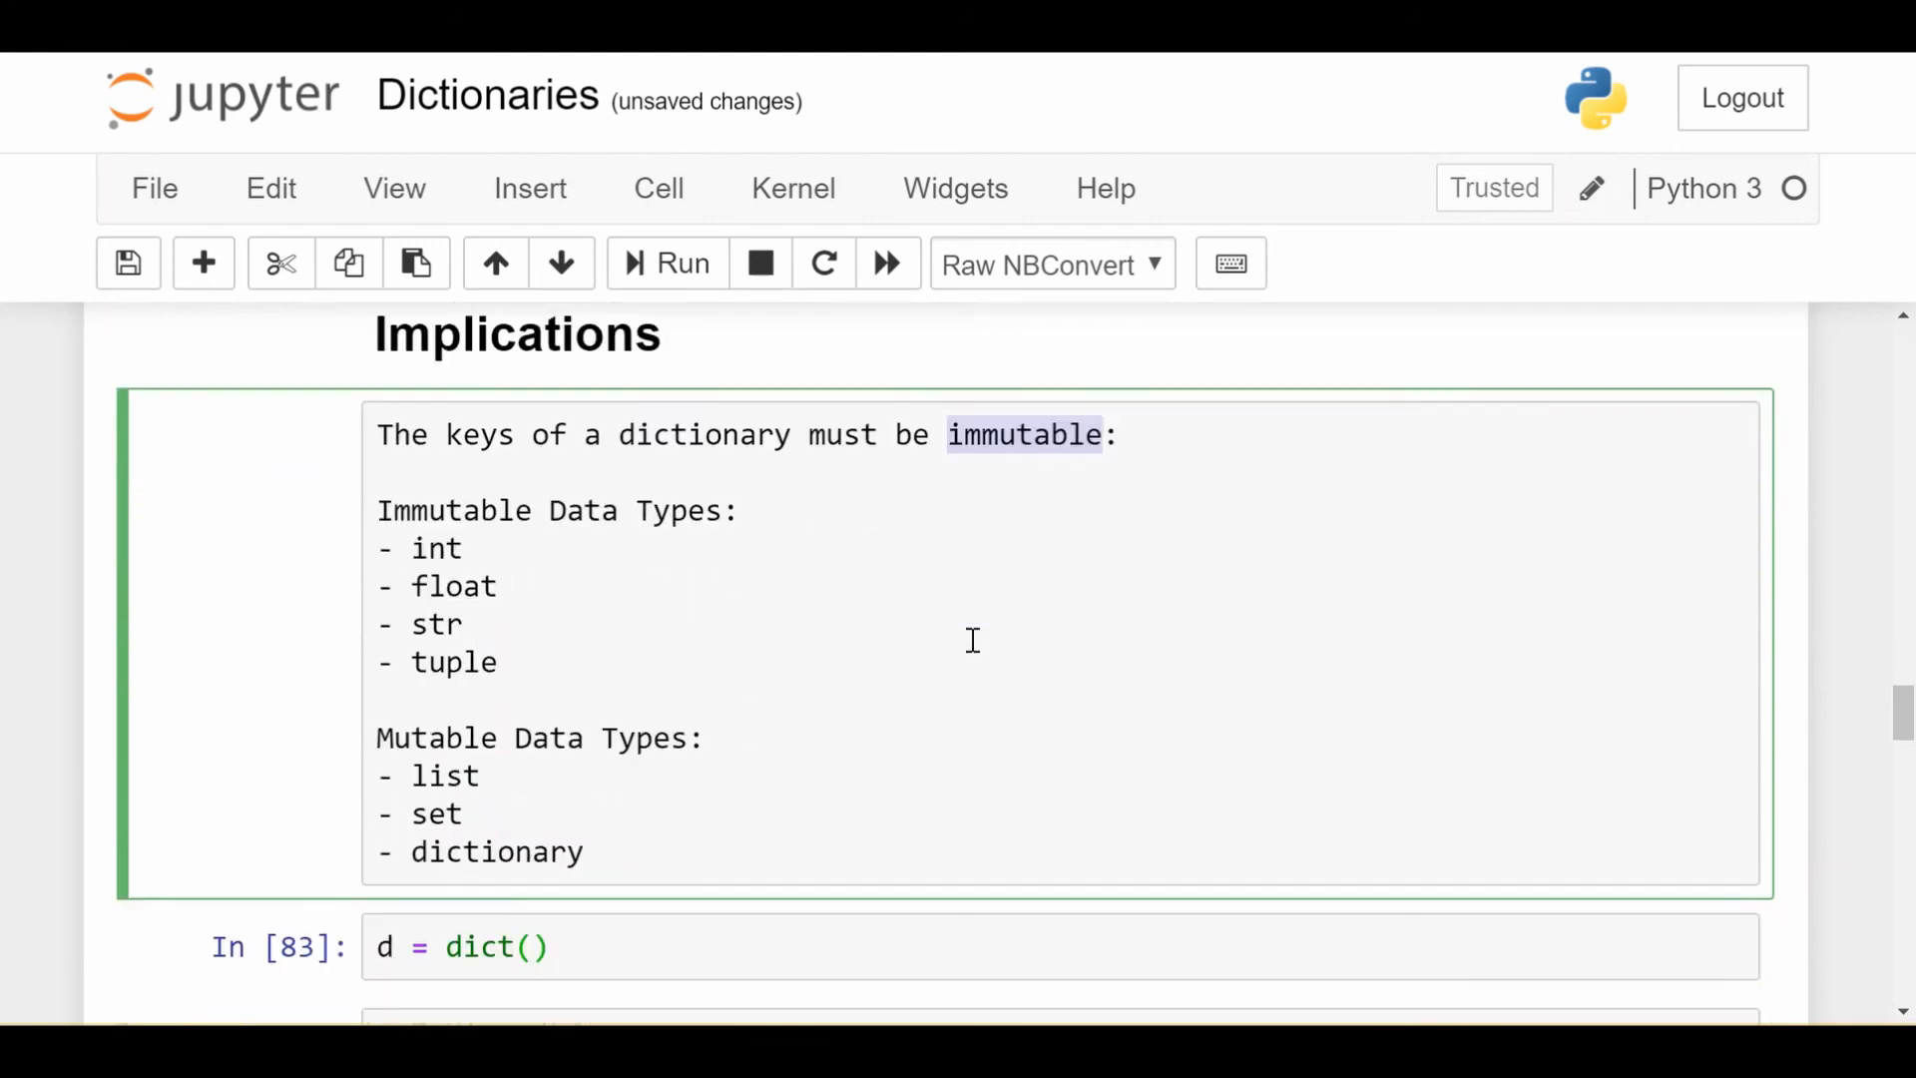
Focus the immutable-key and list-as-key cells and reveal the unhashable 'list' and set TypeErrors.
{"action": "scroll", "scroll_direction": "down", "scroll_amount": 3}
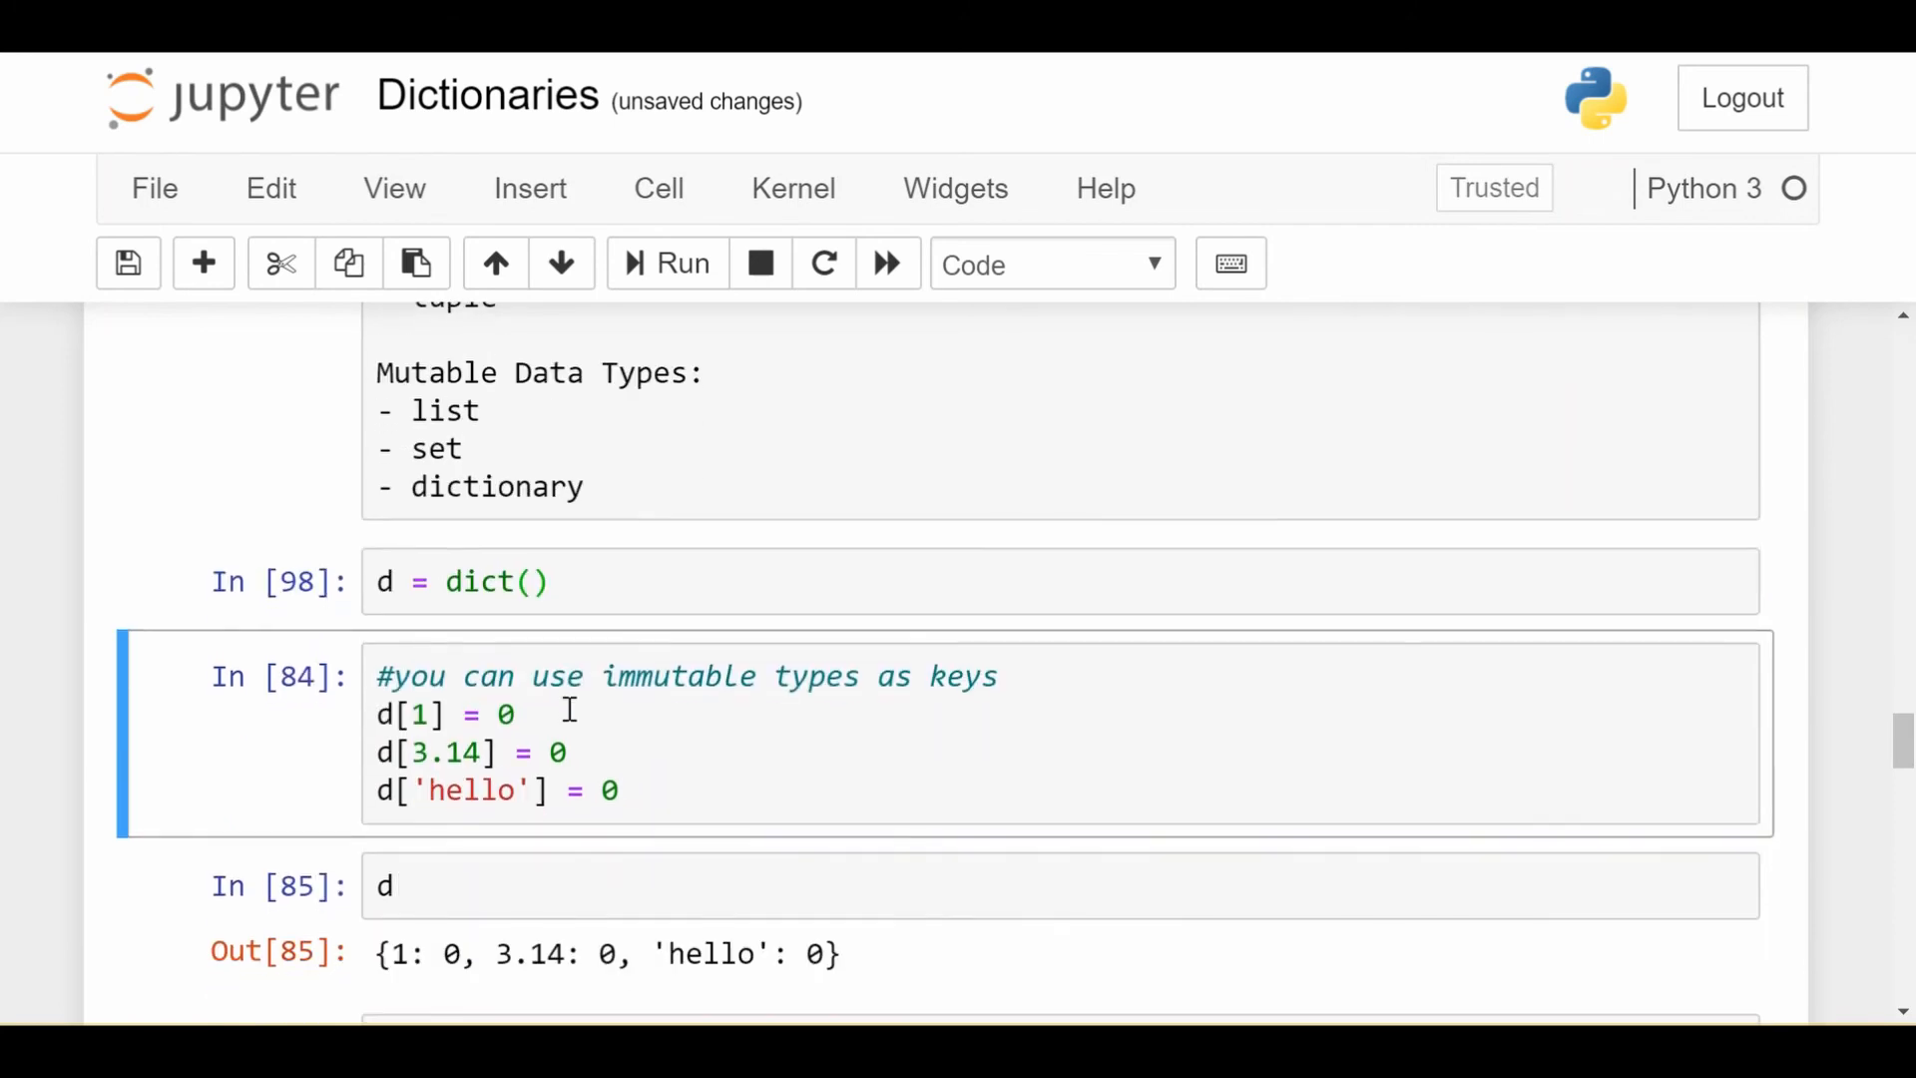
{"action": "left_click", "coordinate": [420, 714]}
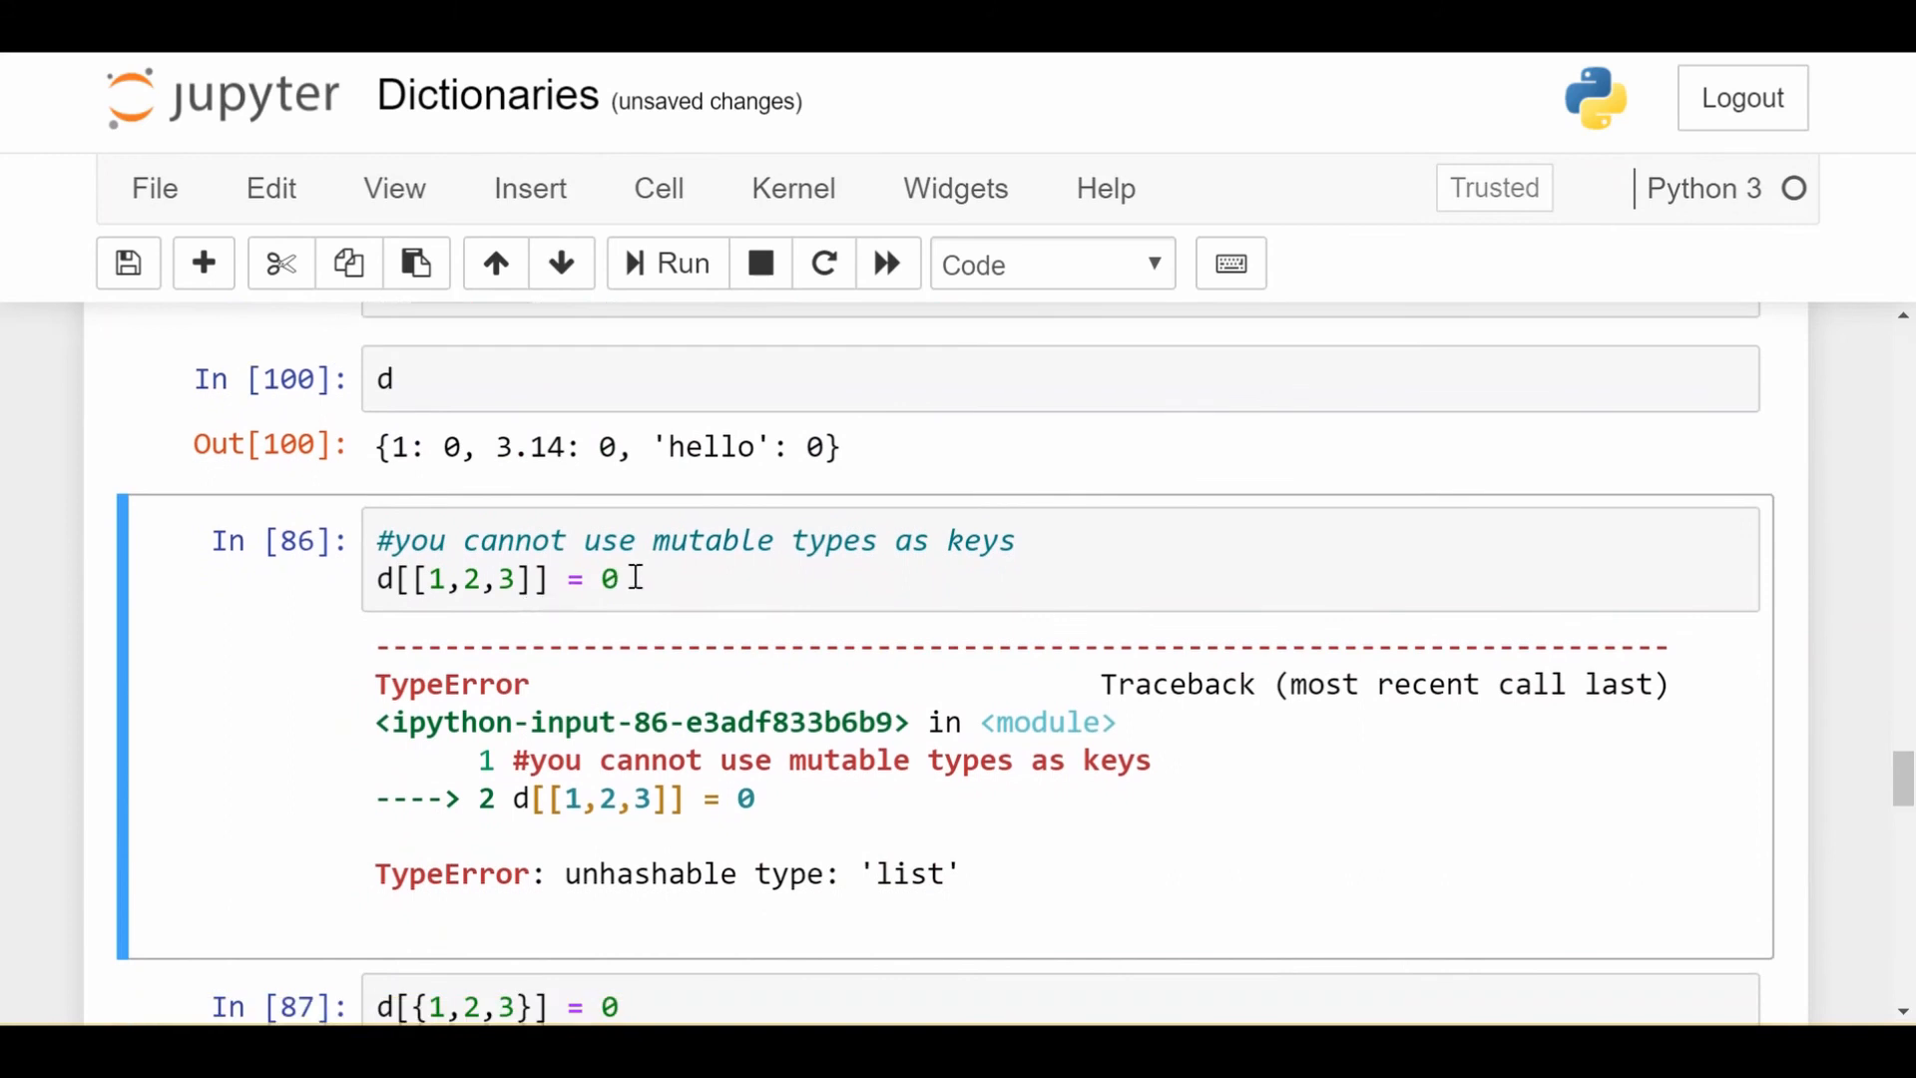
{"action": "left_click", "coordinate": [411, 579]}
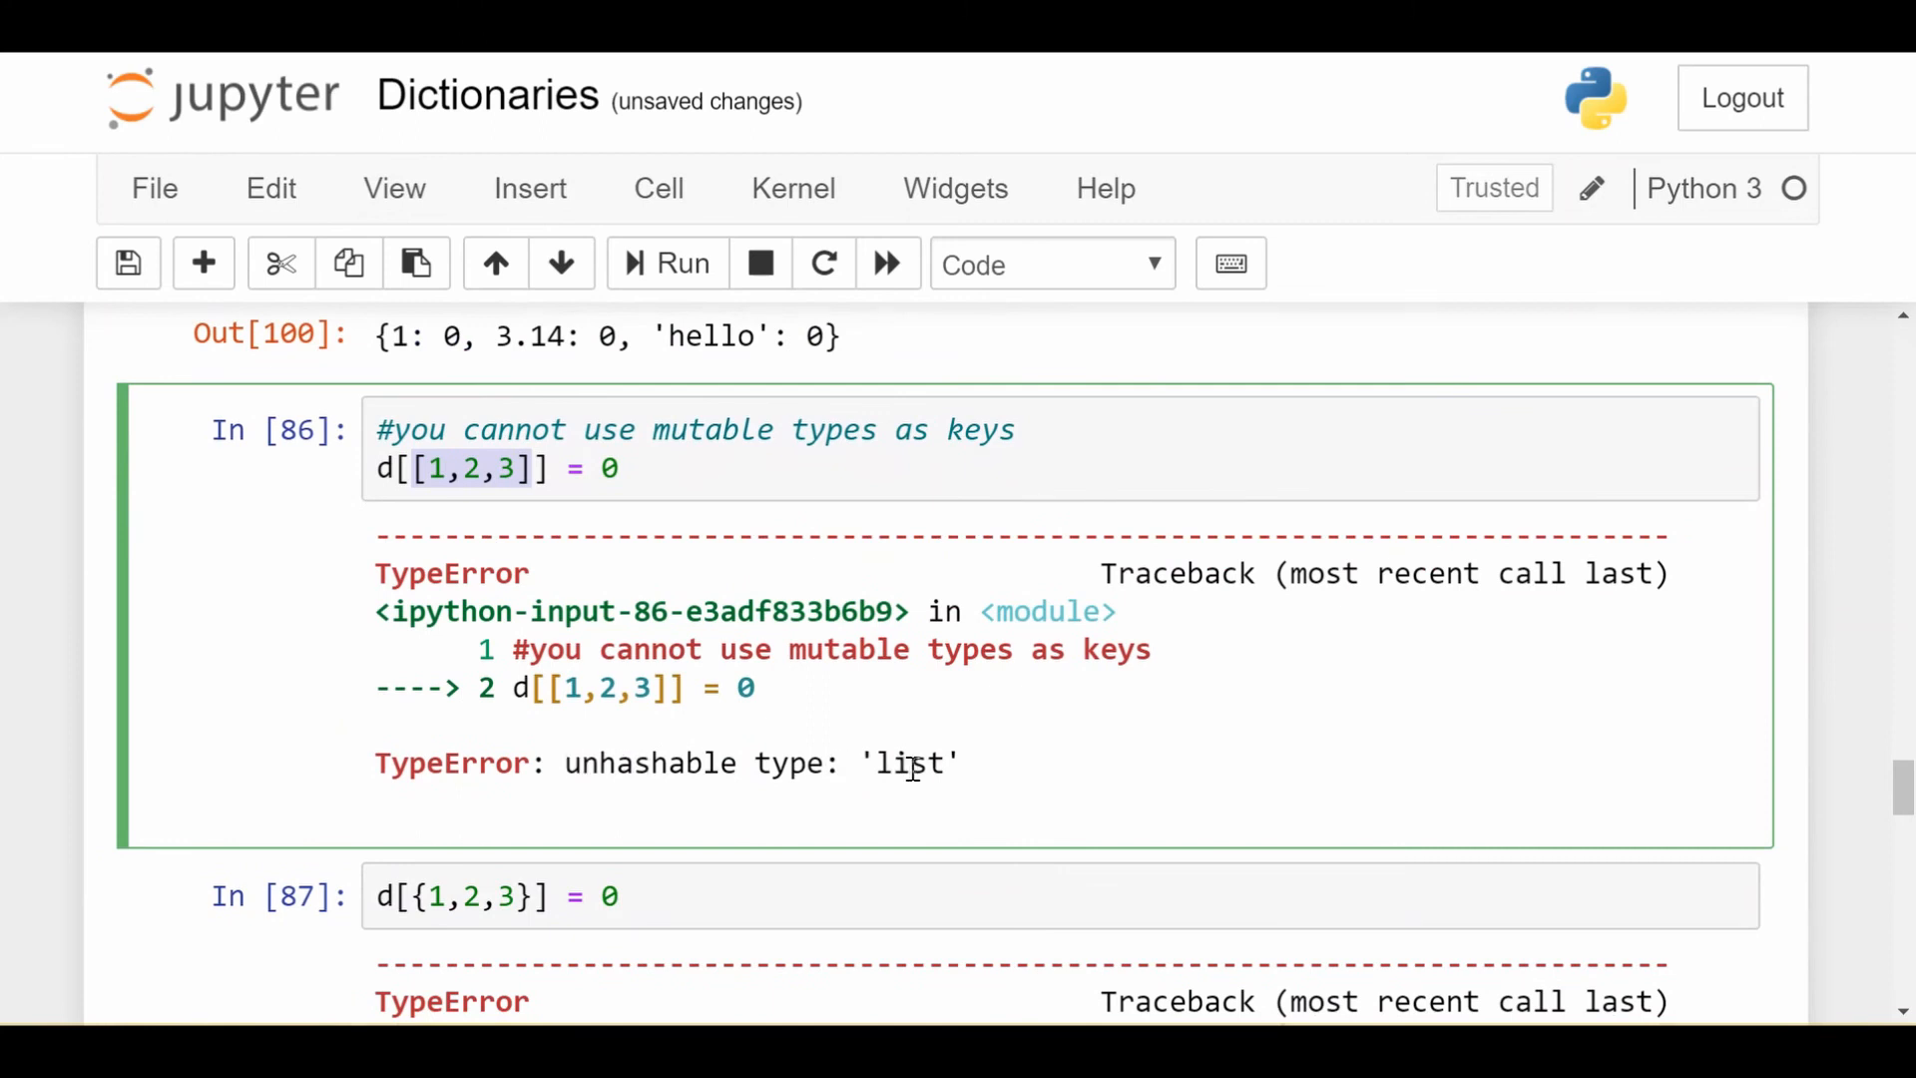
{"action": "scroll", "scroll_direction": "down", "scroll_amount": 3}
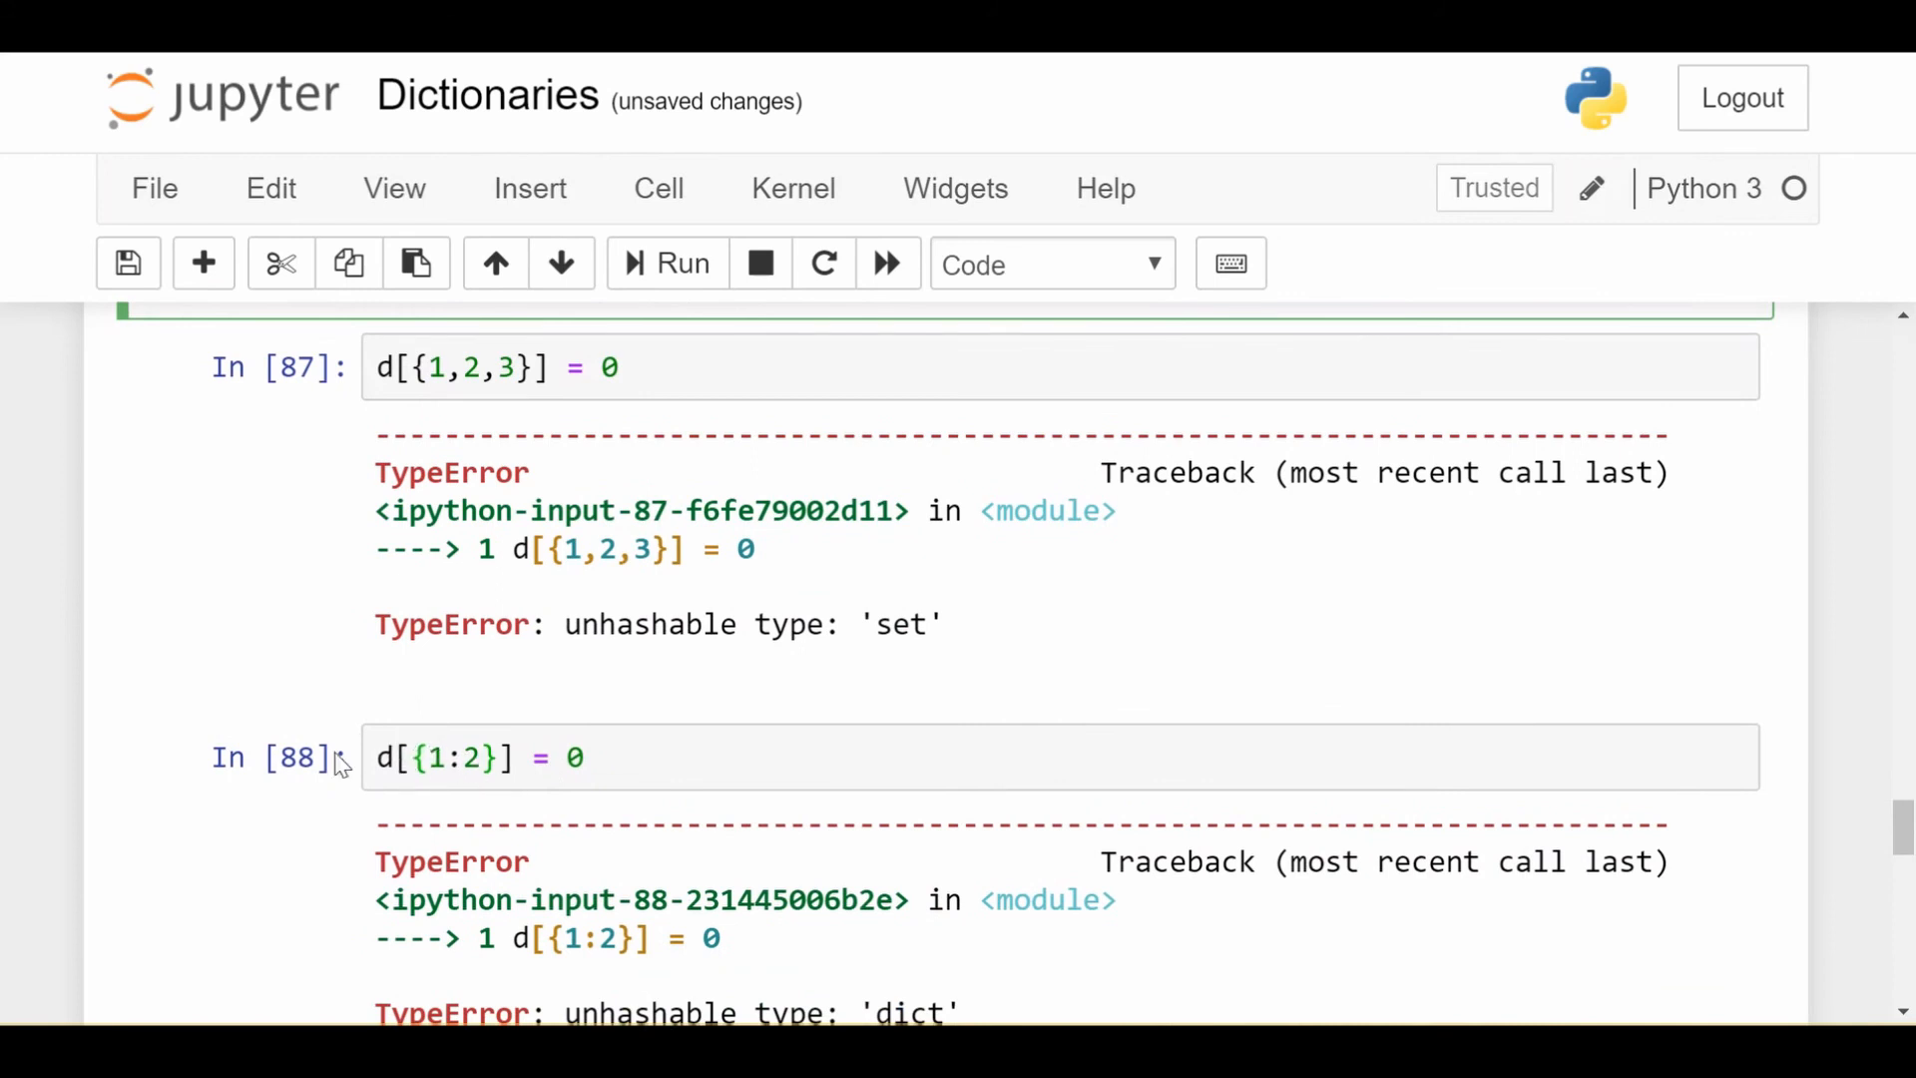
{"action": "scroll", "scroll_direction": "down", "scroll_amount": 3}
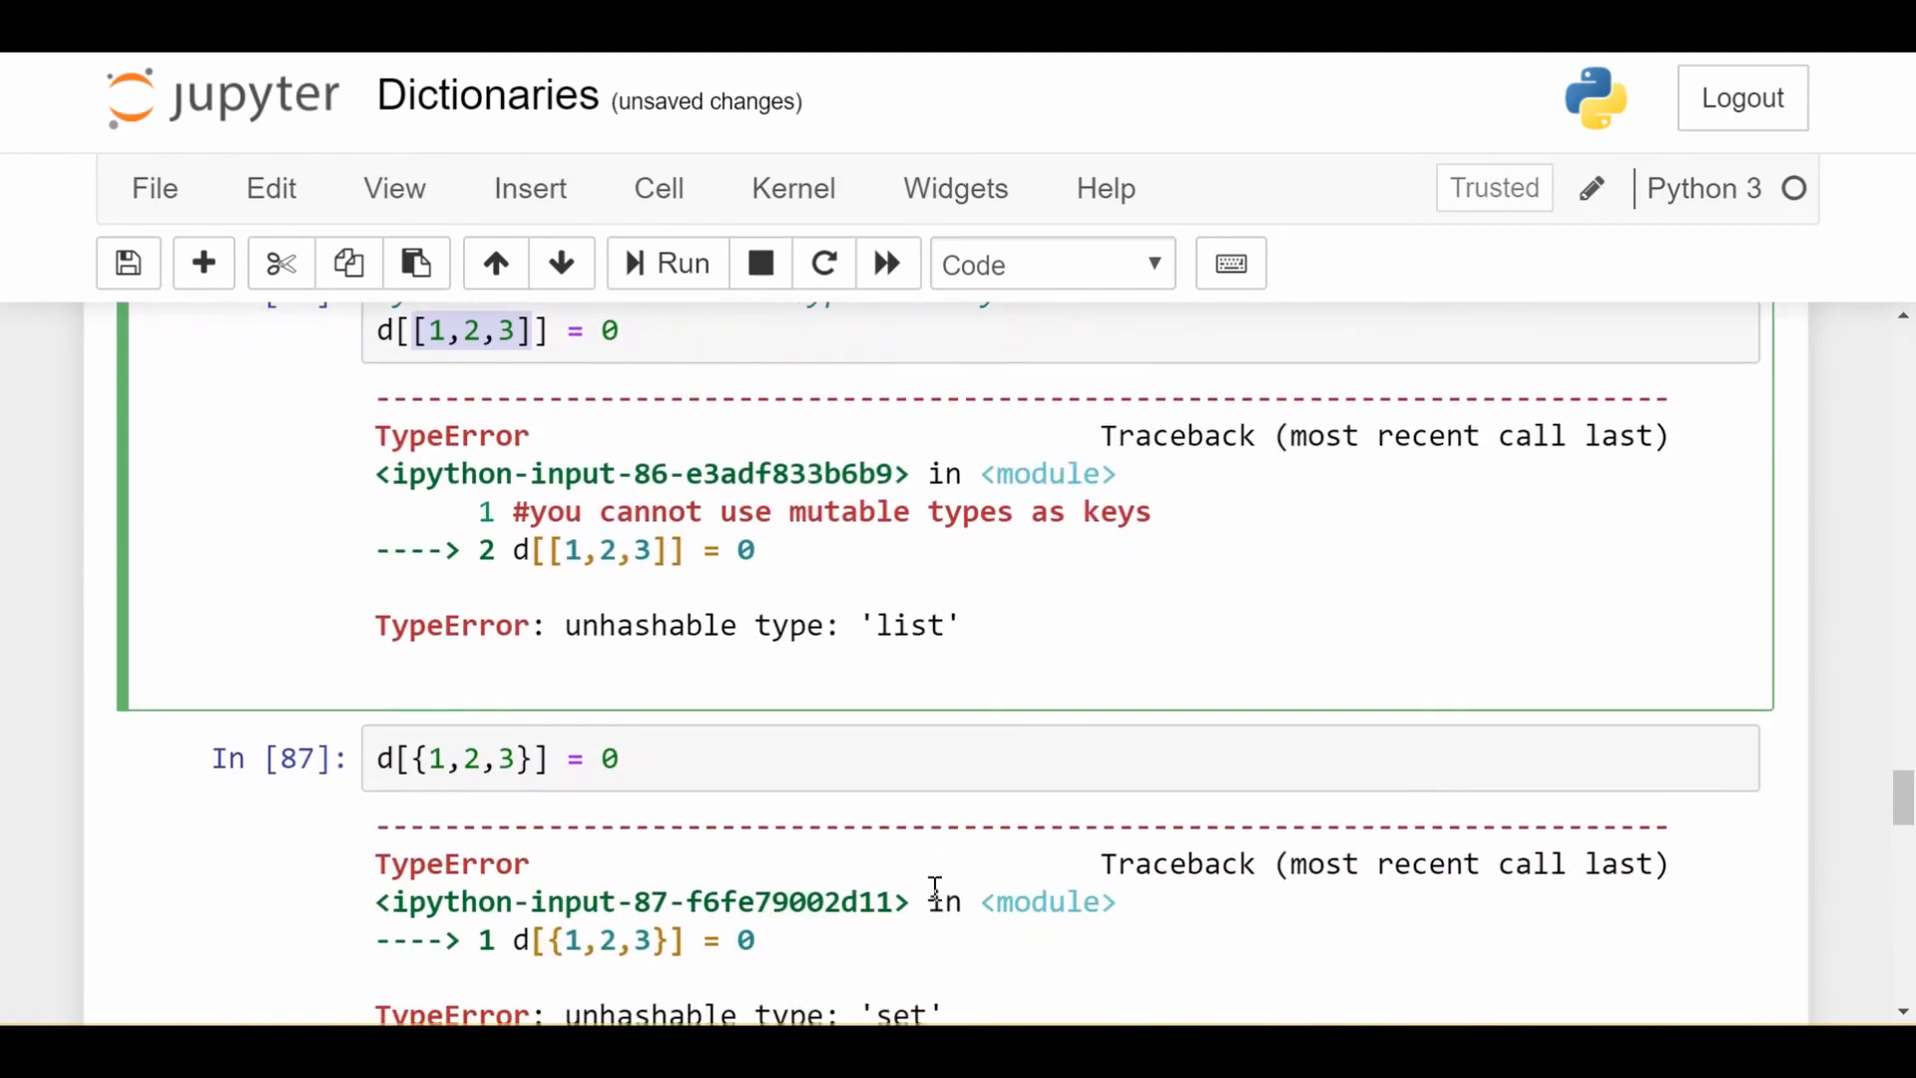
Highlight the [1,2,3] list value in the mixed-type values cell and select its list, set, dict output.
{"action": "scroll", "scroll_direction": "down", "scroll_amount": 3}
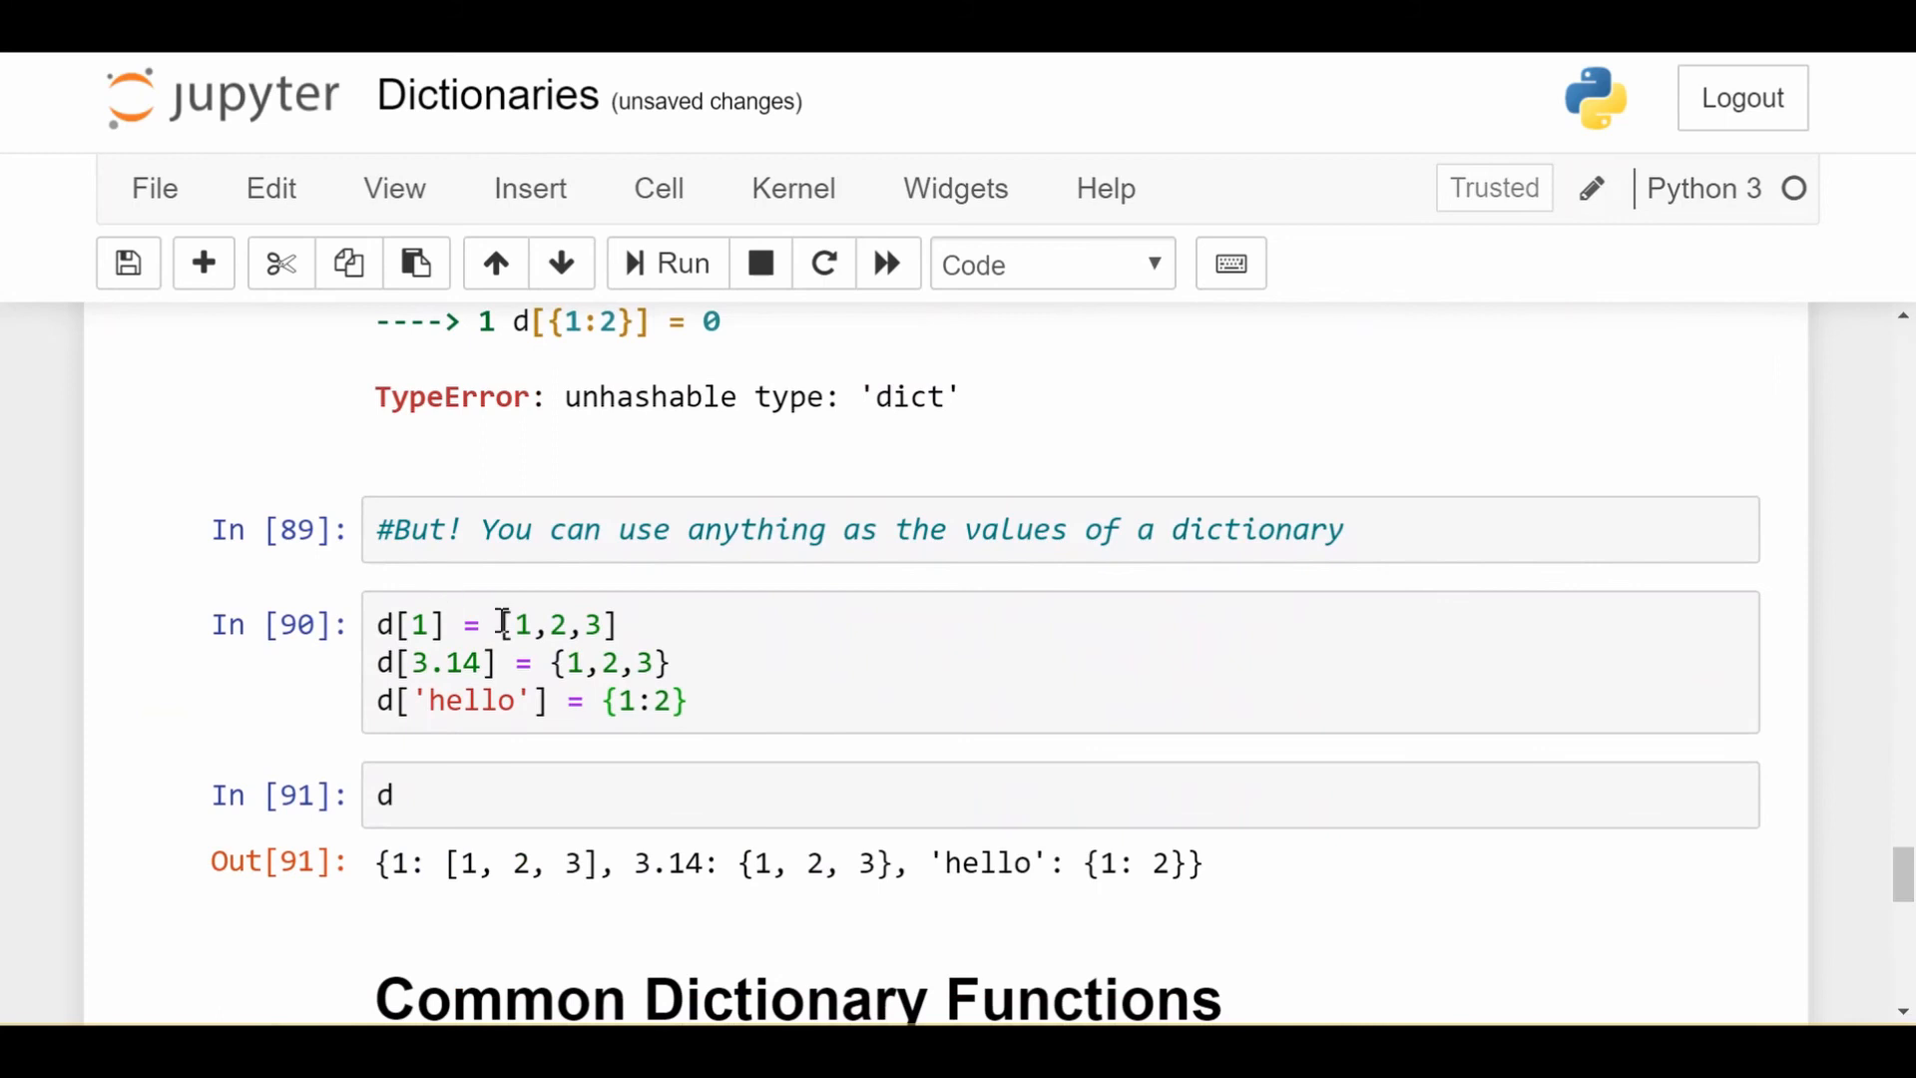
{"action": "left_click", "coordinate": [627, 625]}
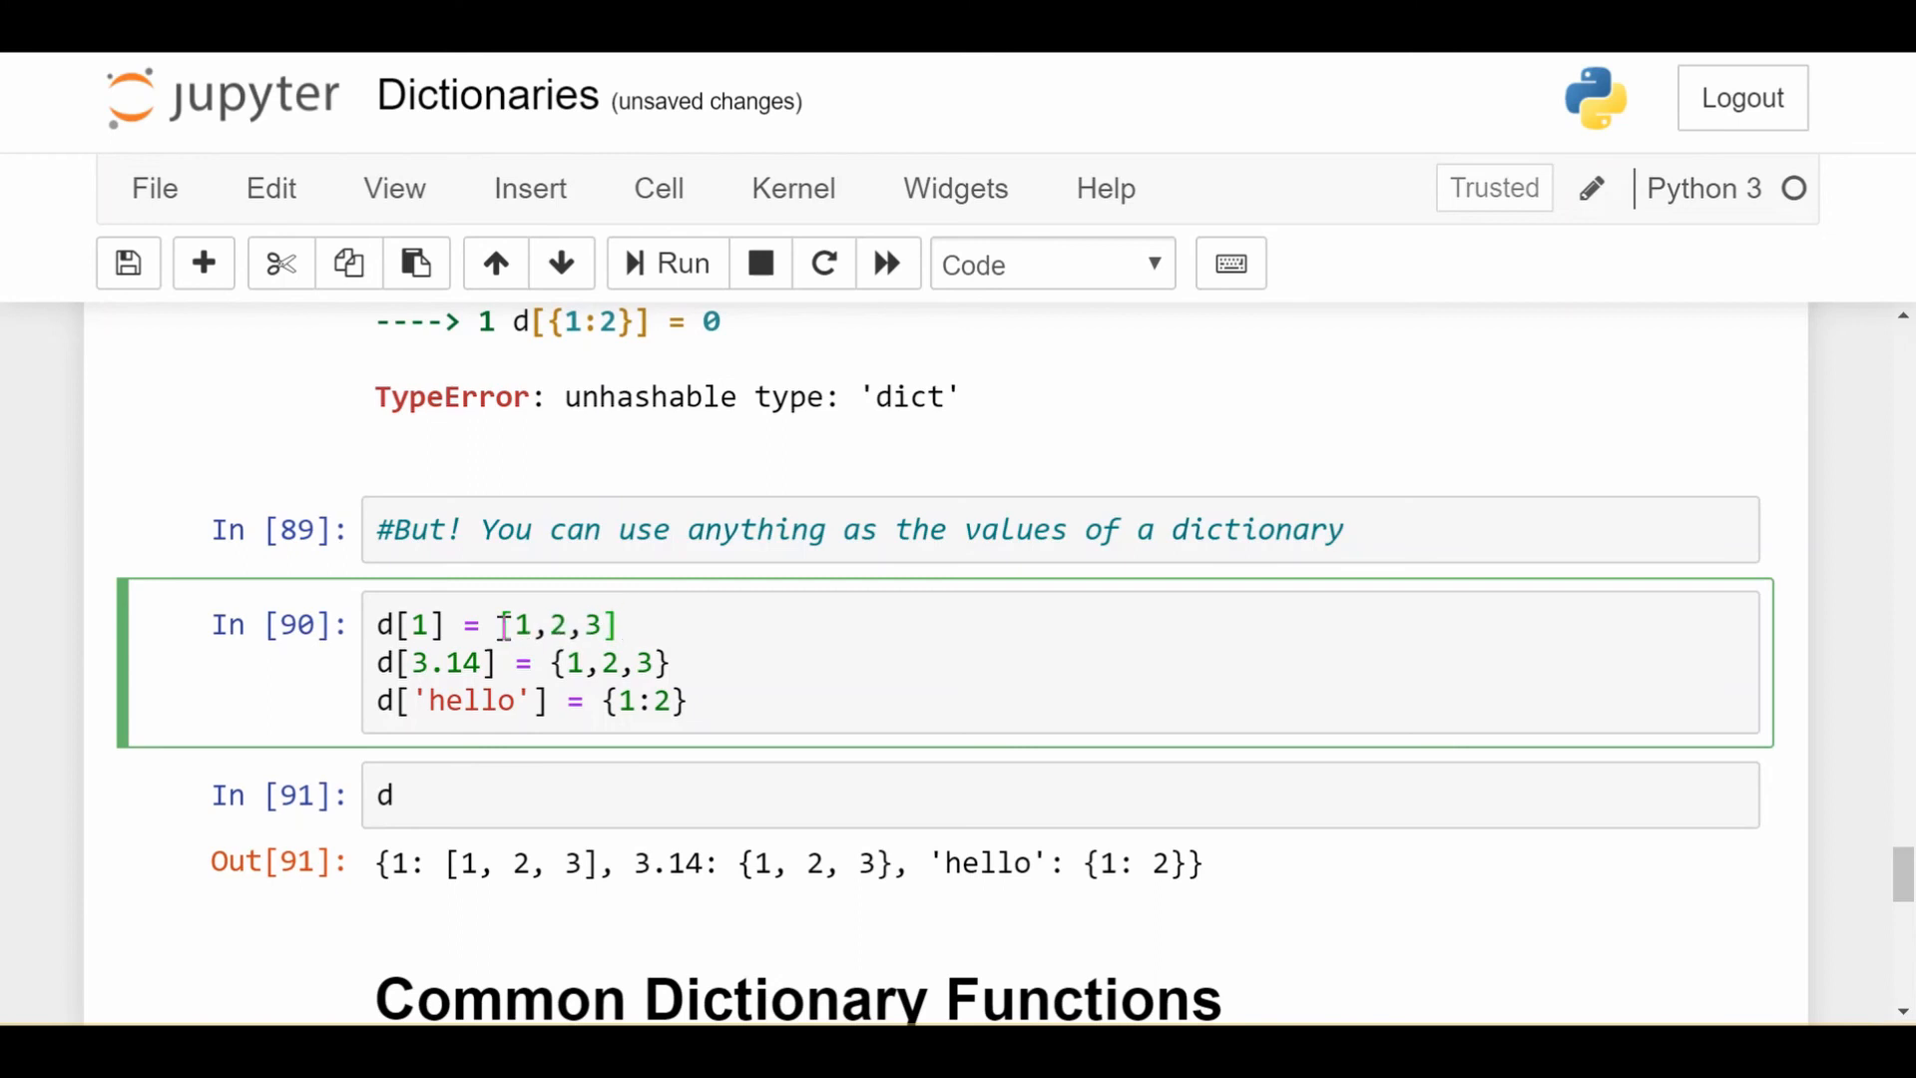
{"action": "left_click_drag", "start_coordinate": [499, 625], "coordinate": [617, 625]}
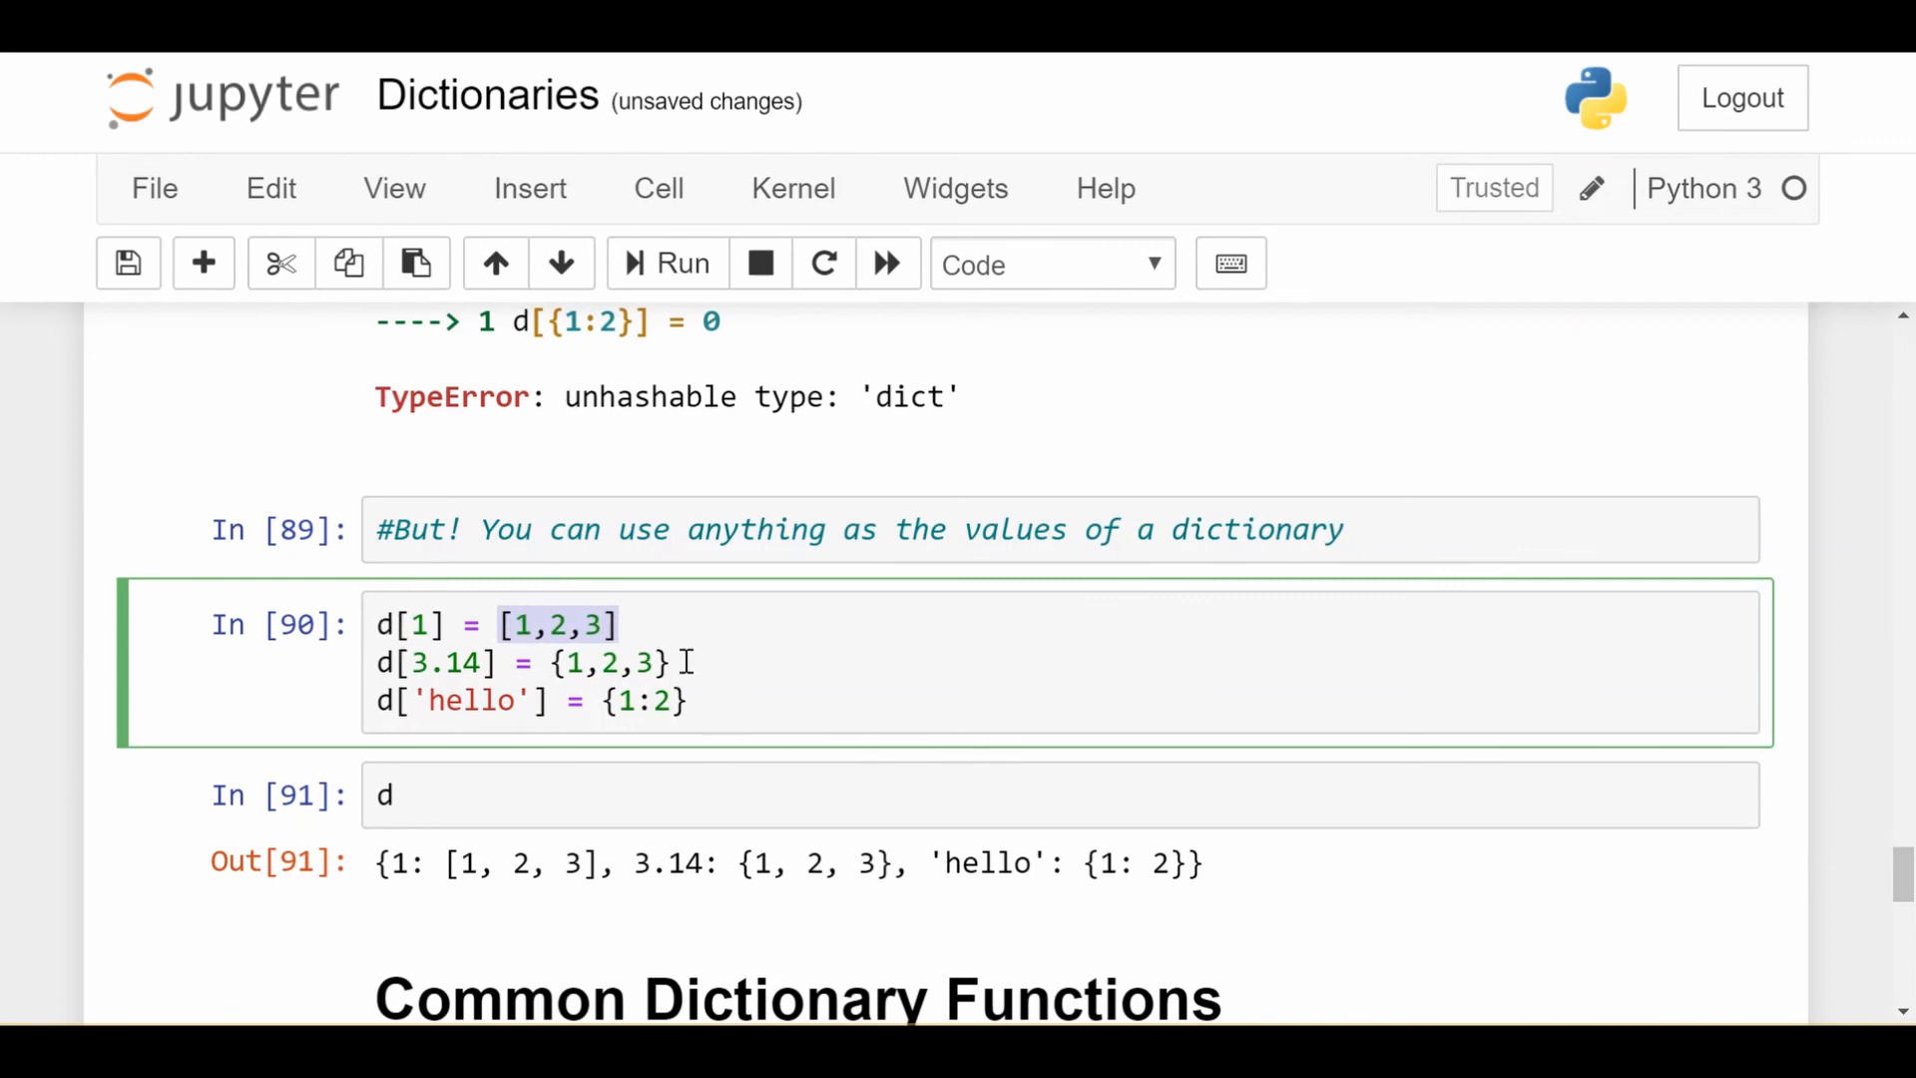
{"action": "left_click", "coordinate": [718, 701]}
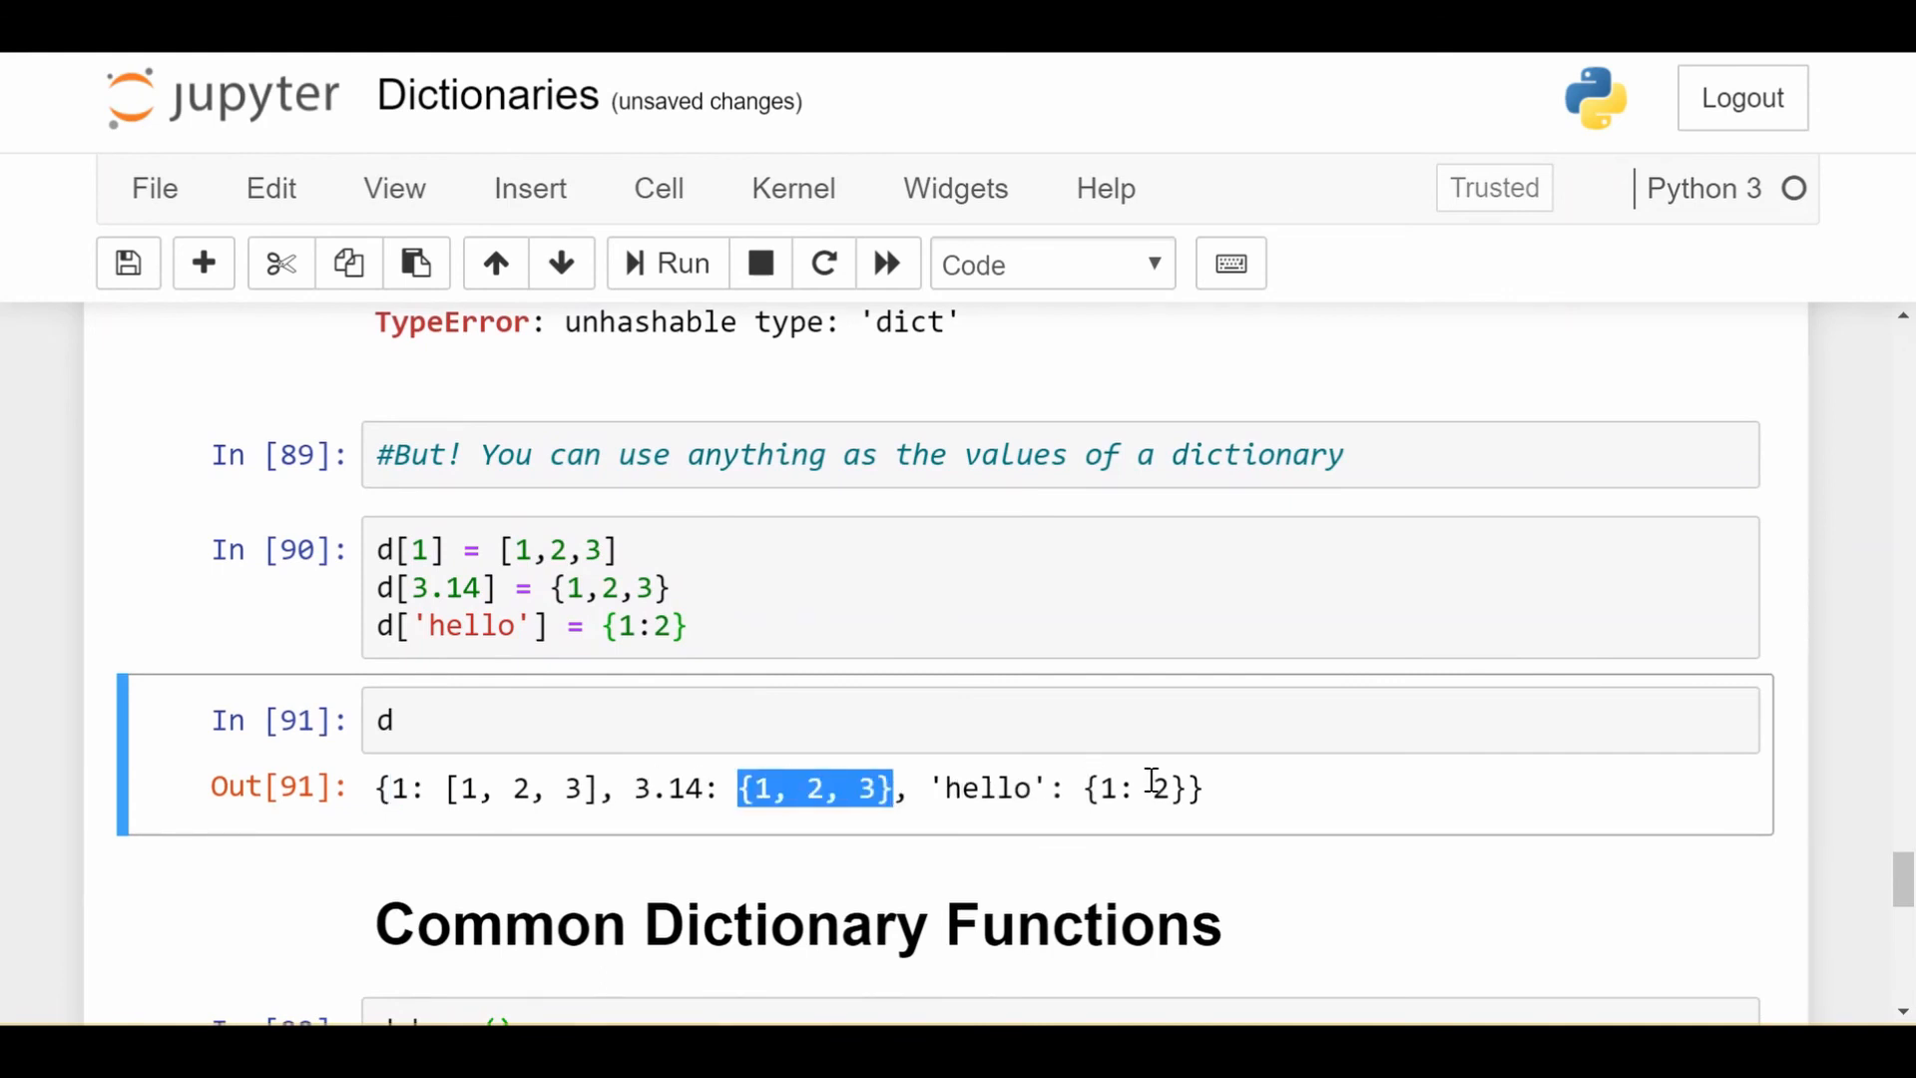
{"action": "mouse_move", "coordinate": [1174, 775]}
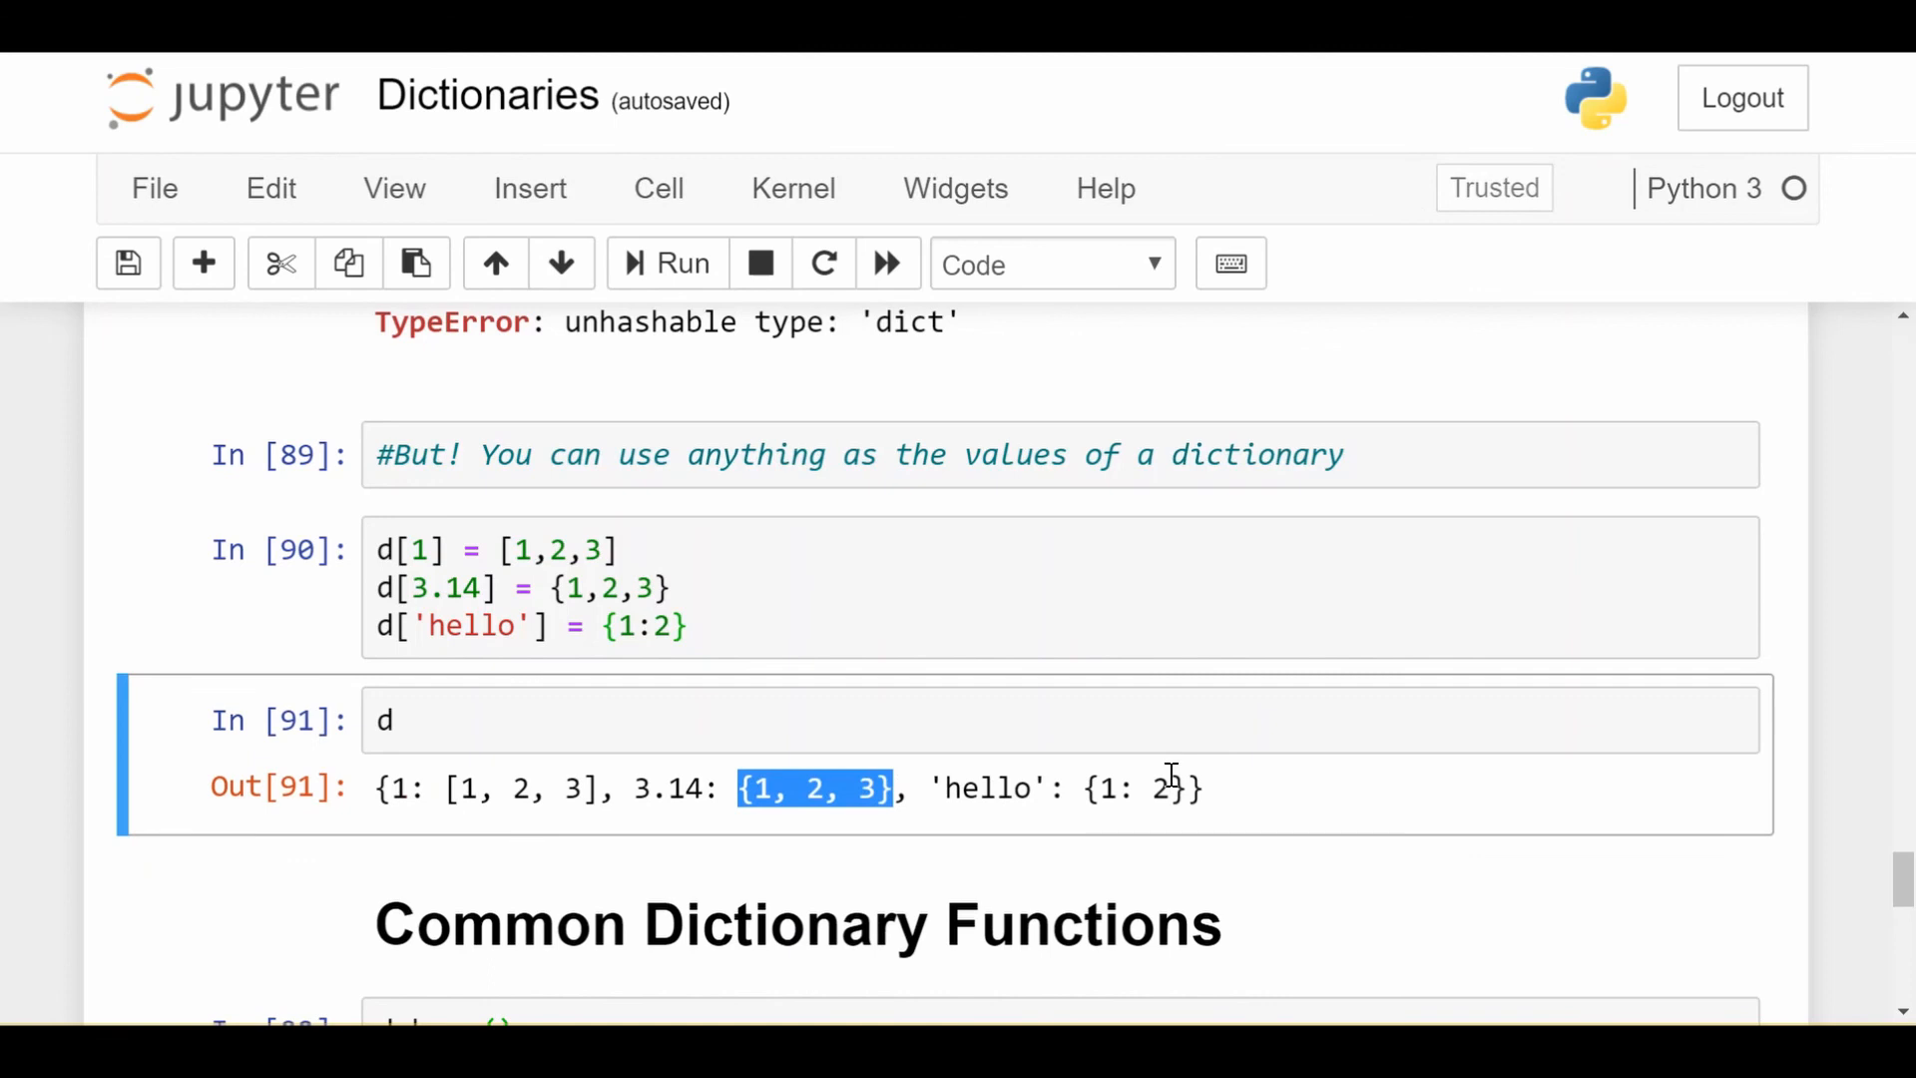
Scroll to Common Dictionary Functions and focus the for-loop cell printing keys 1, 3.14 and hello.
{"action": "scroll", "scroll_direction": "down", "scroll_amount": 3}
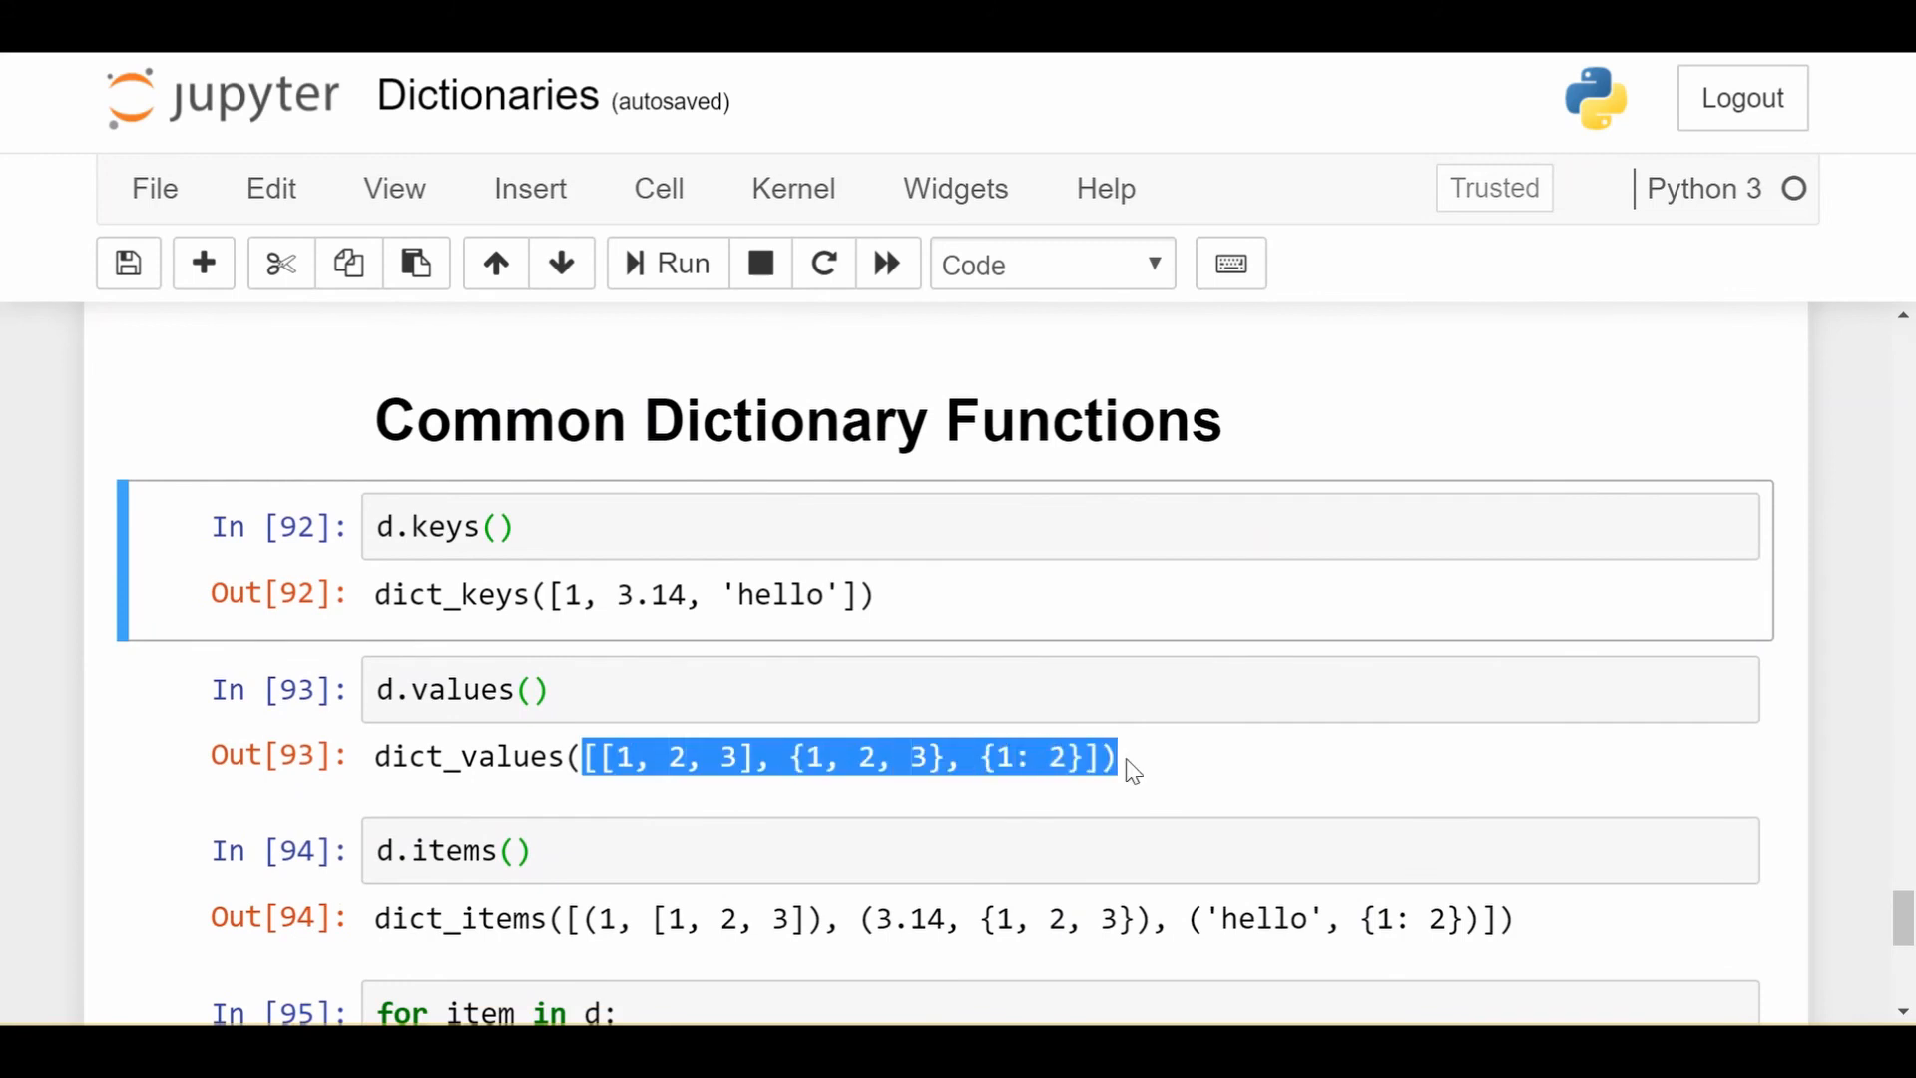
{"action": "scroll", "scroll_direction": "down", "scroll_amount": 3}
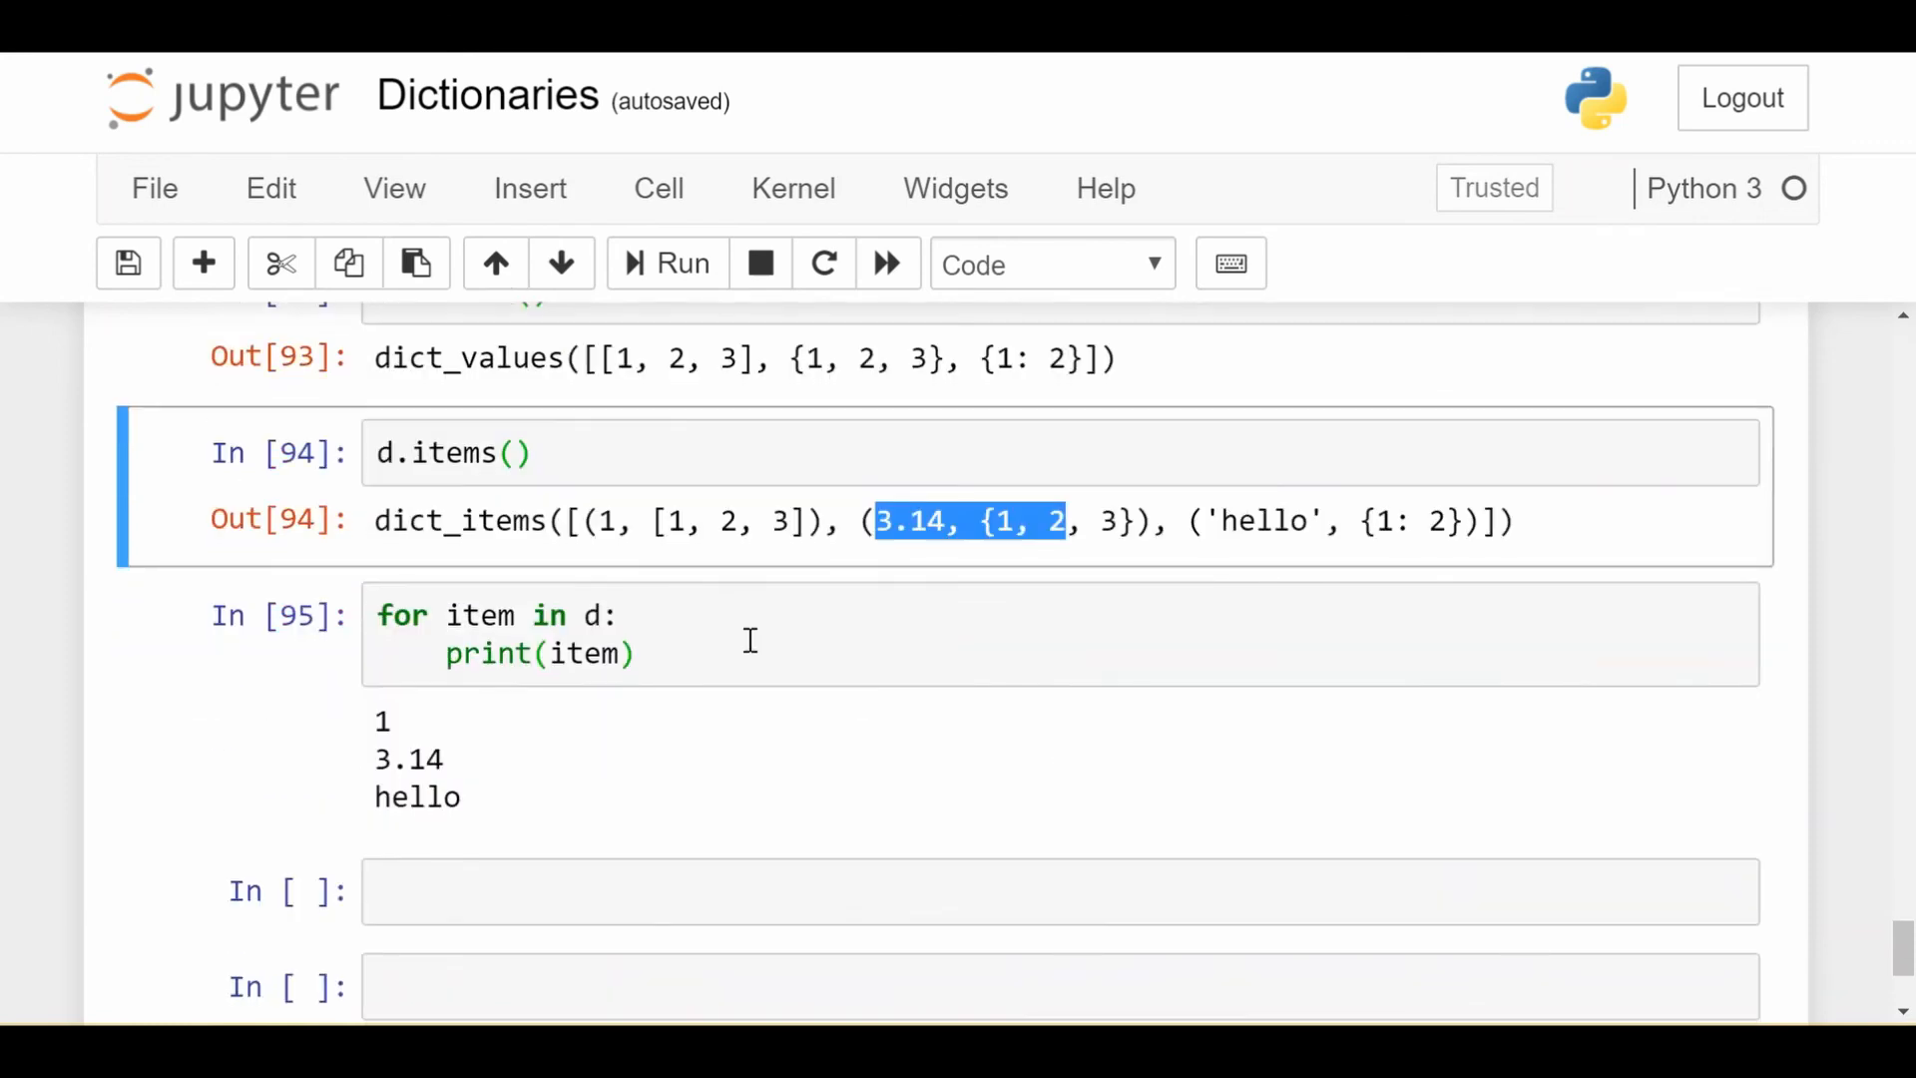
{"action": "left_click", "coordinate": [513, 614]}
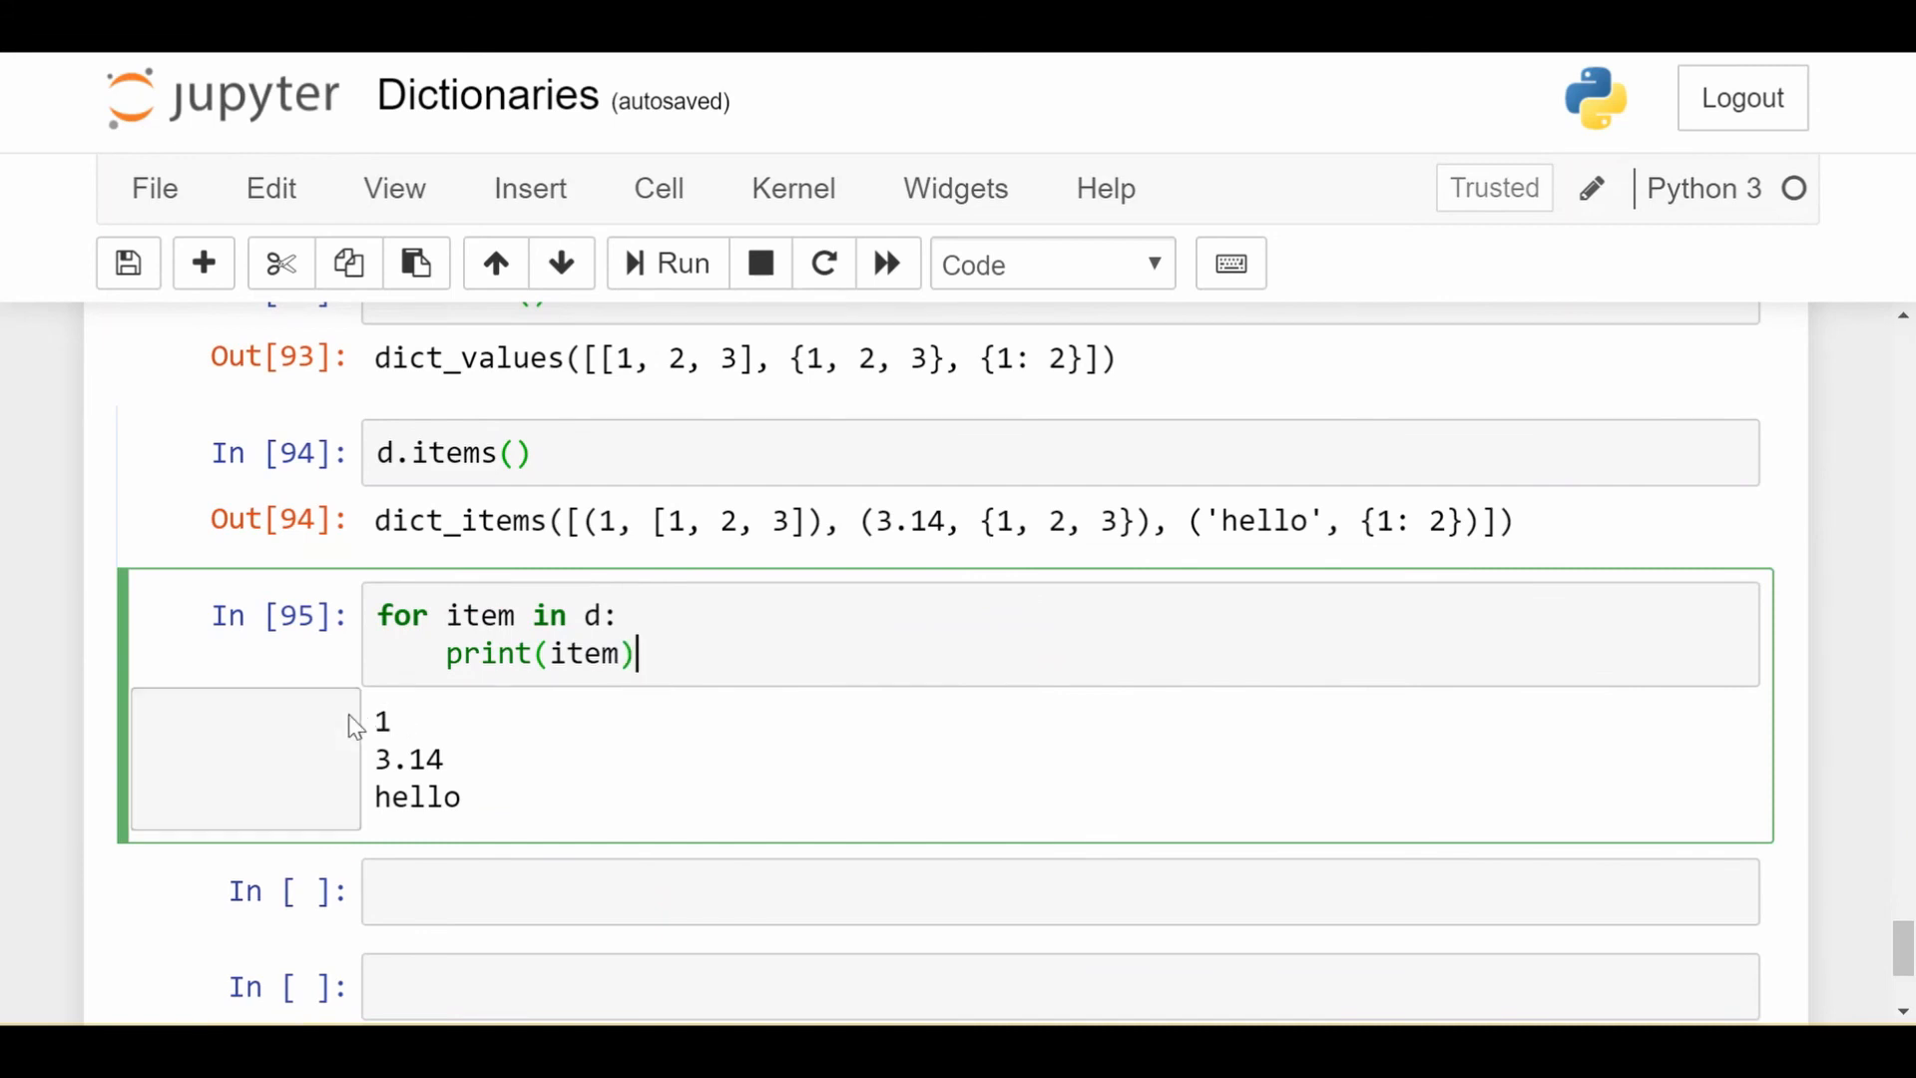
{"action": "scroll", "scroll_direction": "up", "scroll_amount": 3}
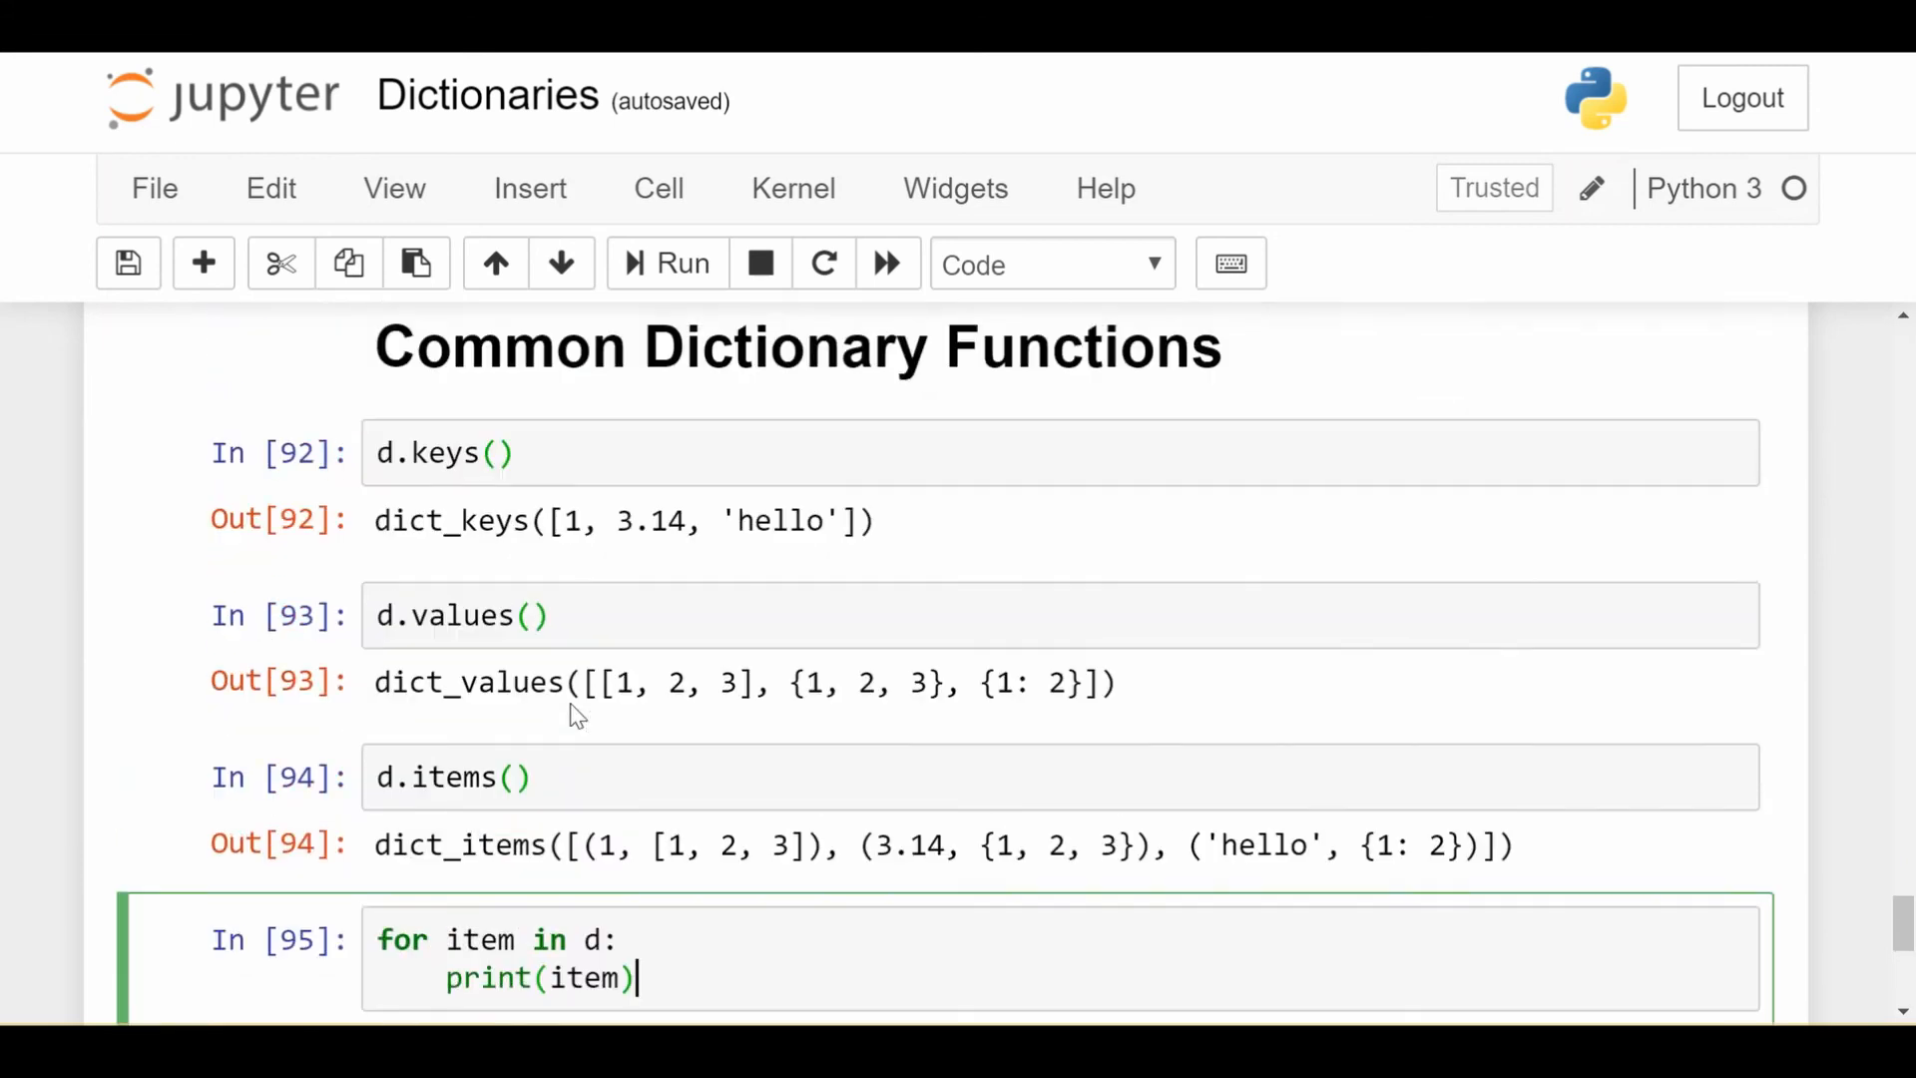
{"action": "mouse_move", "coordinate": [649, 483]}
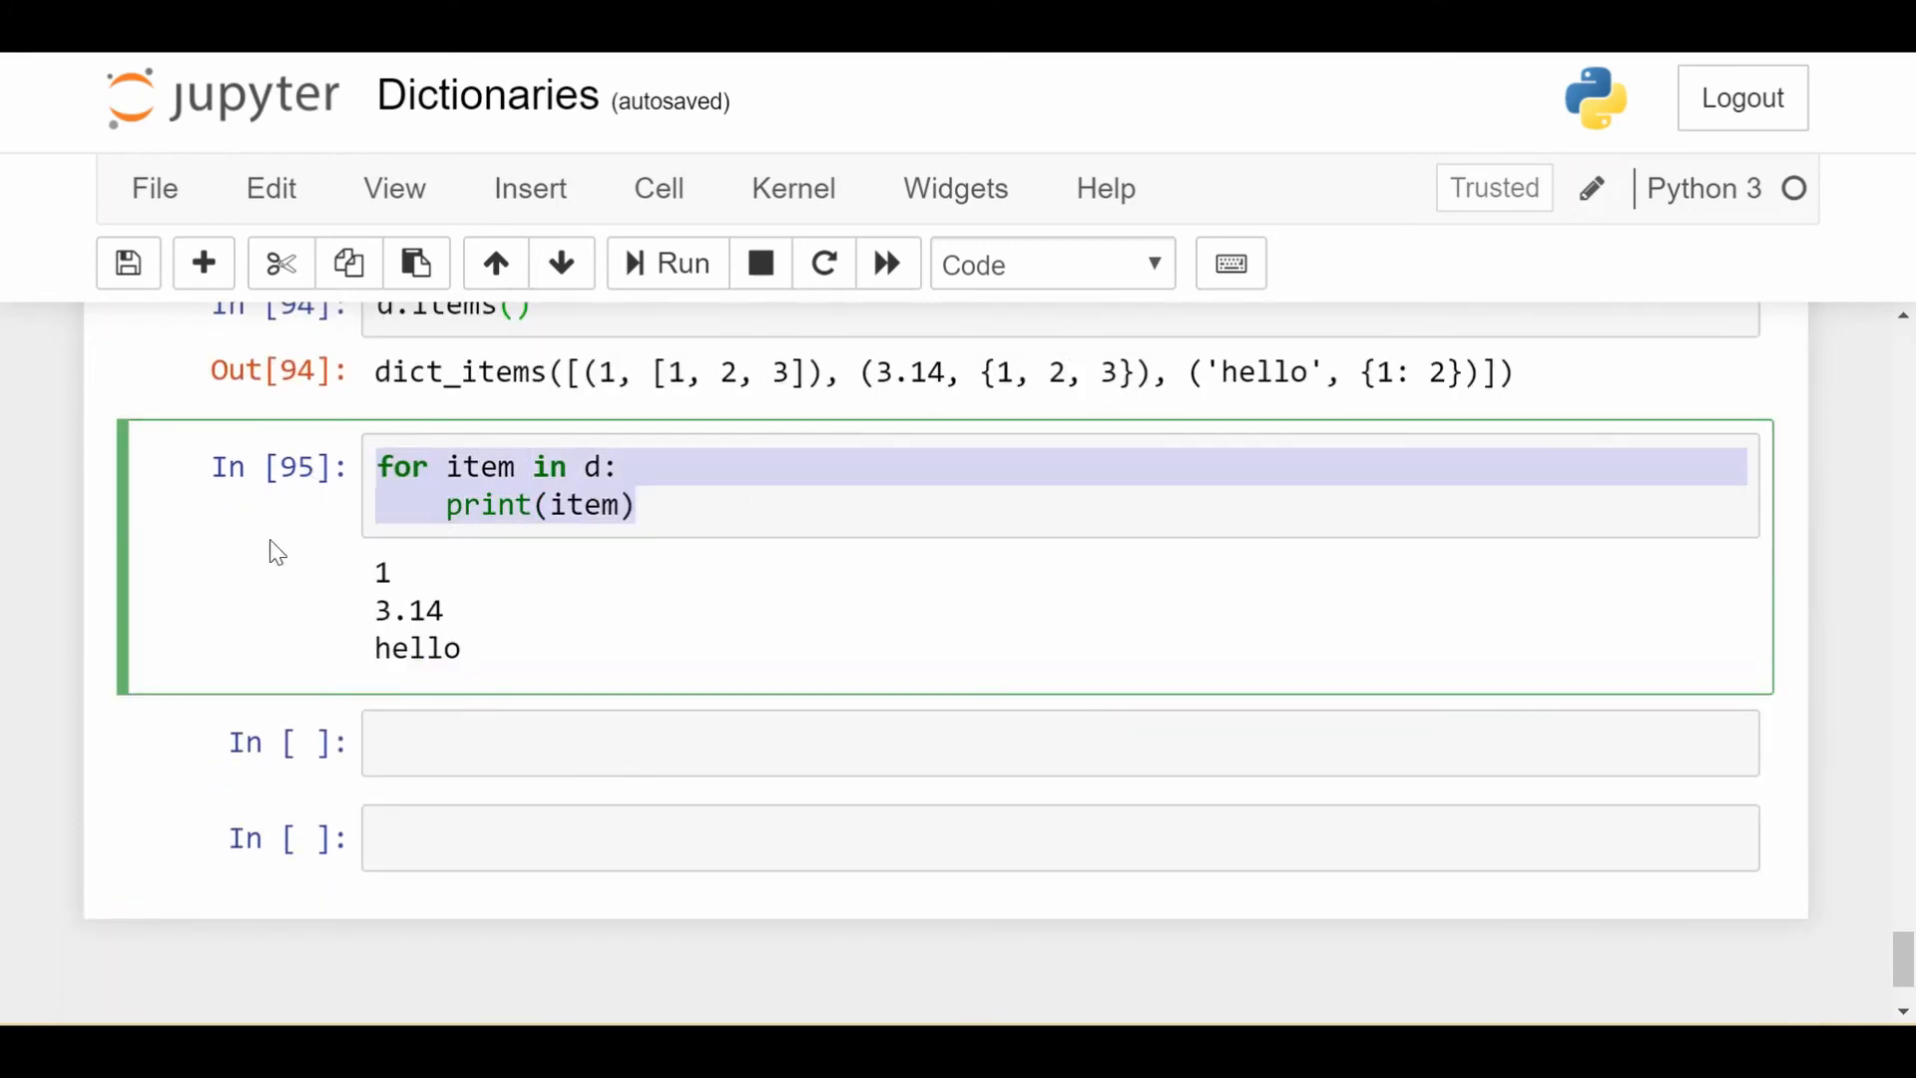
{"action": "mouse_move", "coordinate": [605, 595]}
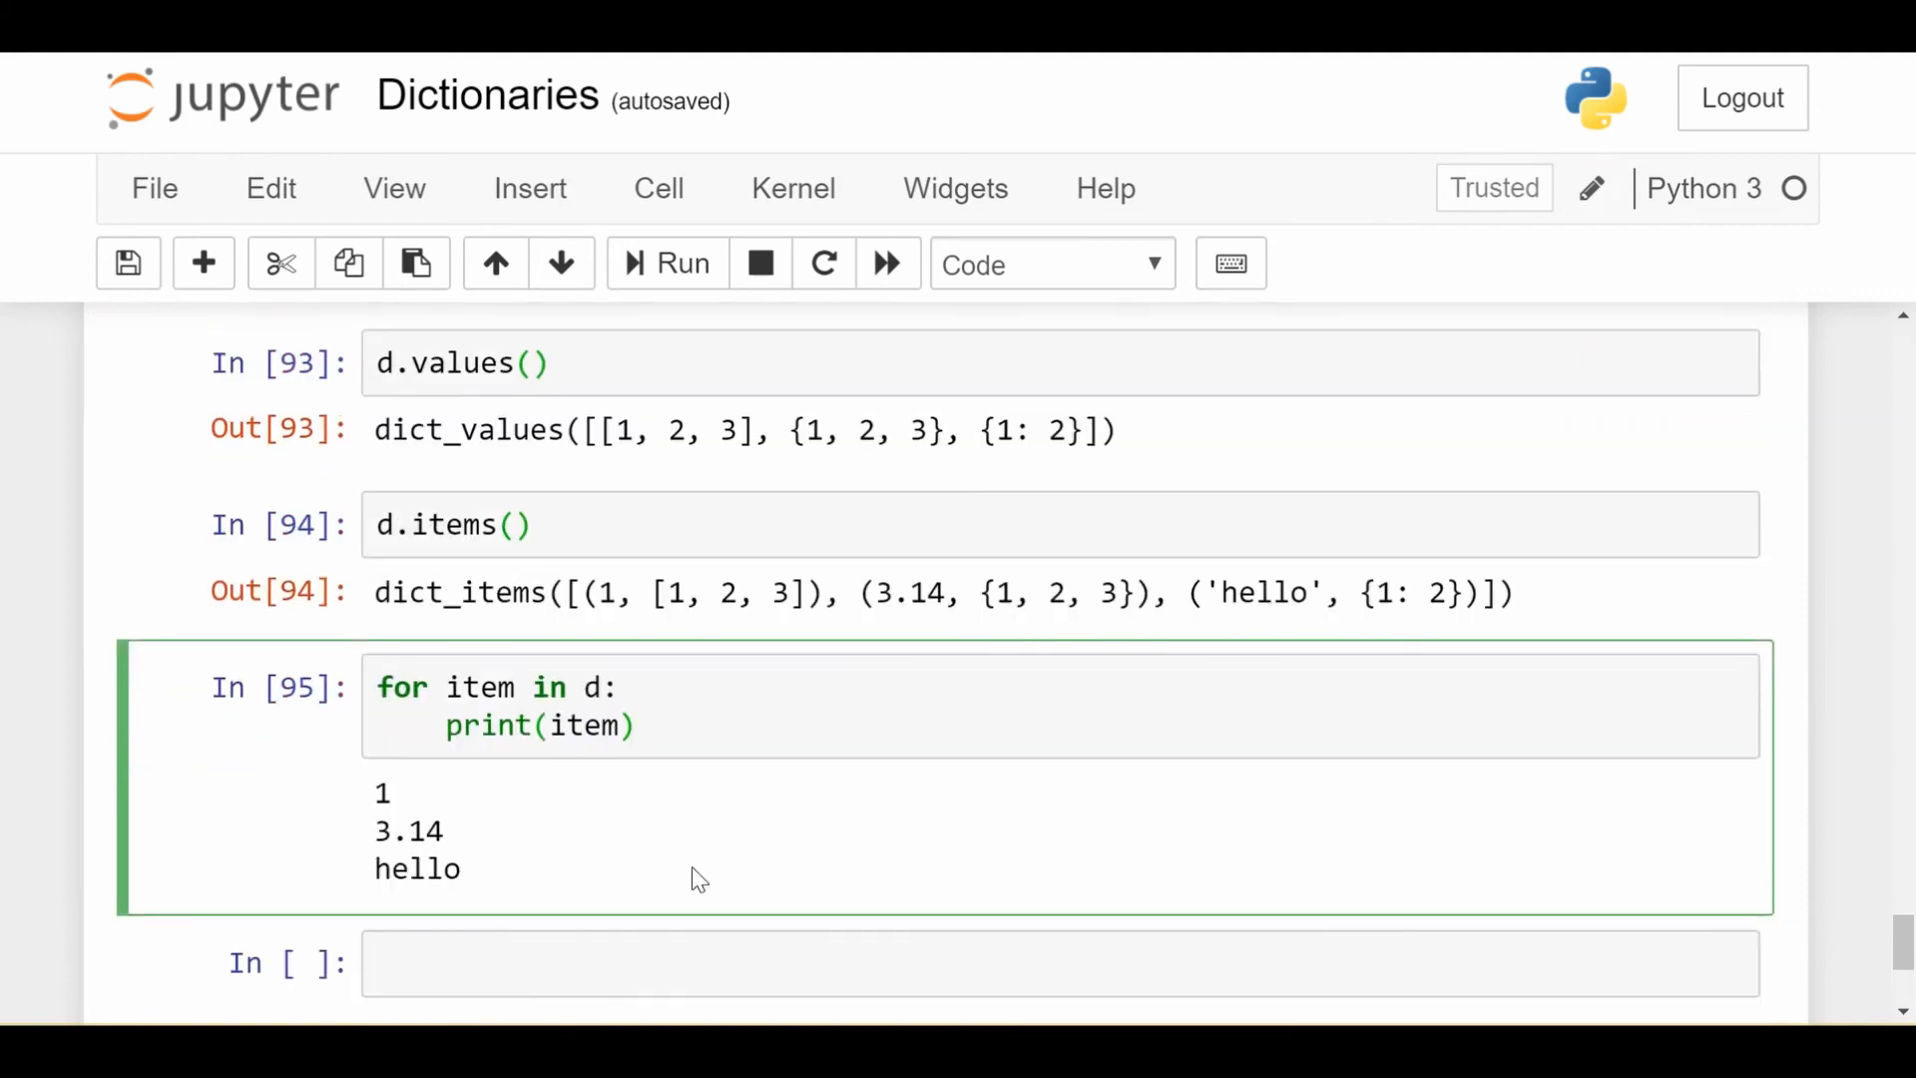
Return to cell In [69] showing the KeyError traceback for 'pear'.
{"action": "left_click", "coordinate": [654, 686]}
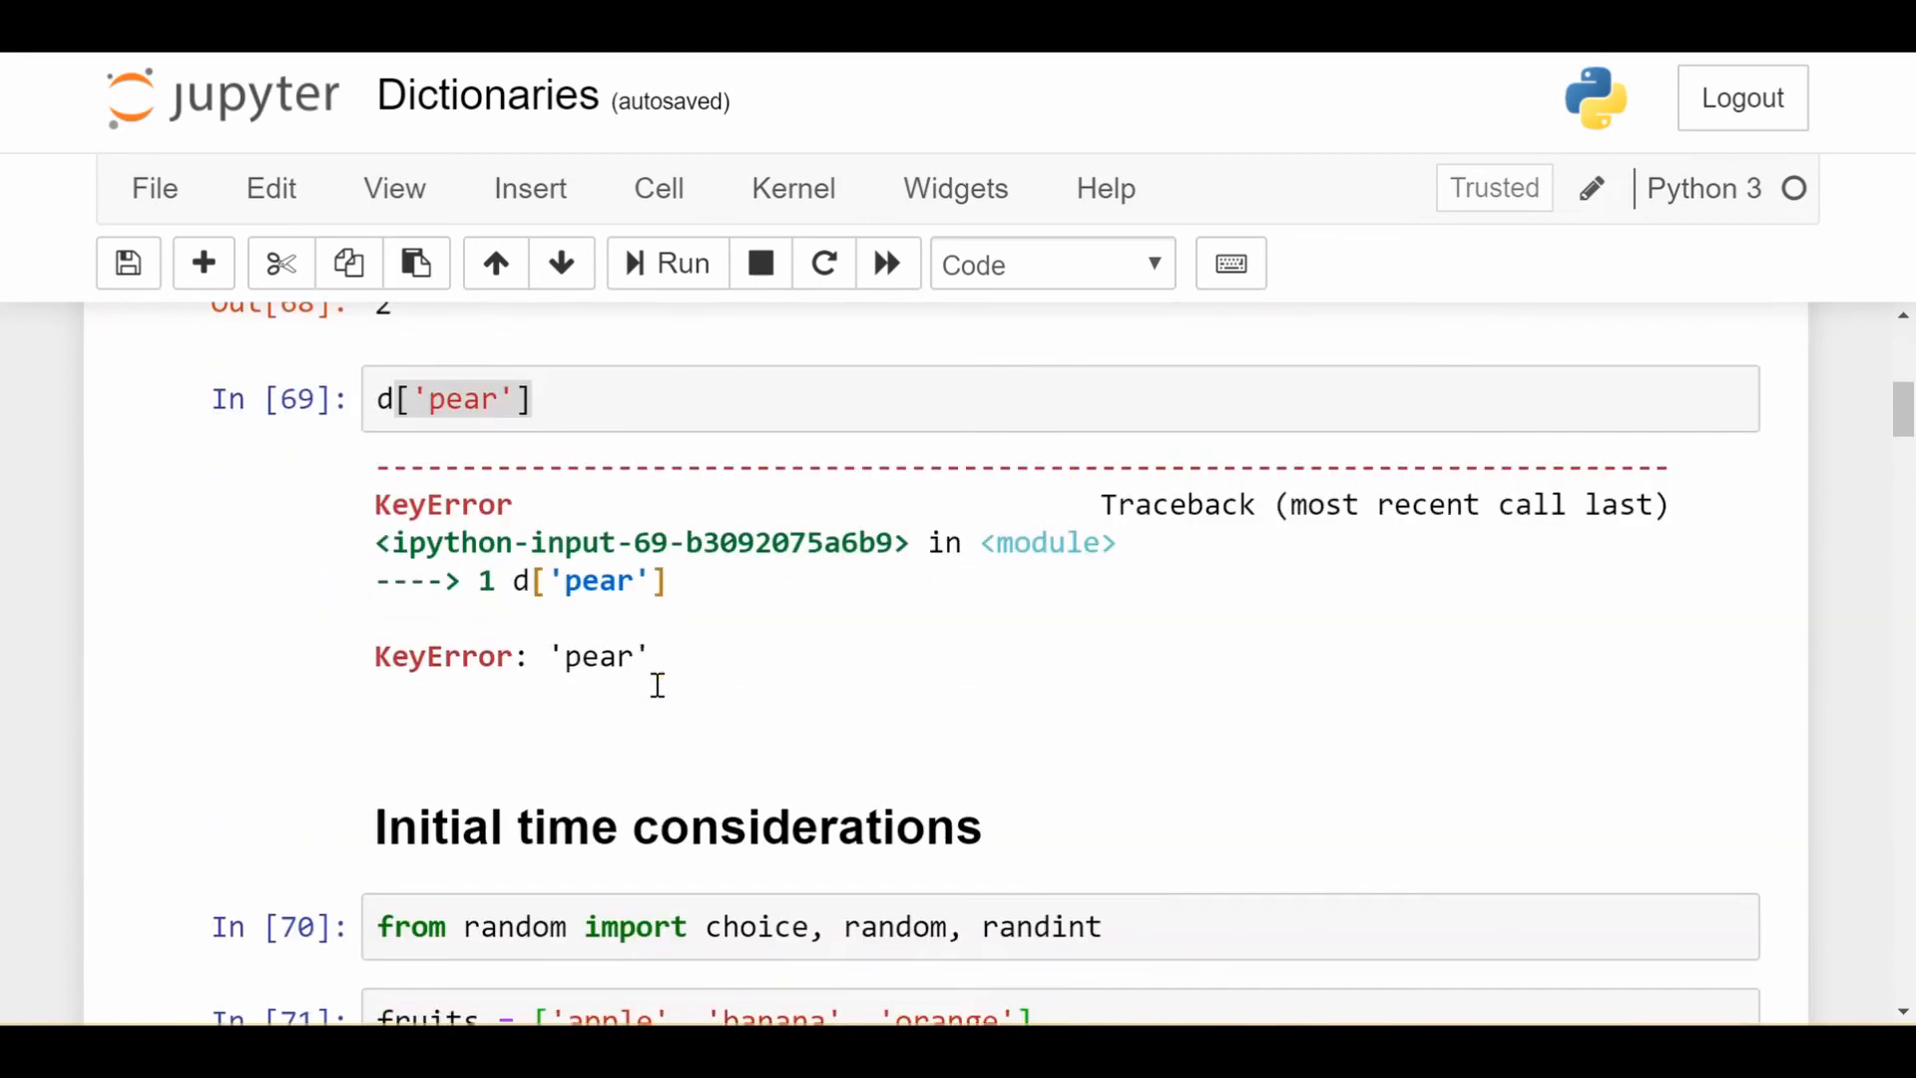
{"action": "mouse_move", "coordinate": [659, 697]}
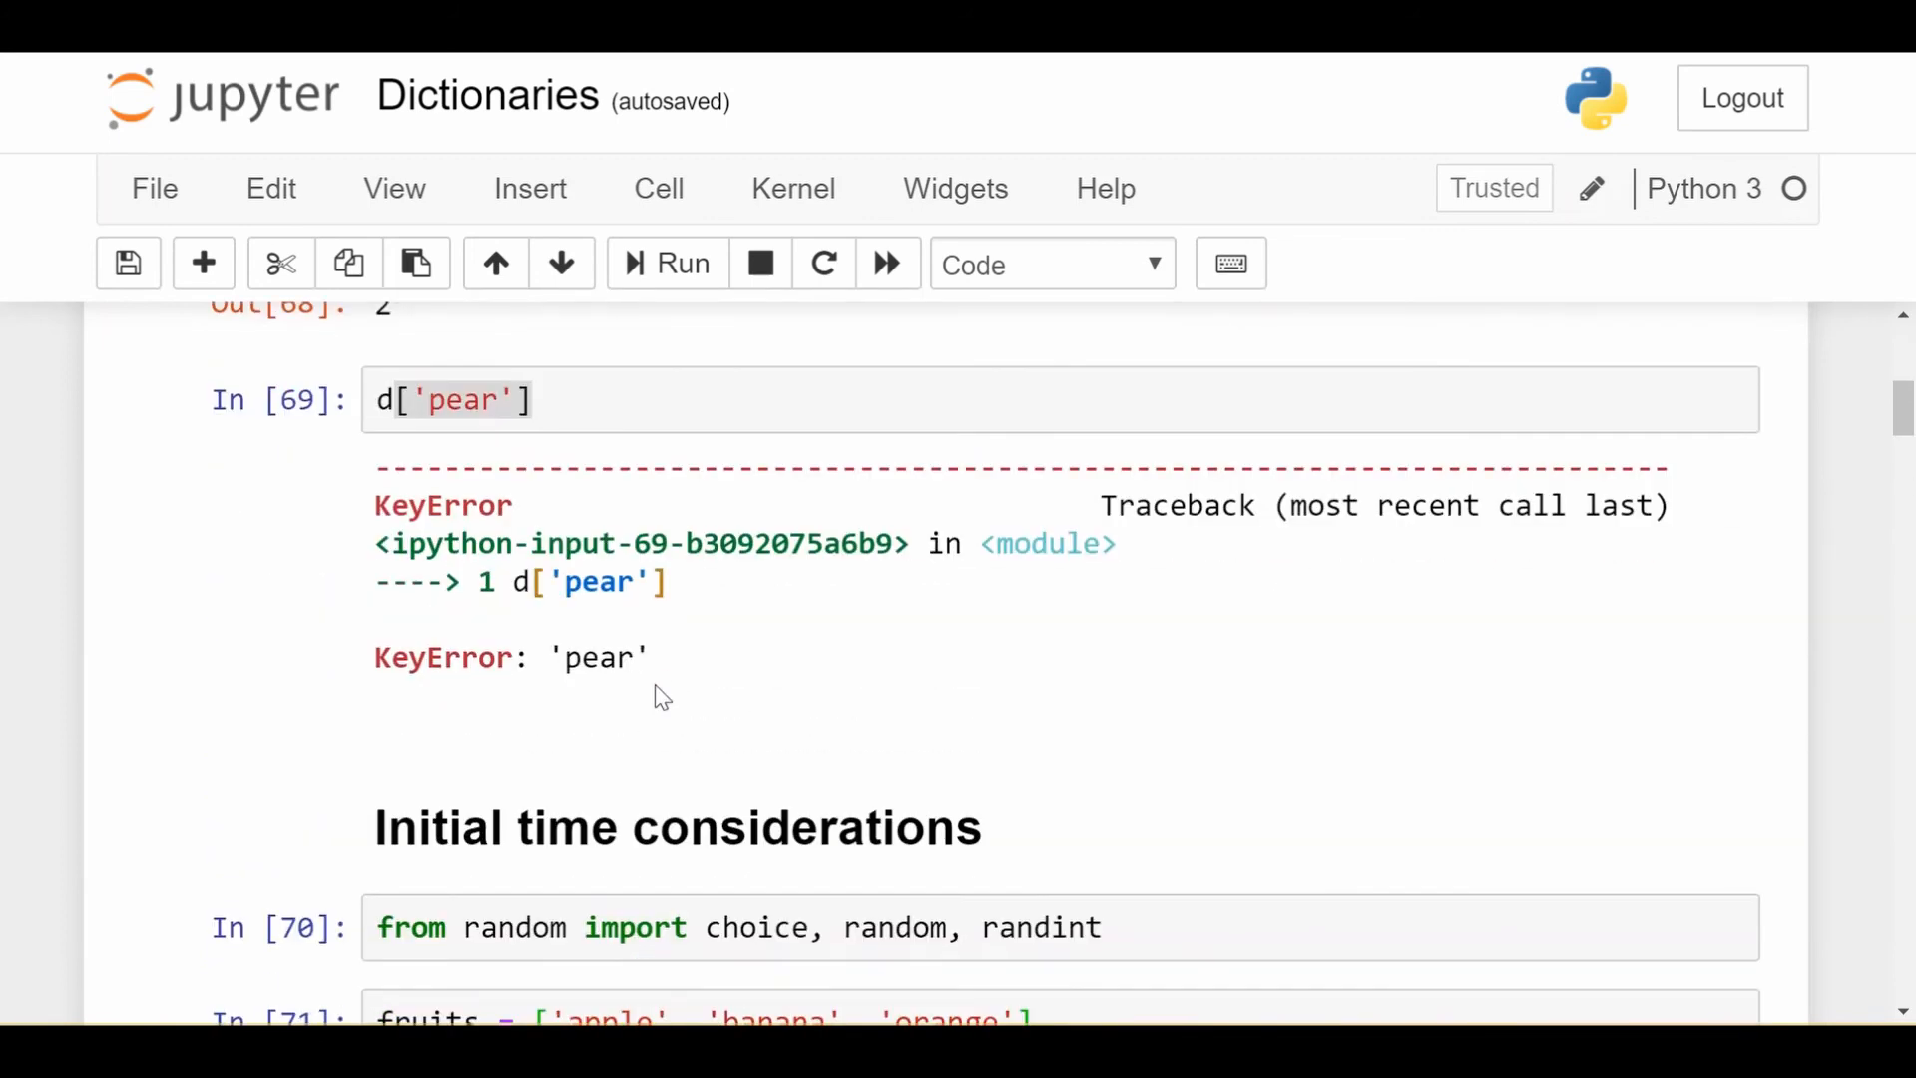